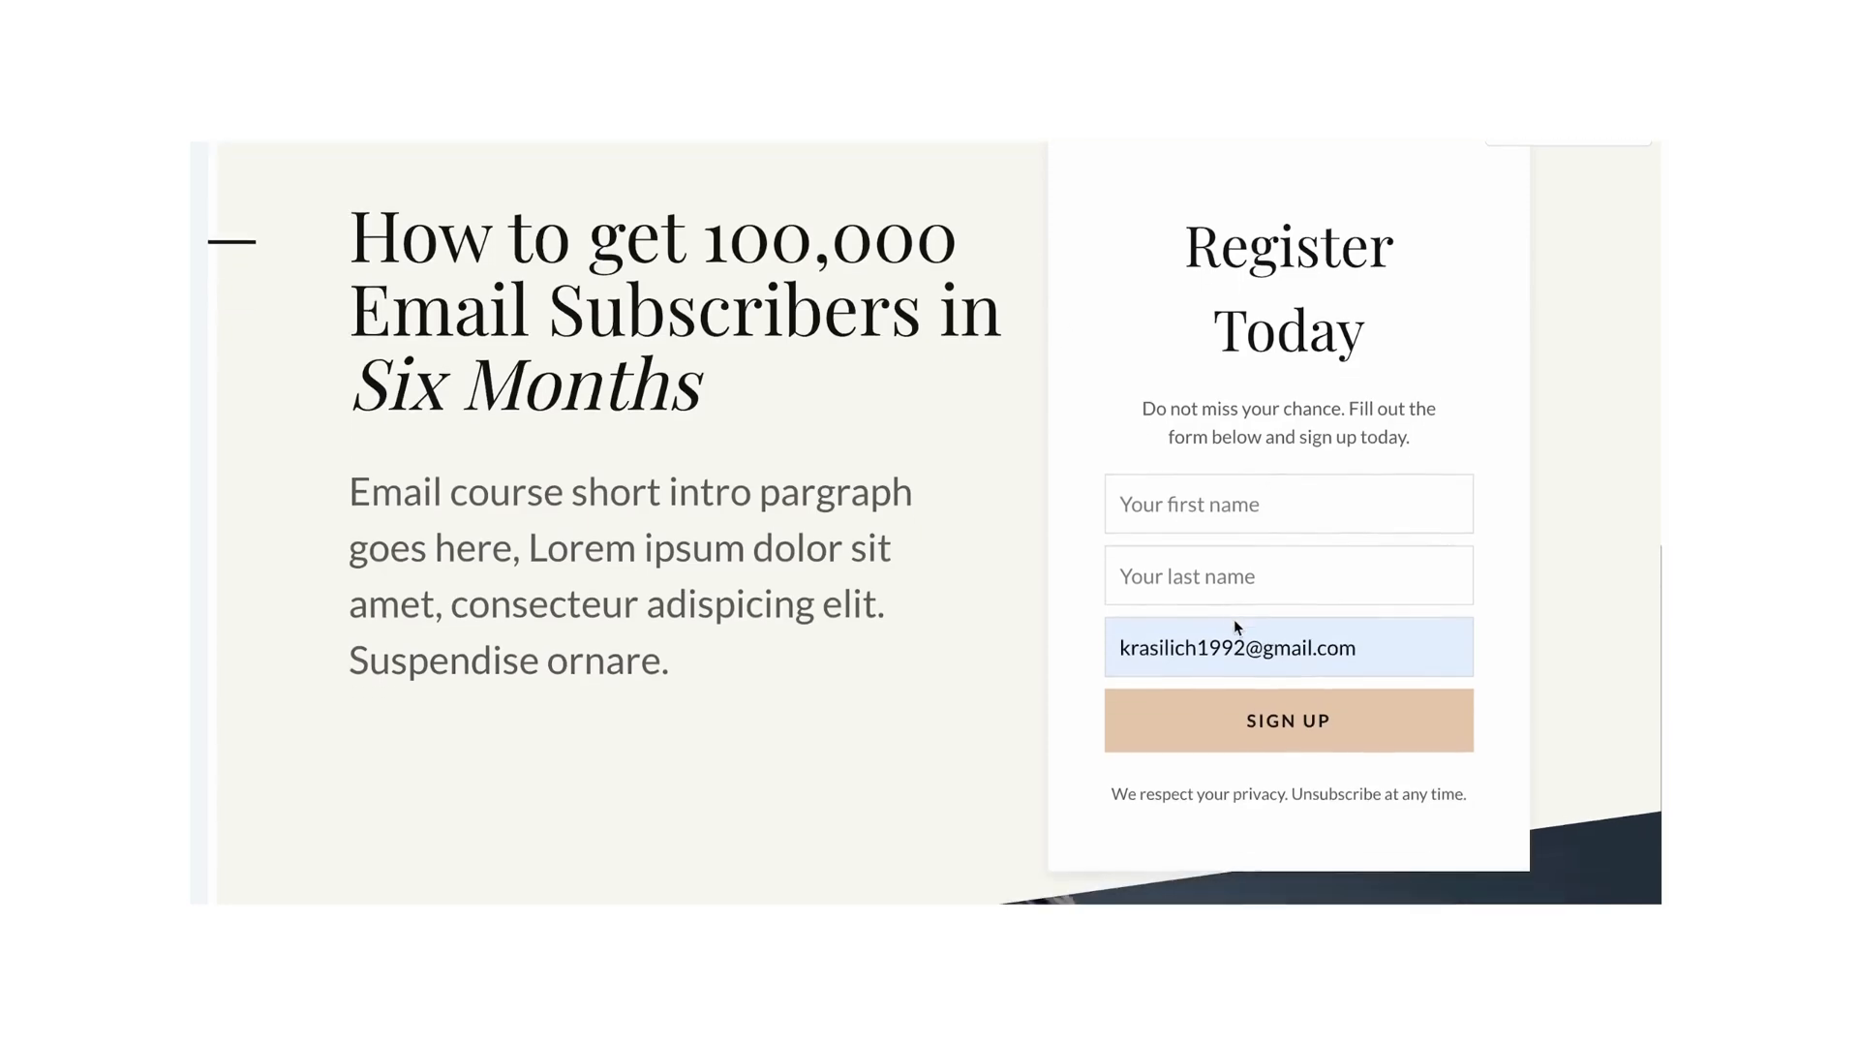
# - Scroll through the sample email sign-up landing page on the way to the ConvertKit homepage
pyautogui.scroll(-3)
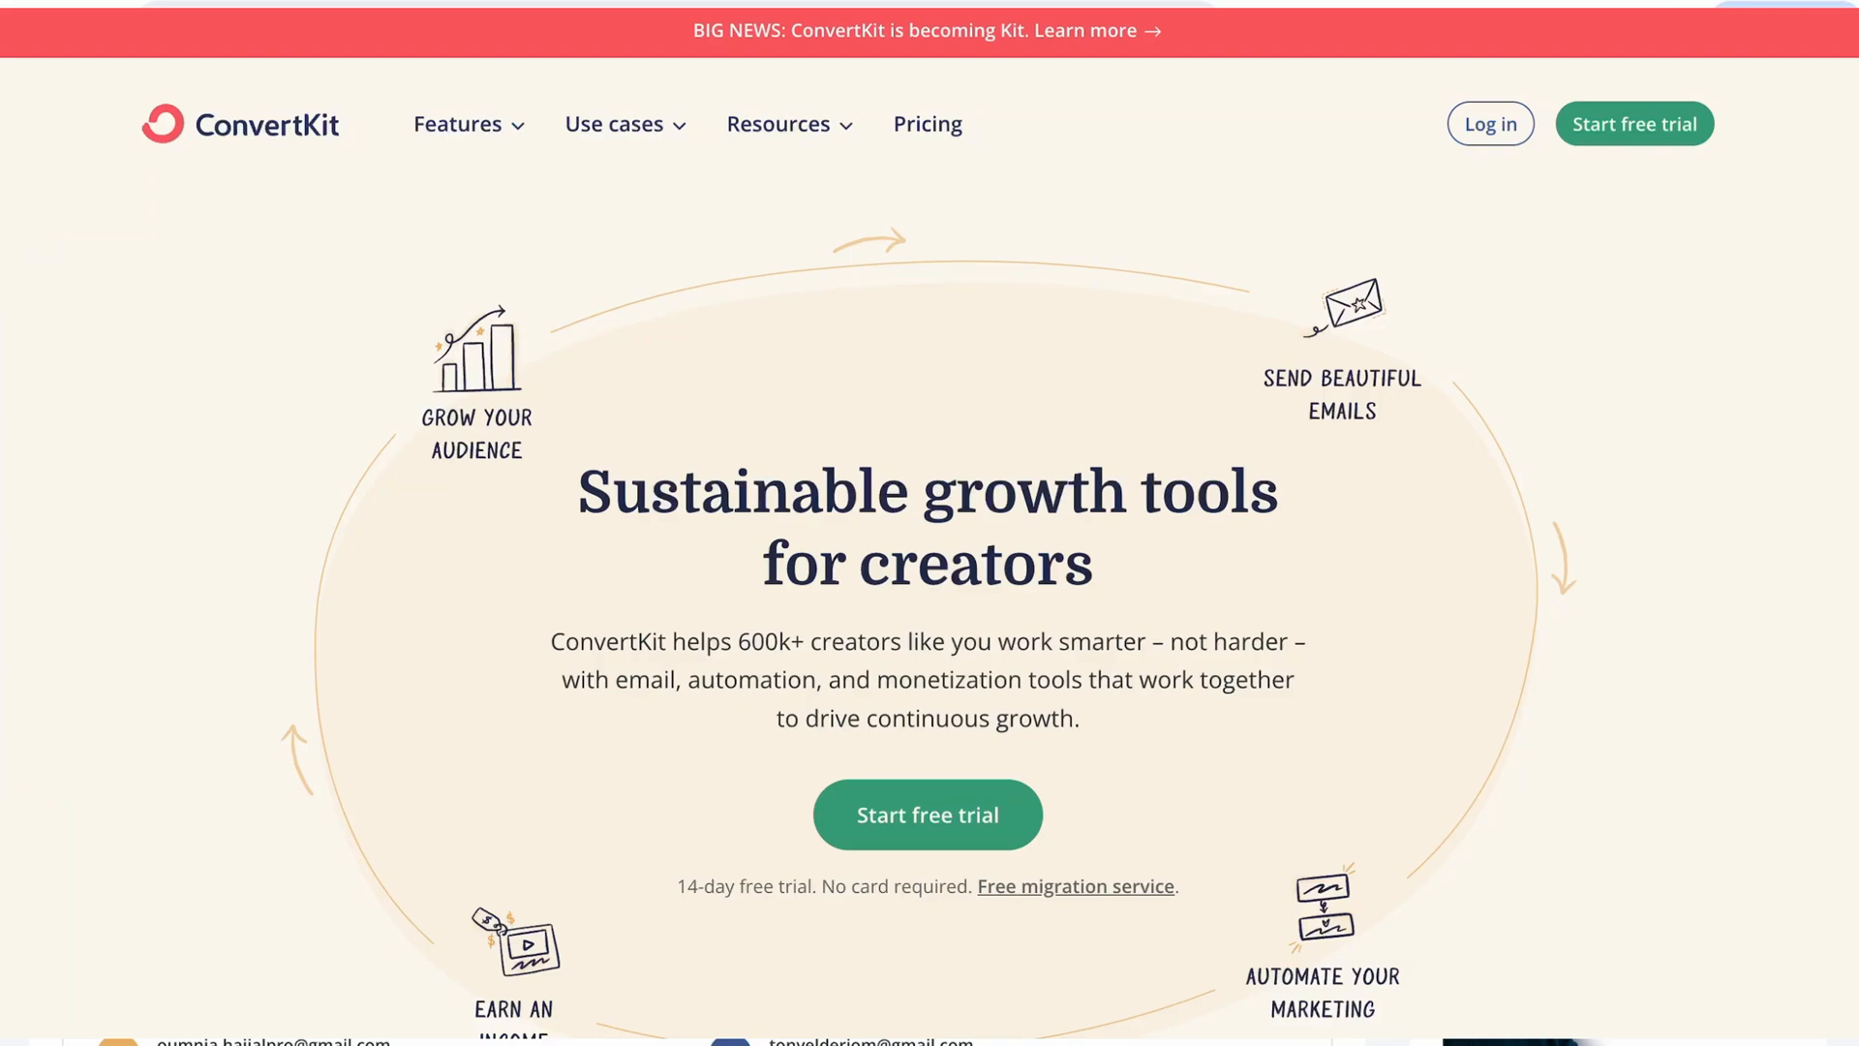
# - Log in, go to Landing Pages & Forms, and start a new landing page
pyautogui.scroll(-3)
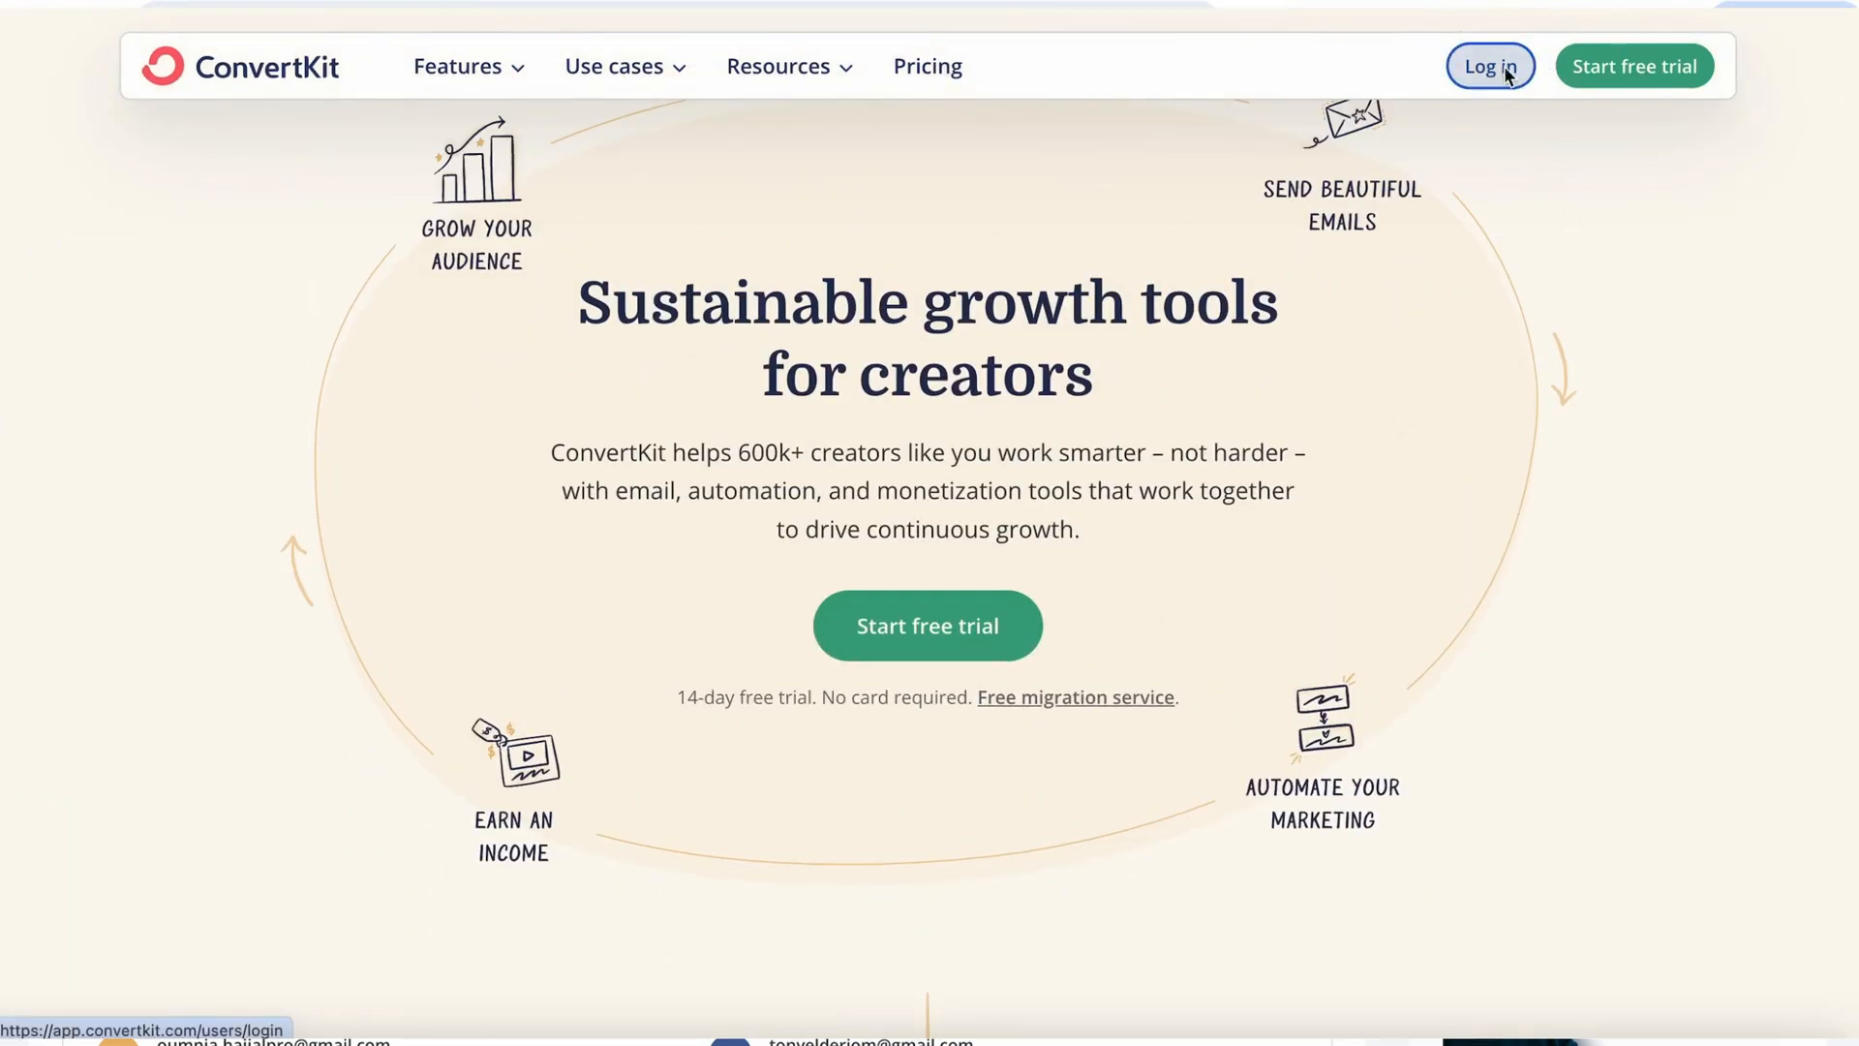
pyautogui.click(1490, 65)
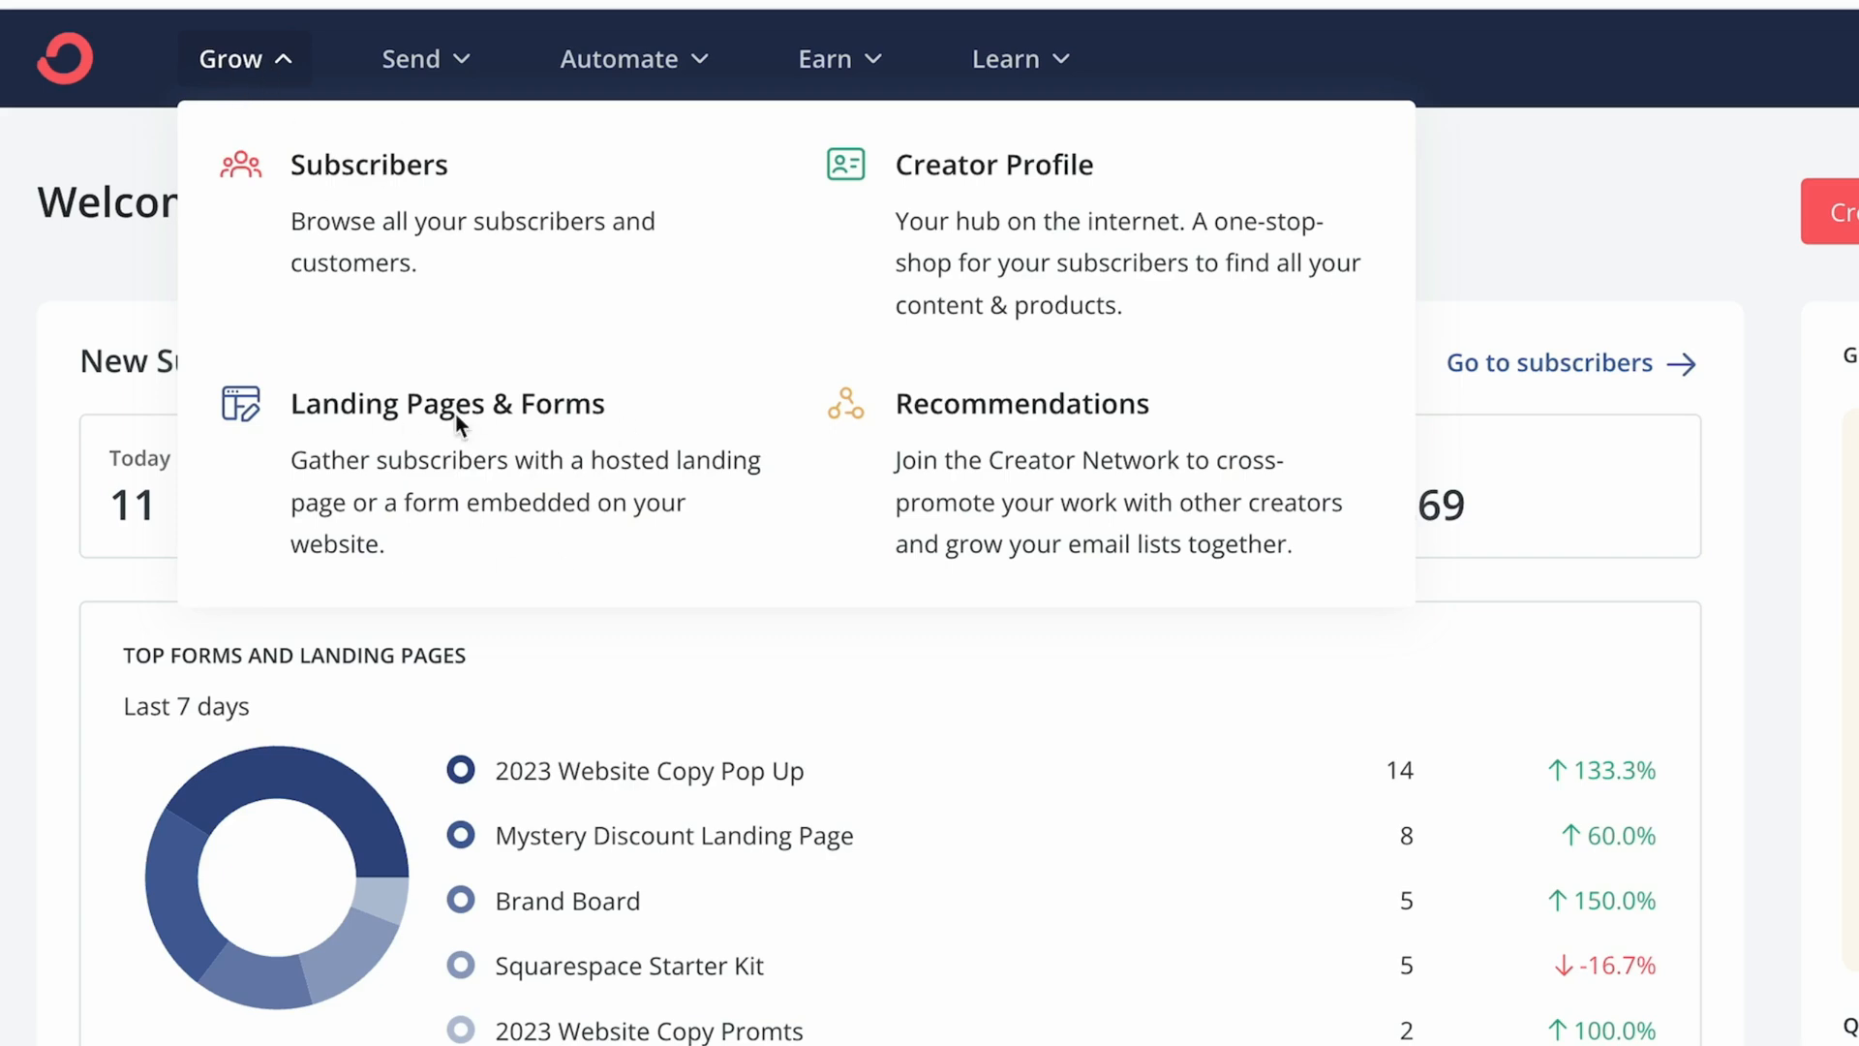
pyautogui.click(448, 403)
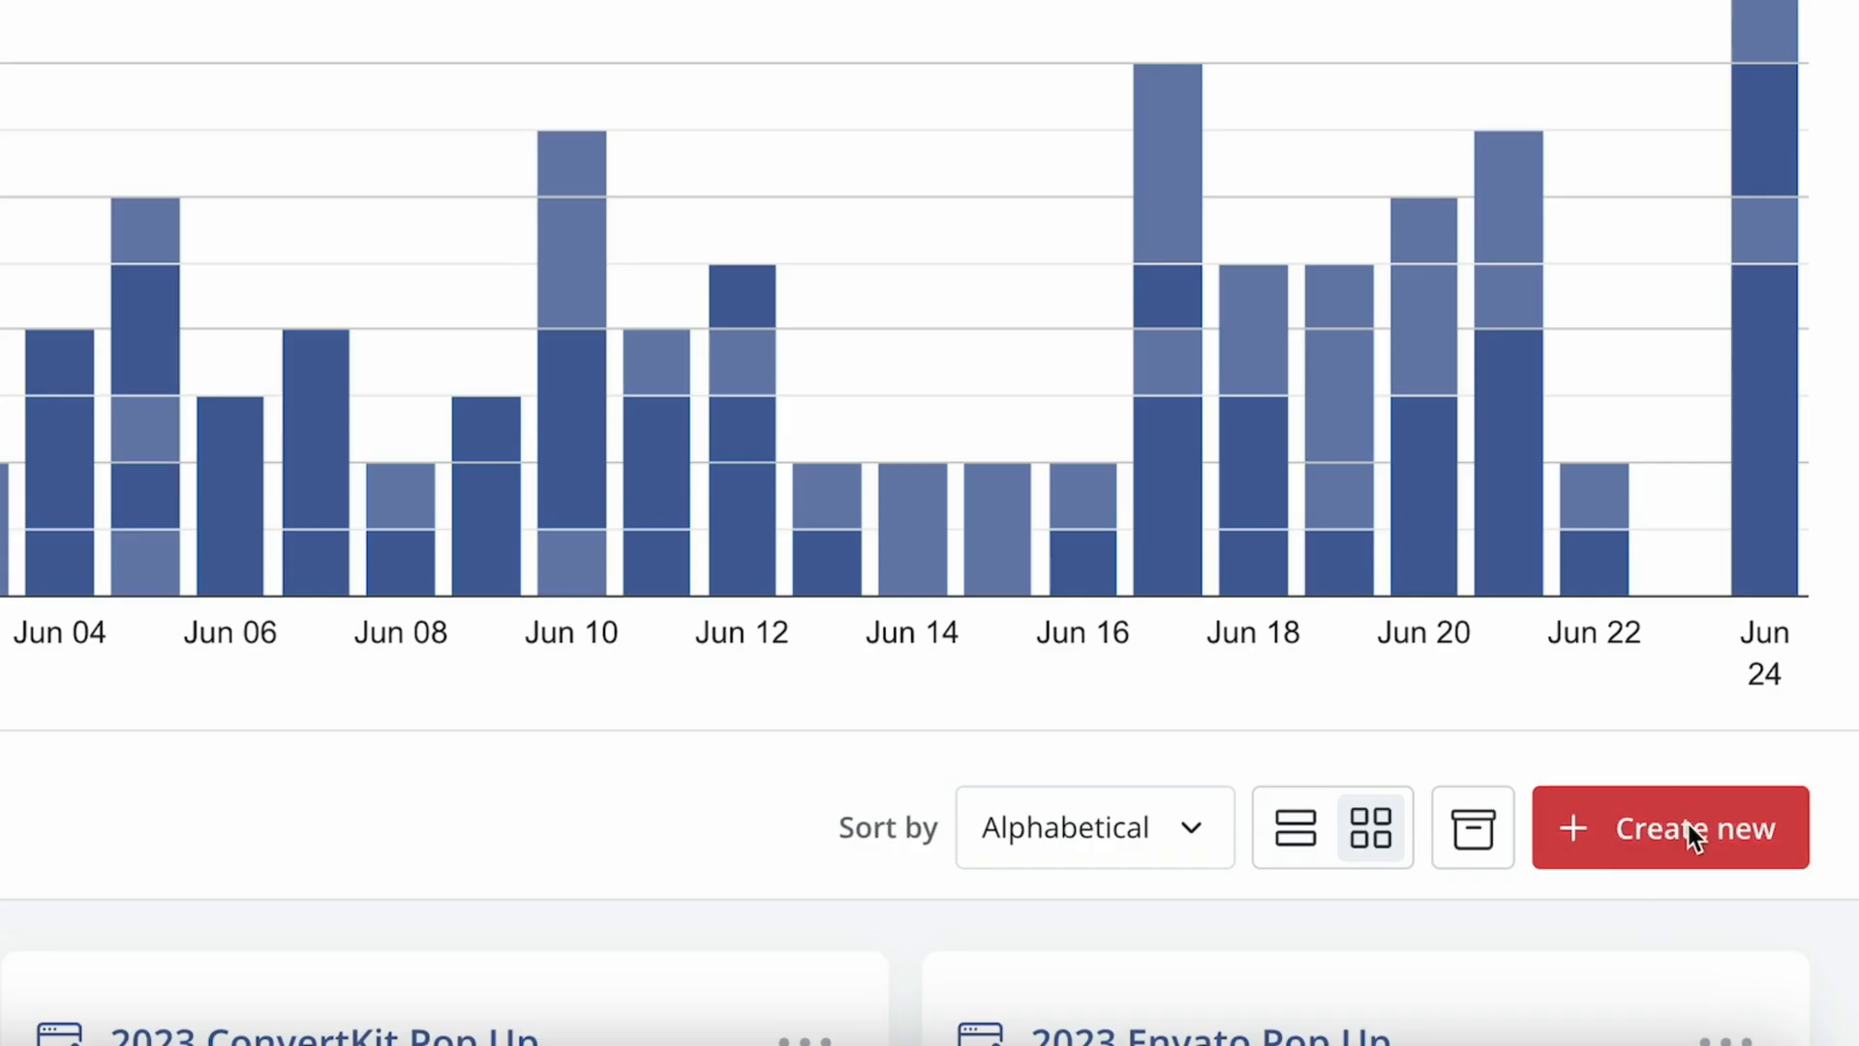
pyautogui.click(1669, 828)
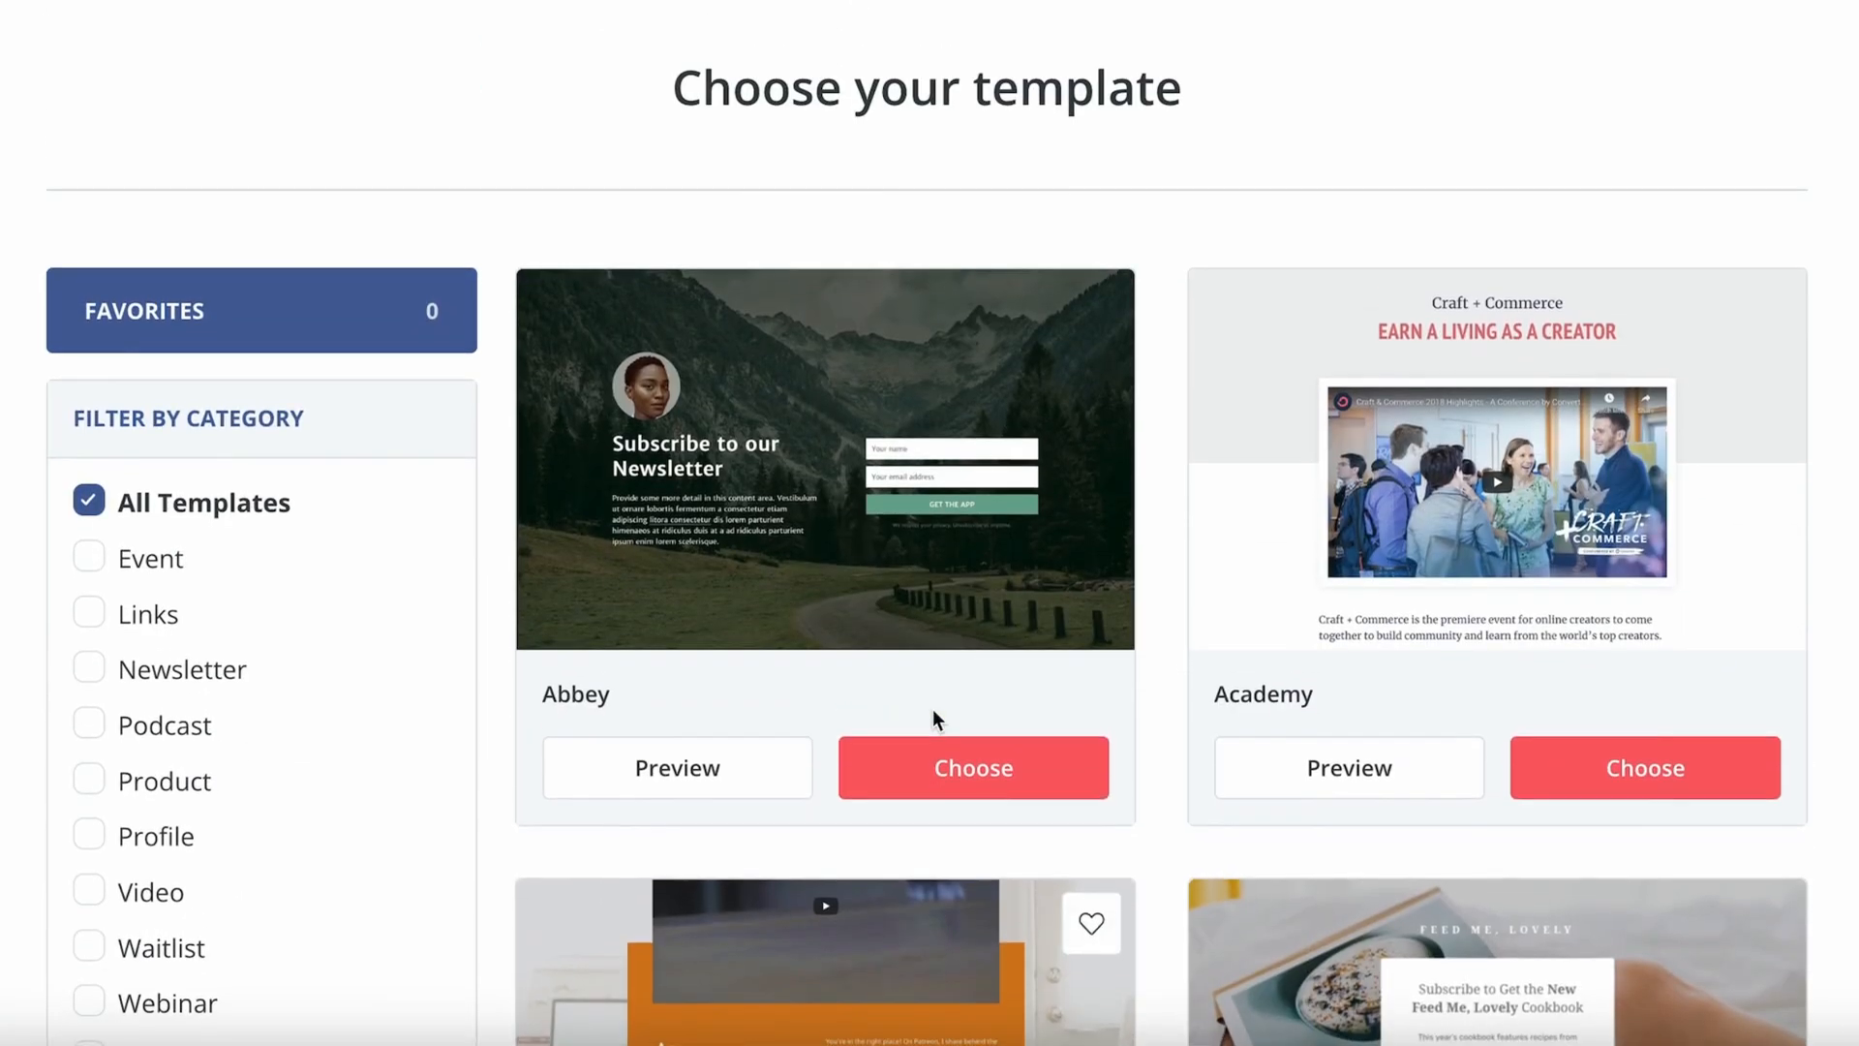
# - Browse the template gallery, preview Cedar, and switch the preview to desktop width
pyautogui.scroll(-3)
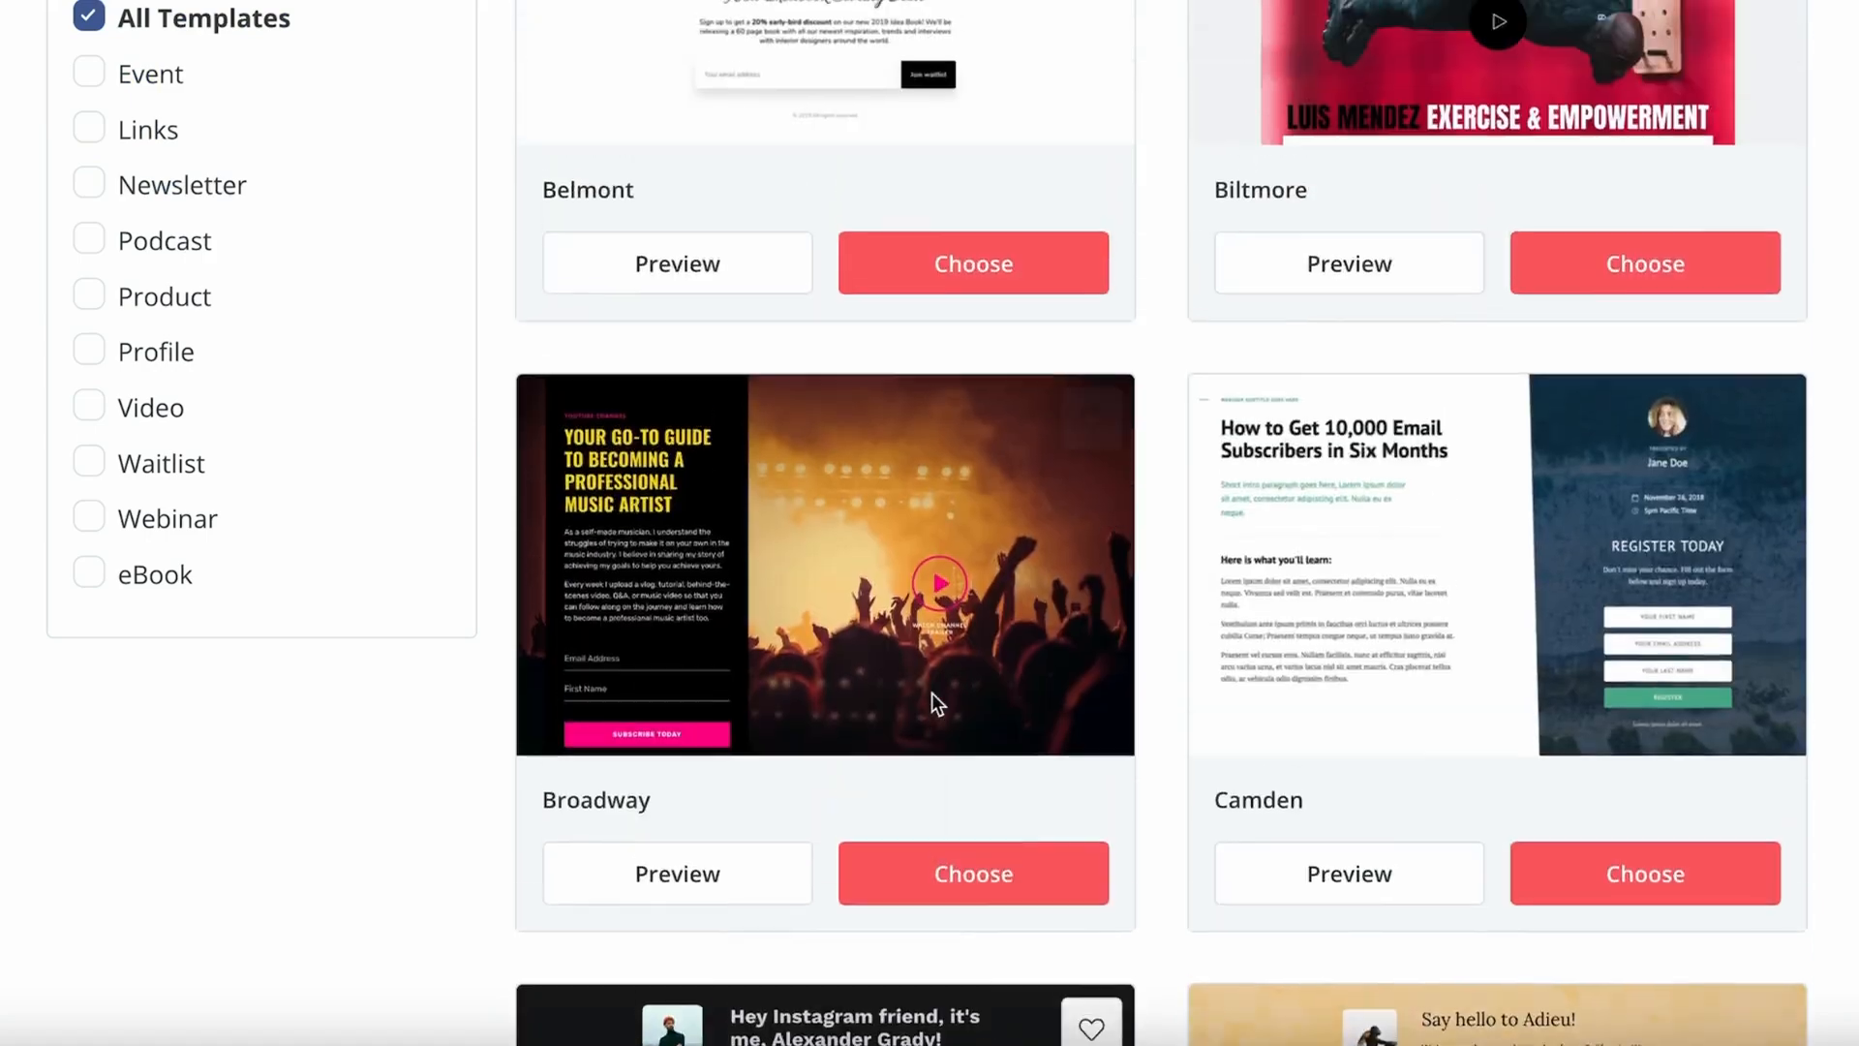
pyautogui.scroll(-3)
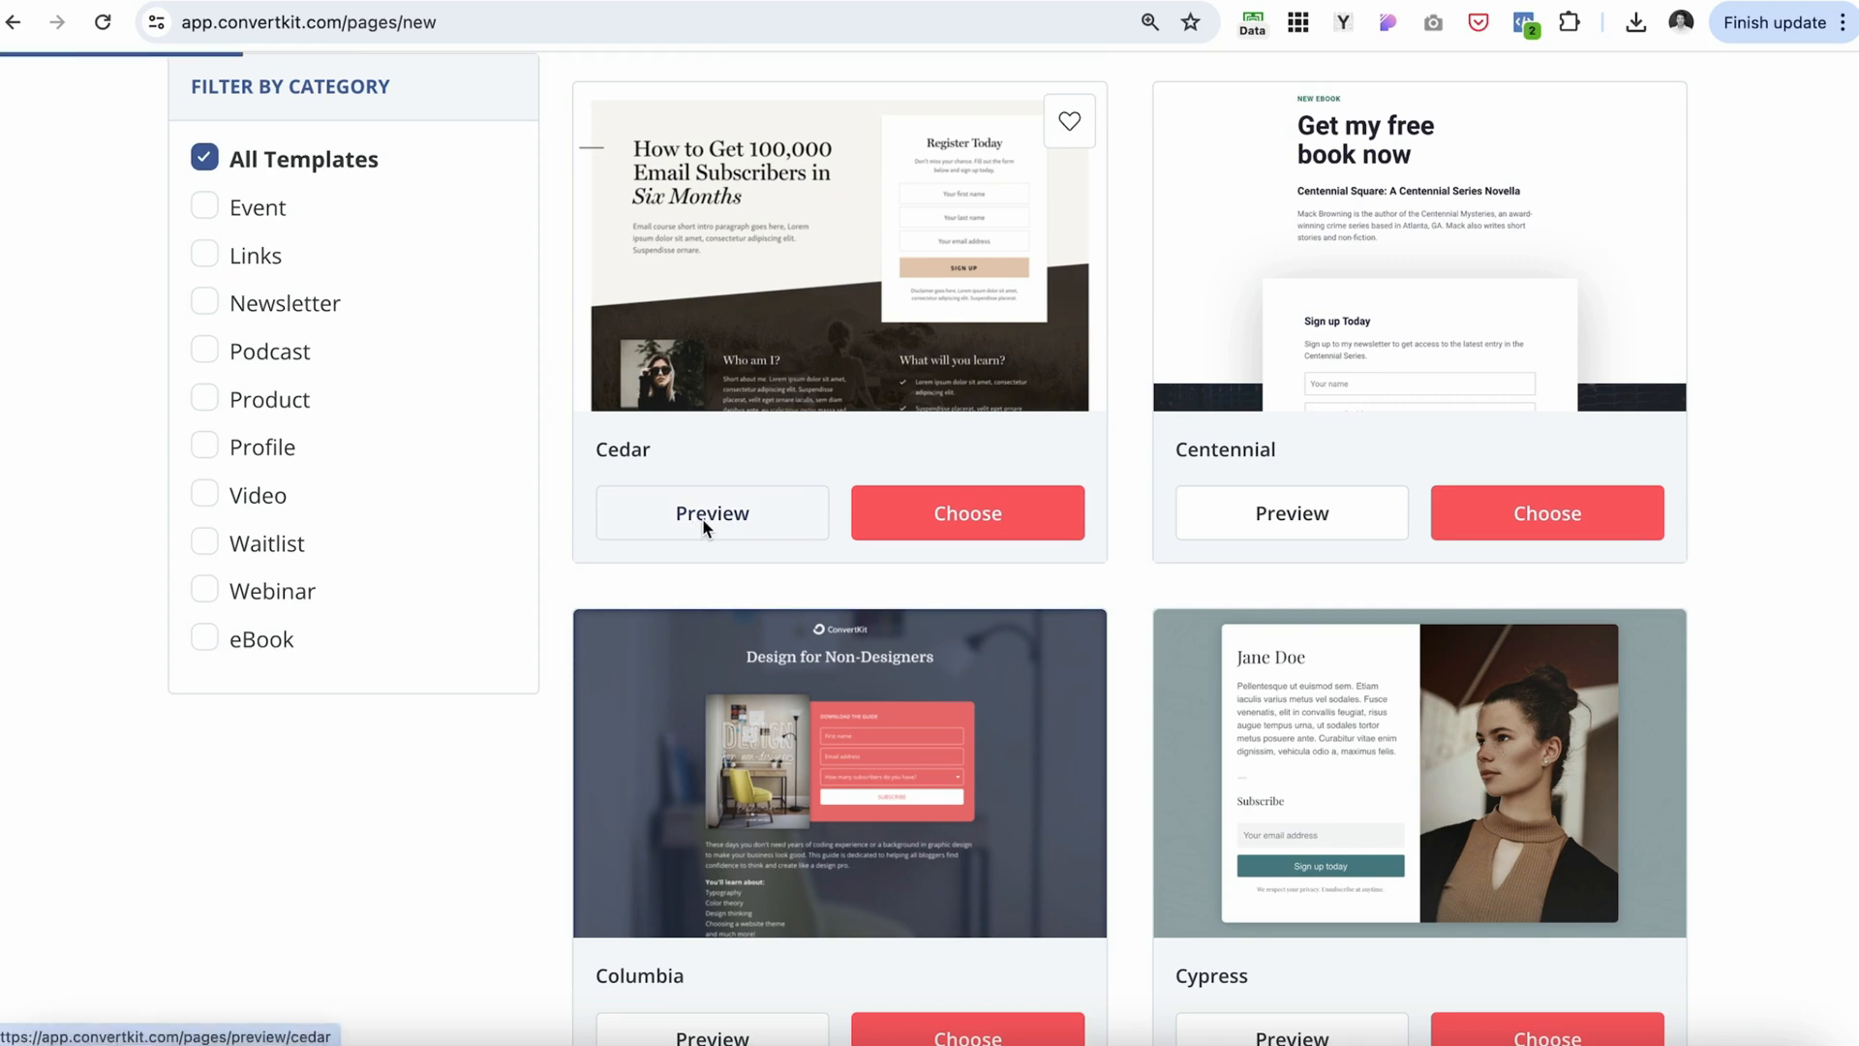
pyautogui.click(711, 513)
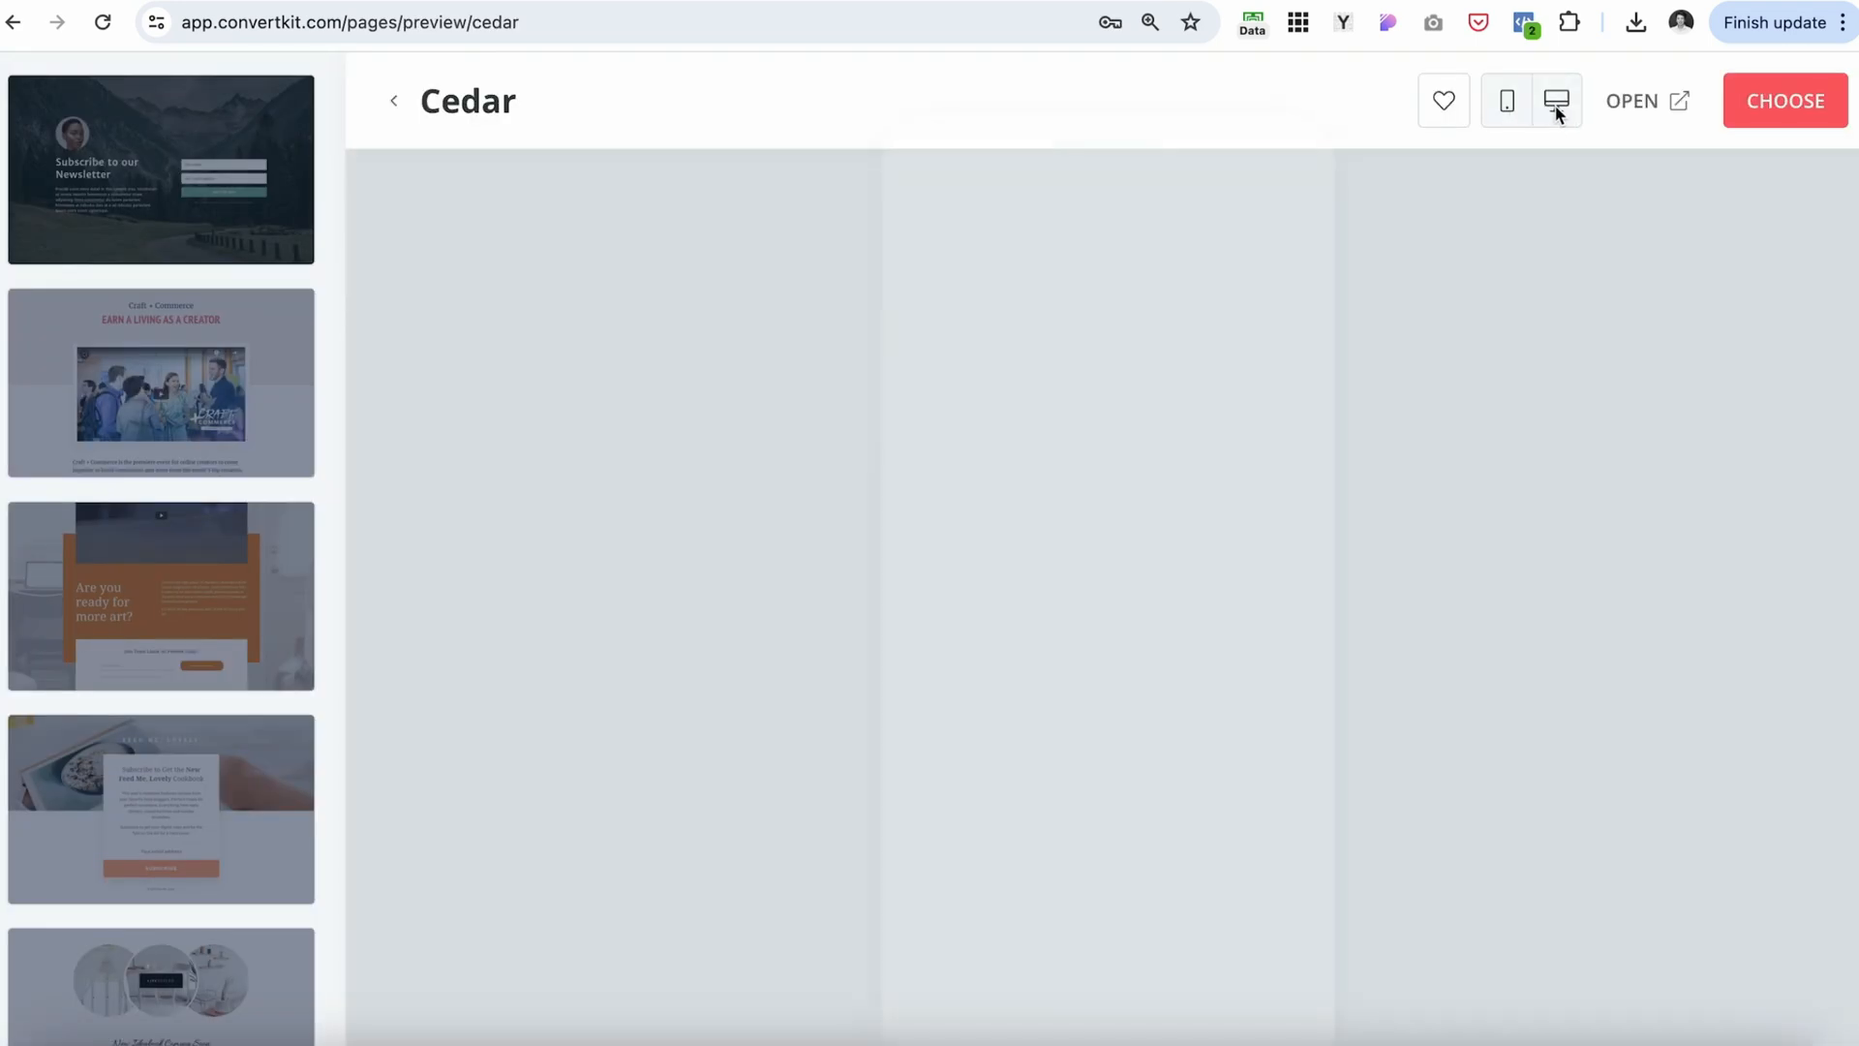
pyautogui.click(1506, 100)
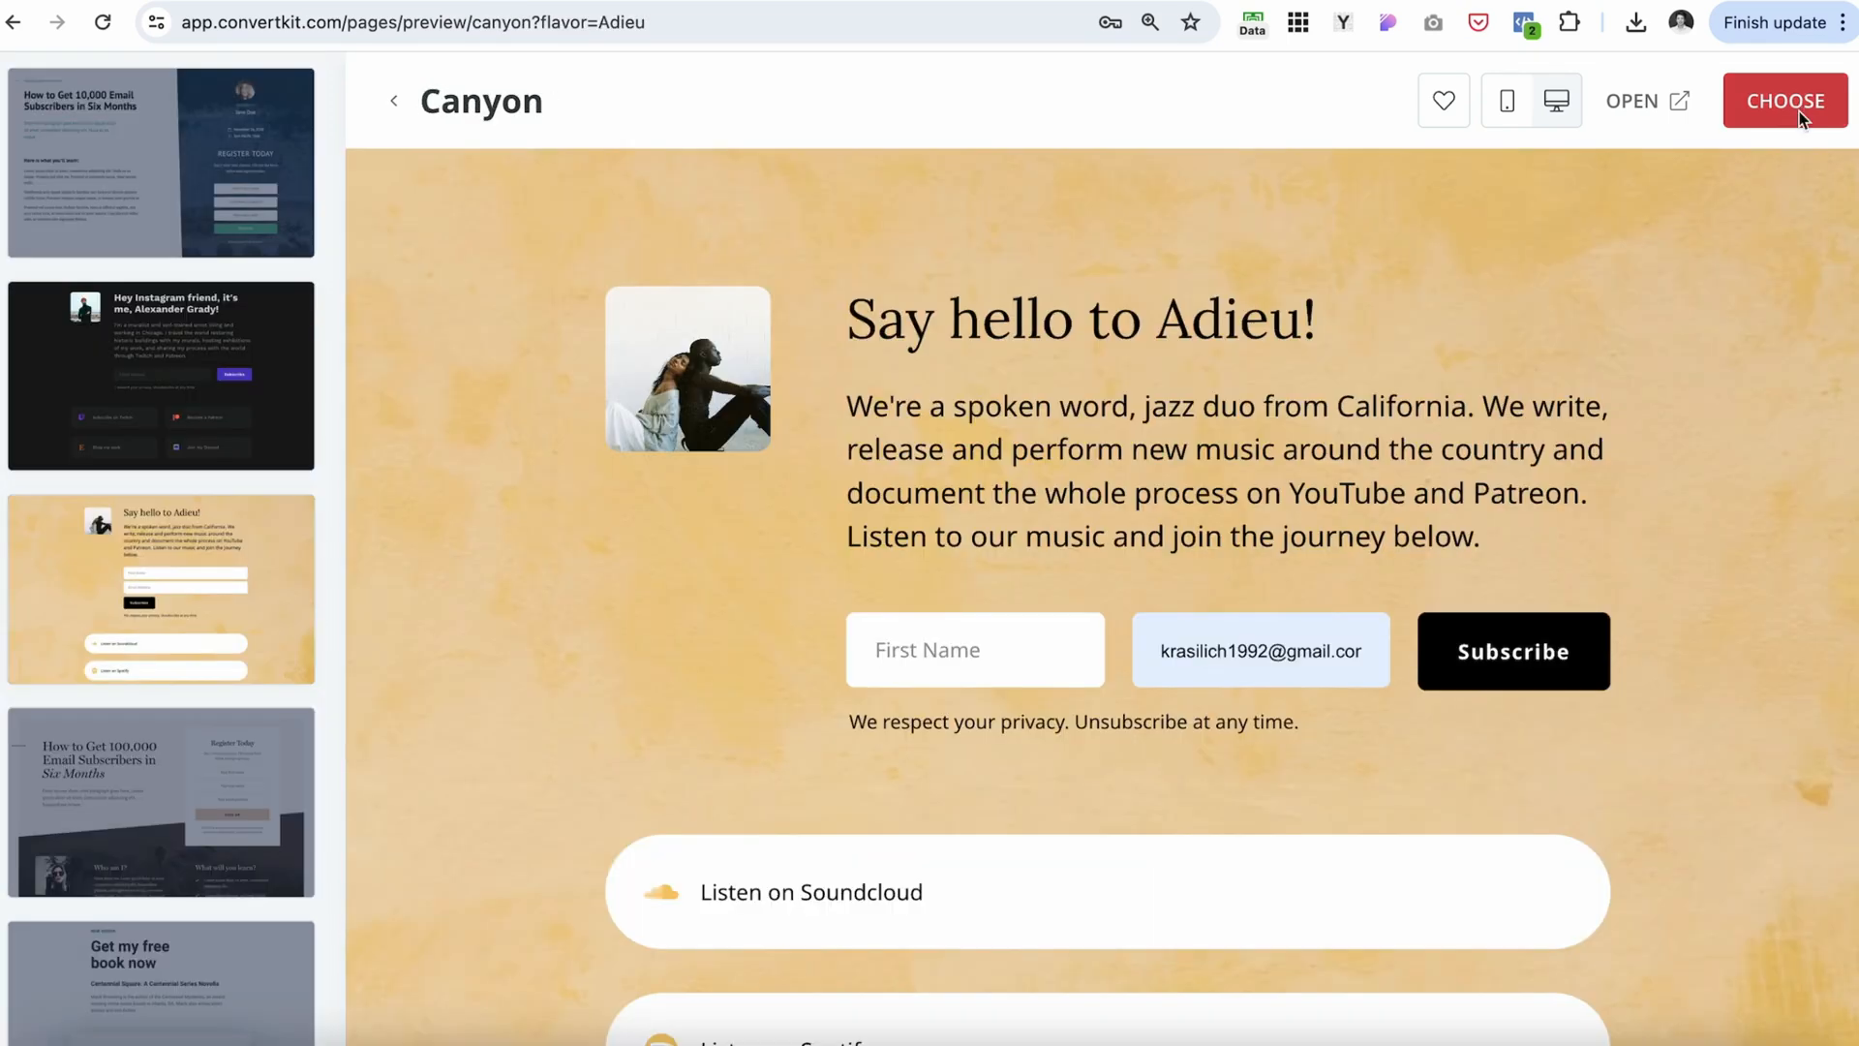
# - Use the Canyon template and retitle the landing page 'Test Name Here'
pyautogui.click(1785, 101)
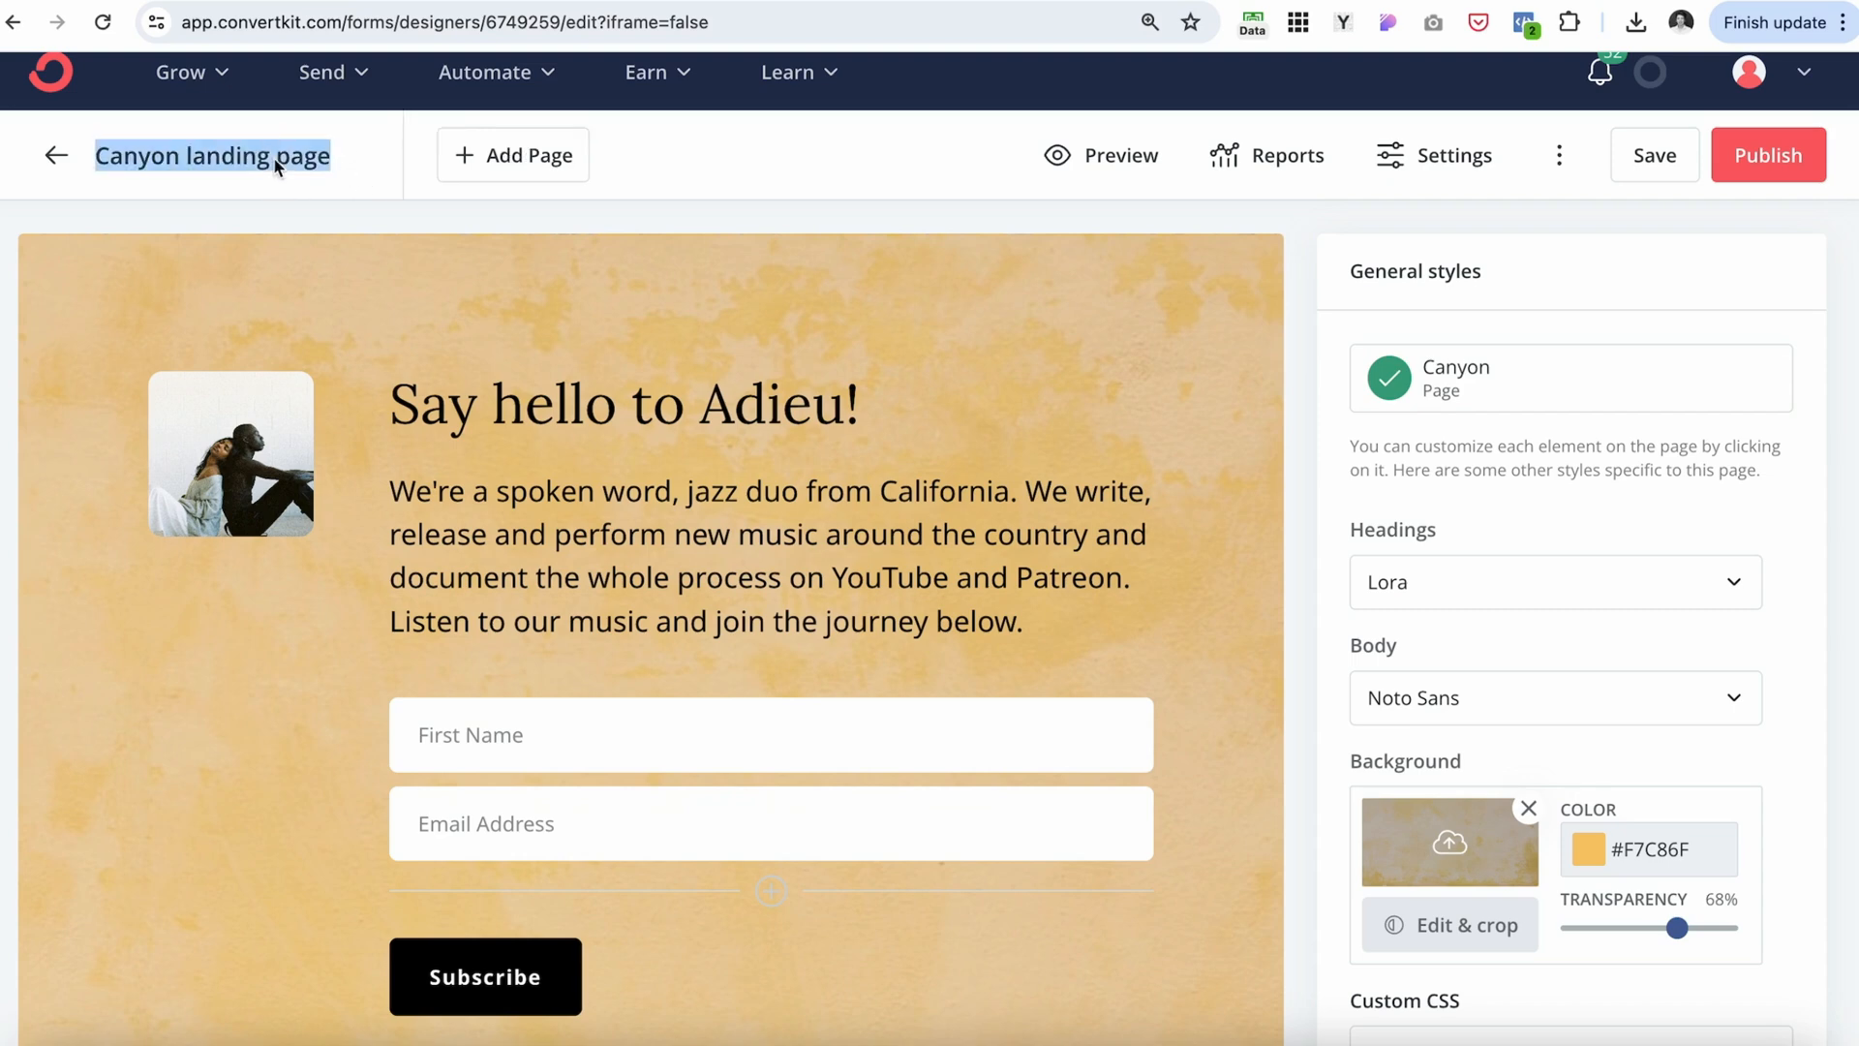
pyautogui.write('Name')
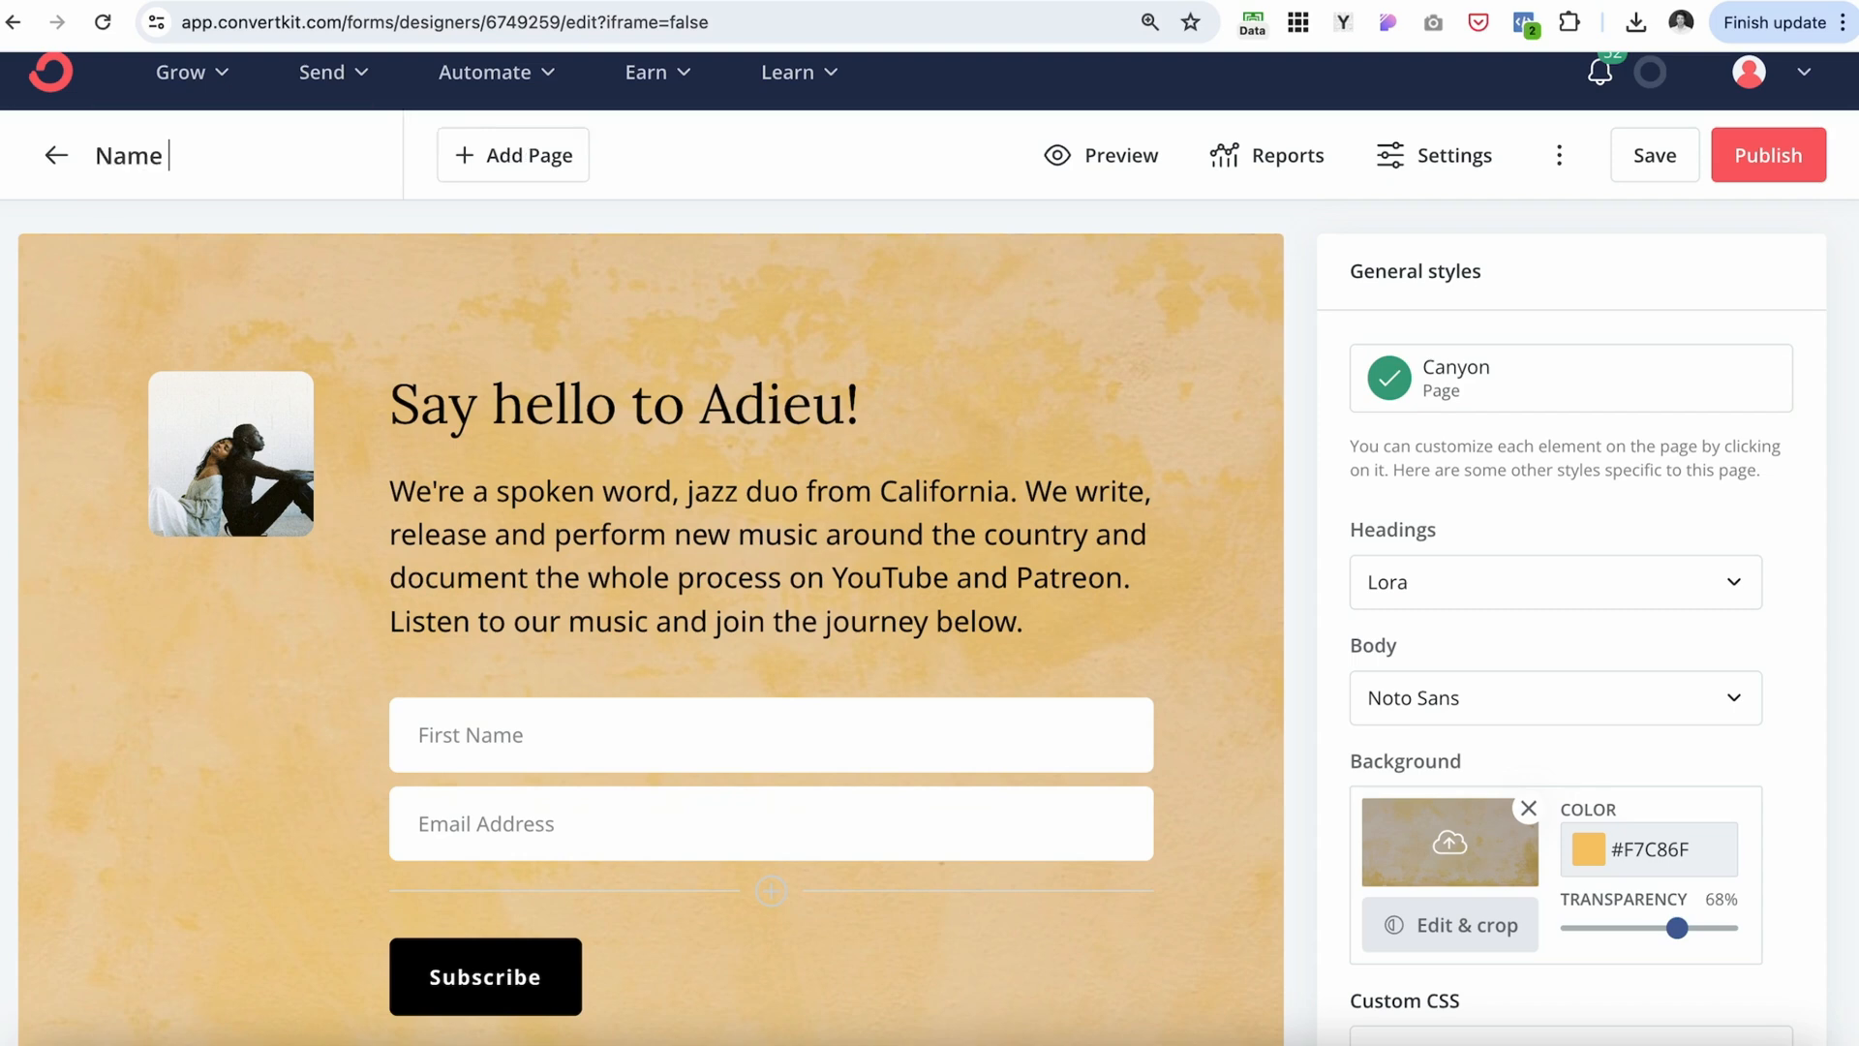
pyautogui.write('Here')
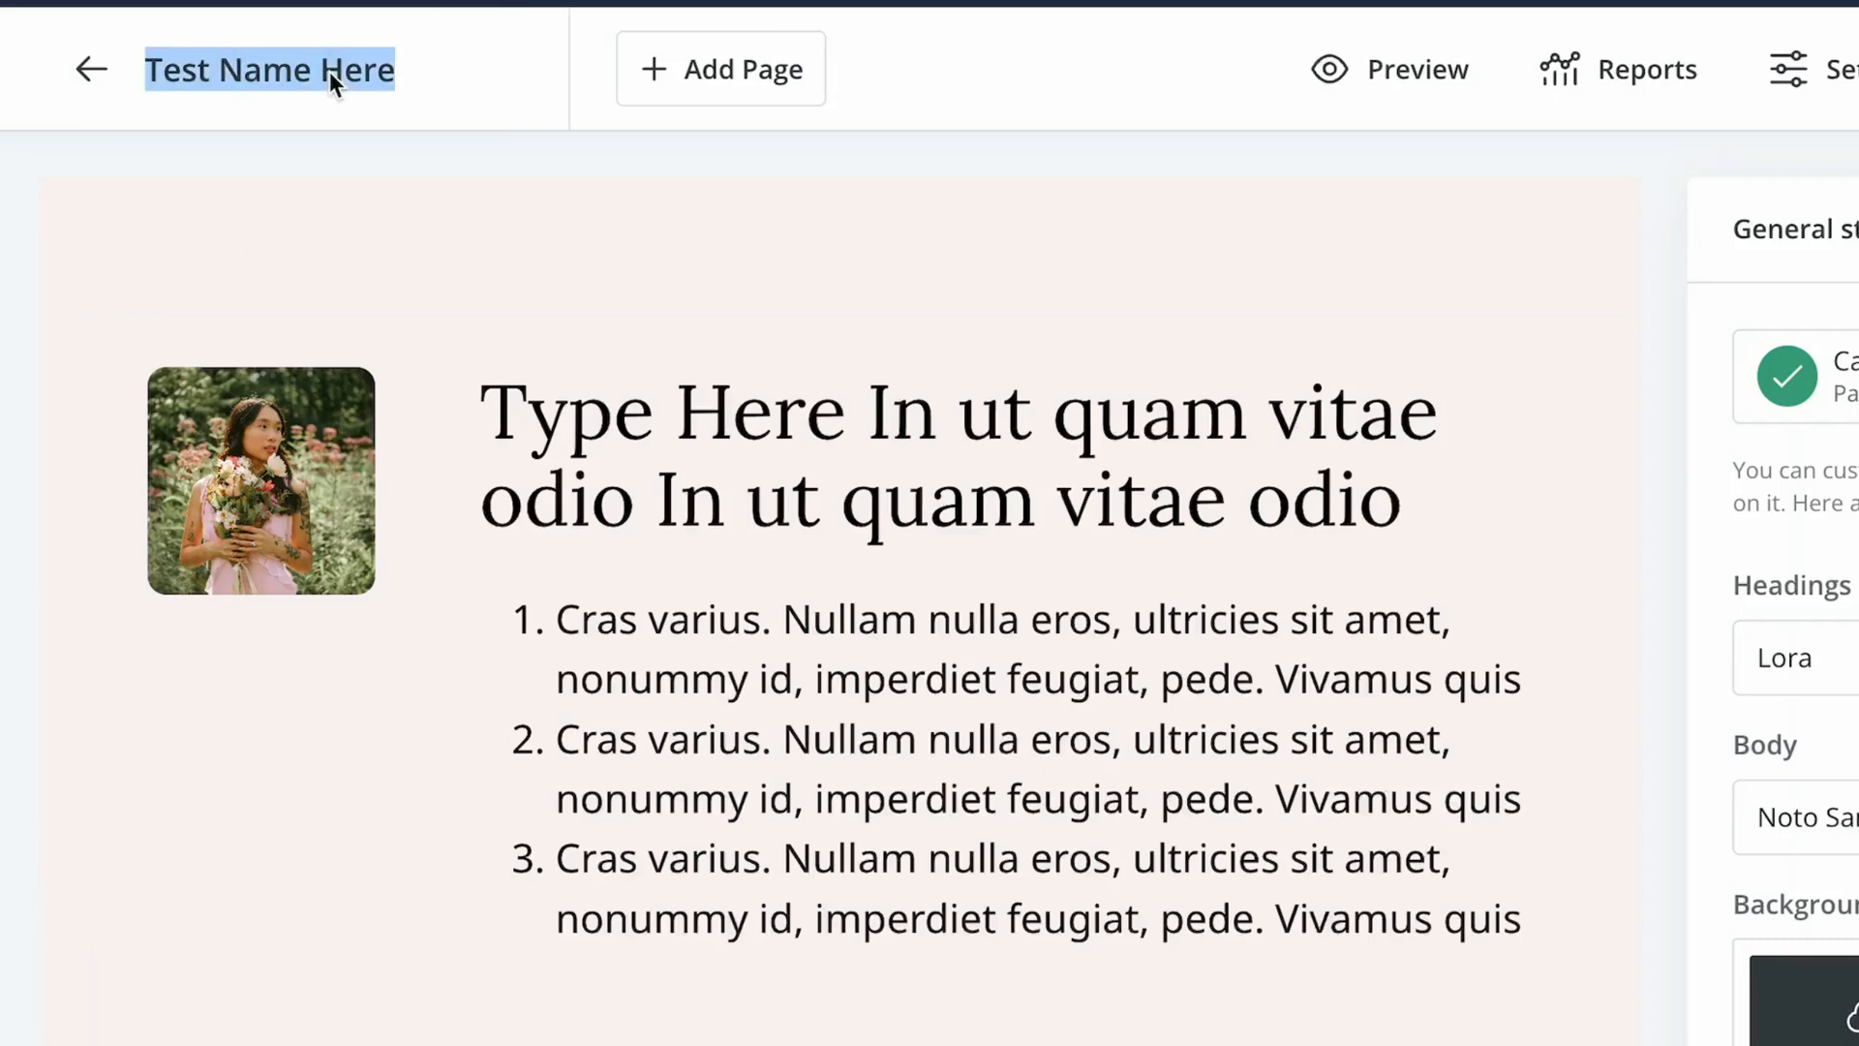
pyautogui.write('Landin')
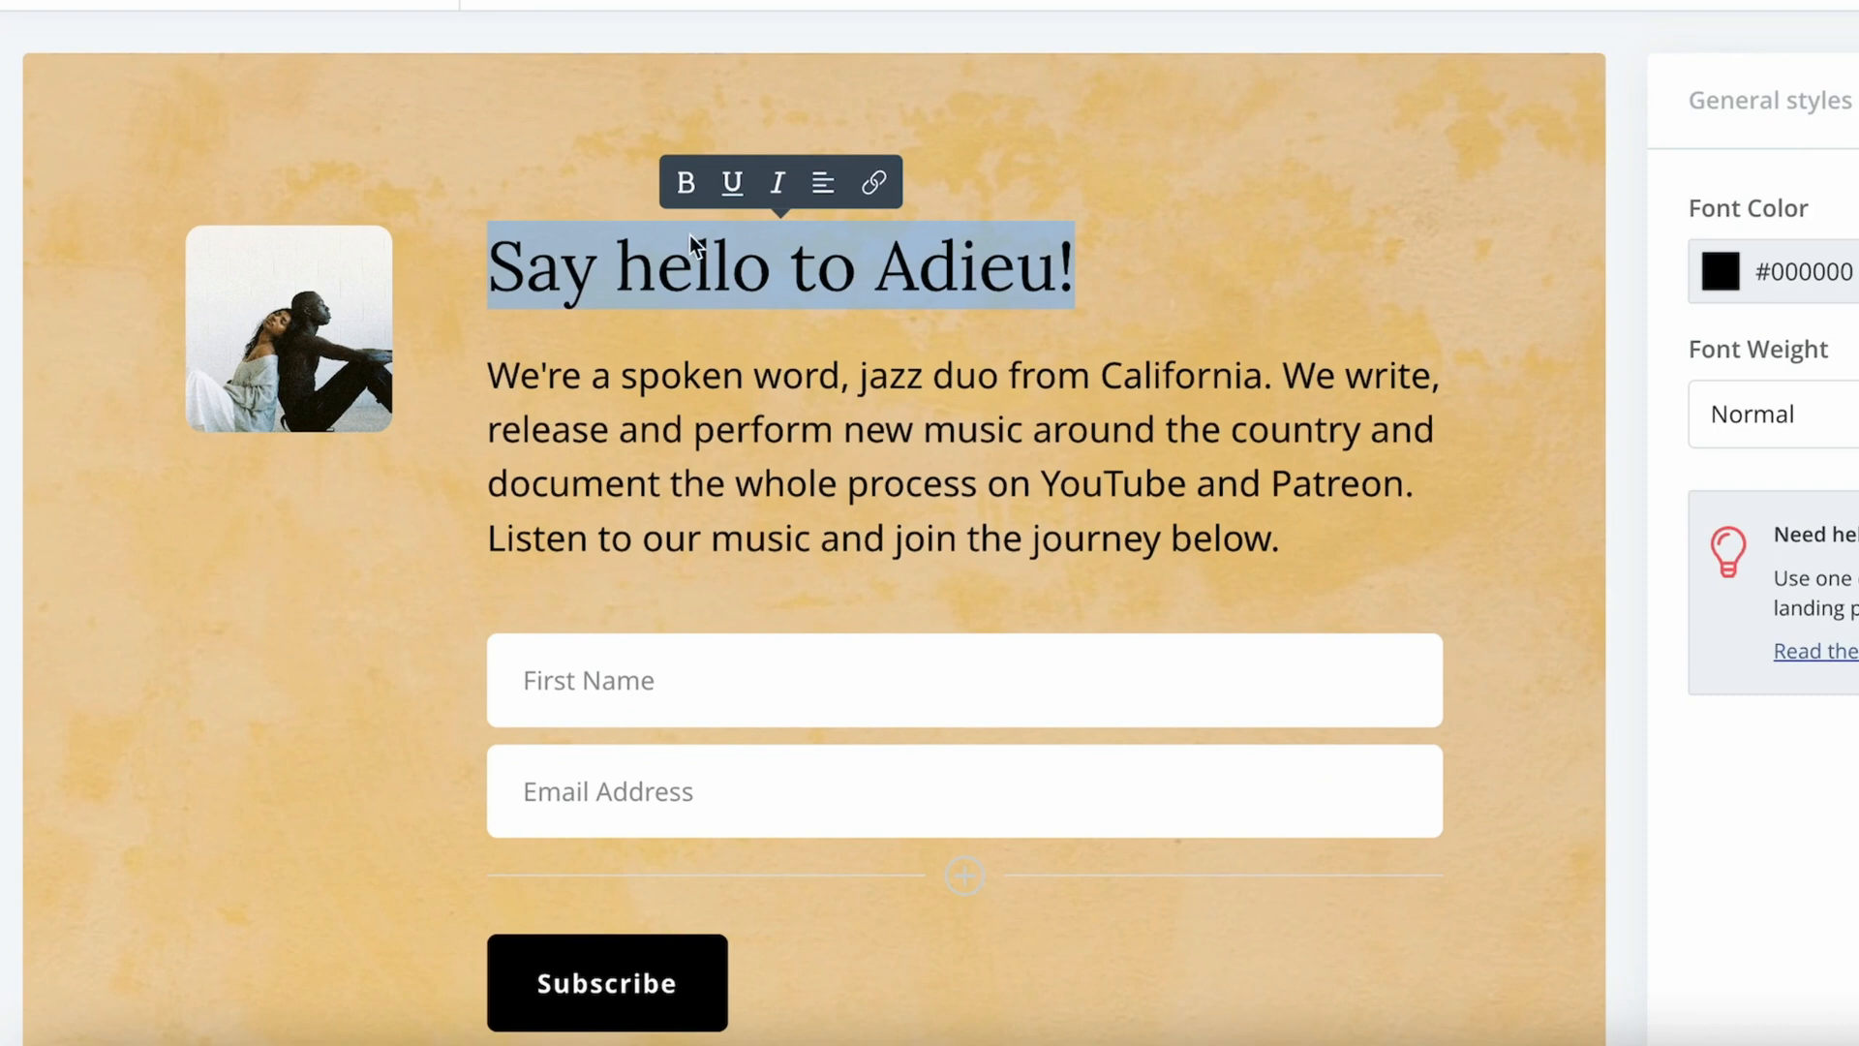
# - Replace the heading with 'Type Here' and 'In ut quam vitae odio' placeholder text
pyautogui.click(670, 265)
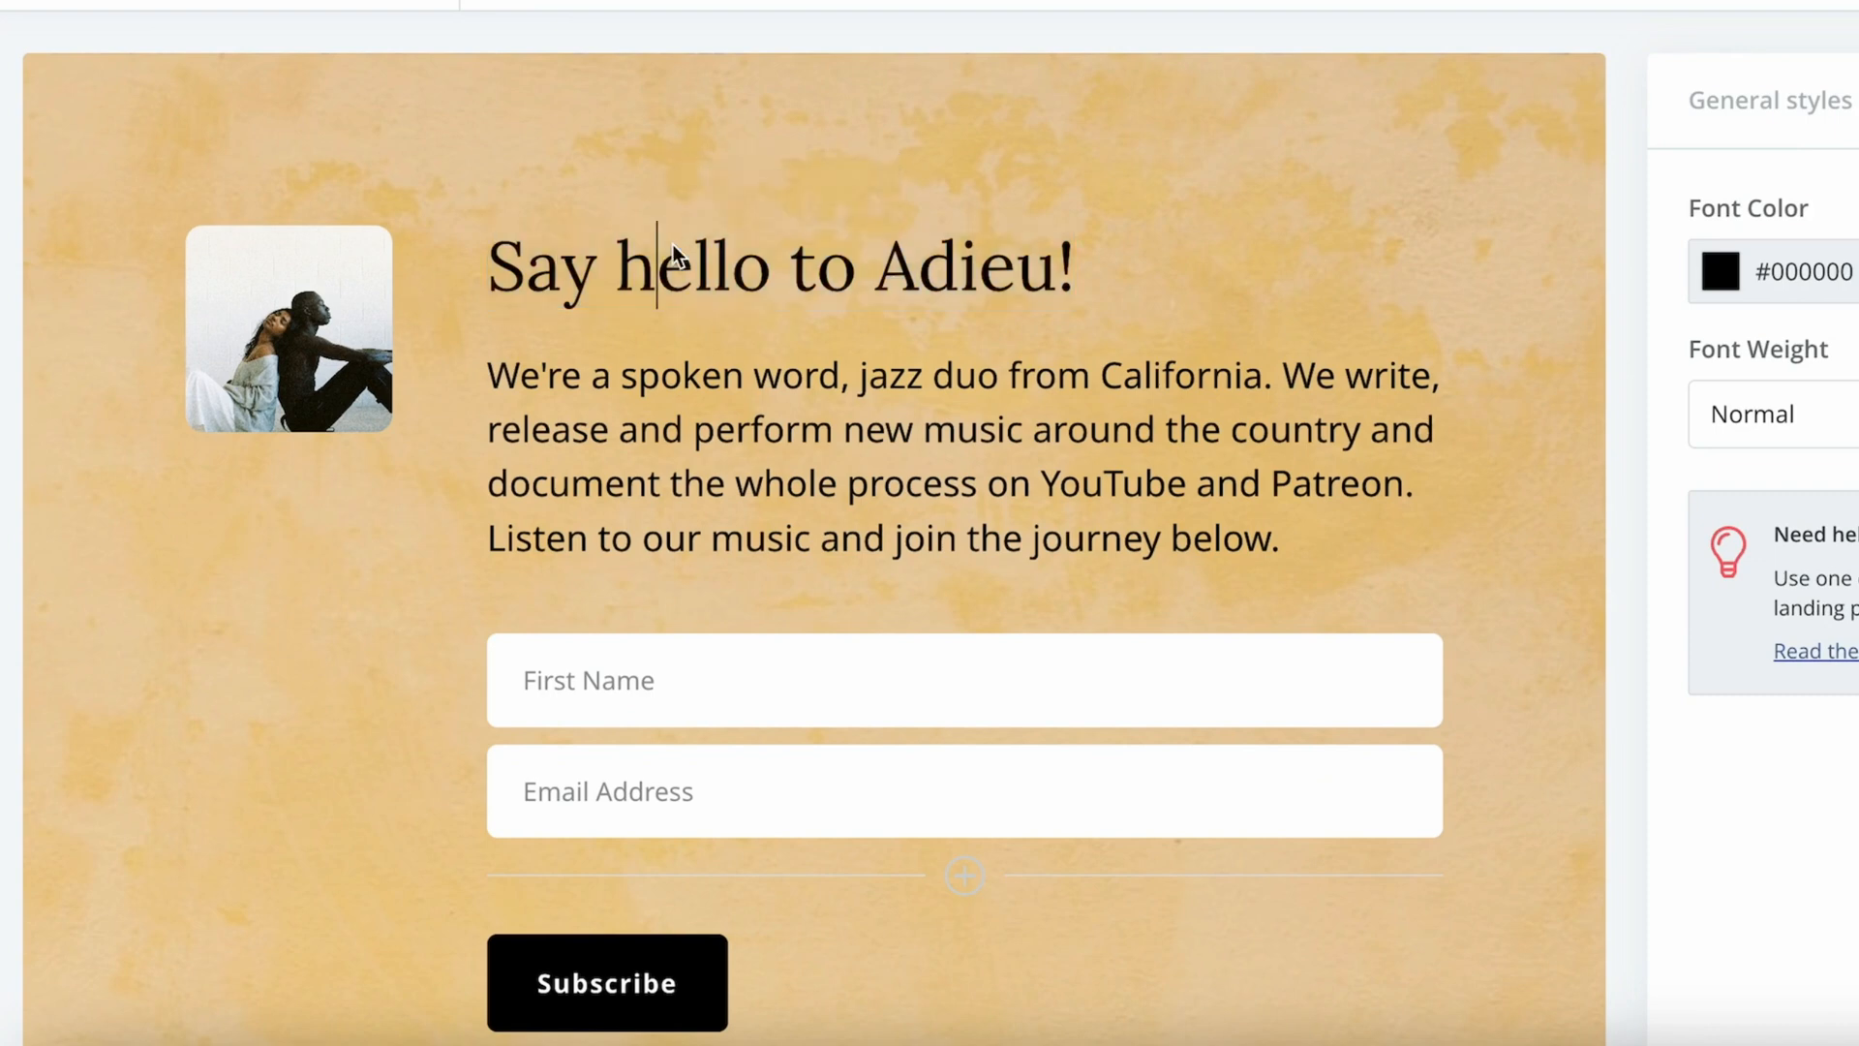
pyautogui.doubleClick(820, 267)
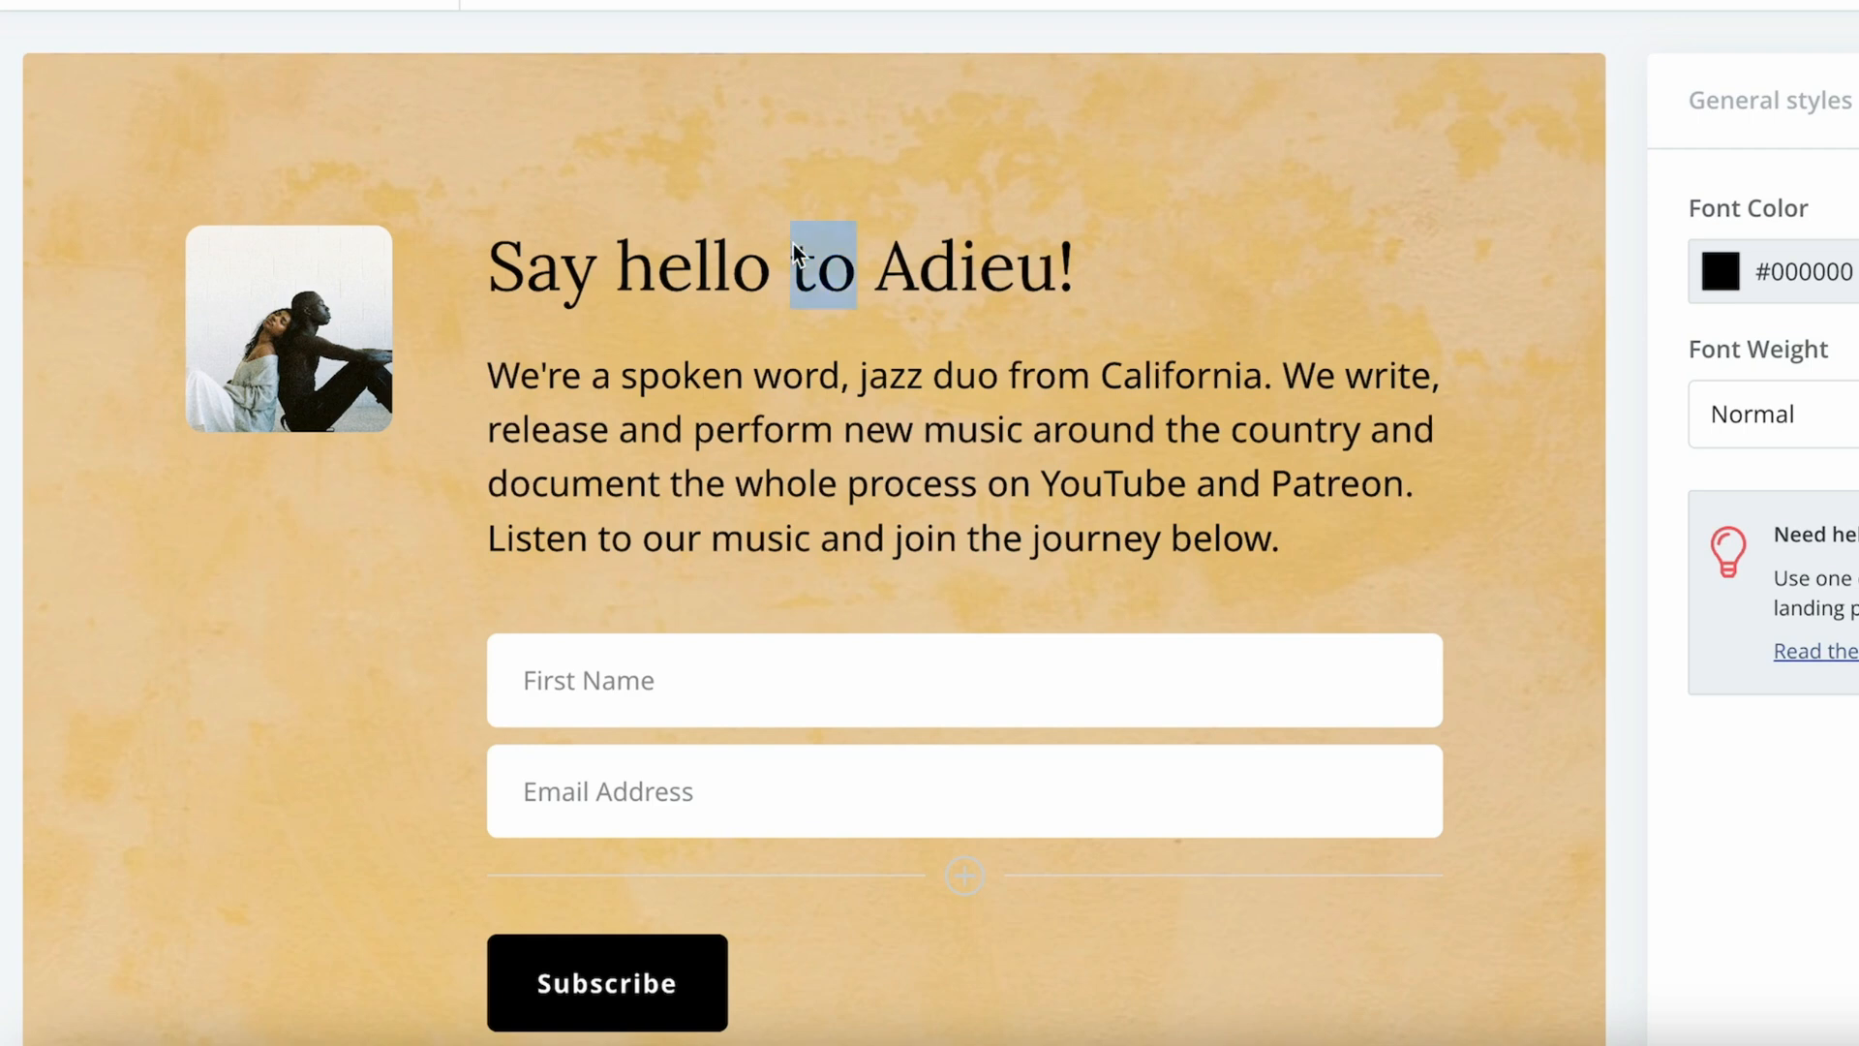
pyautogui.write('Type Here')
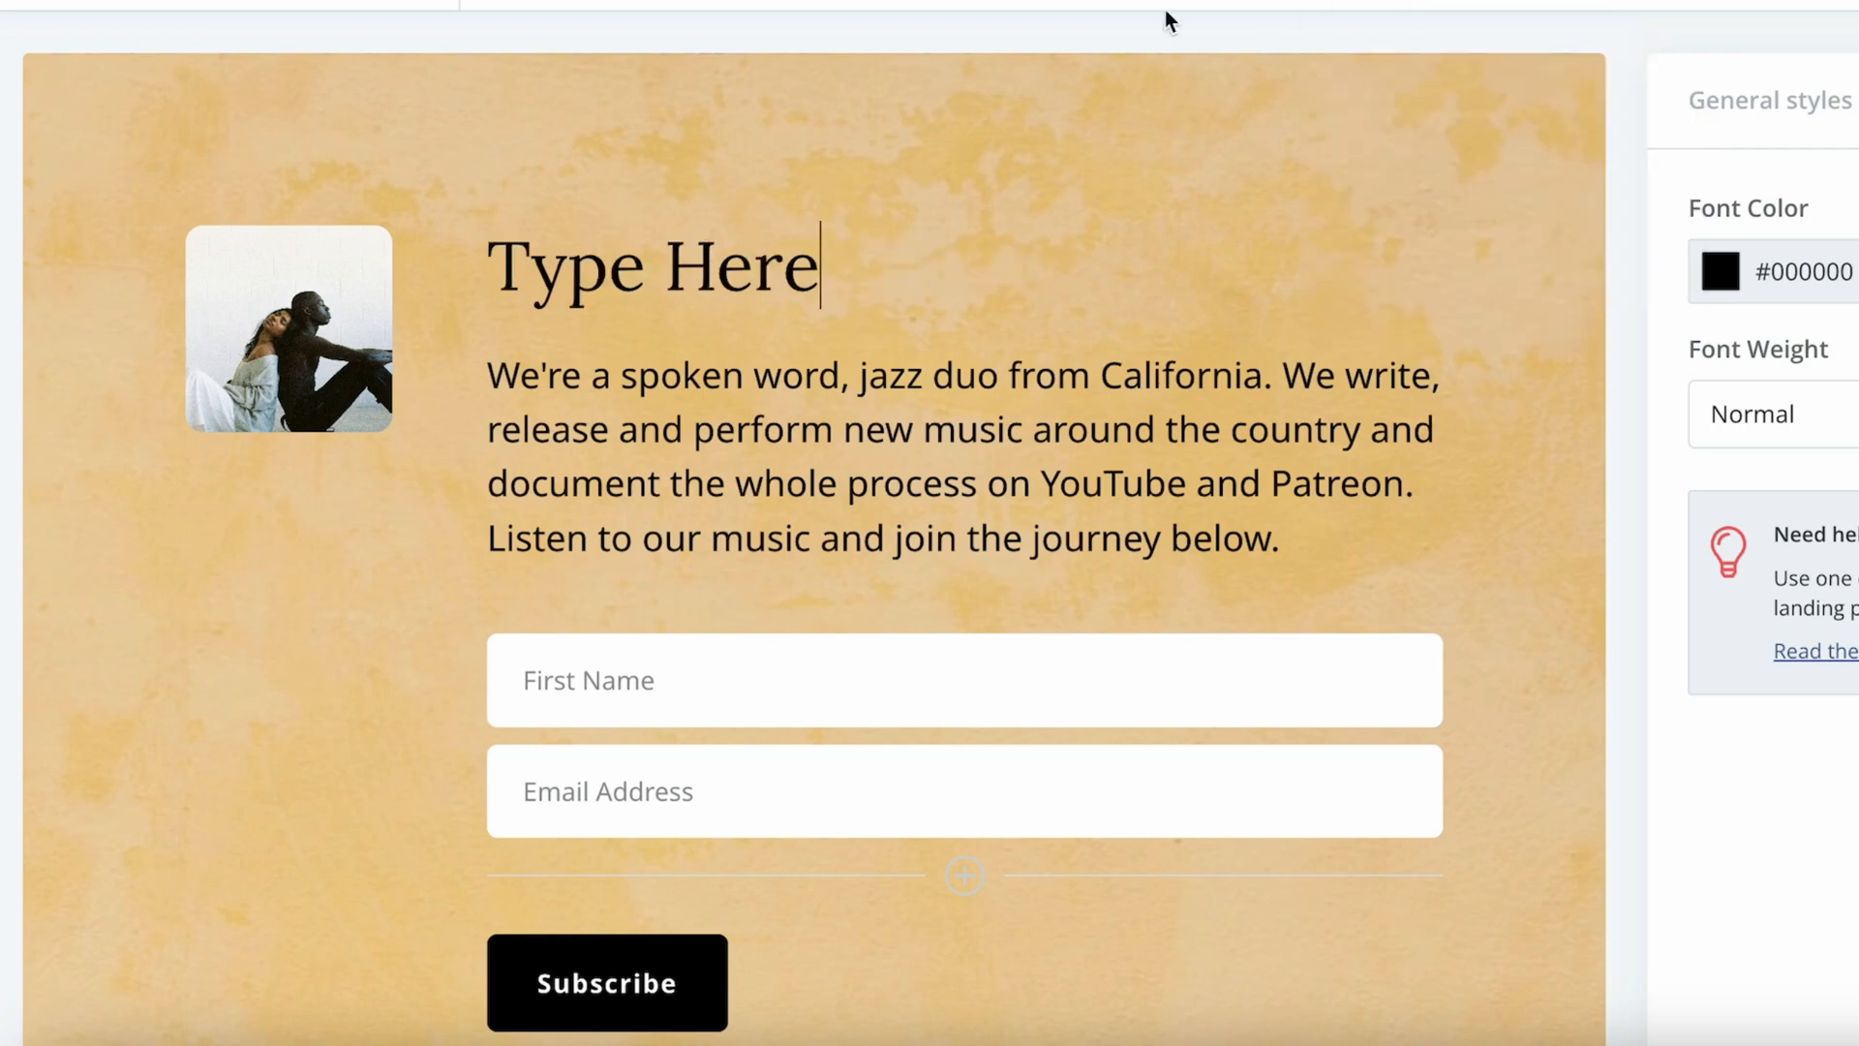
pyautogui.write('In ut quam vitae odio In ut quam vitae odio')
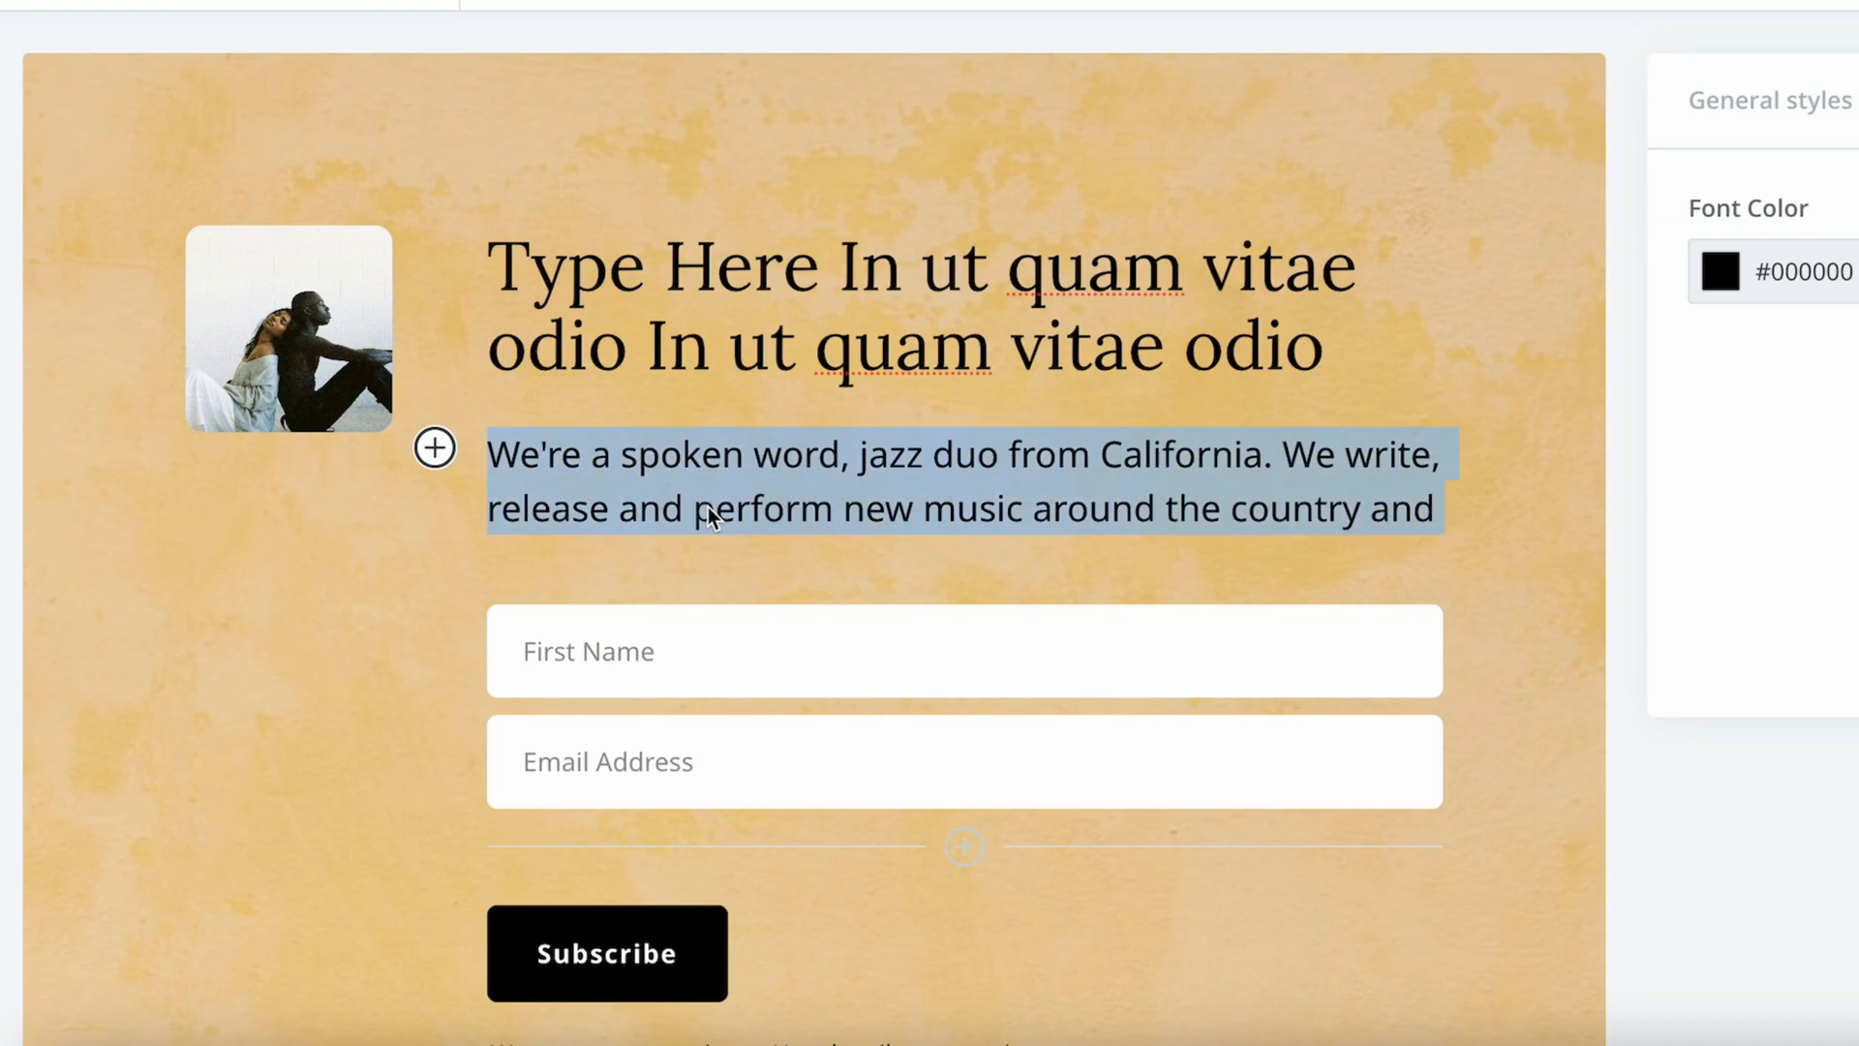
# - Turn the intro paragraph into a numbered list, leaving its text colour unchanged
pyautogui.click(434, 448)
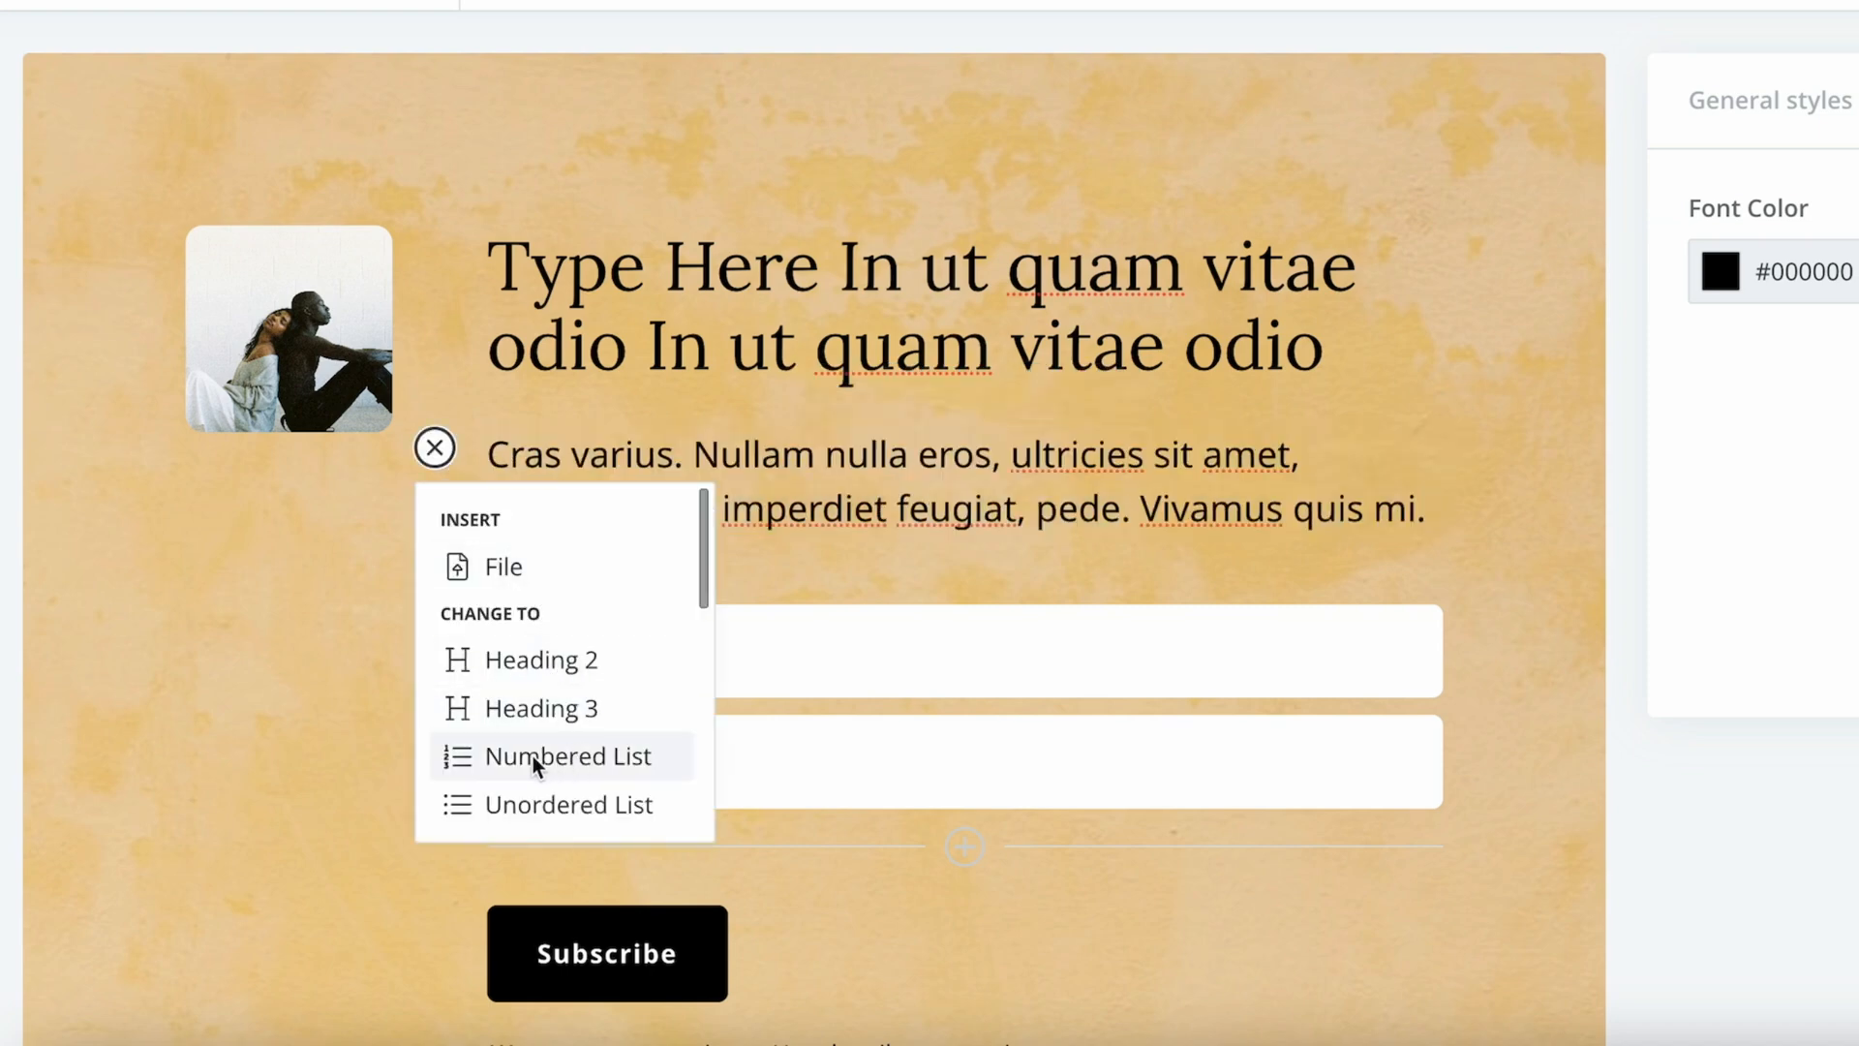
pyautogui.click(566, 756)
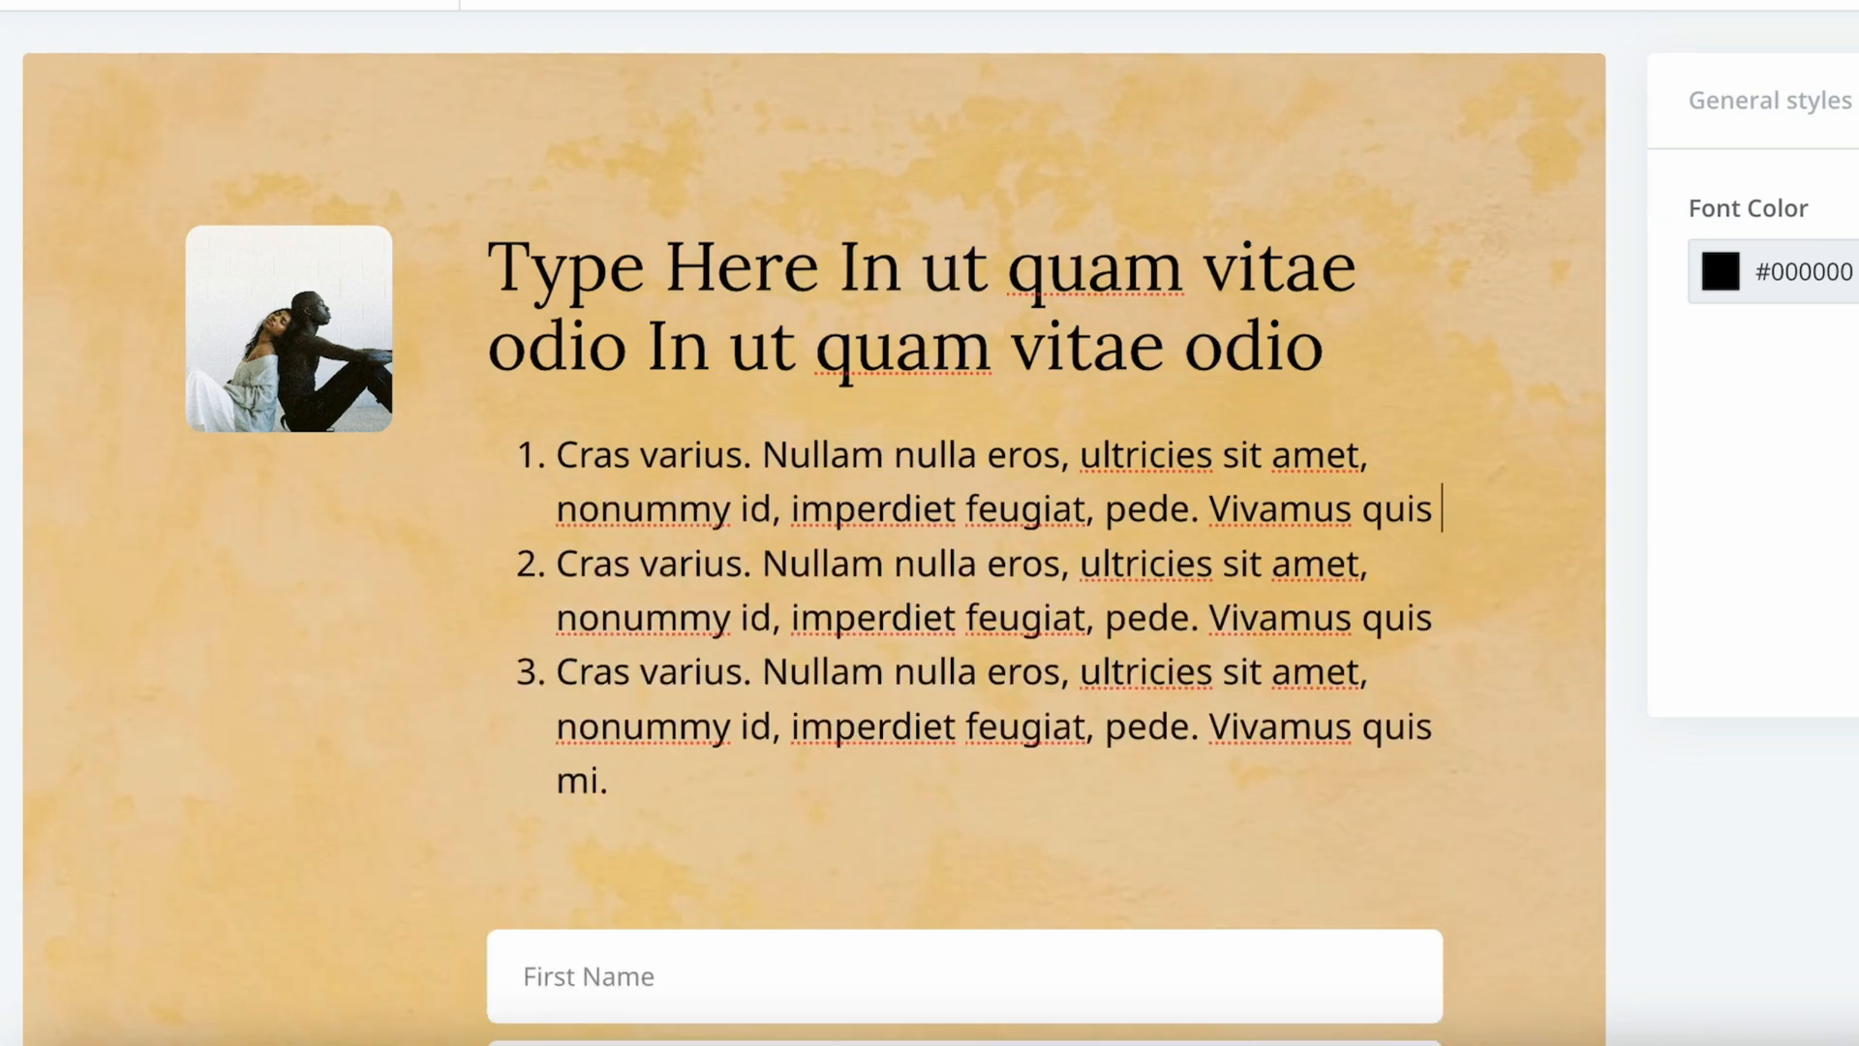
pyautogui.click(1718, 271)
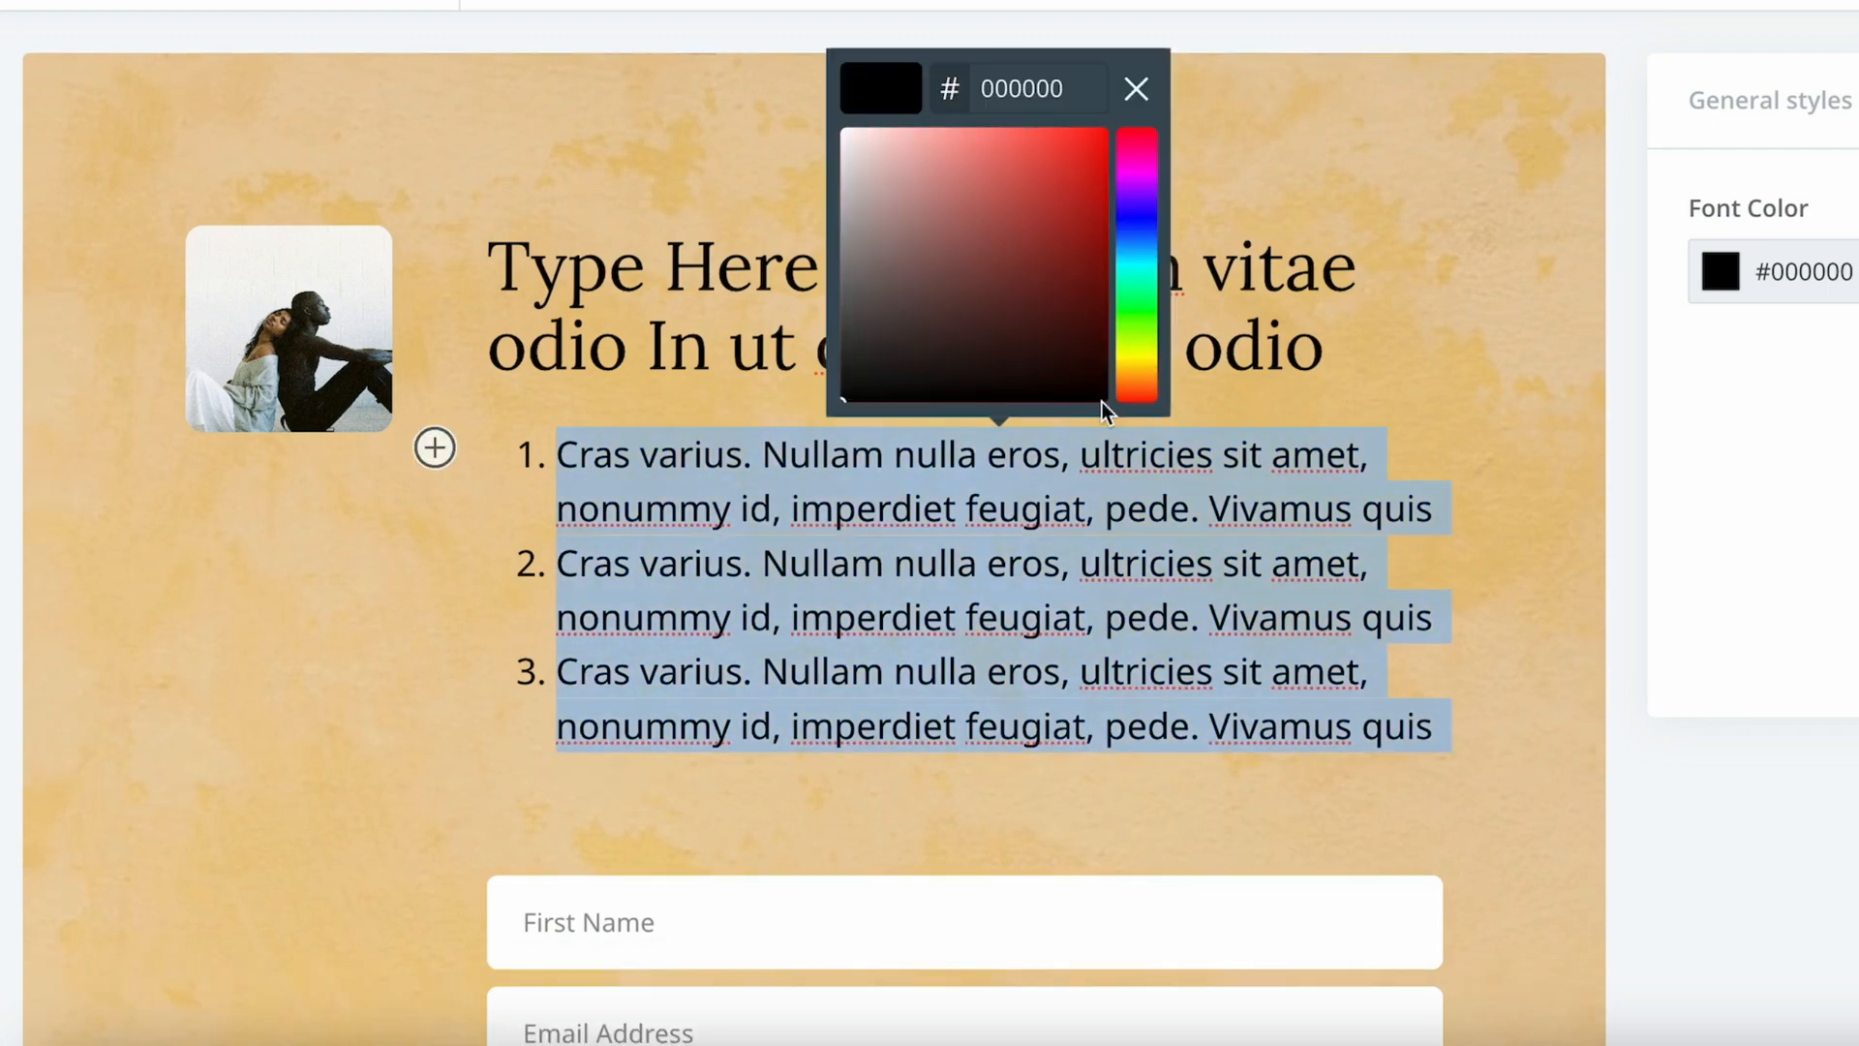
pyautogui.click(855, 394)
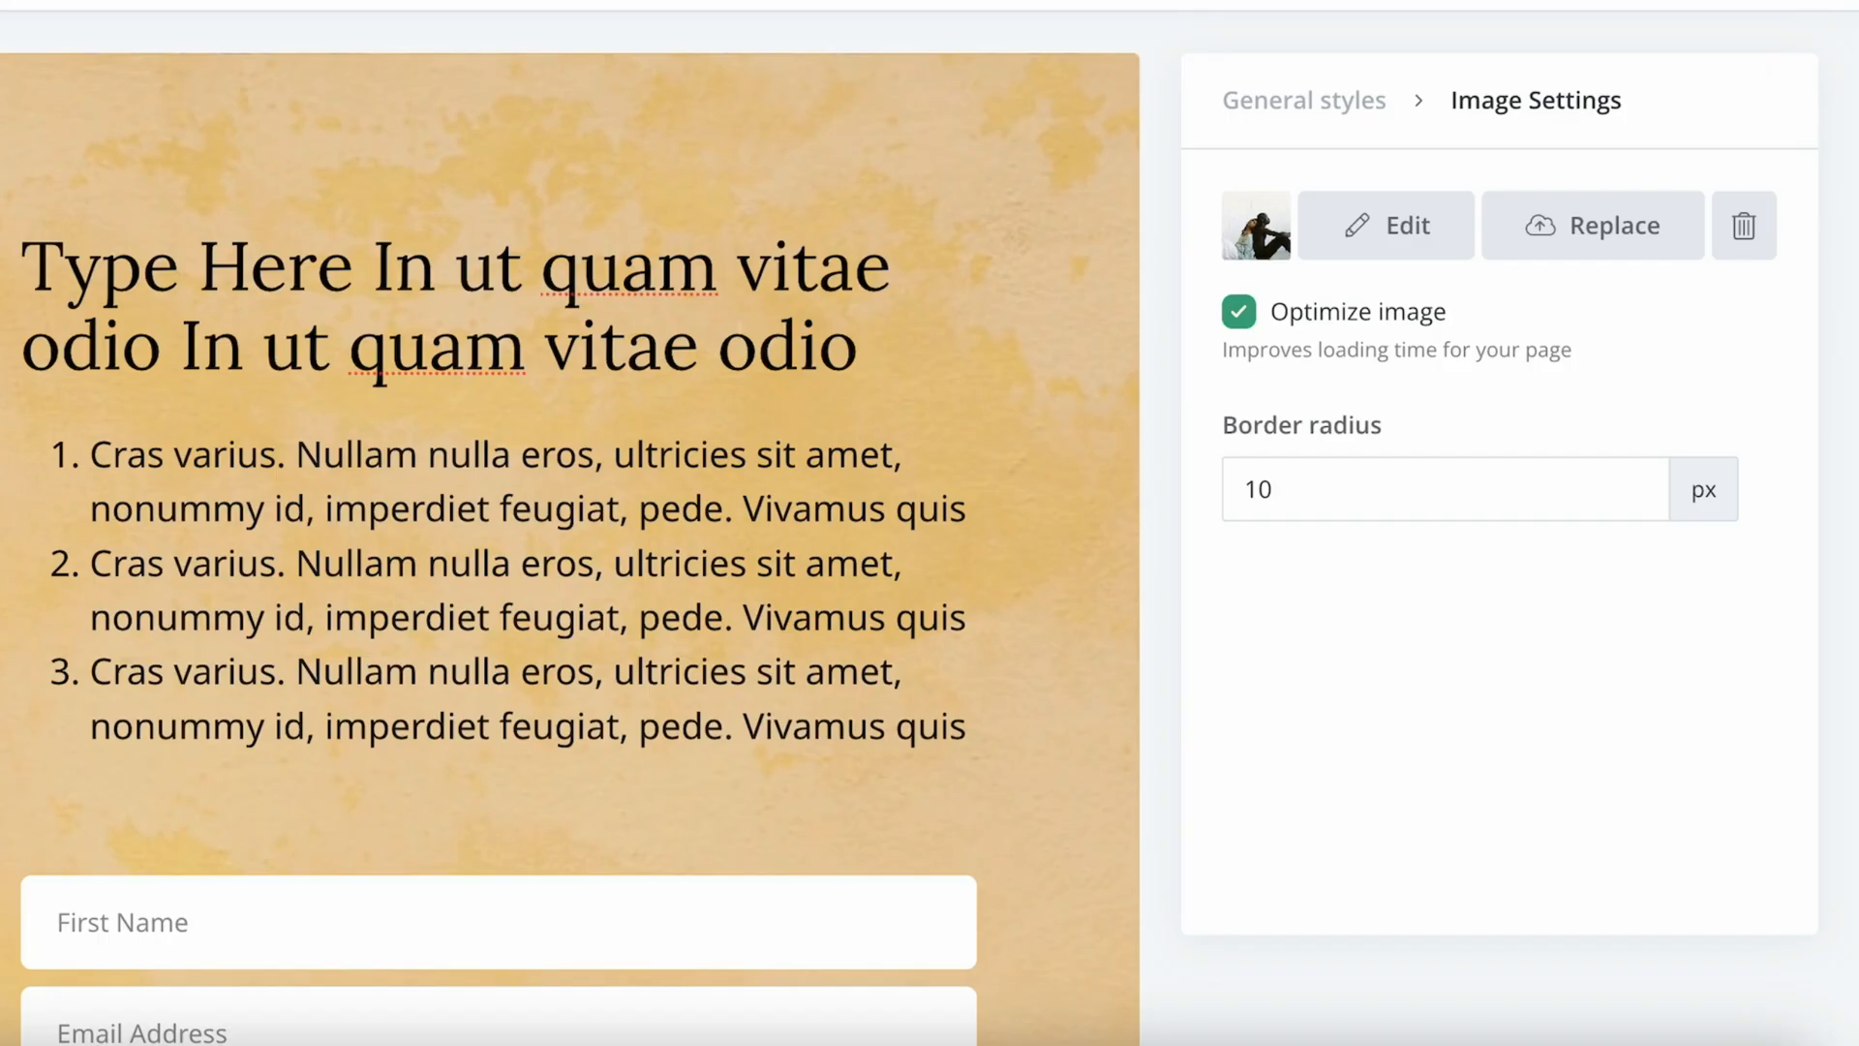
# - Replace the profile photo with a recent upload and remove the textured background image
pyautogui.click(1594, 225)
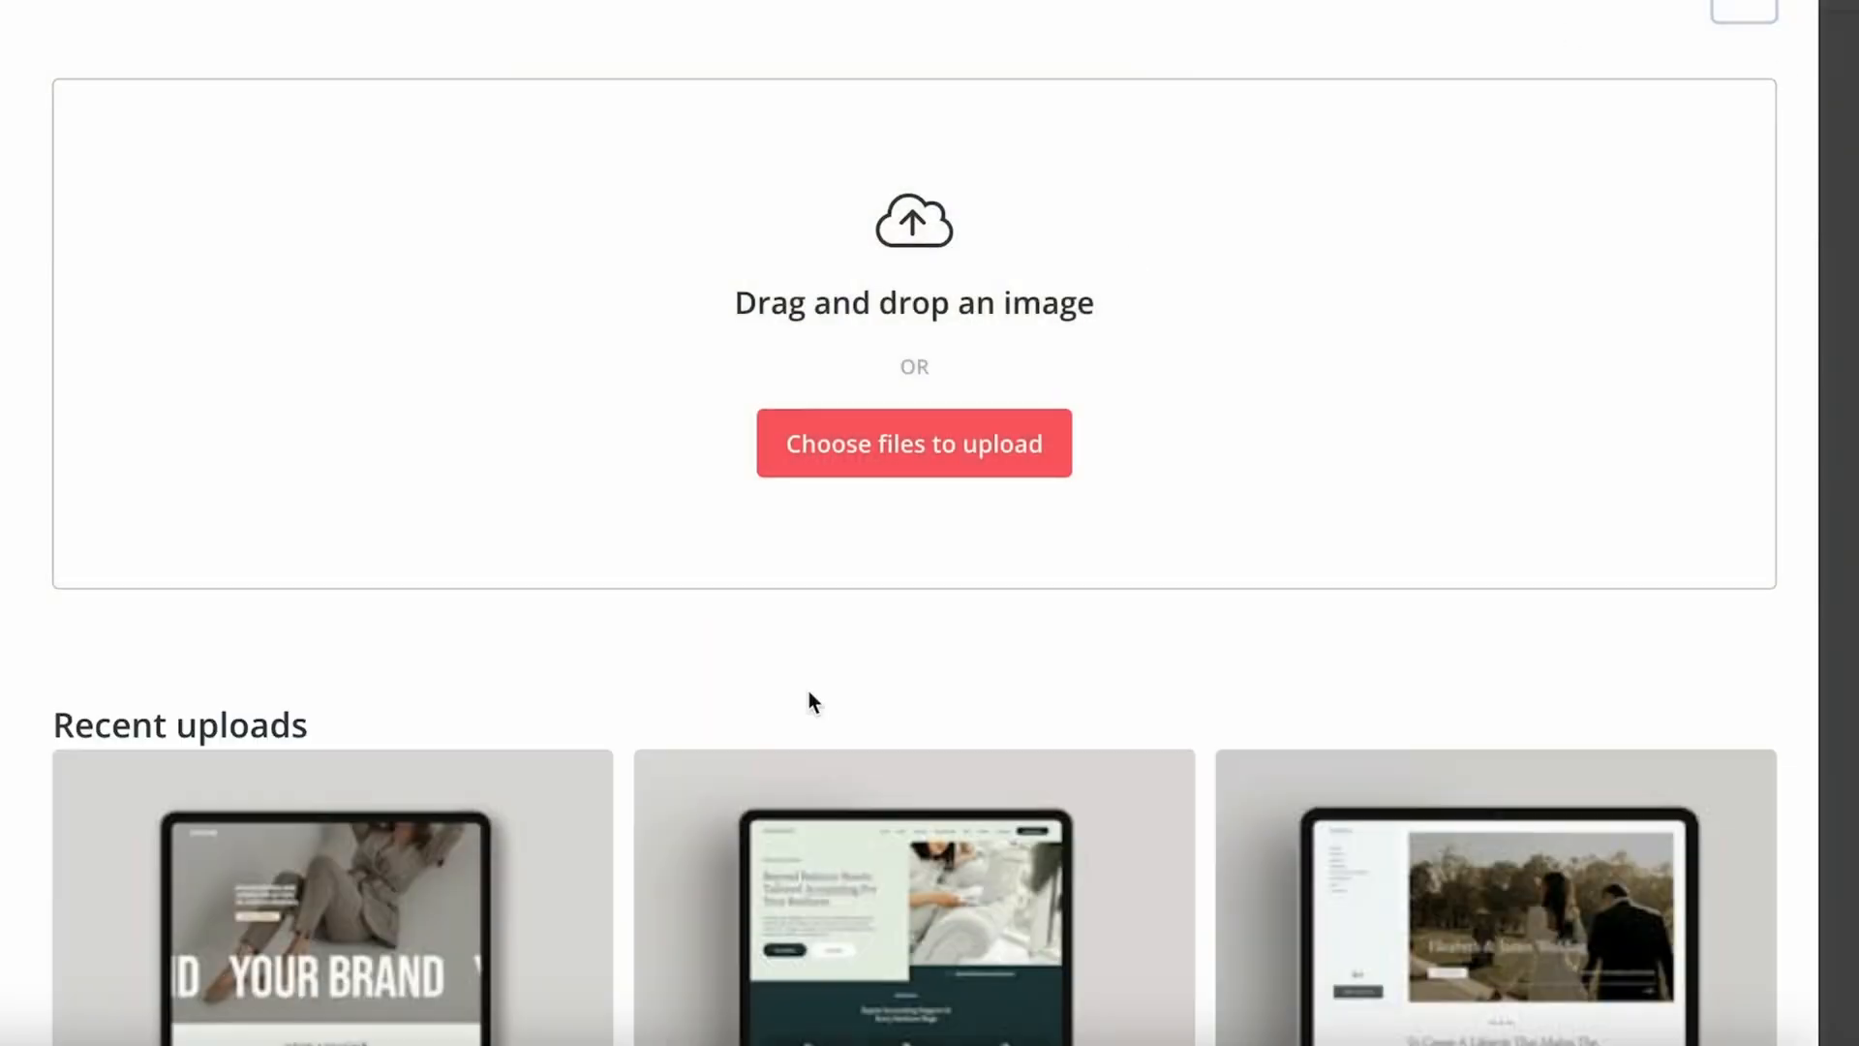
pyautogui.click(914, 442)
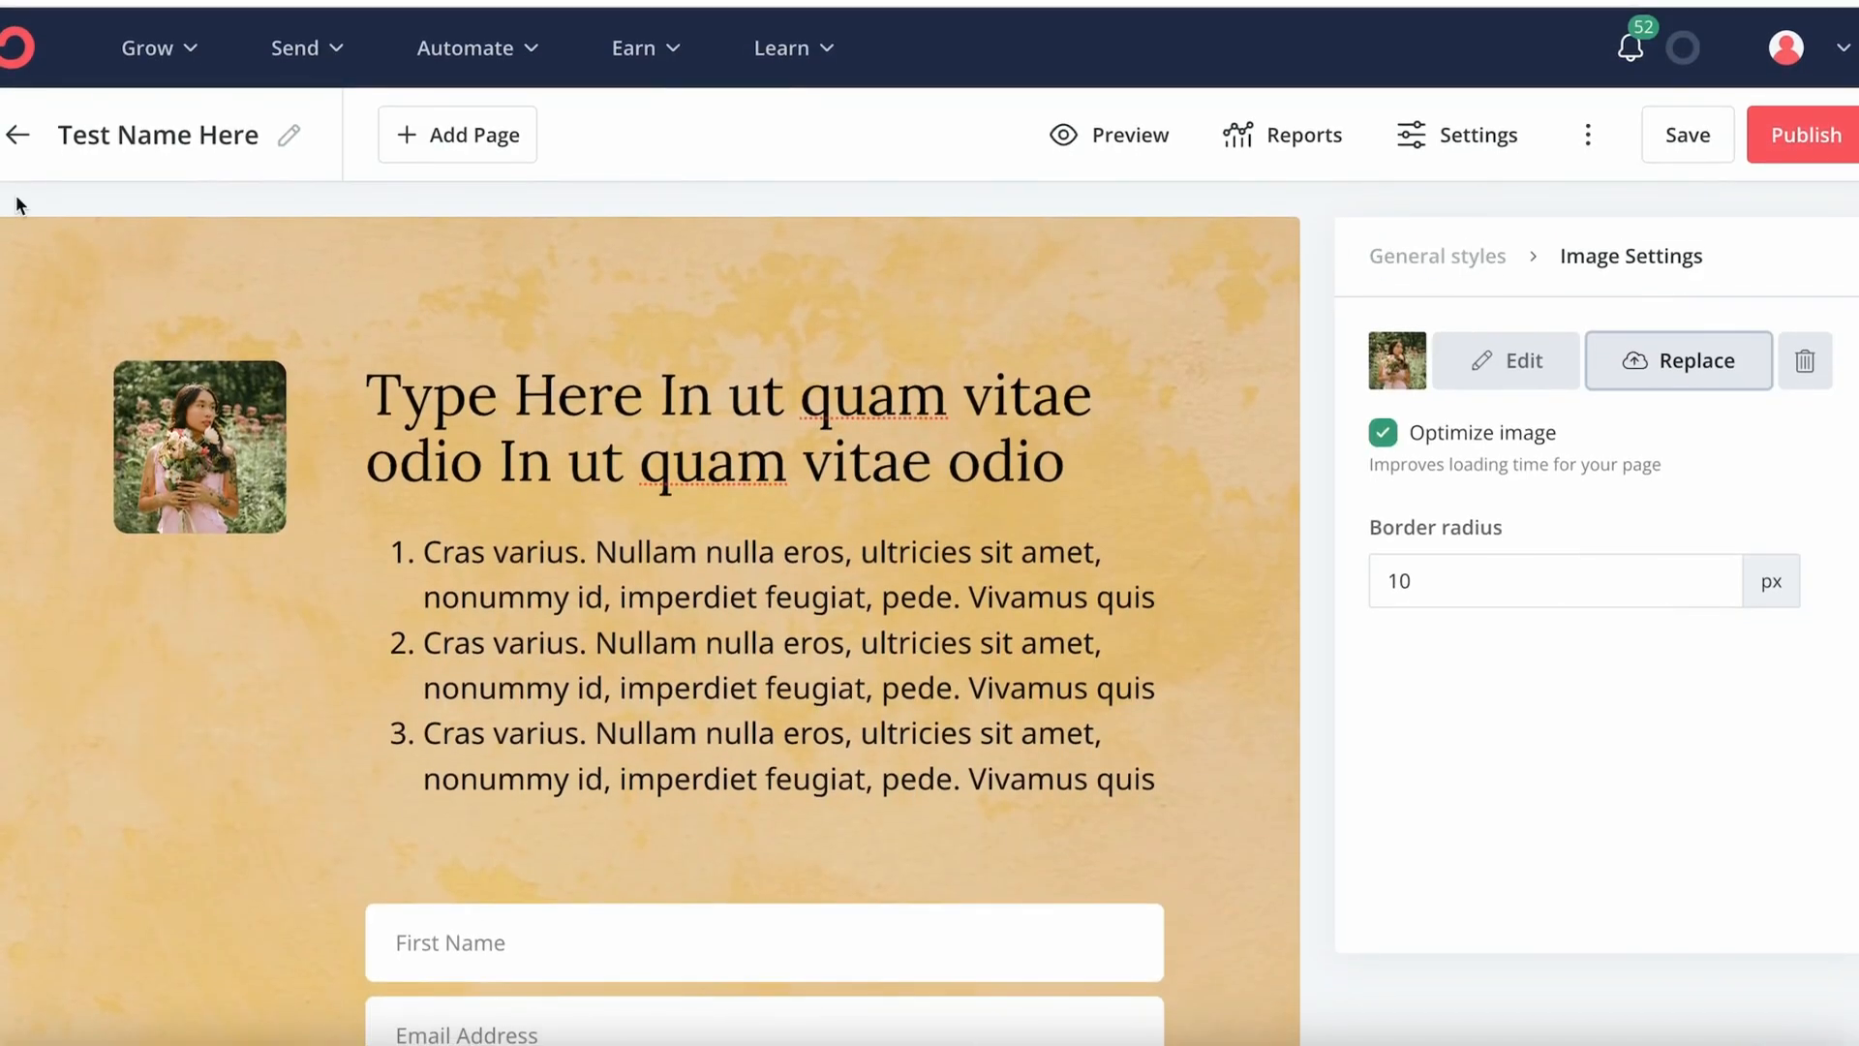
pyautogui.moveTo(415, 738)
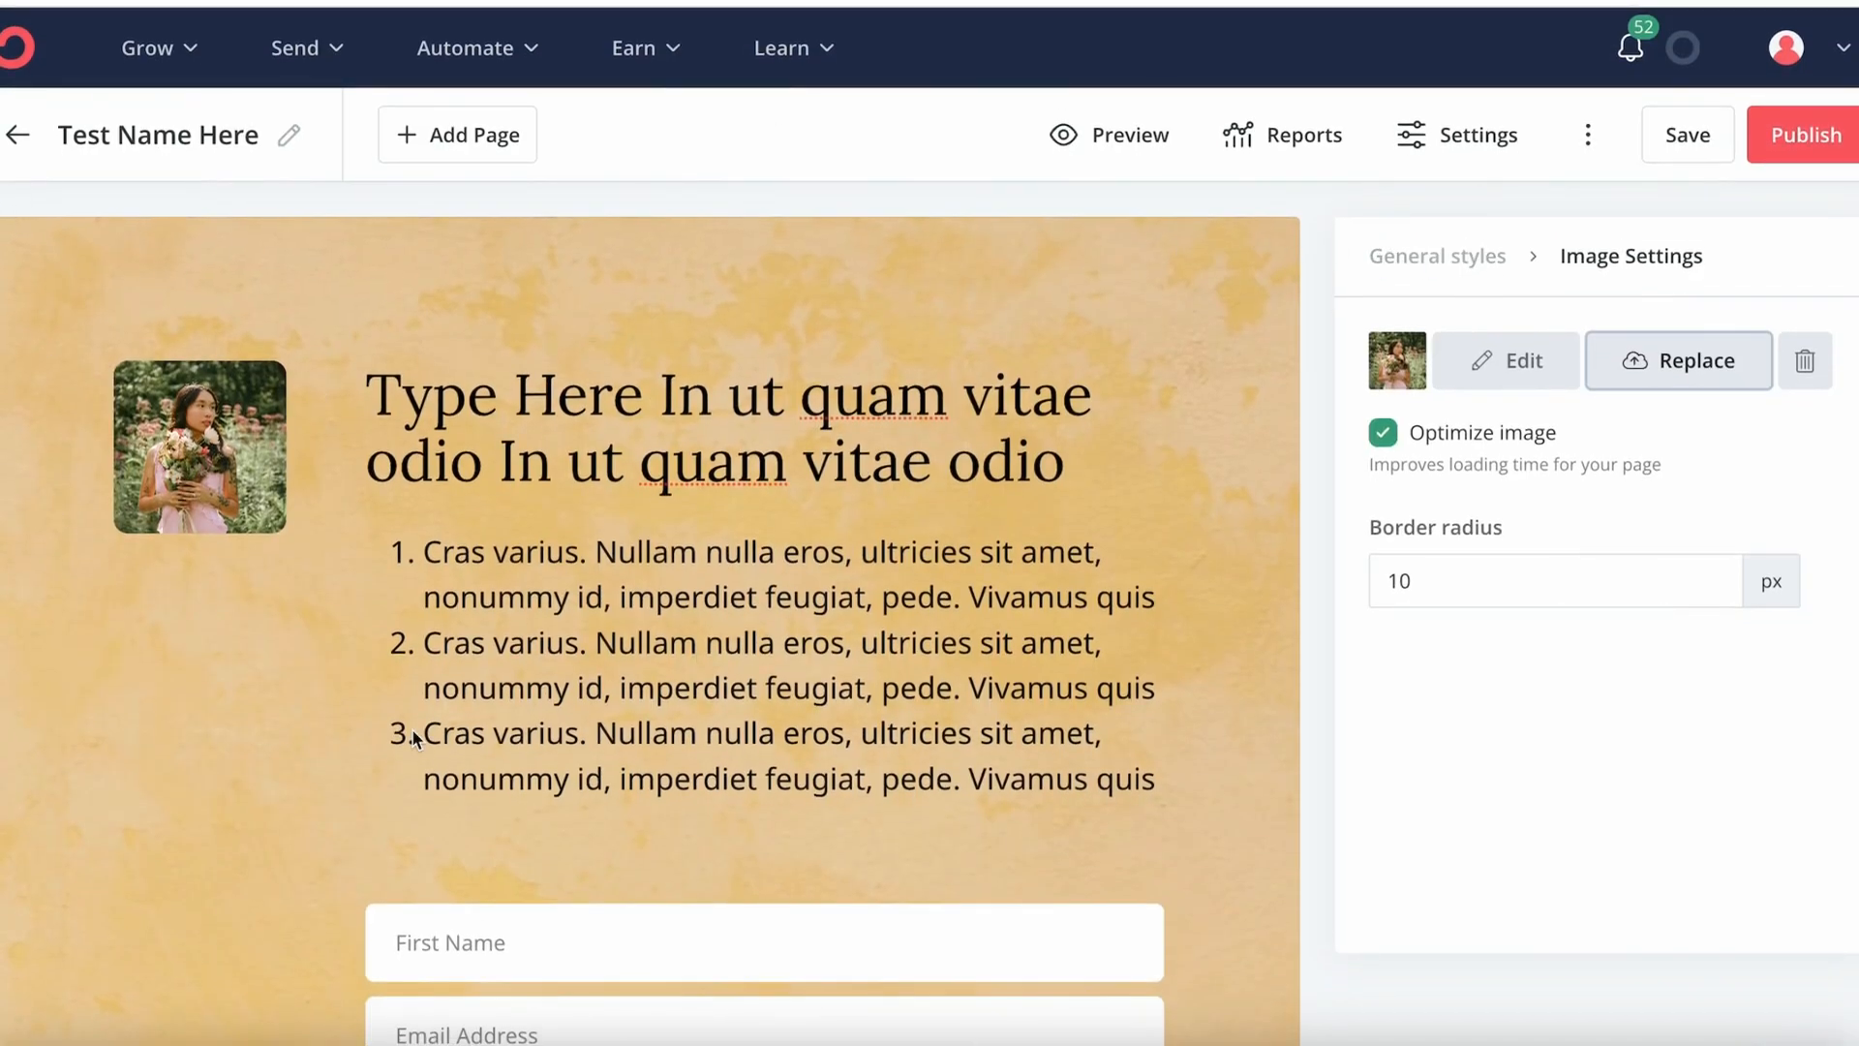
pyautogui.click(1436, 254)
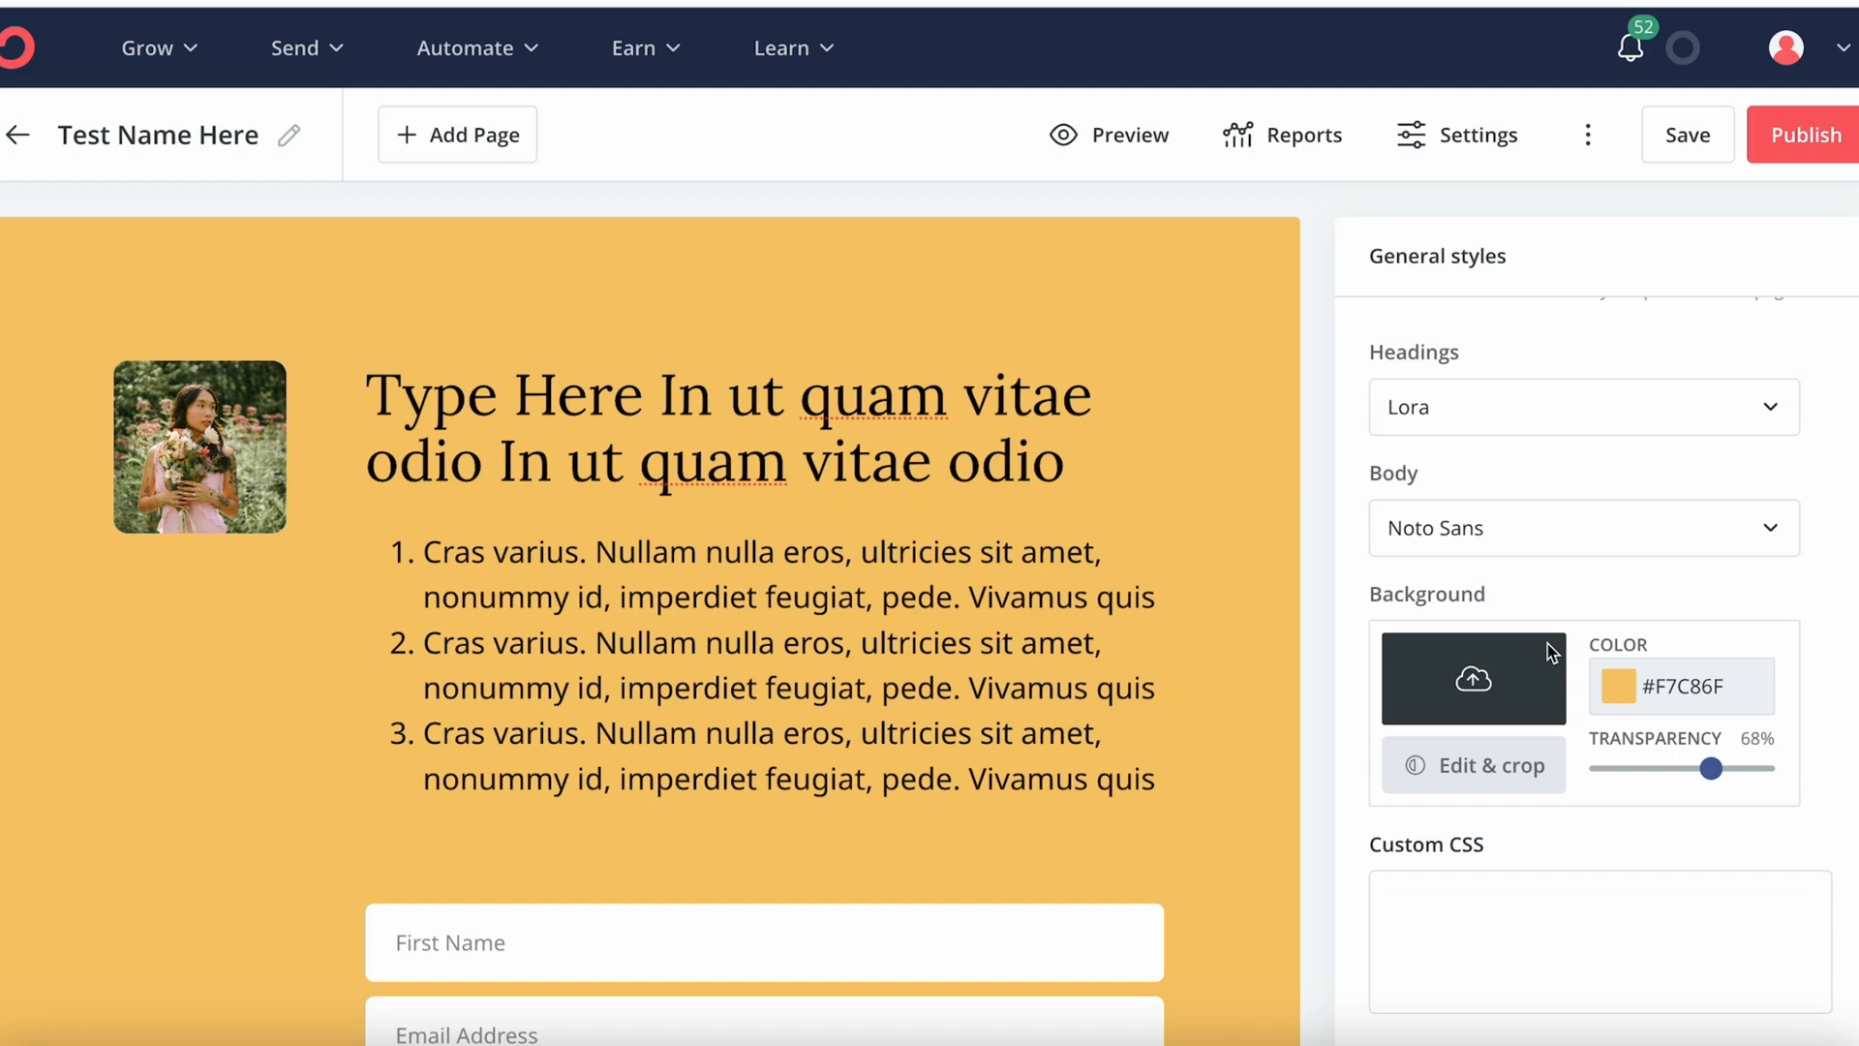
pyautogui.click(1617, 685)
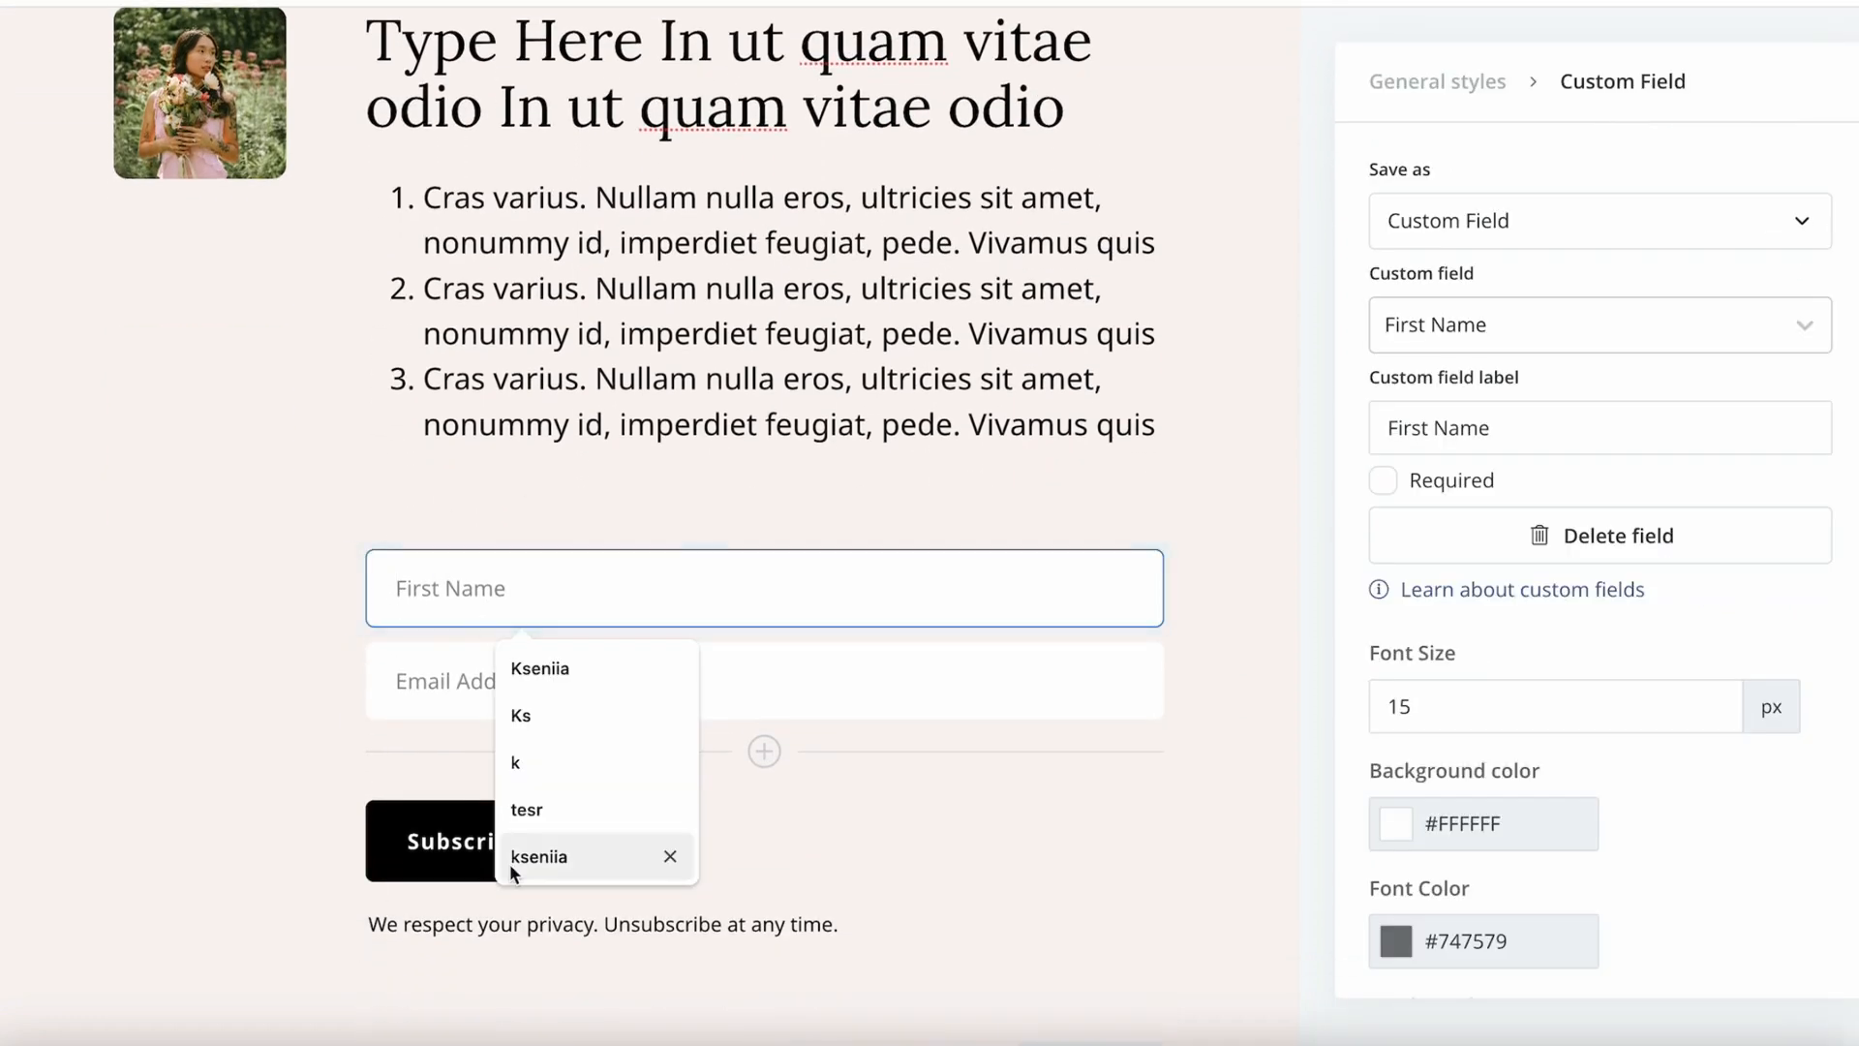
# - Make the subscribe button blue and relabel it 'Call To Action'
pyautogui.click(464, 840)
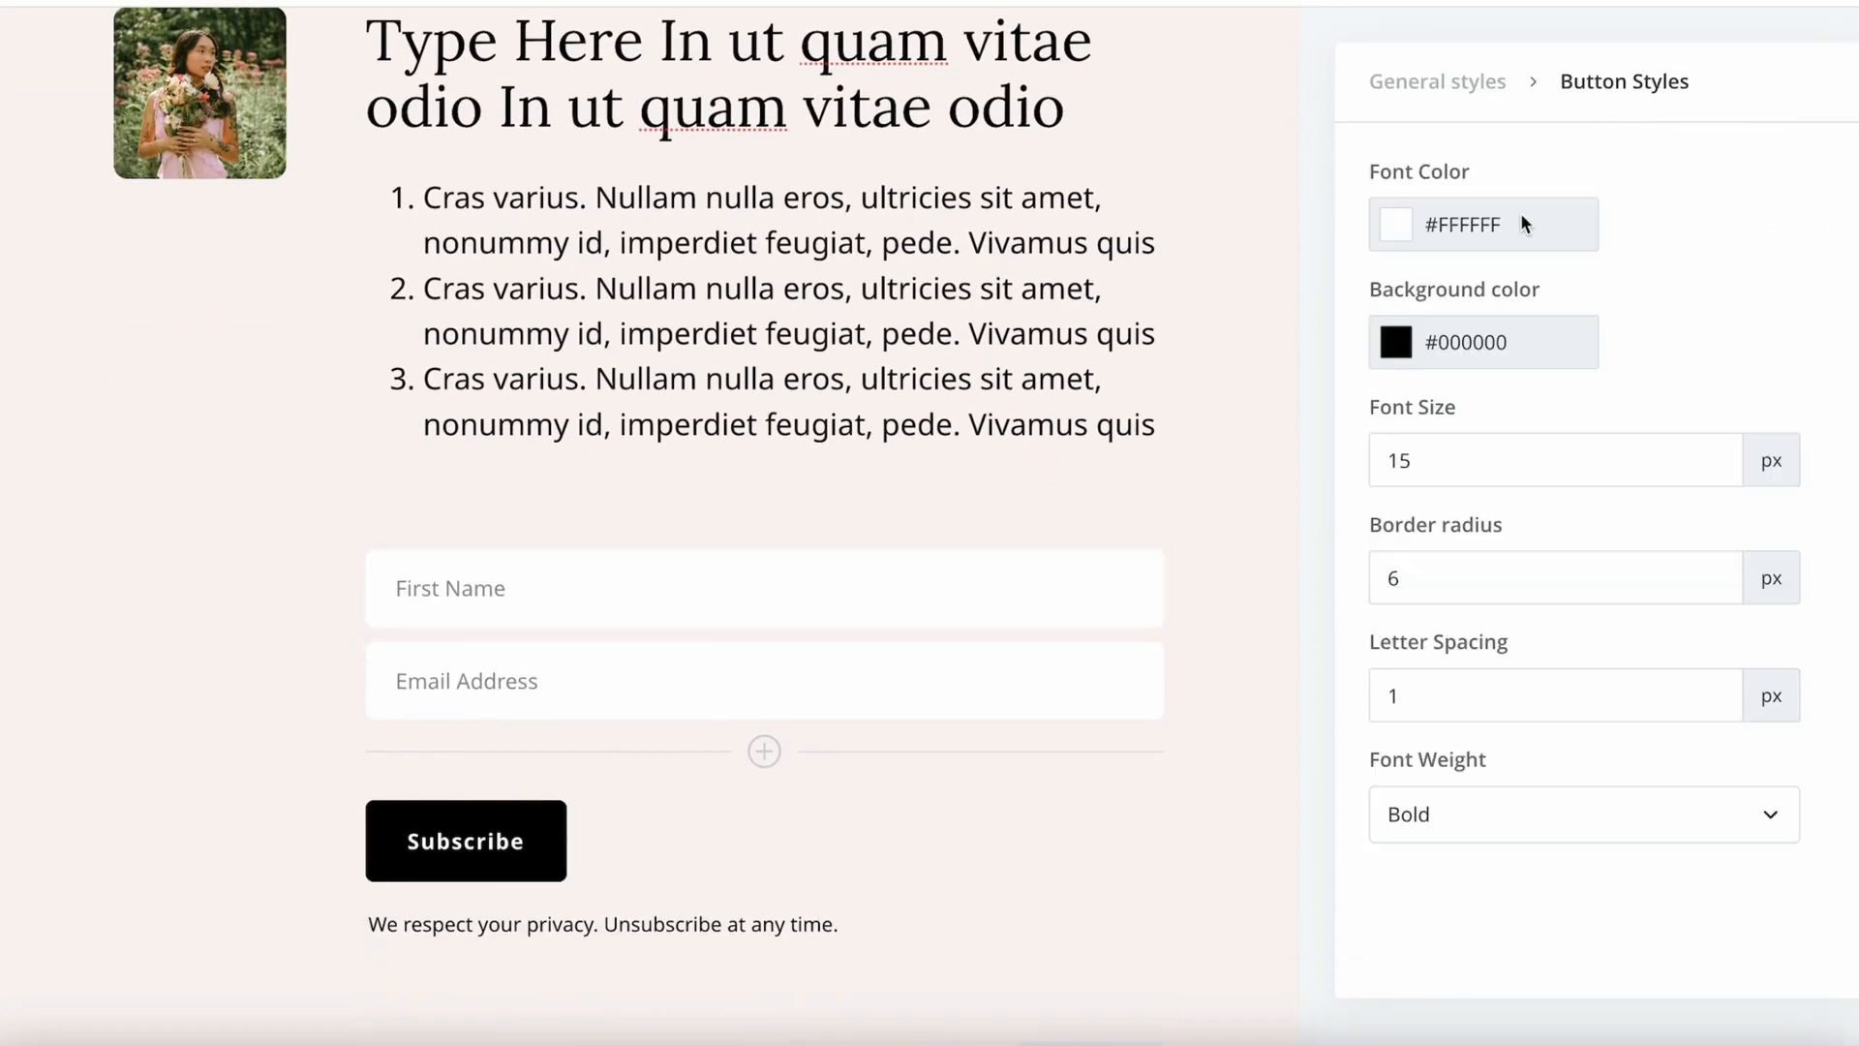
pyautogui.click(1396, 342)
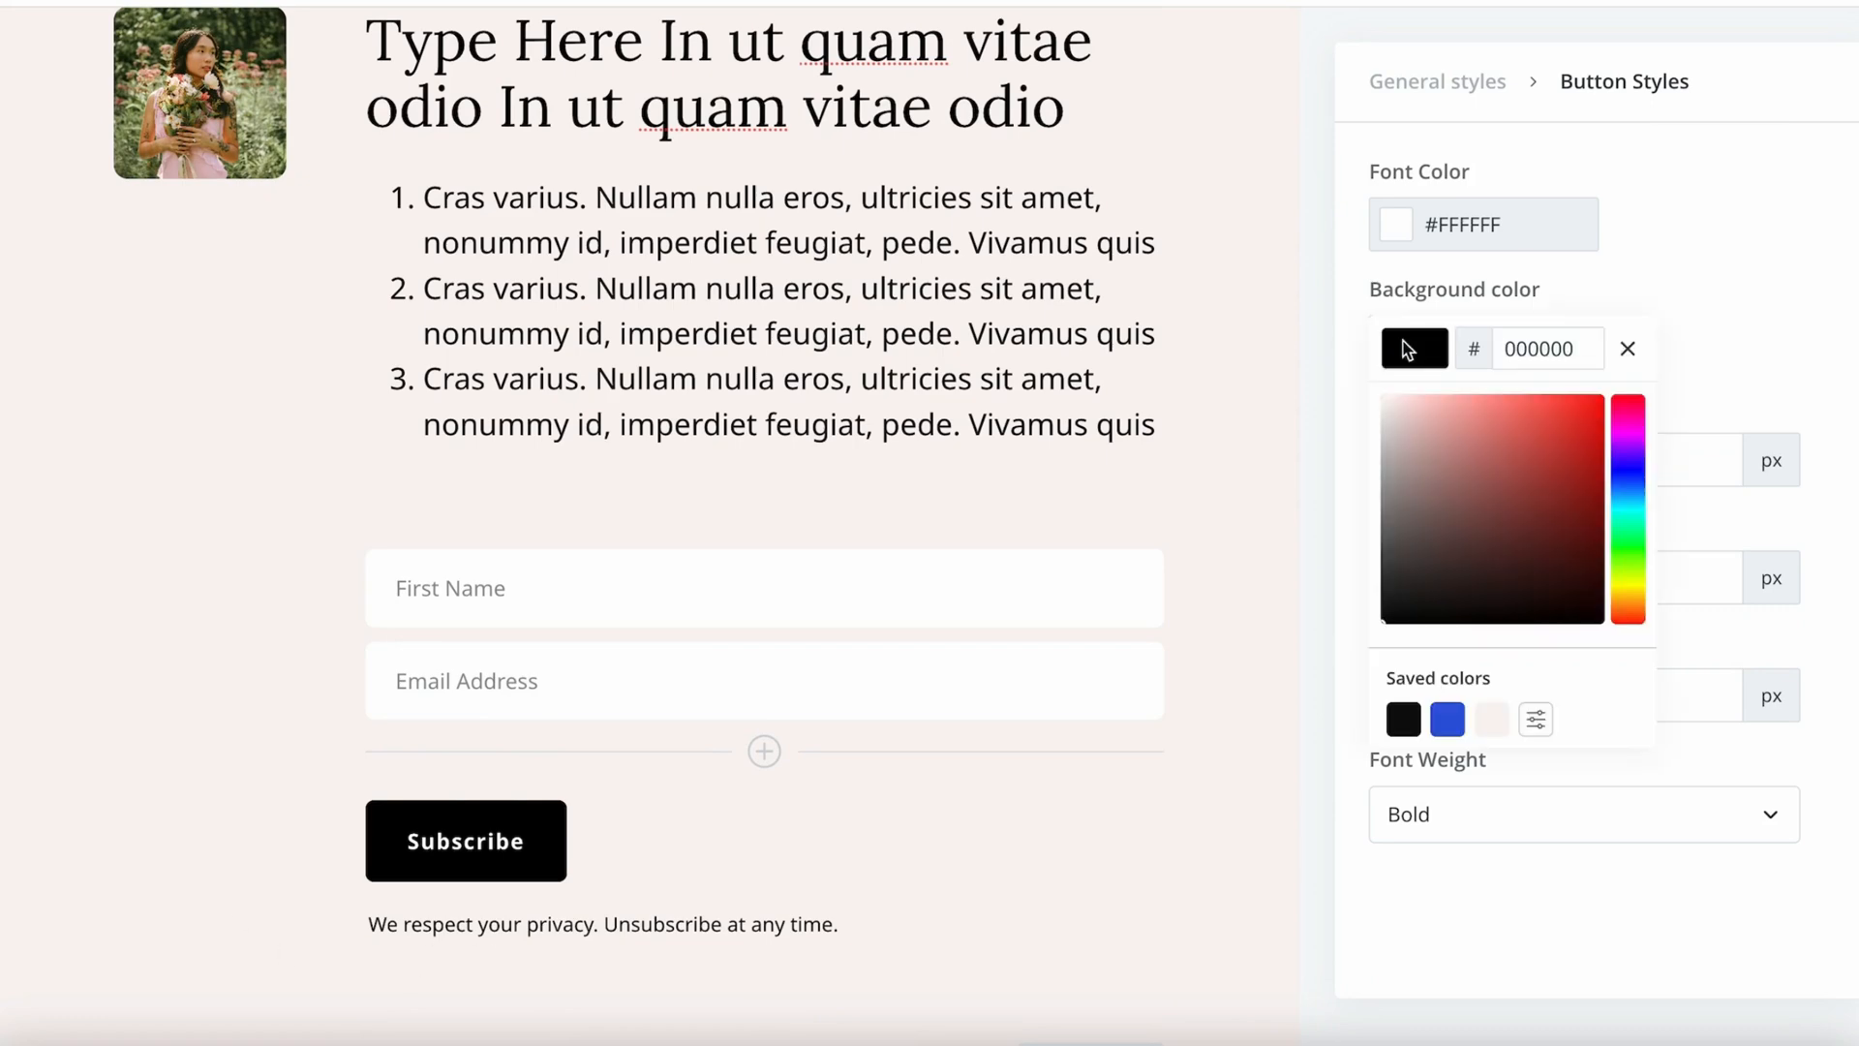
pyautogui.click(1447, 719)
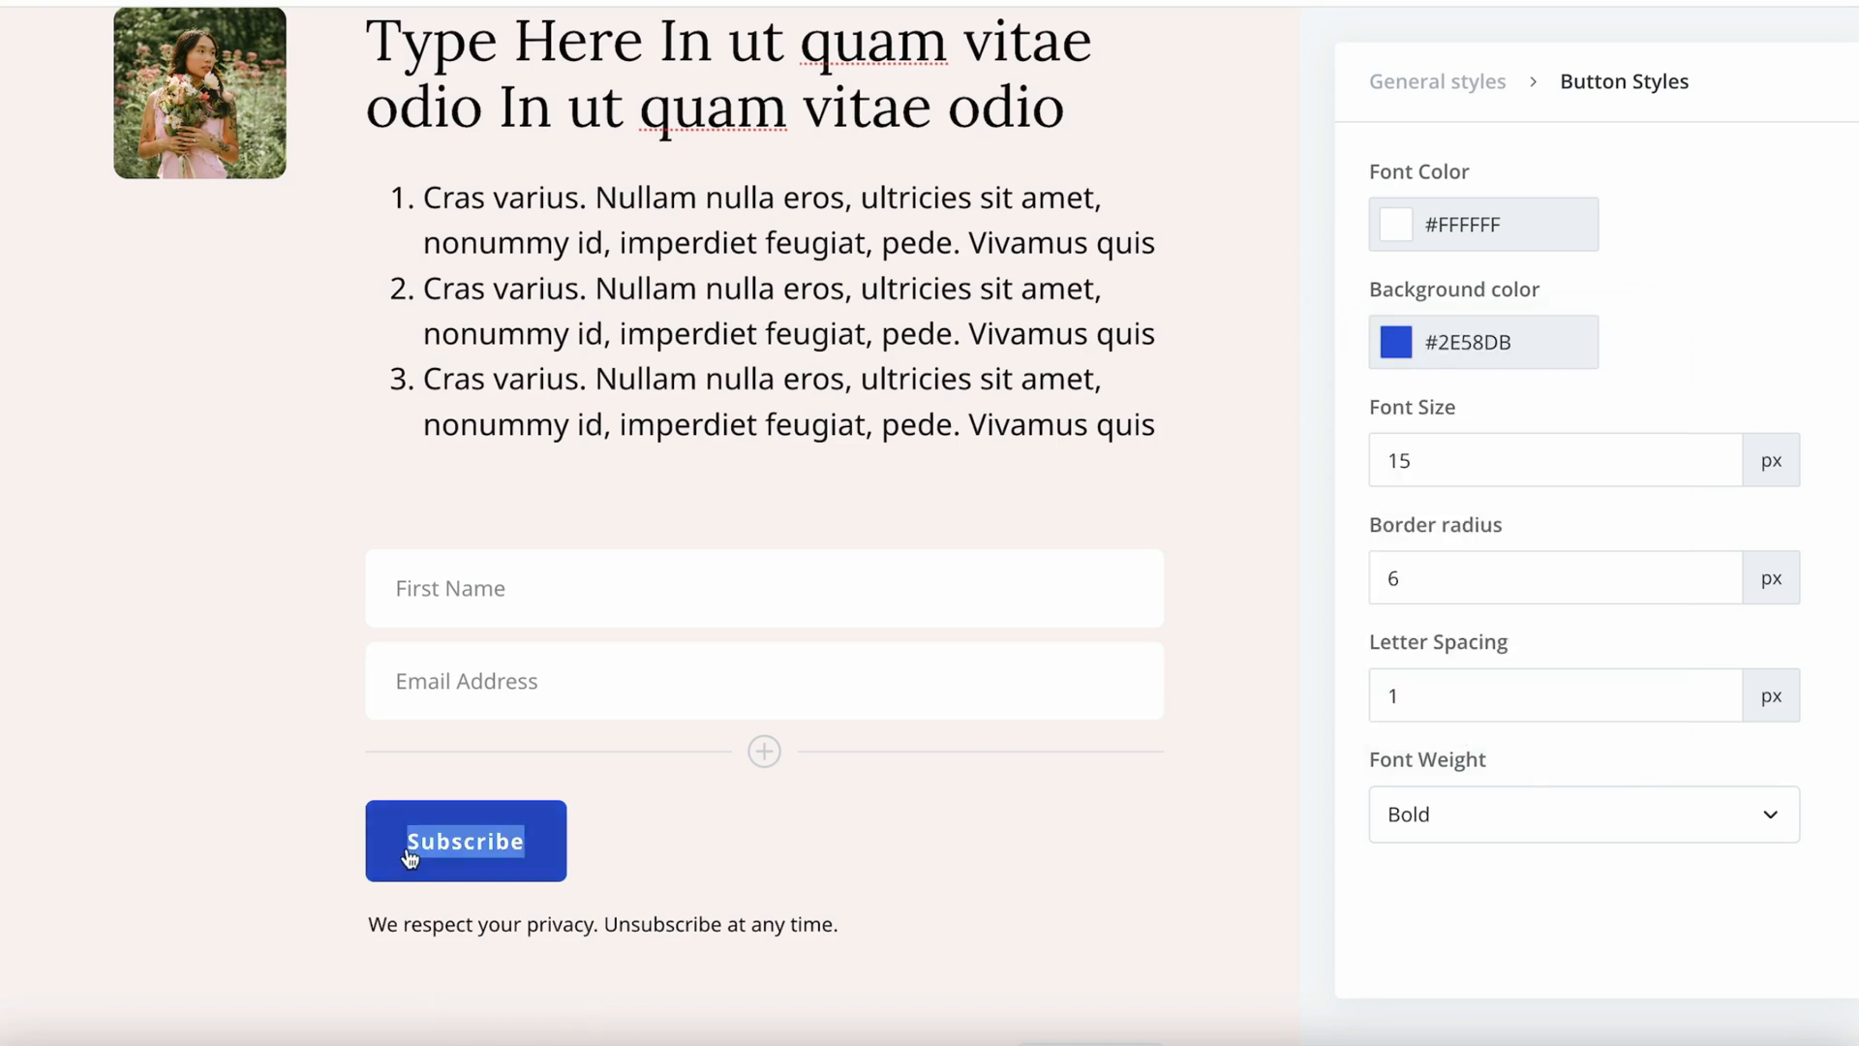
pyautogui.write('Call To Action')
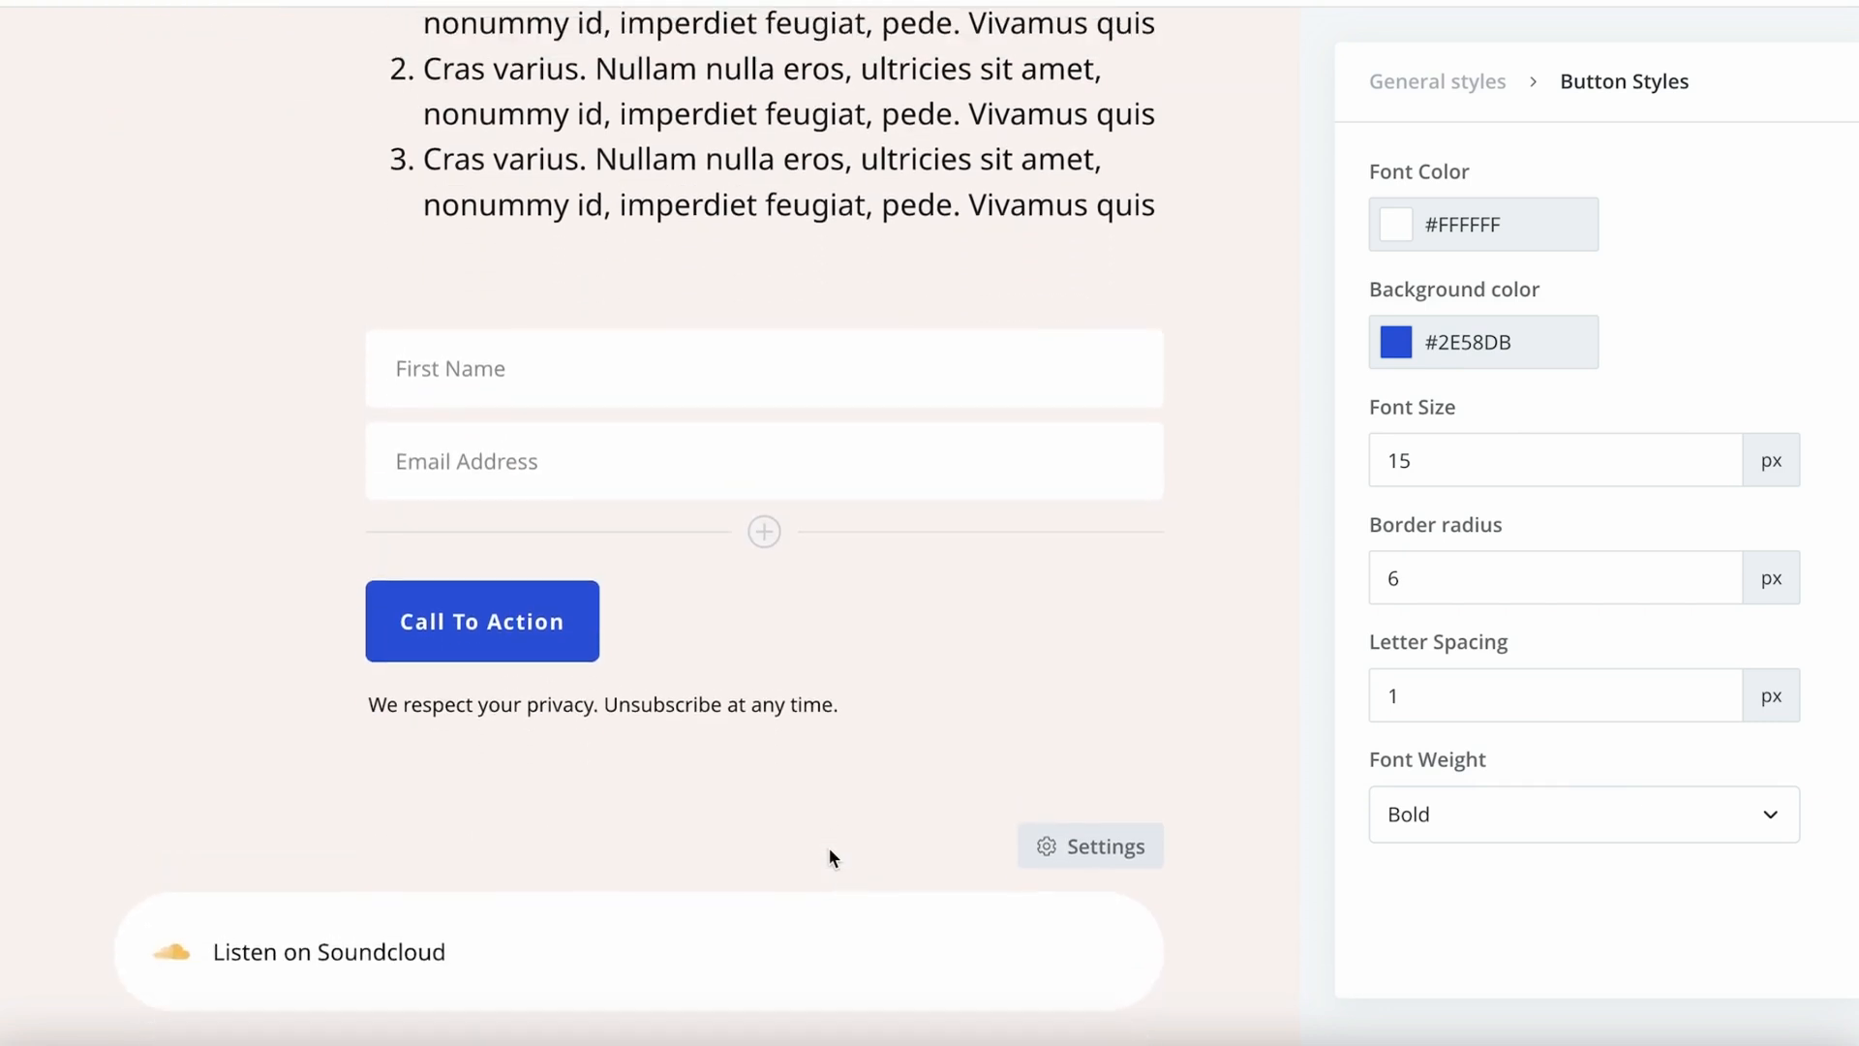
# - Cancel deleting the Spotify social link and save the landing page
pyautogui.scroll(-3)
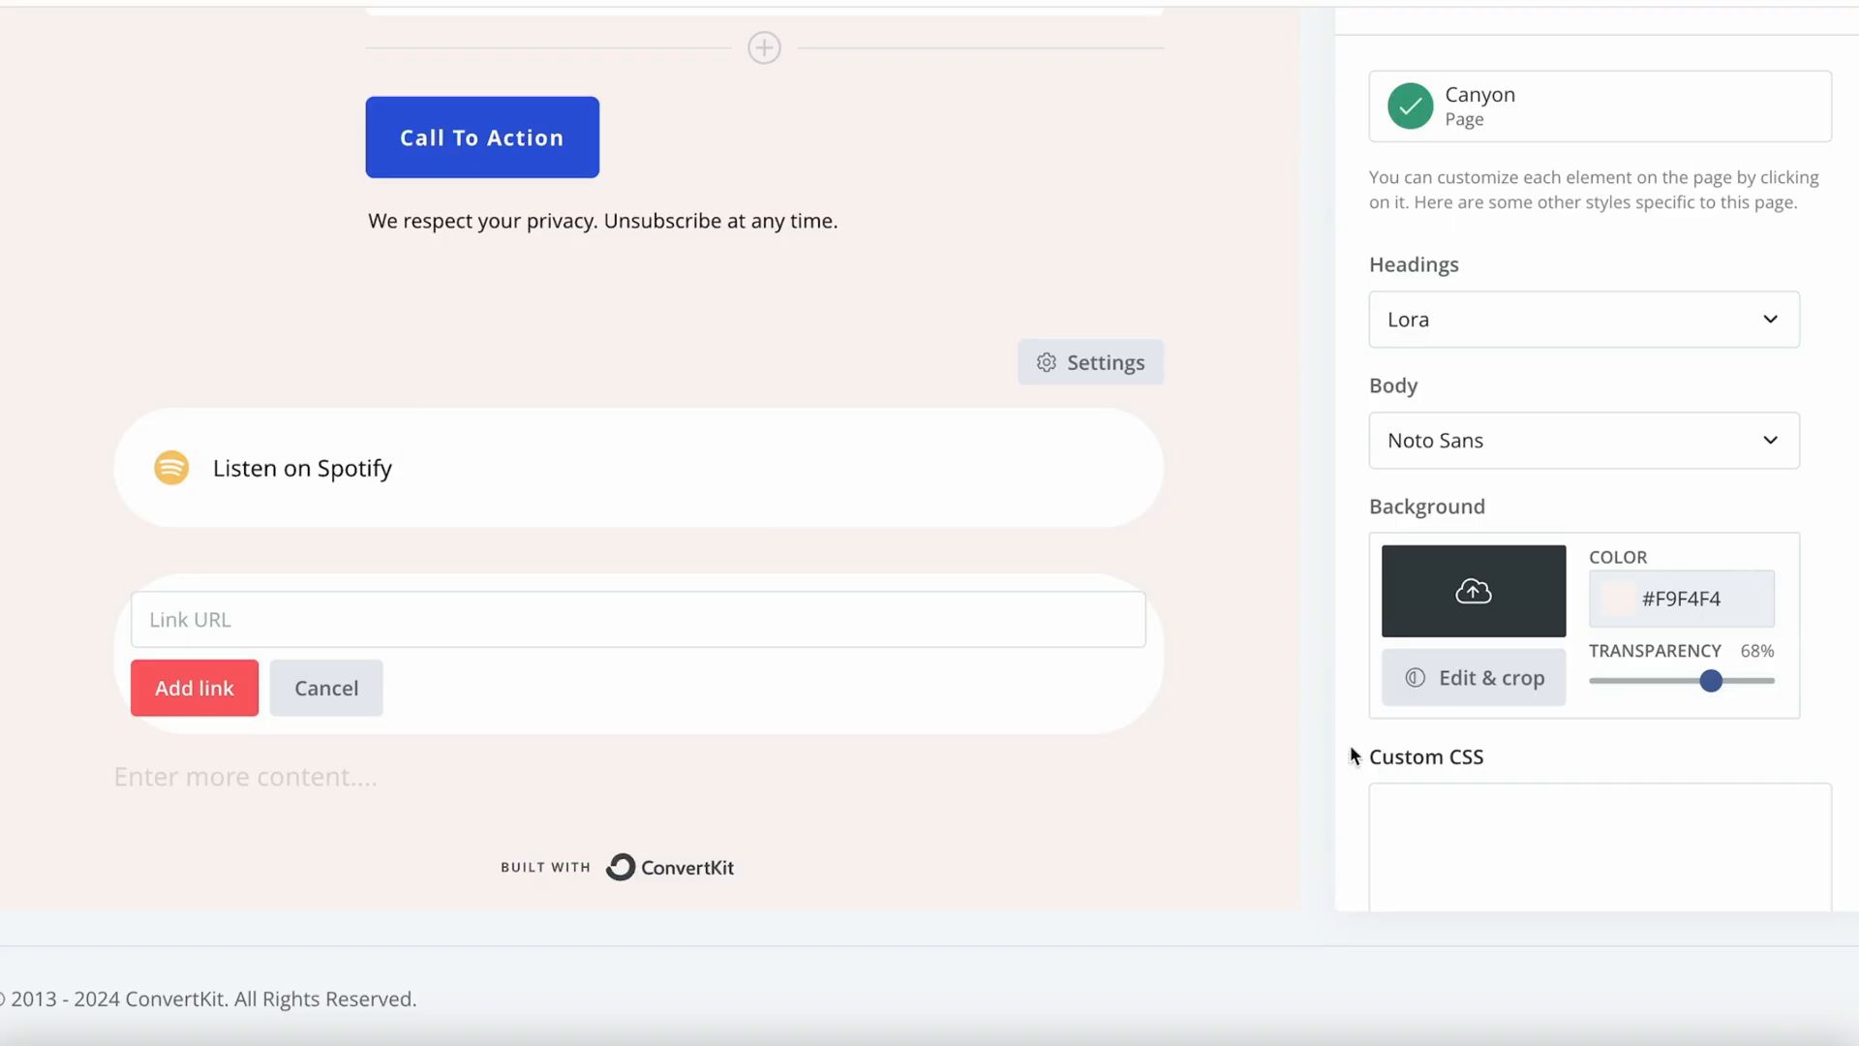
pyautogui.click(1812, 497)
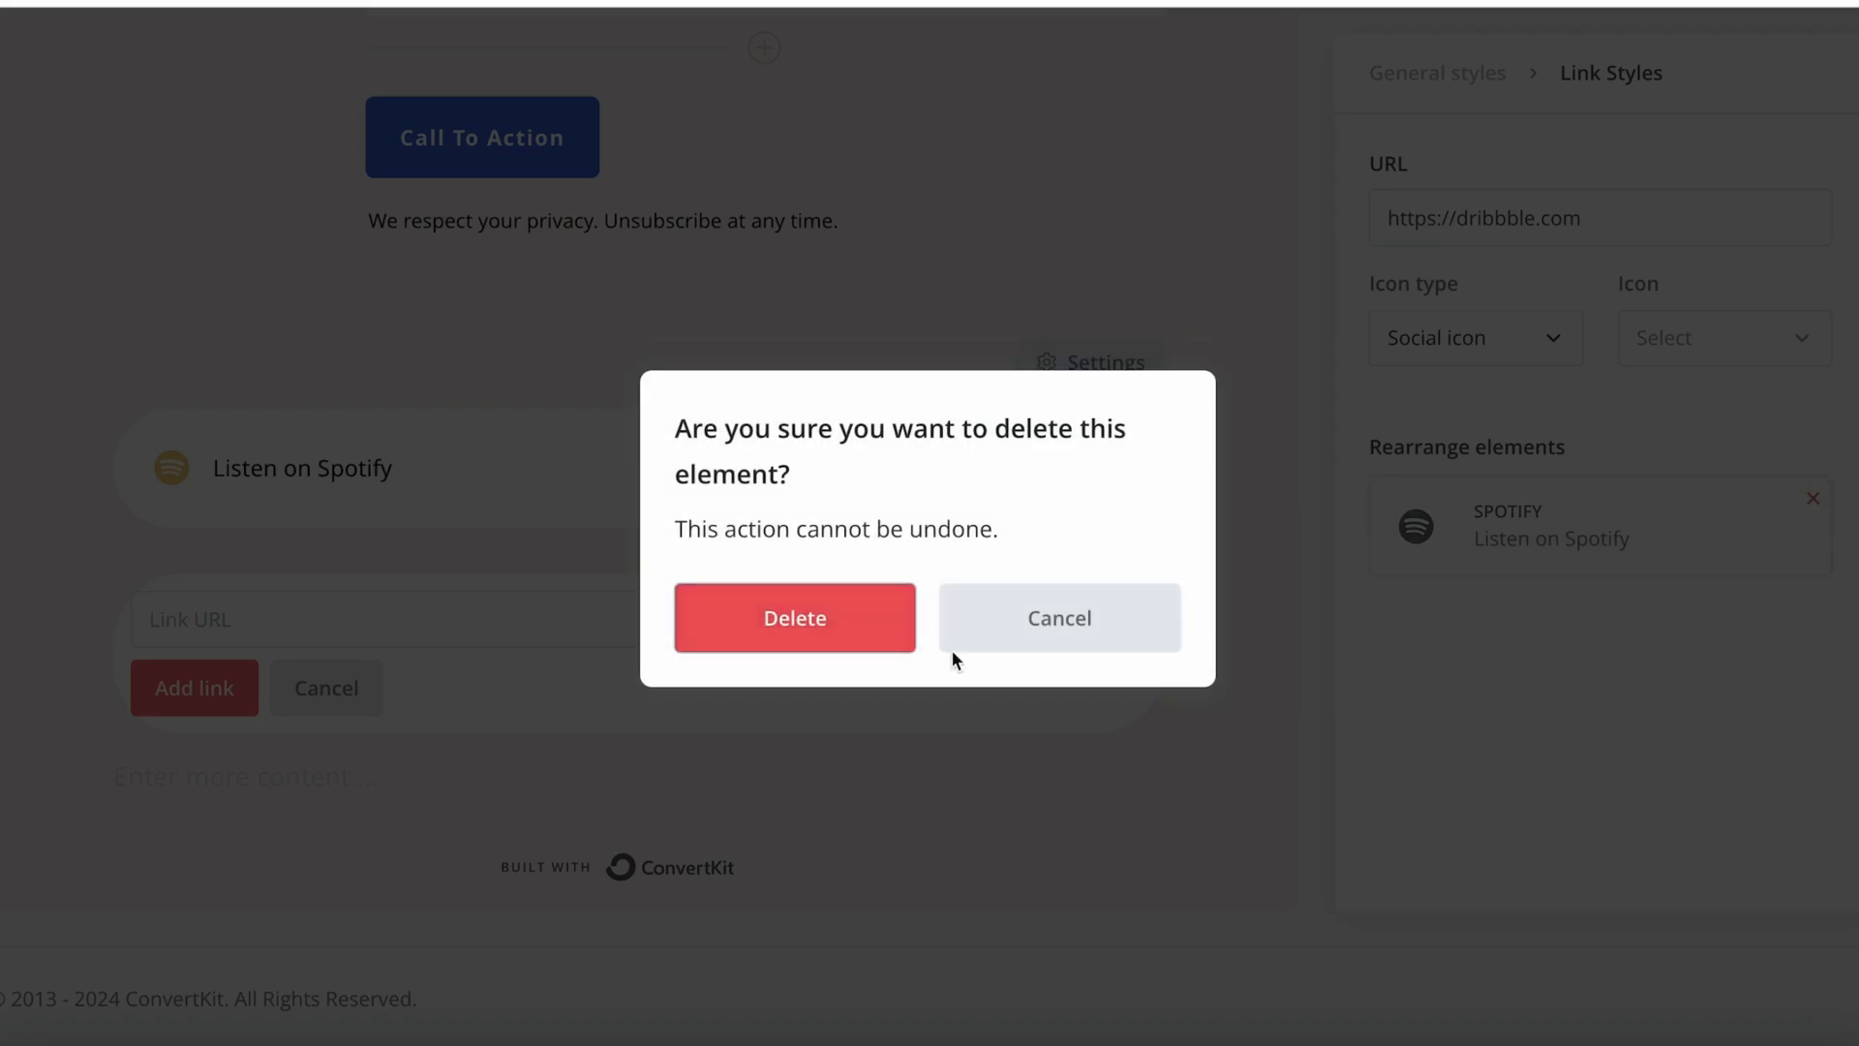
pyautogui.click(793, 617)
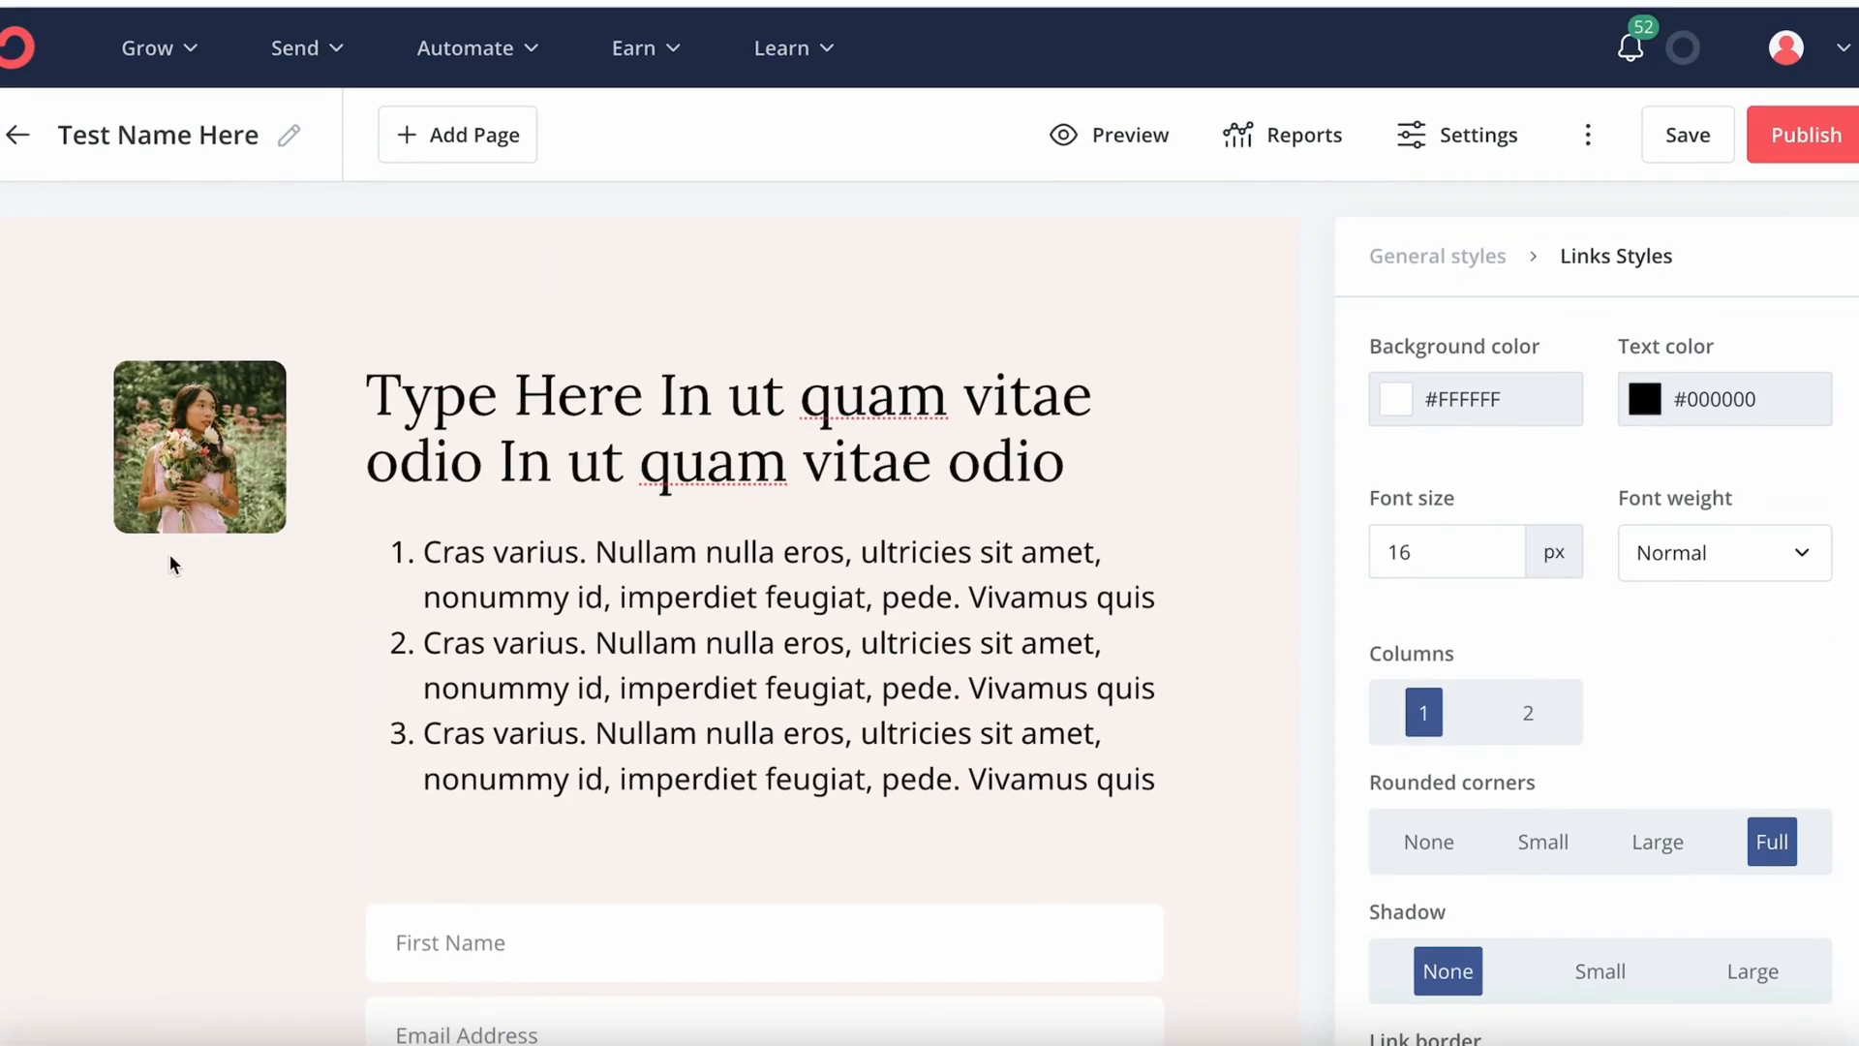
pyautogui.scroll(-3)
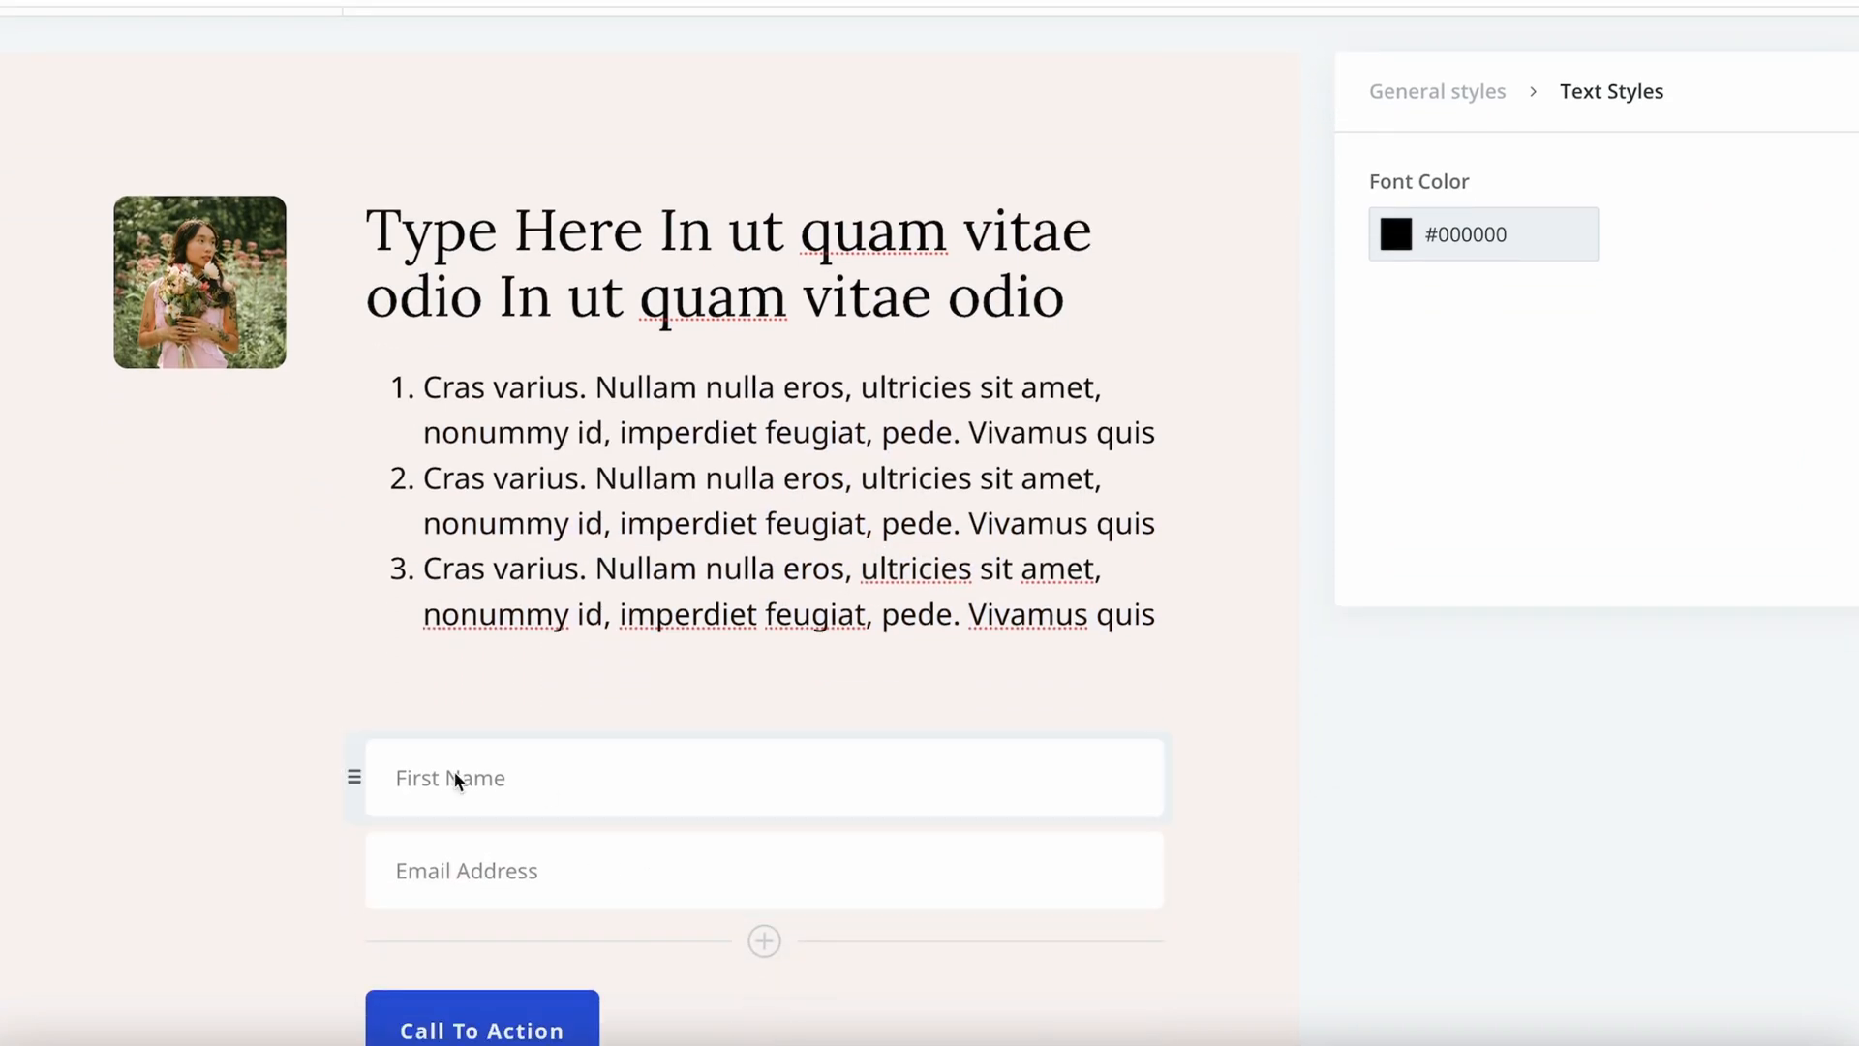
pyautogui.scroll(-3)
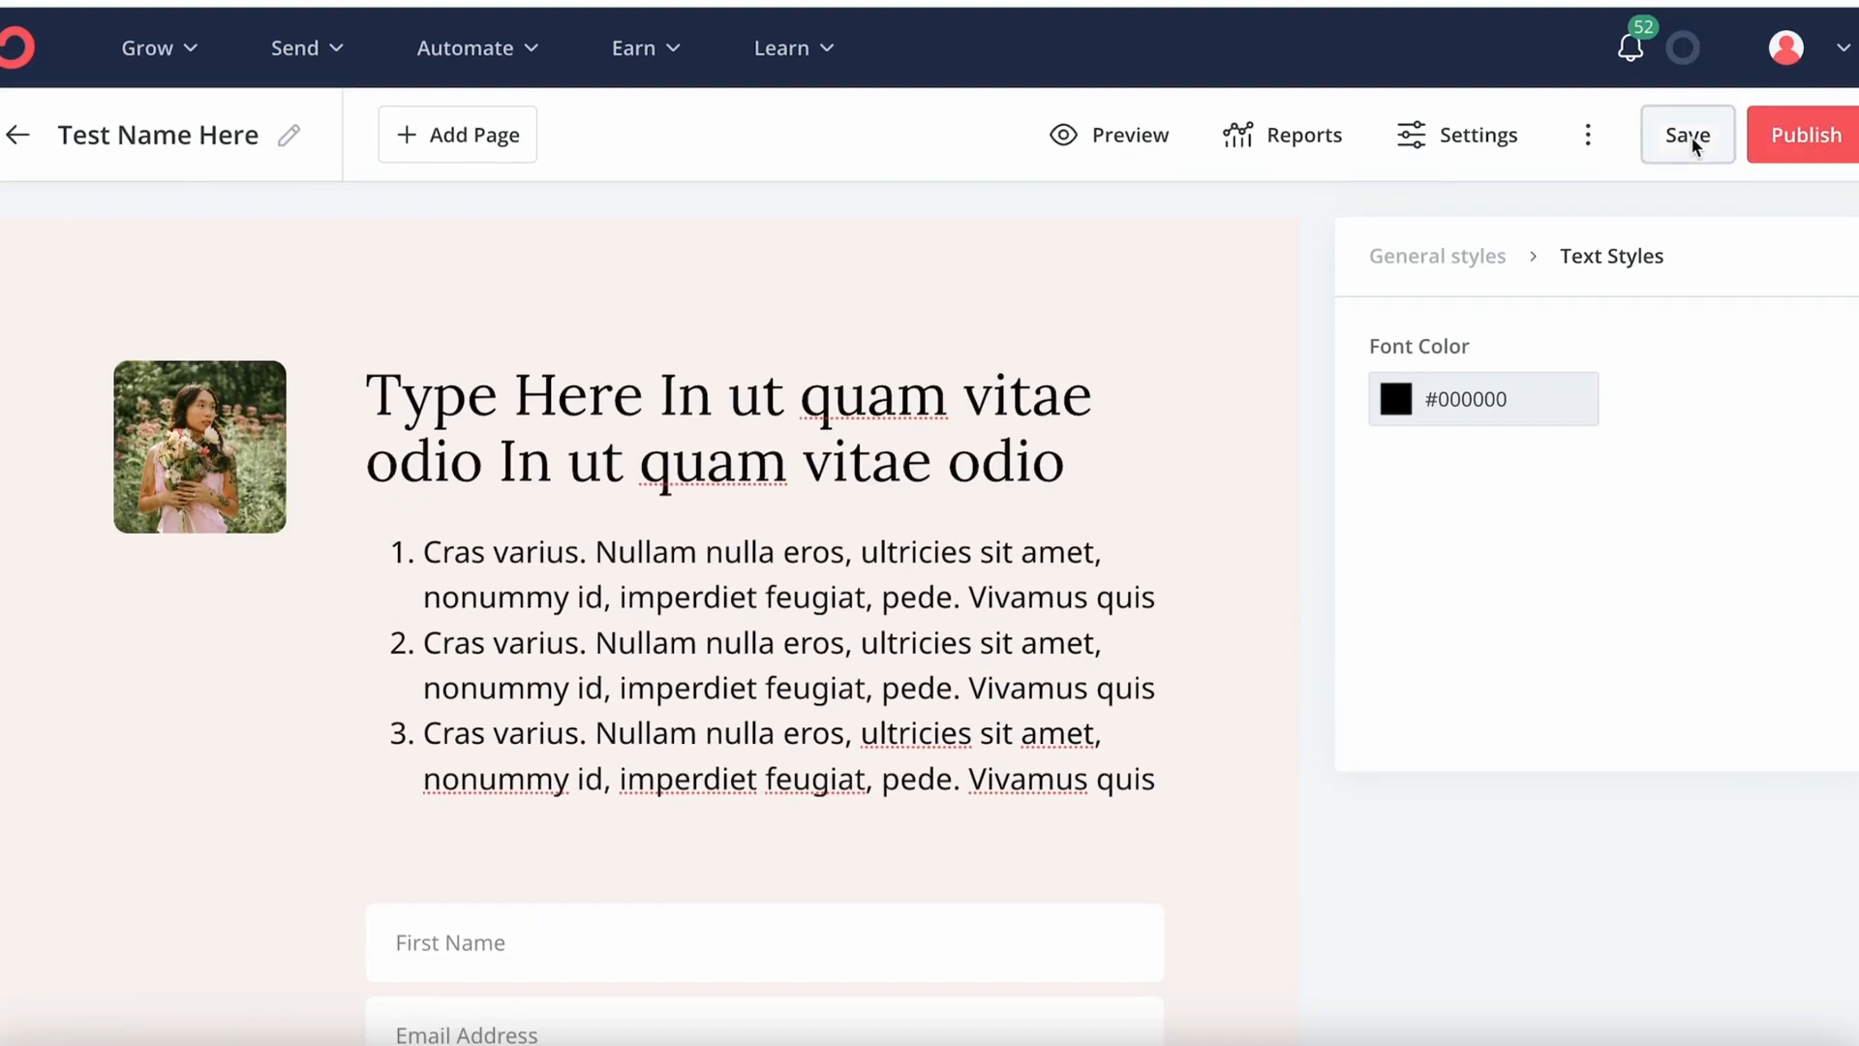
pyautogui.click(1686, 134)
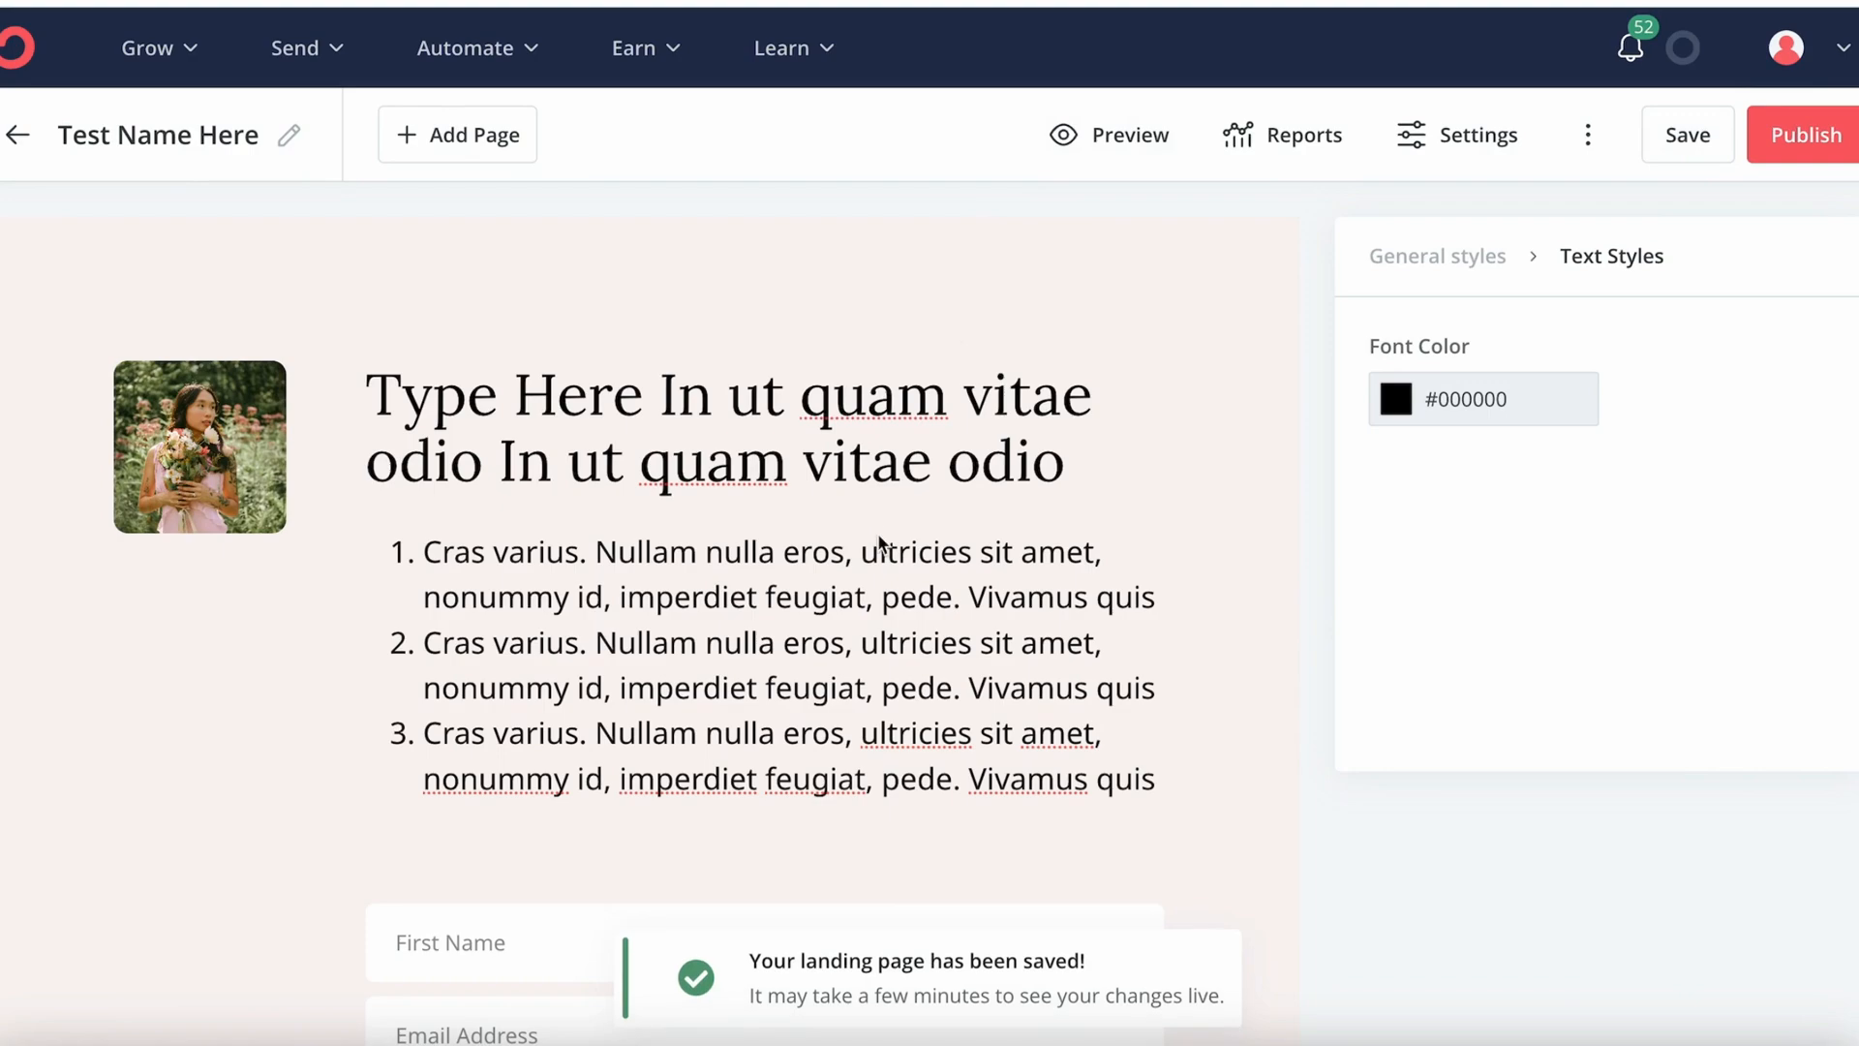
pyautogui.click(1475, 134)
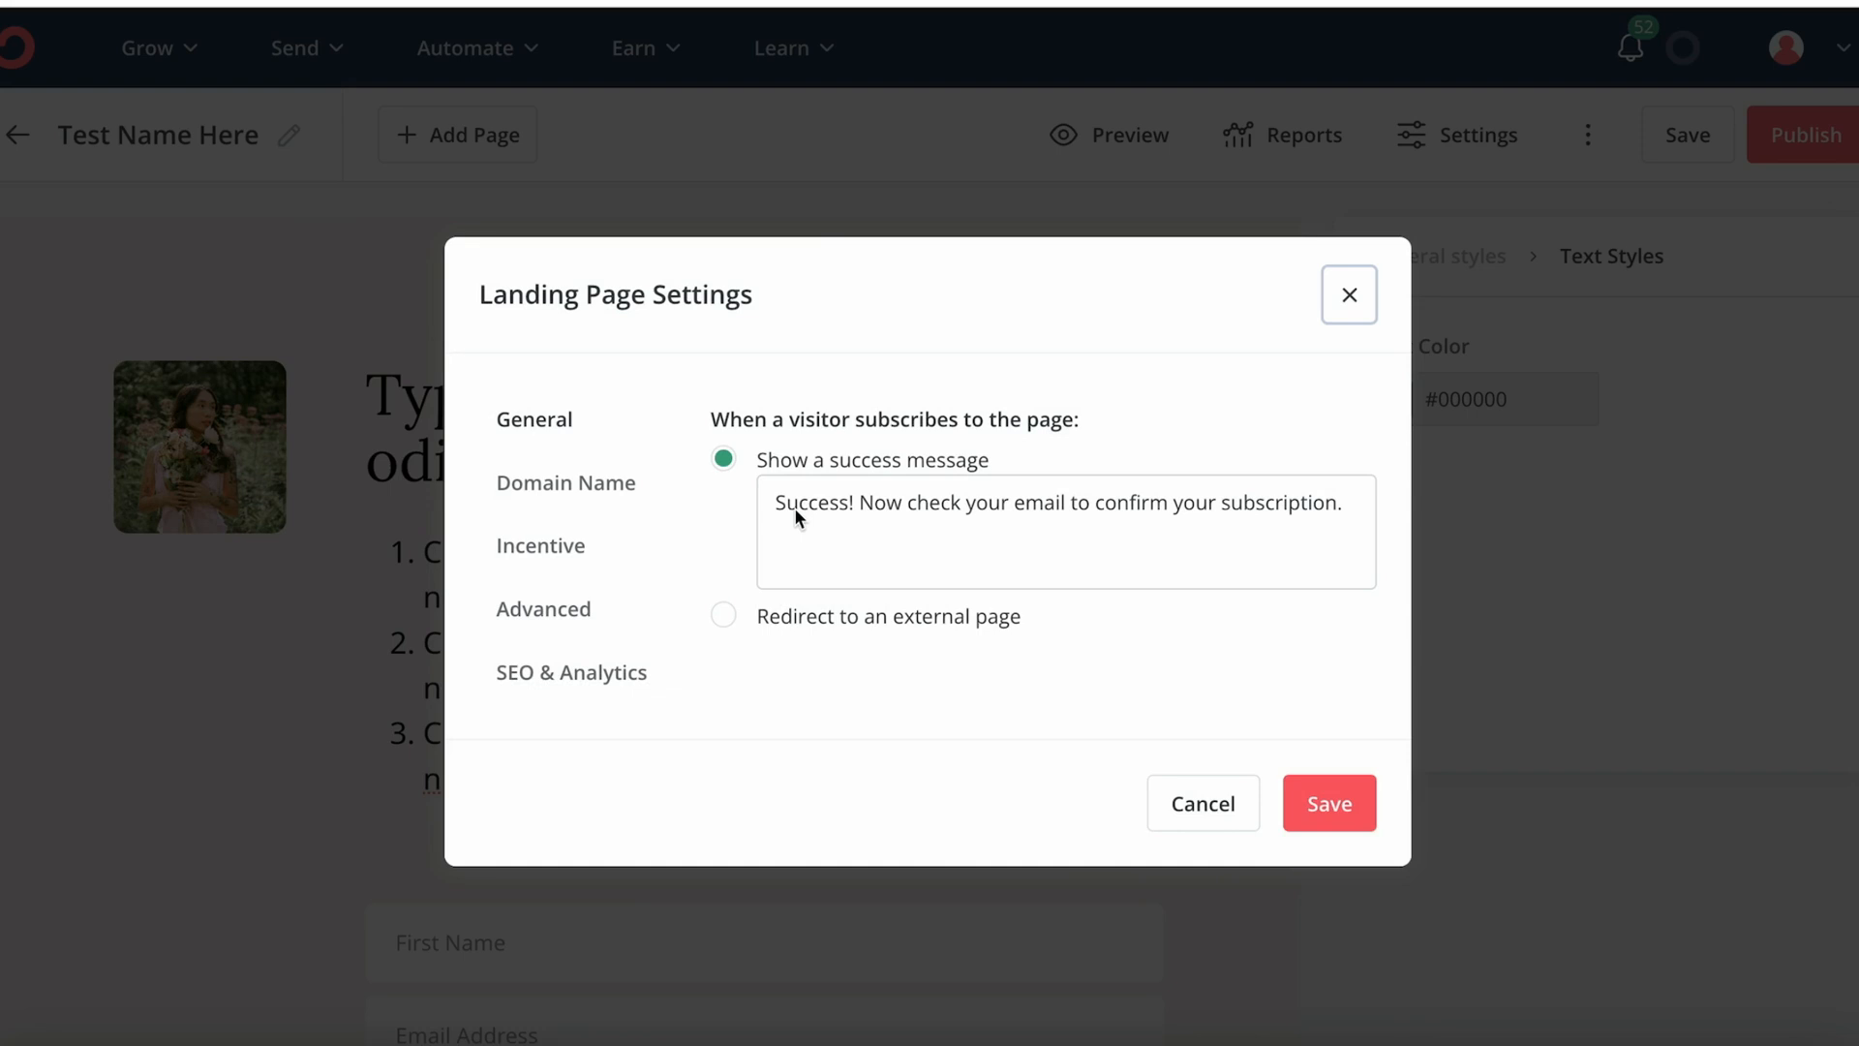
pyautogui.moveTo(687, 661)
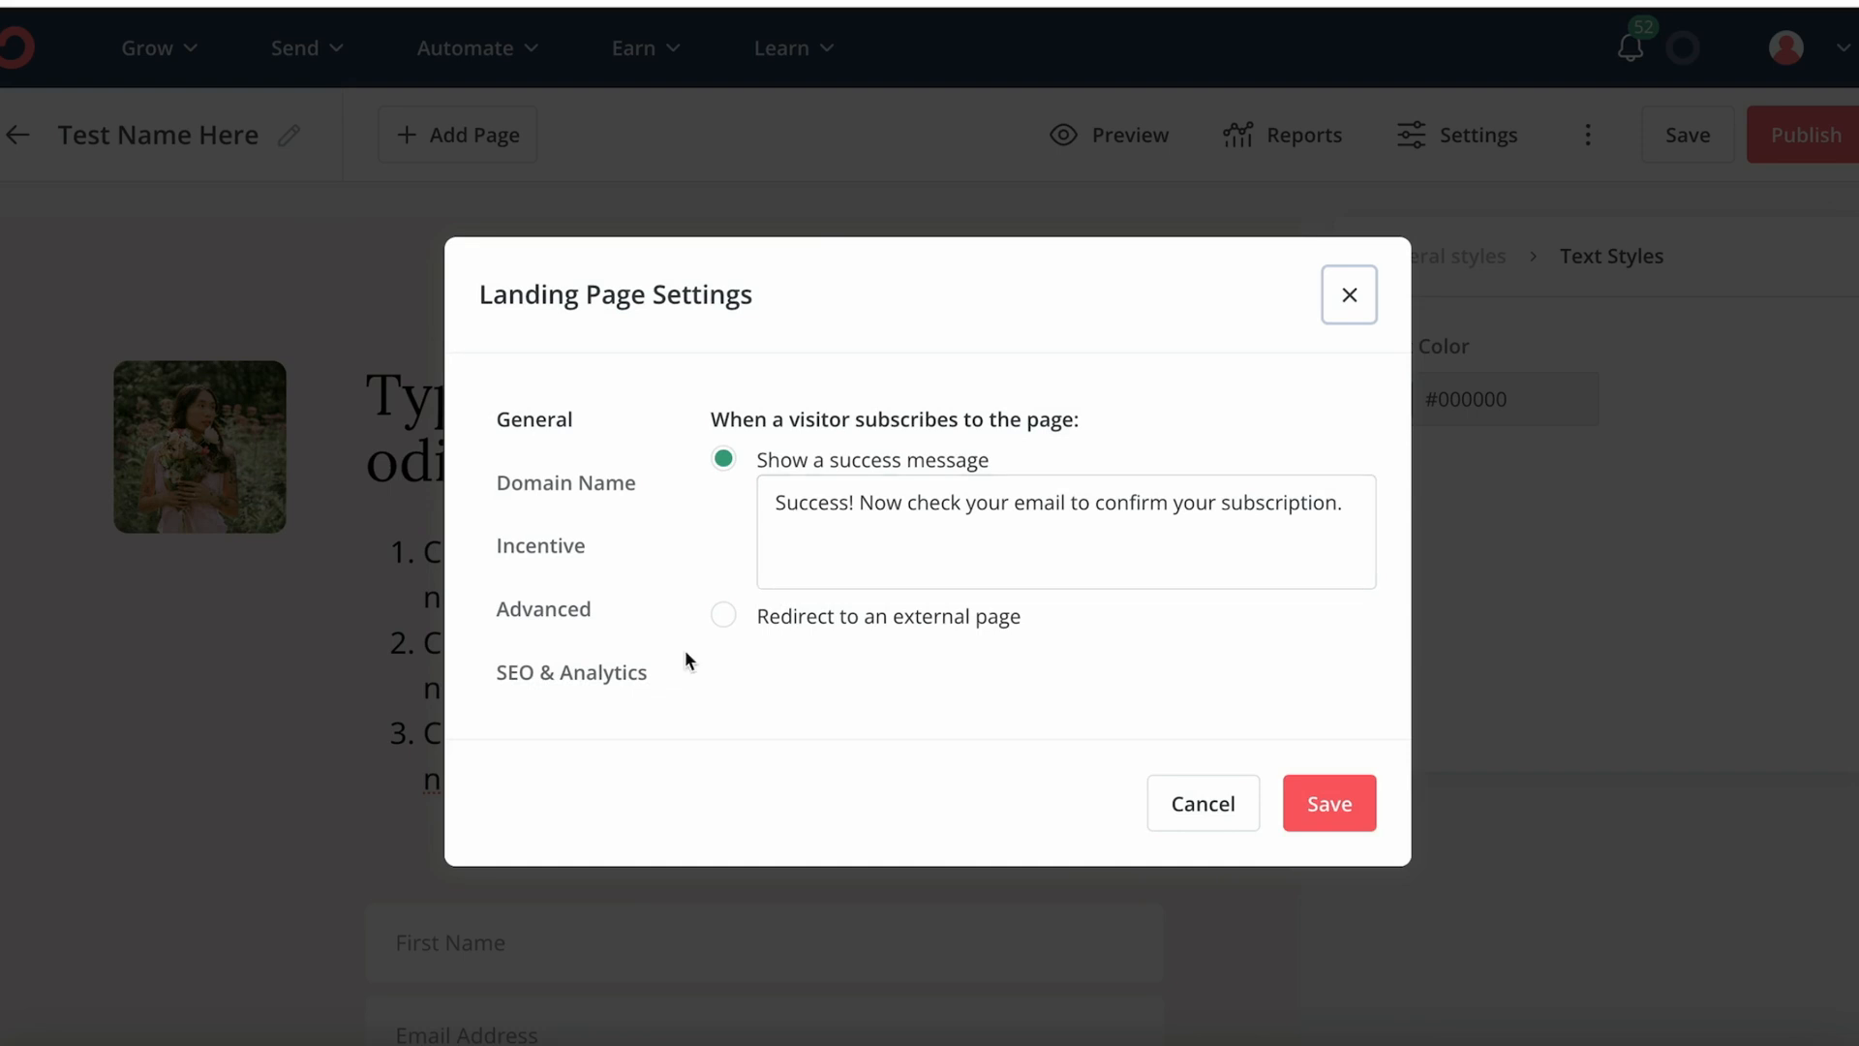
pyautogui.moveTo(807, 614)
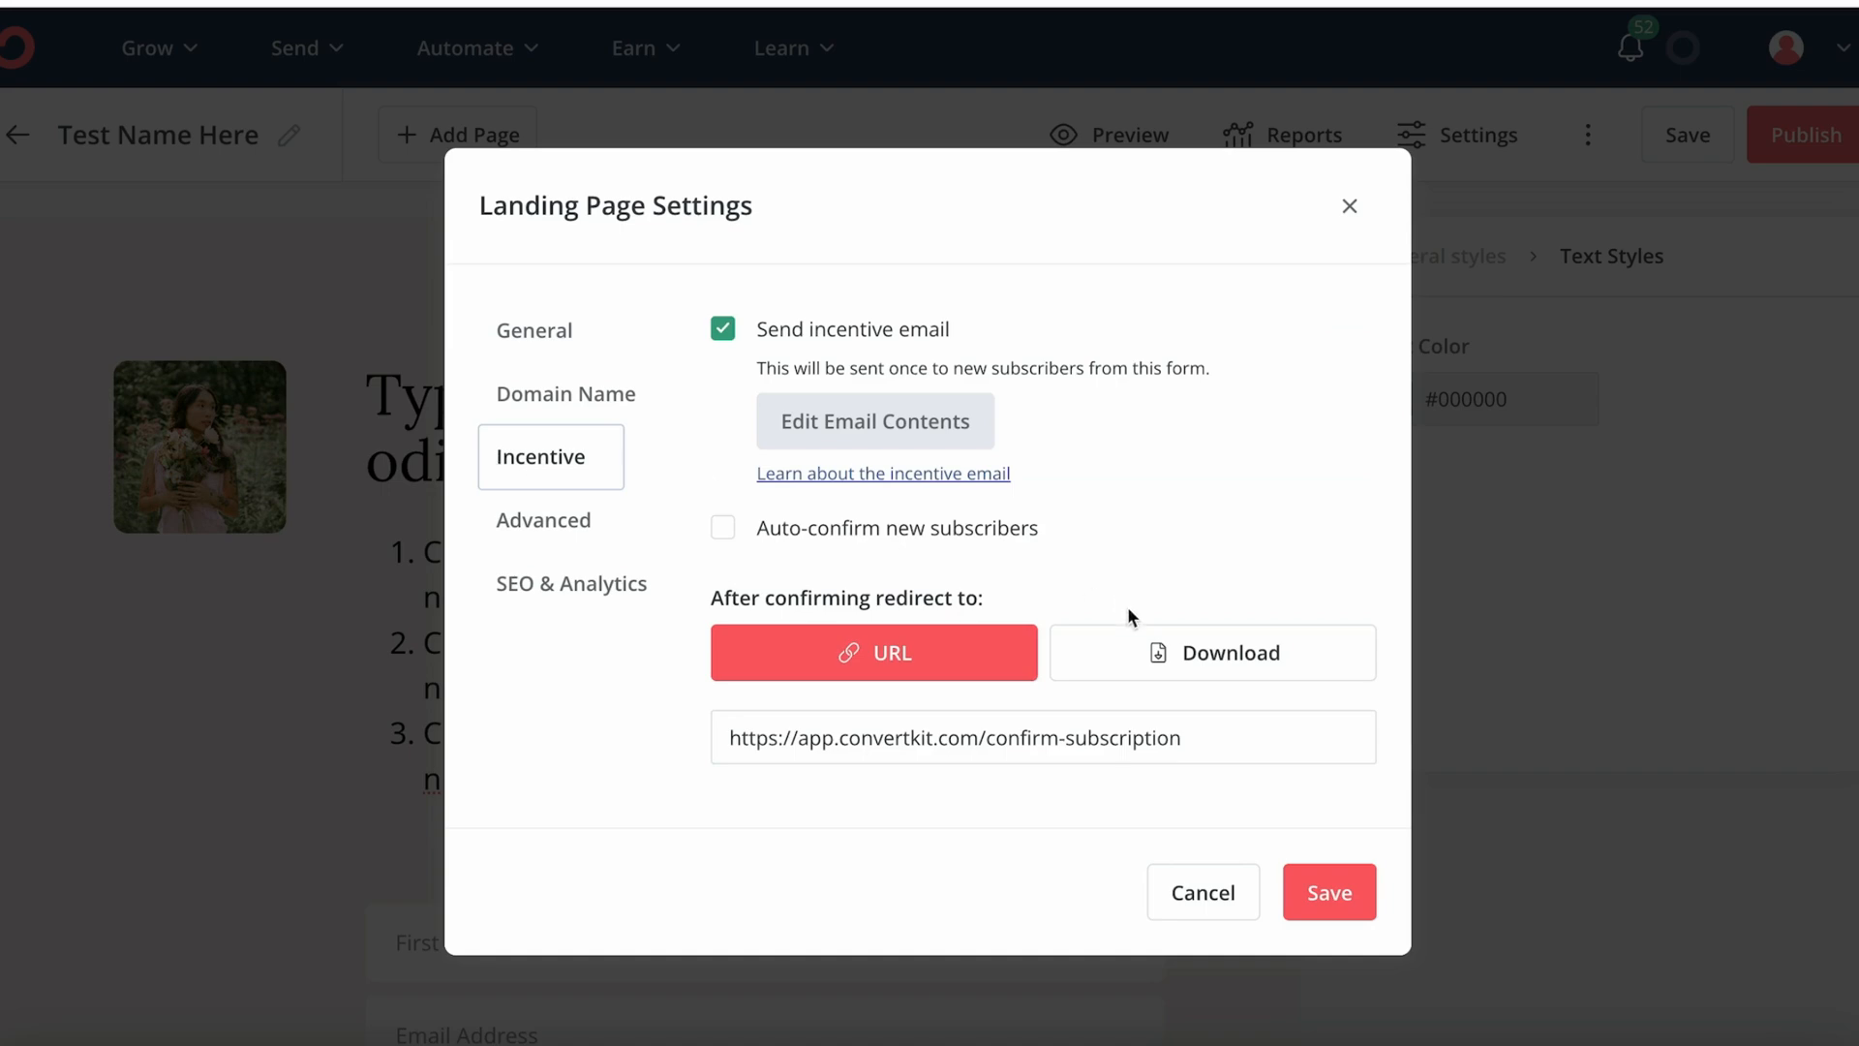
# - Switch the incentive redirect to Download, then back to URL
pyautogui.click(1211, 651)
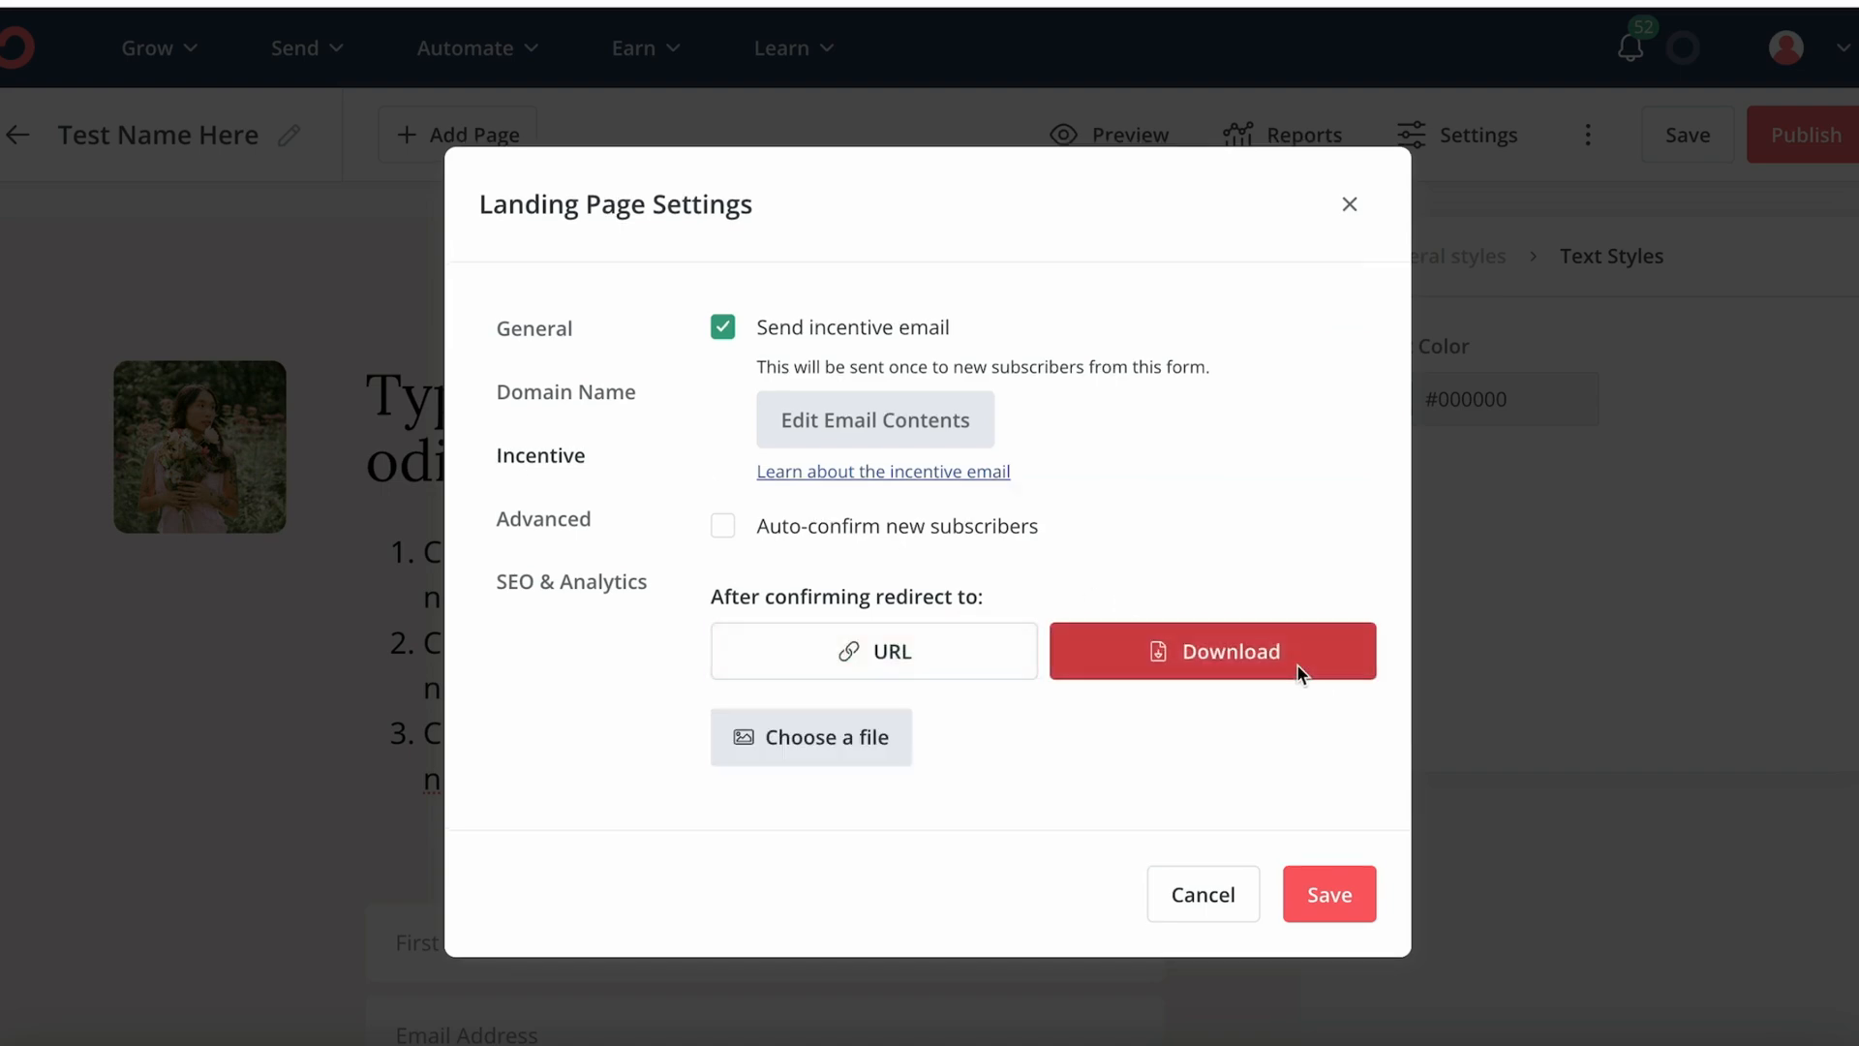
pyautogui.moveTo(1302, 673)
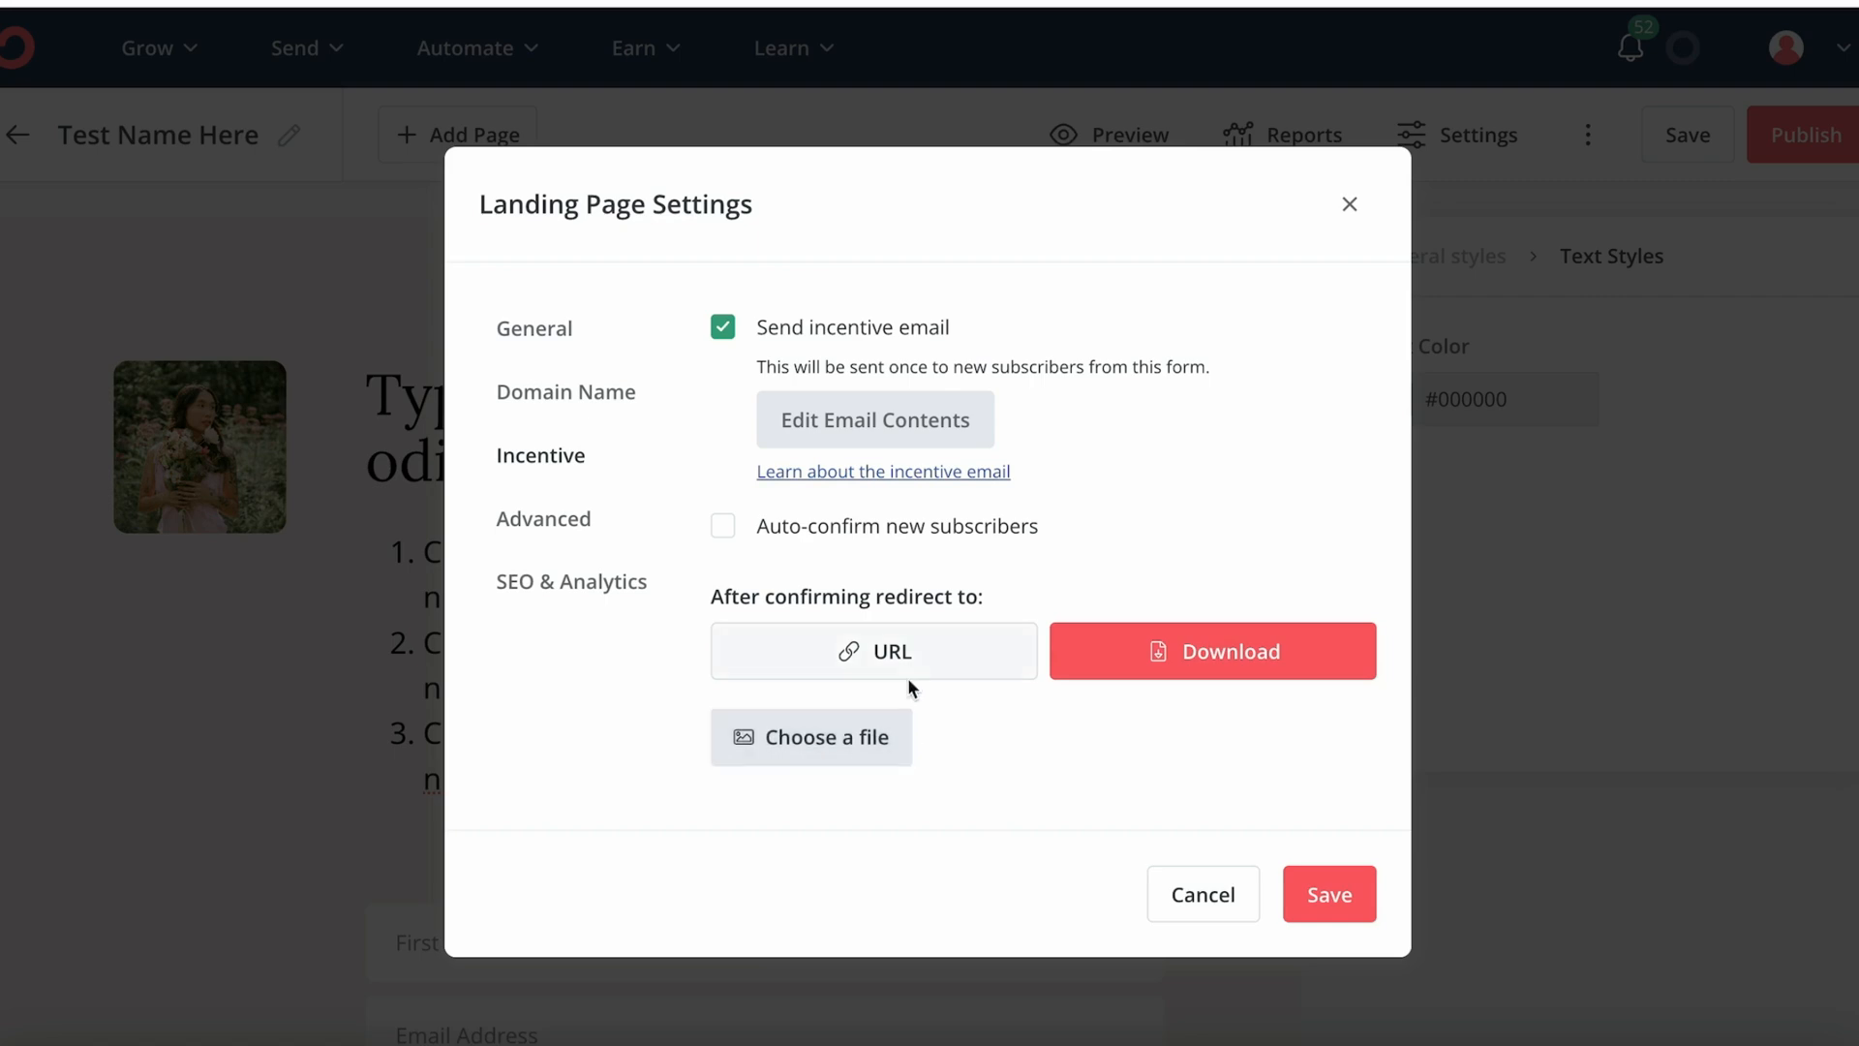
pyautogui.click(874, 651)
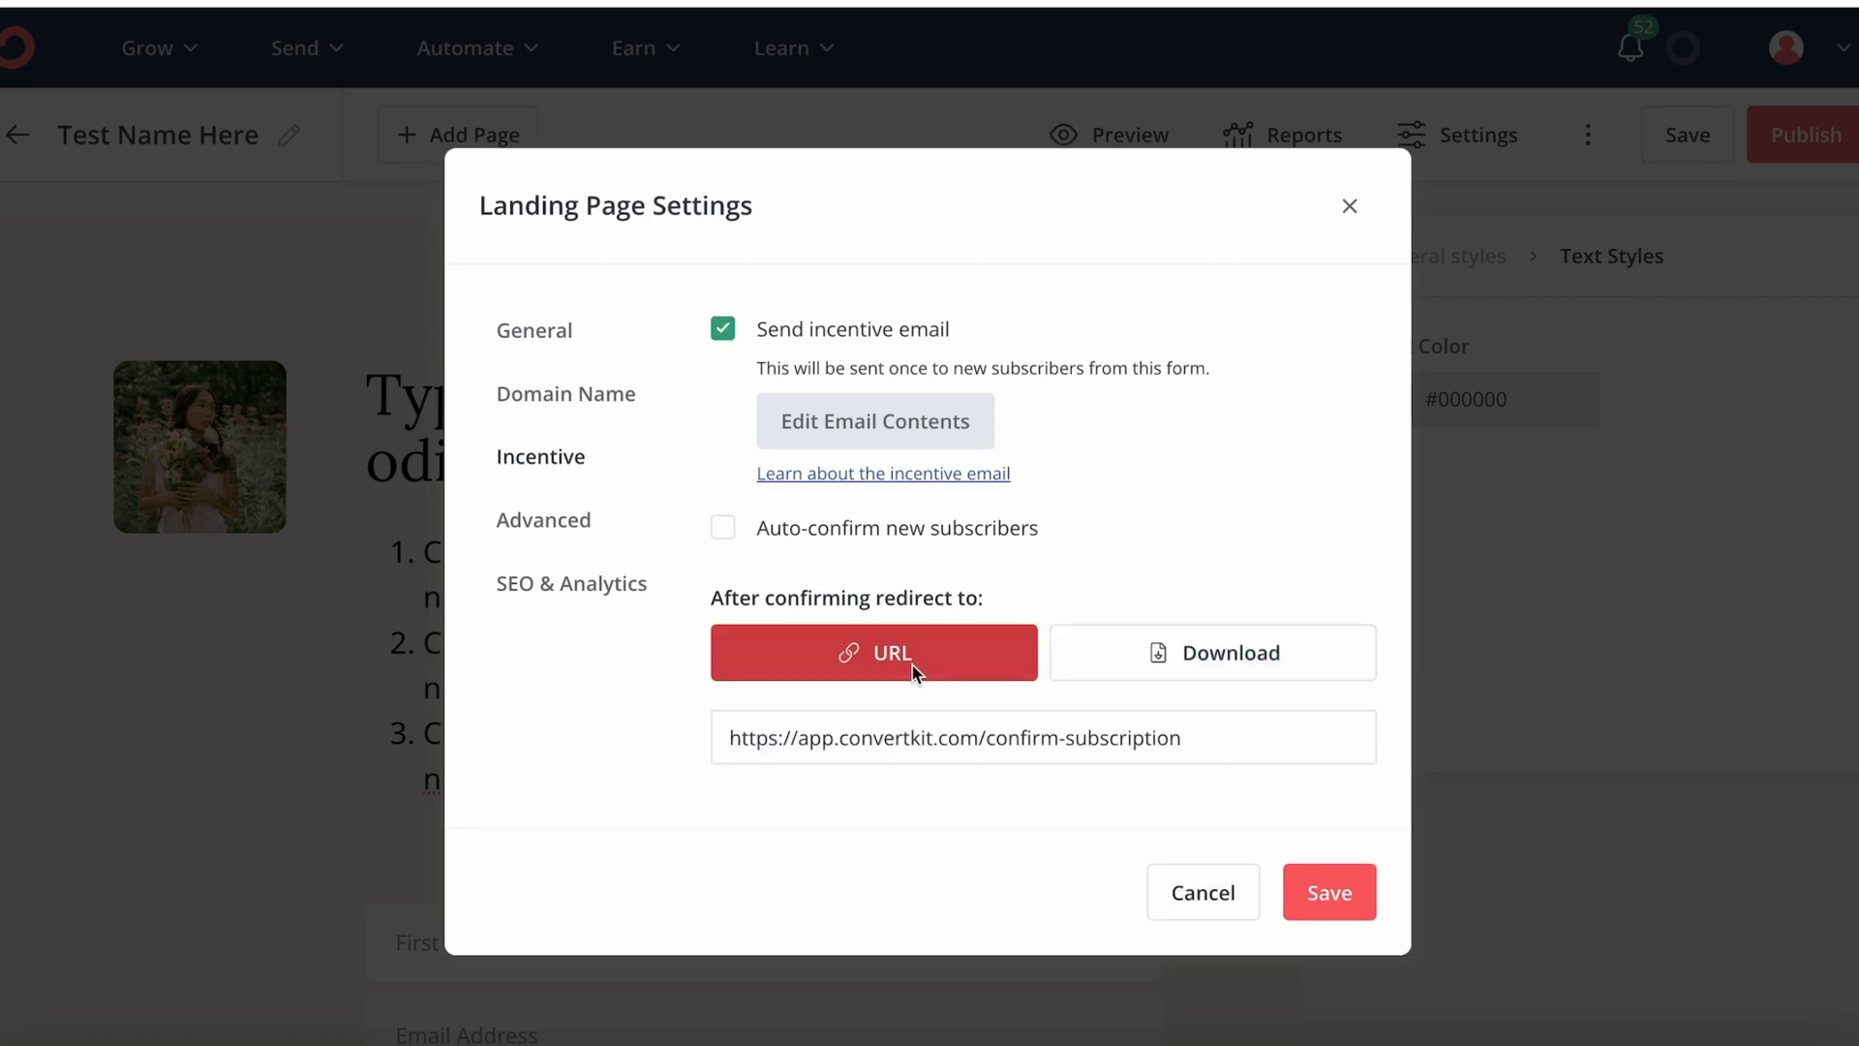
pyautogui.moveTo(937, 760)
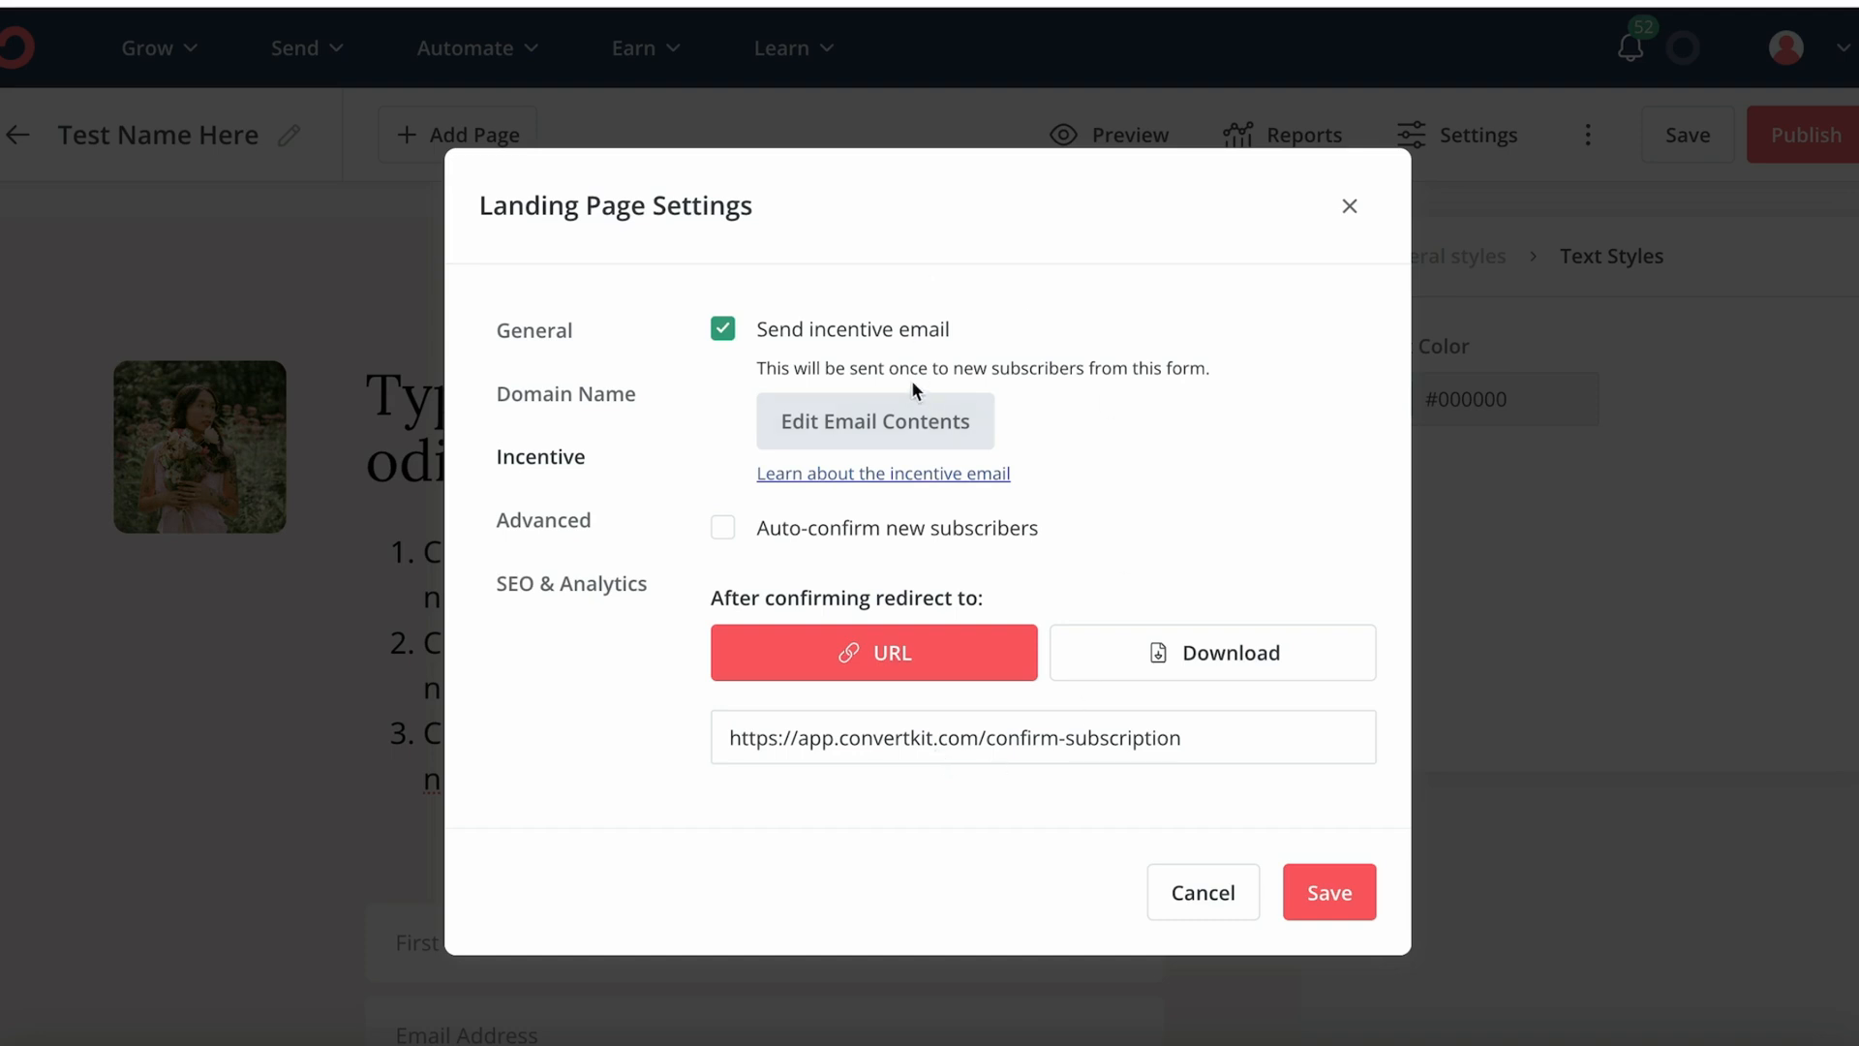
# - Add the text 'tyo' to the incentive email beside its Confirm button, then save
pyautogui.click(873, 421)
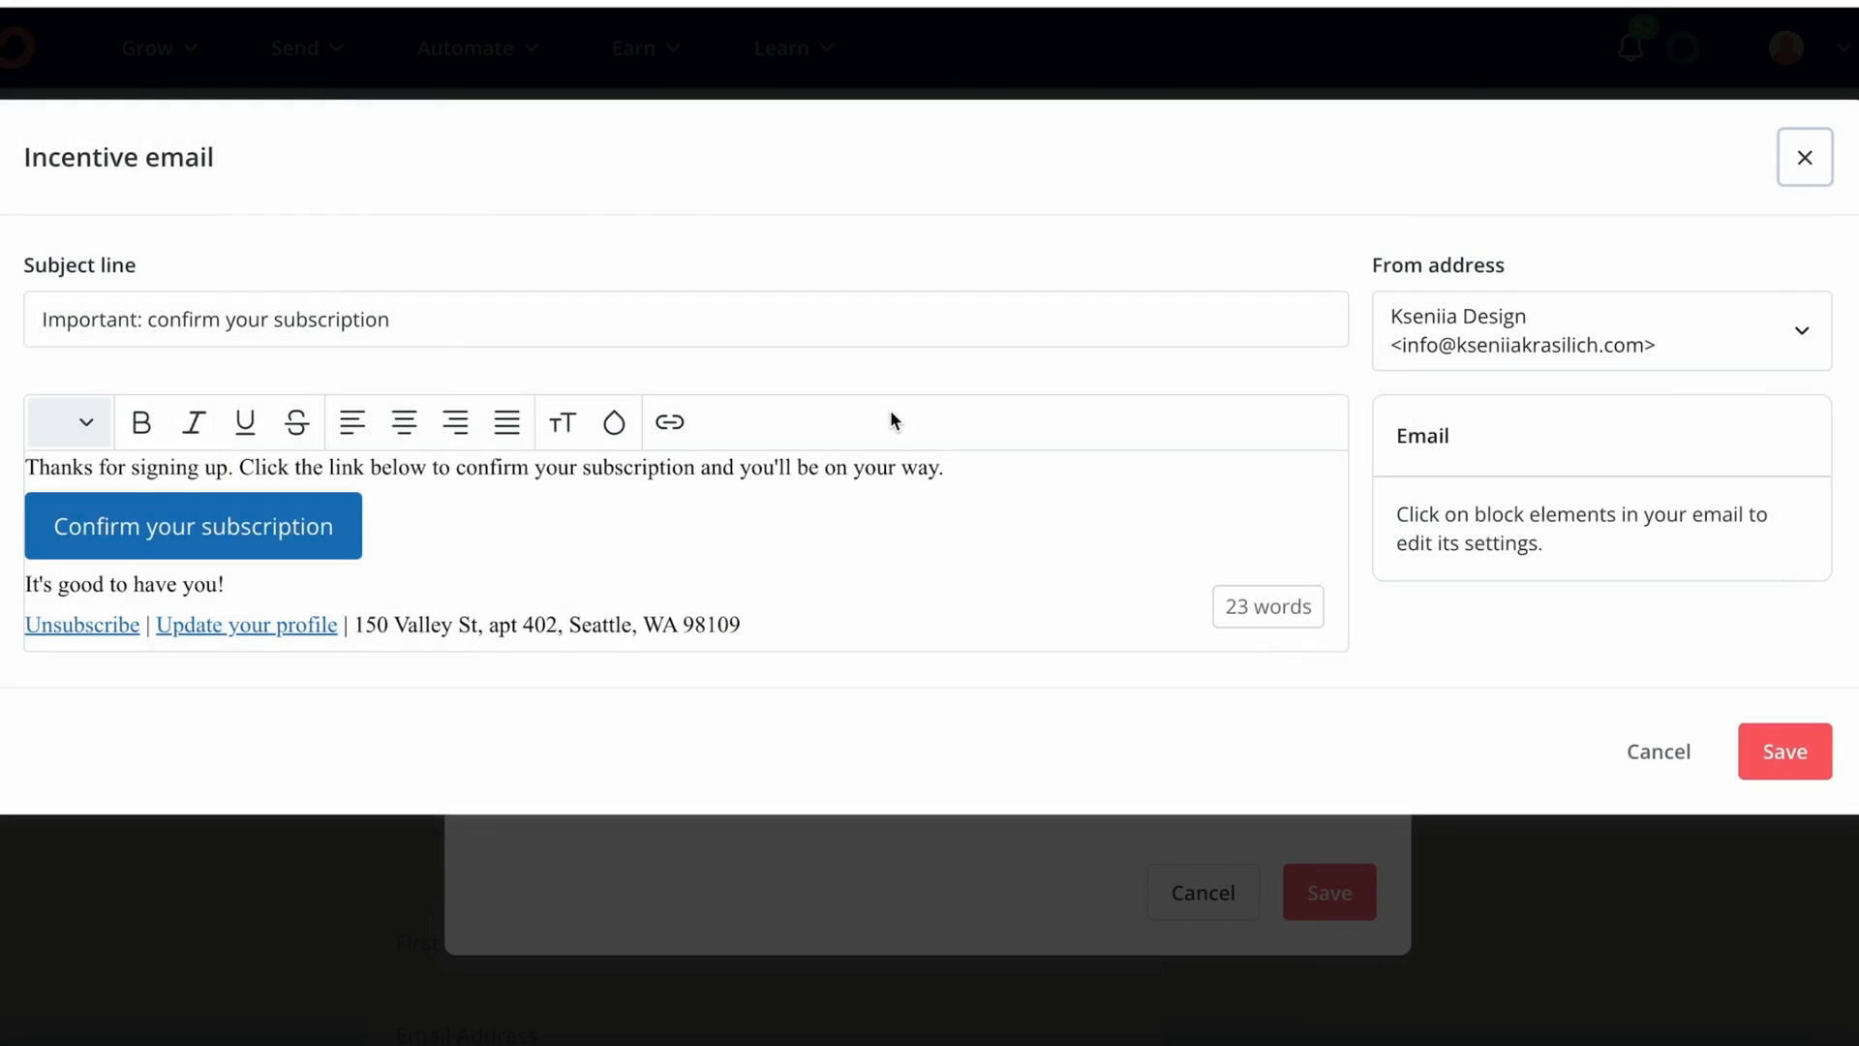
pyautogui.click(194, 525)
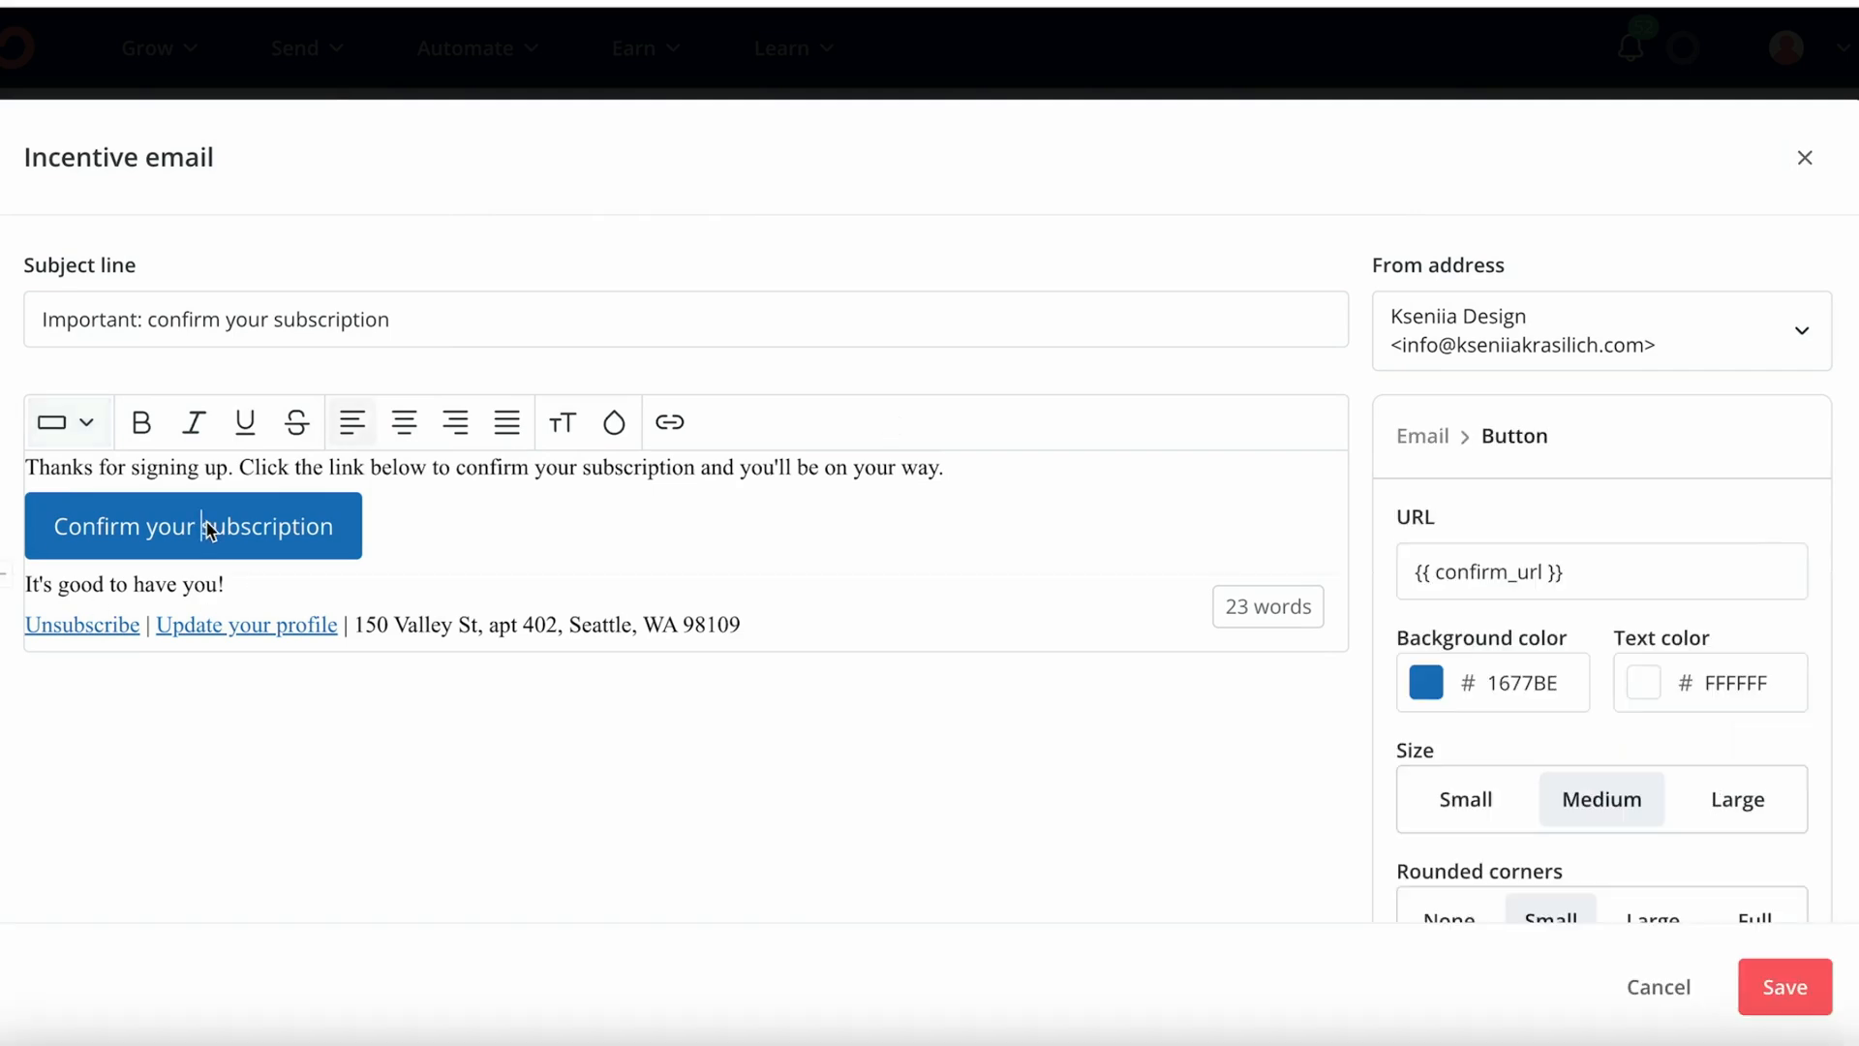
pyautogui.write('tyo')
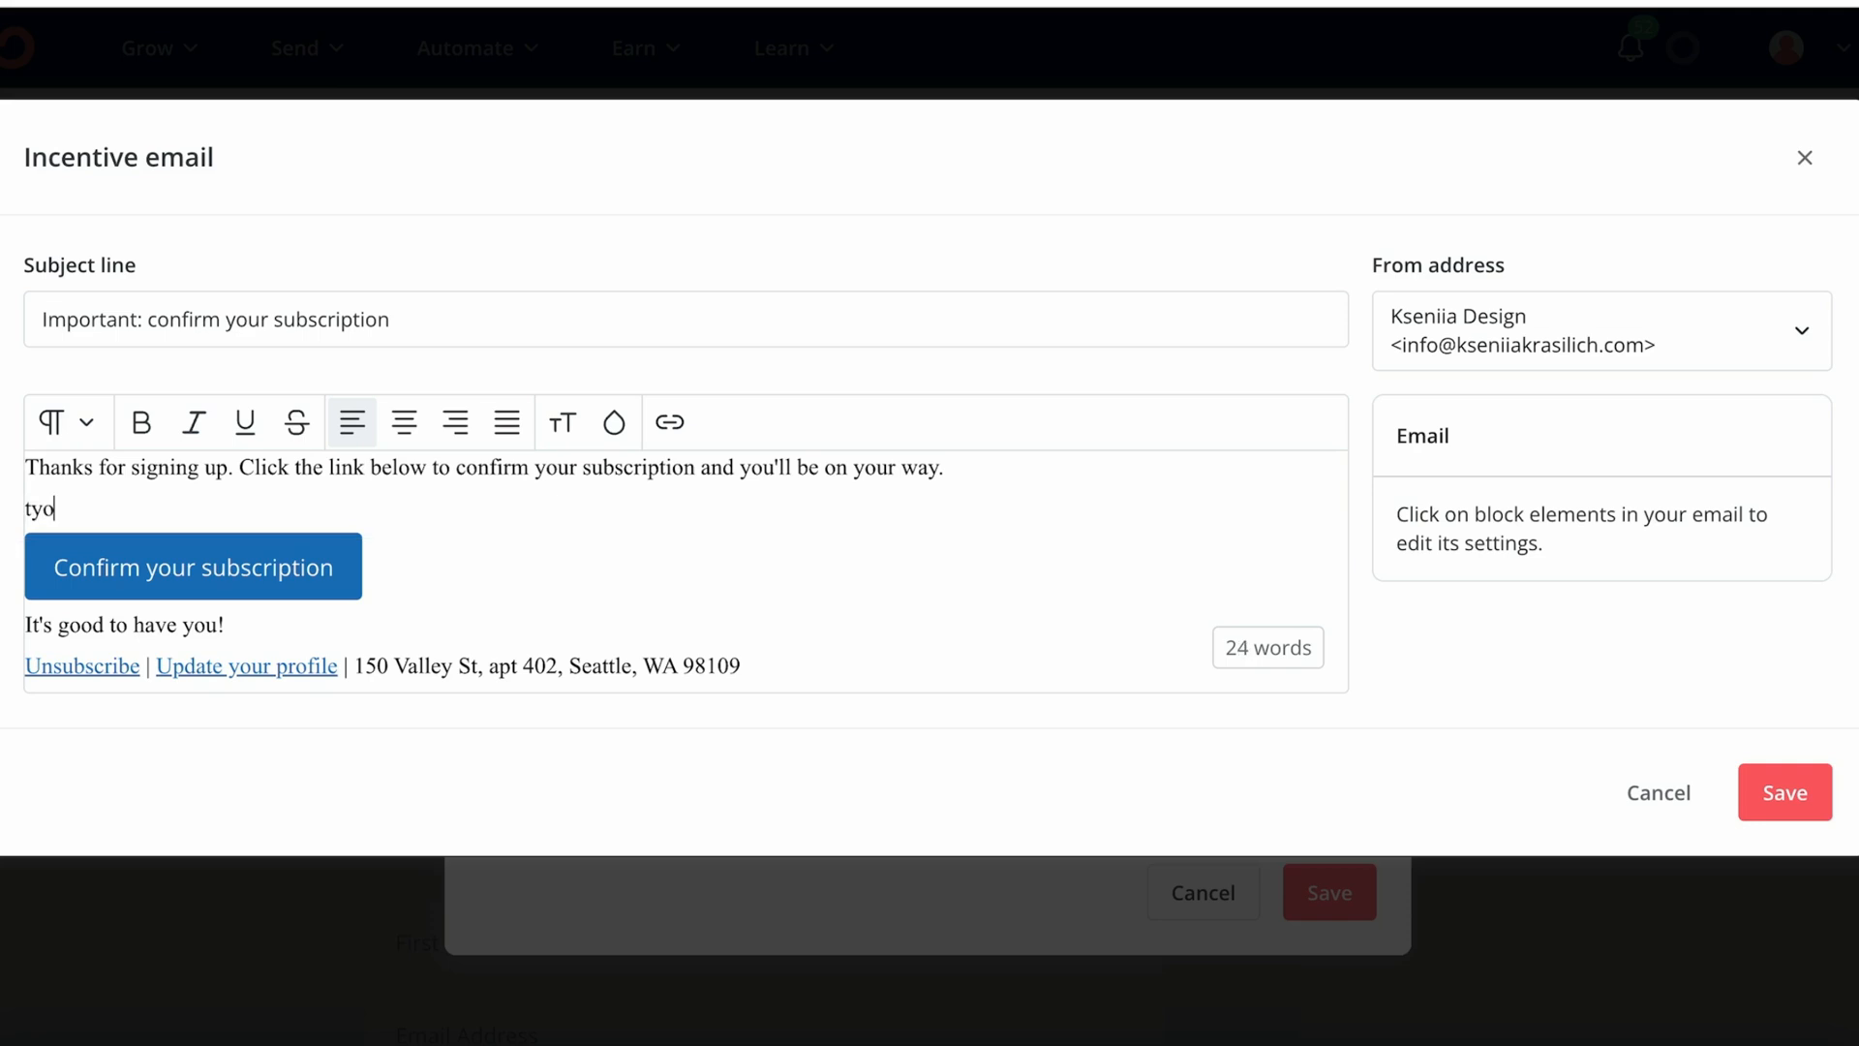
pyautogui.click(192, 565)
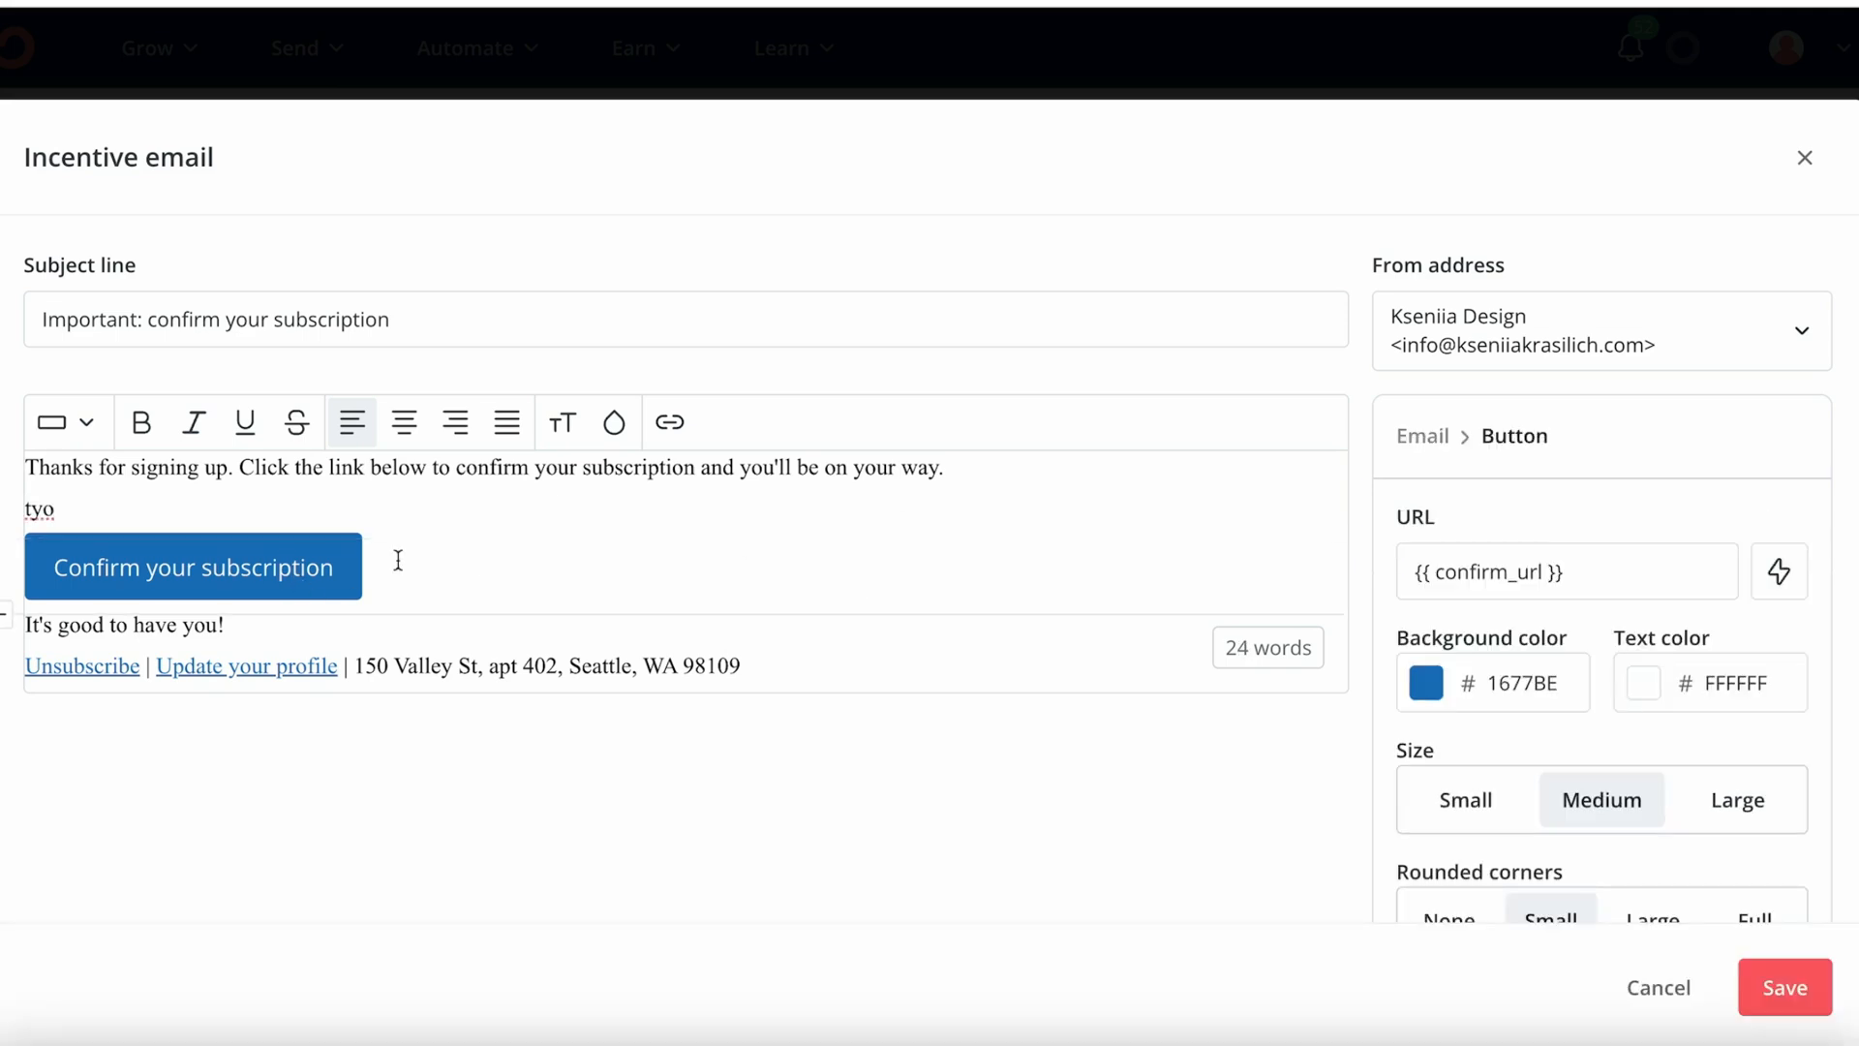
pyautogui.click(1422, 682)
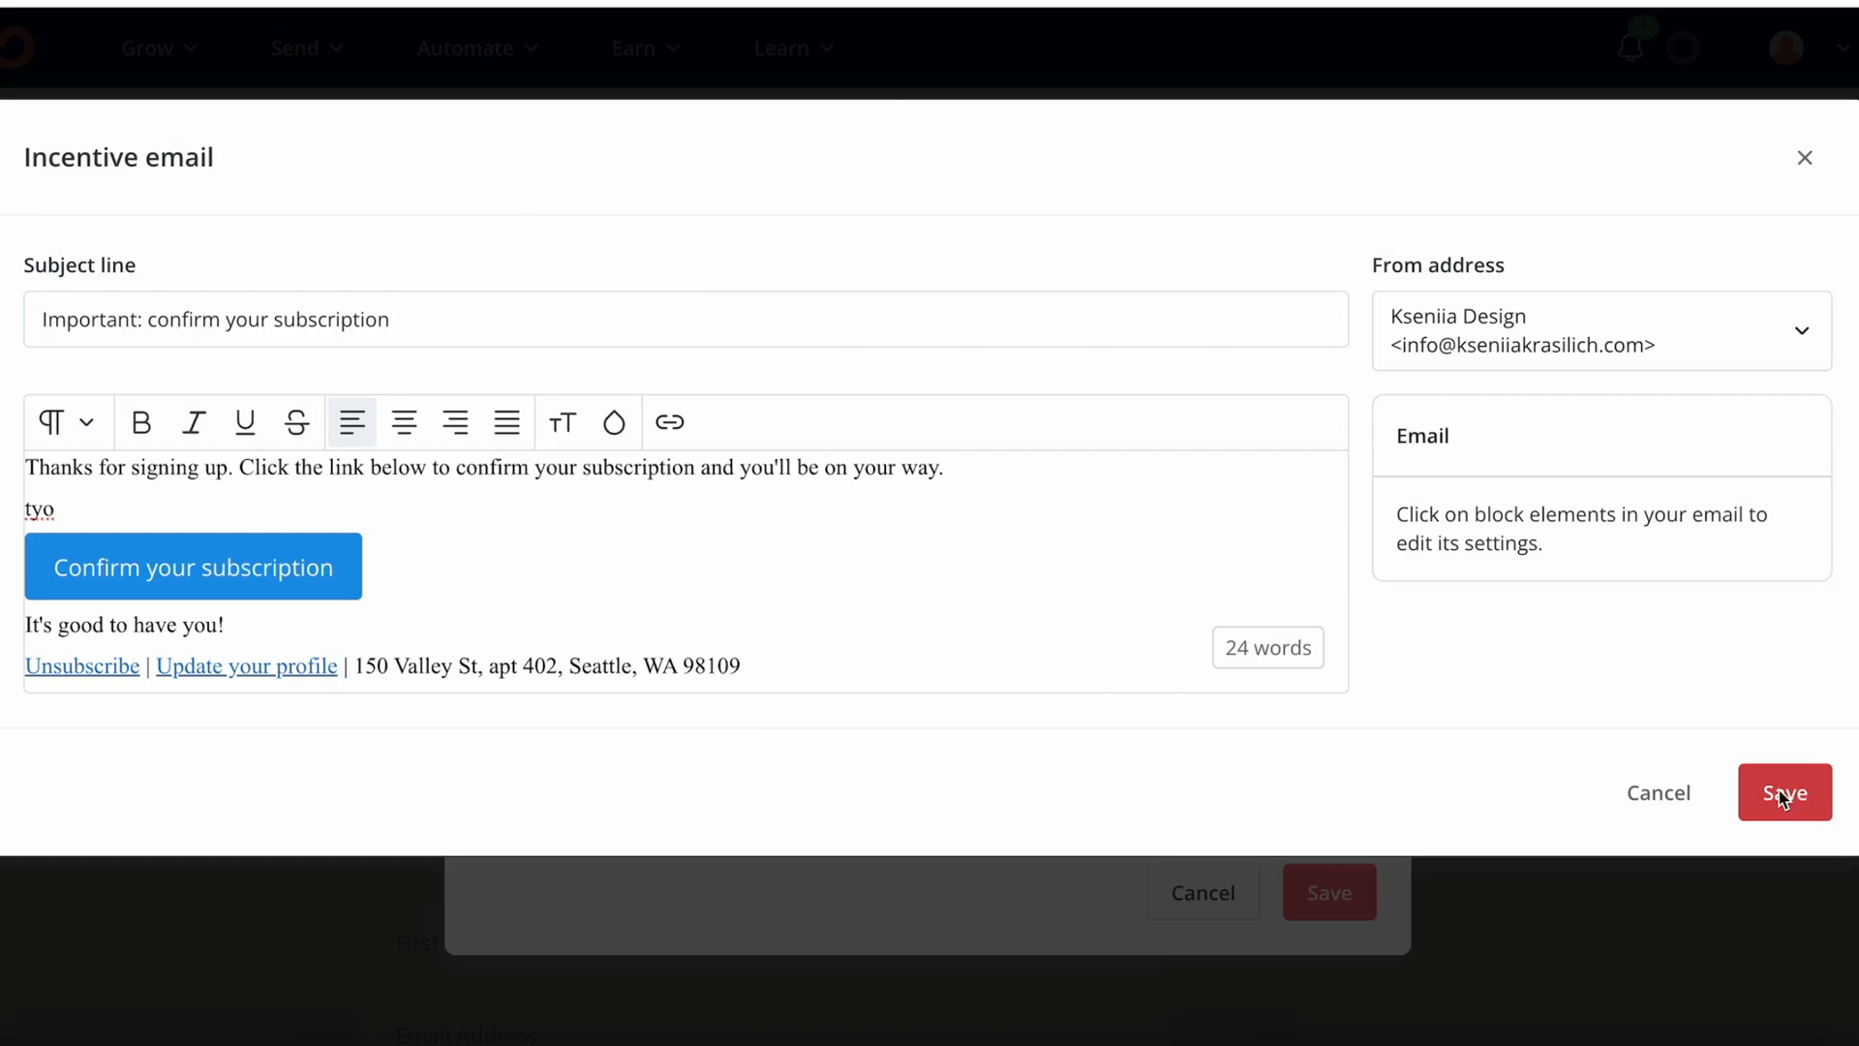
pyautogui.click(1784, 793)
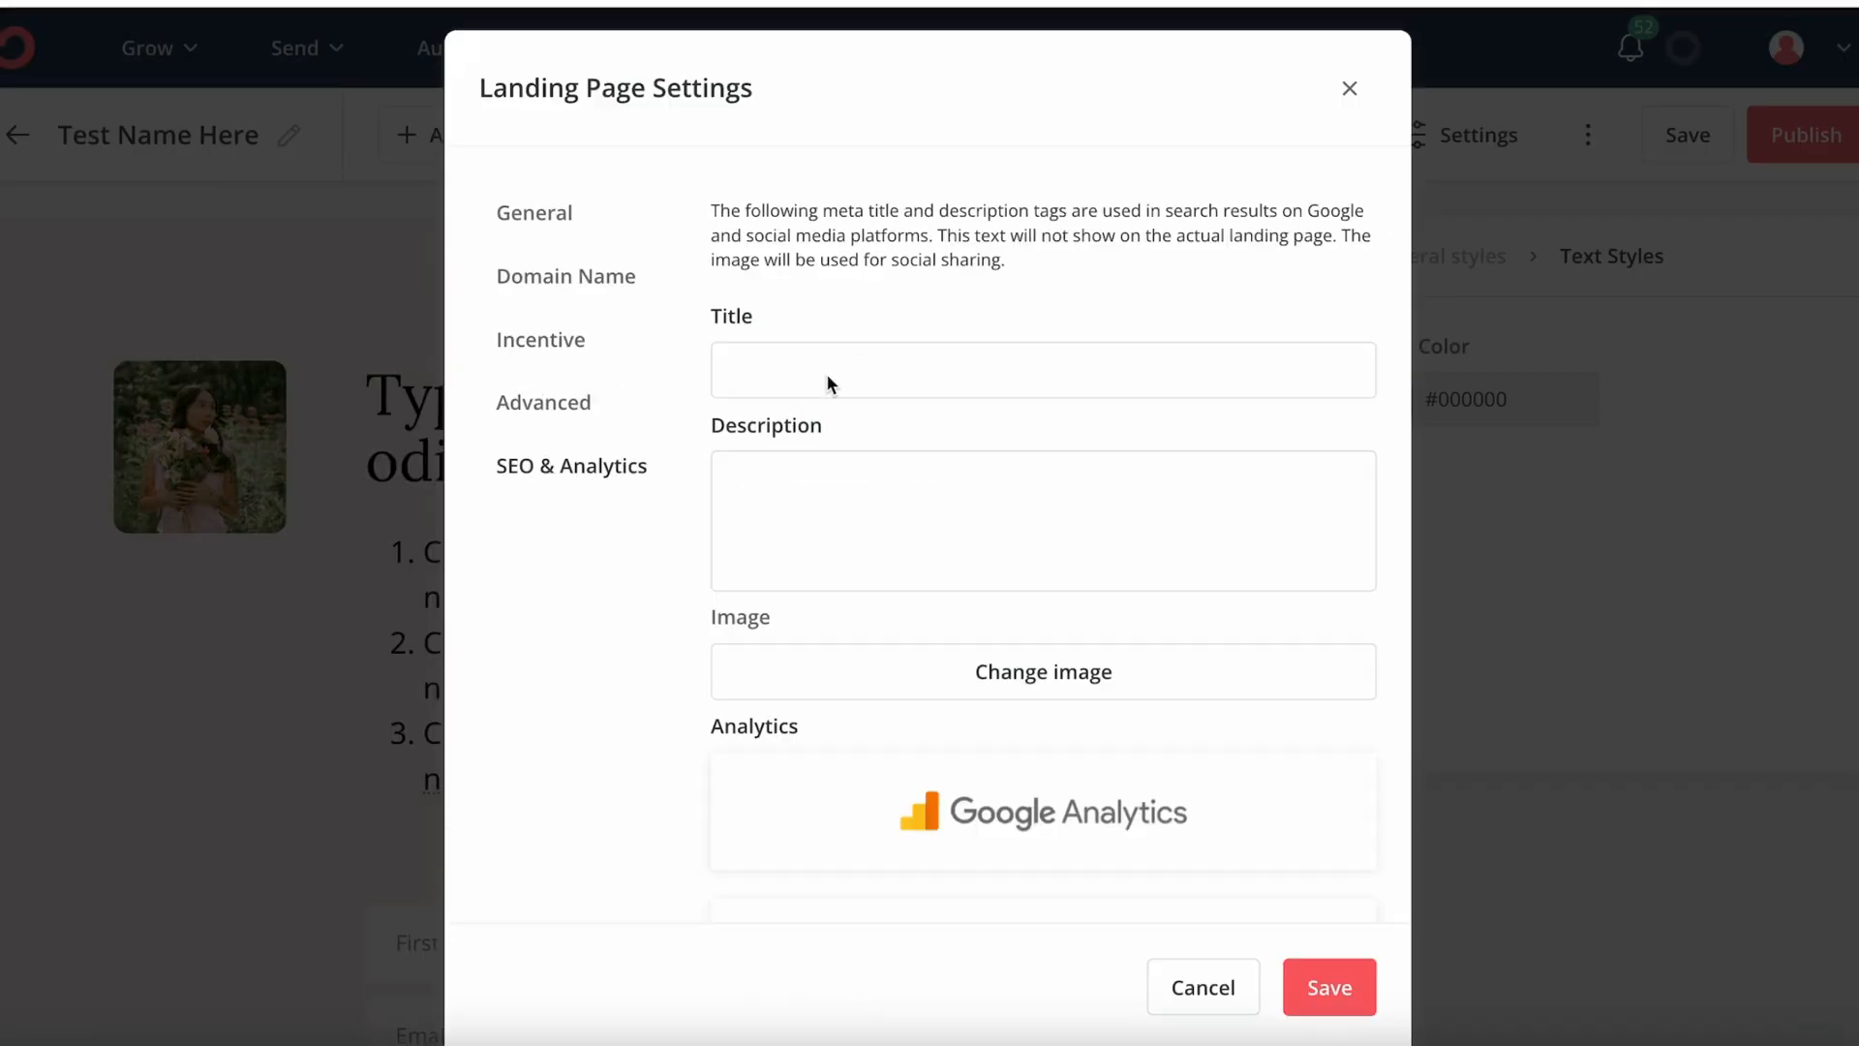
pyautogui.moveTo(687, 401)
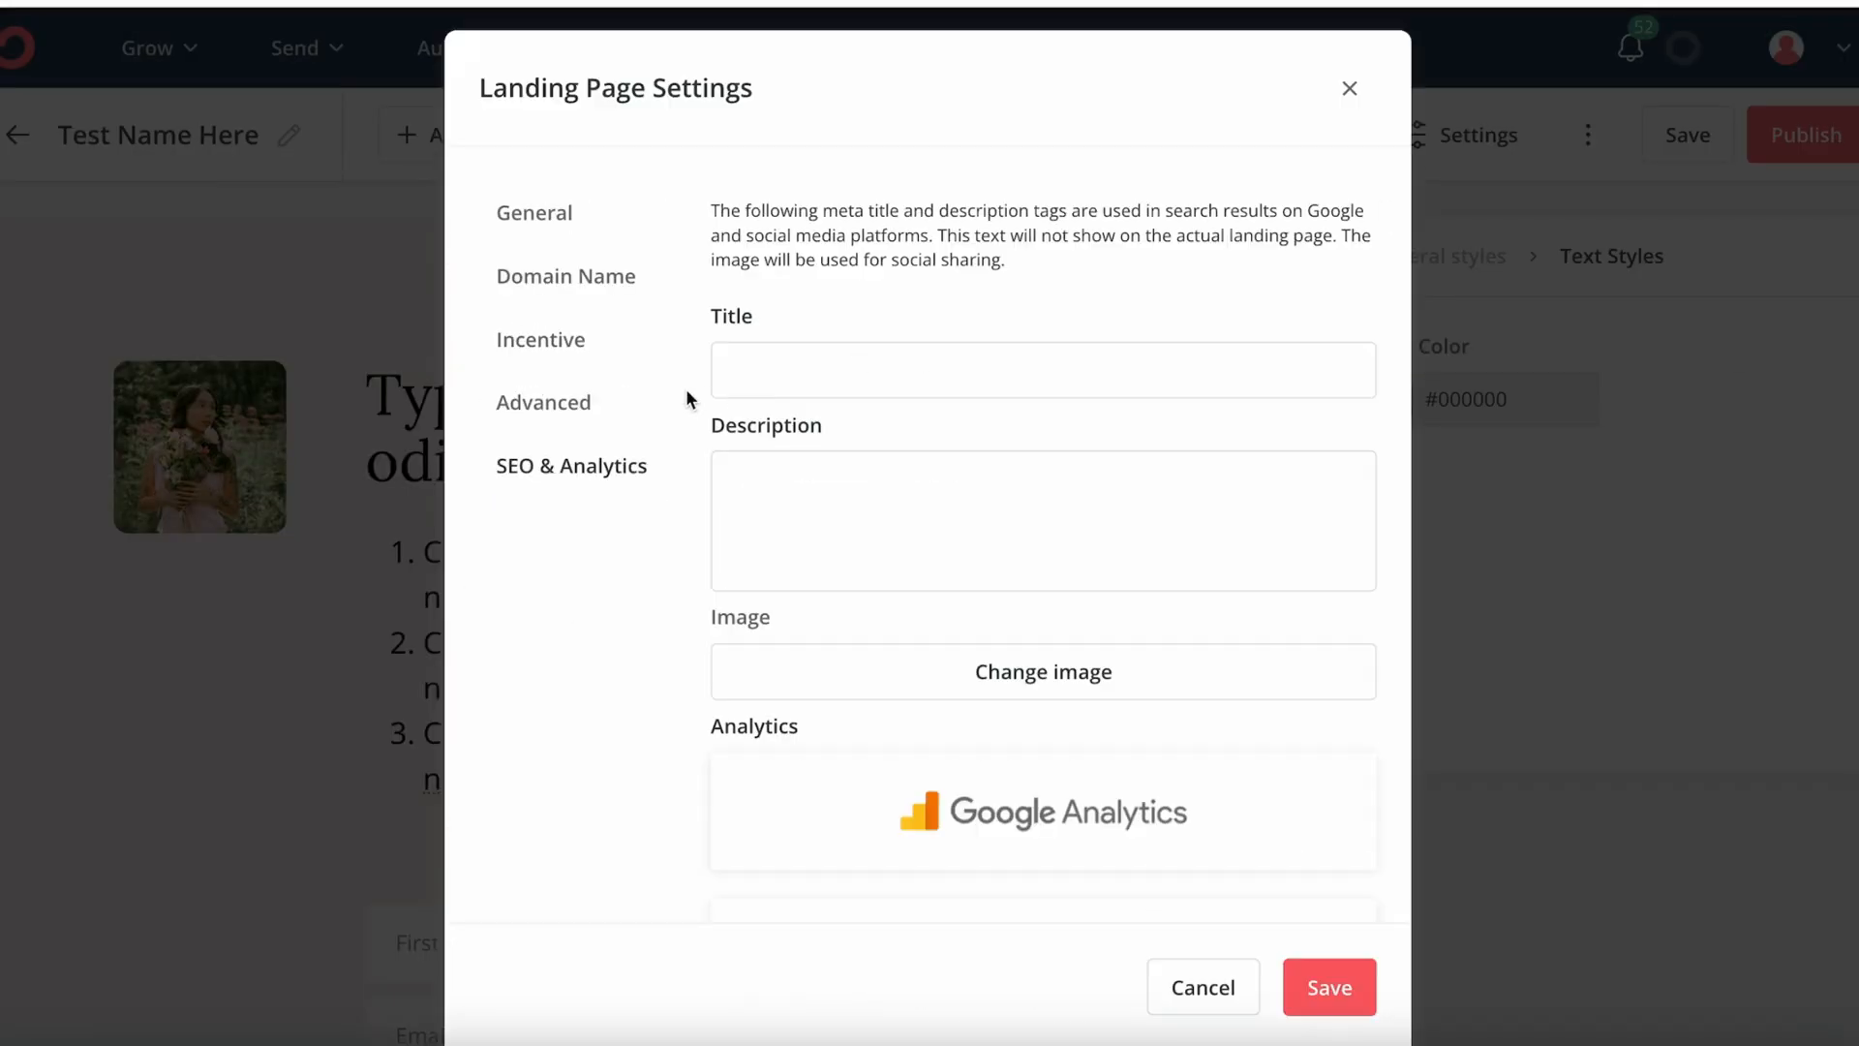
# - Browse the analytics integrations, including Google Analytics, Facebook, Segment, Fathom and Pinterest
pyautogui.scroll(-3)
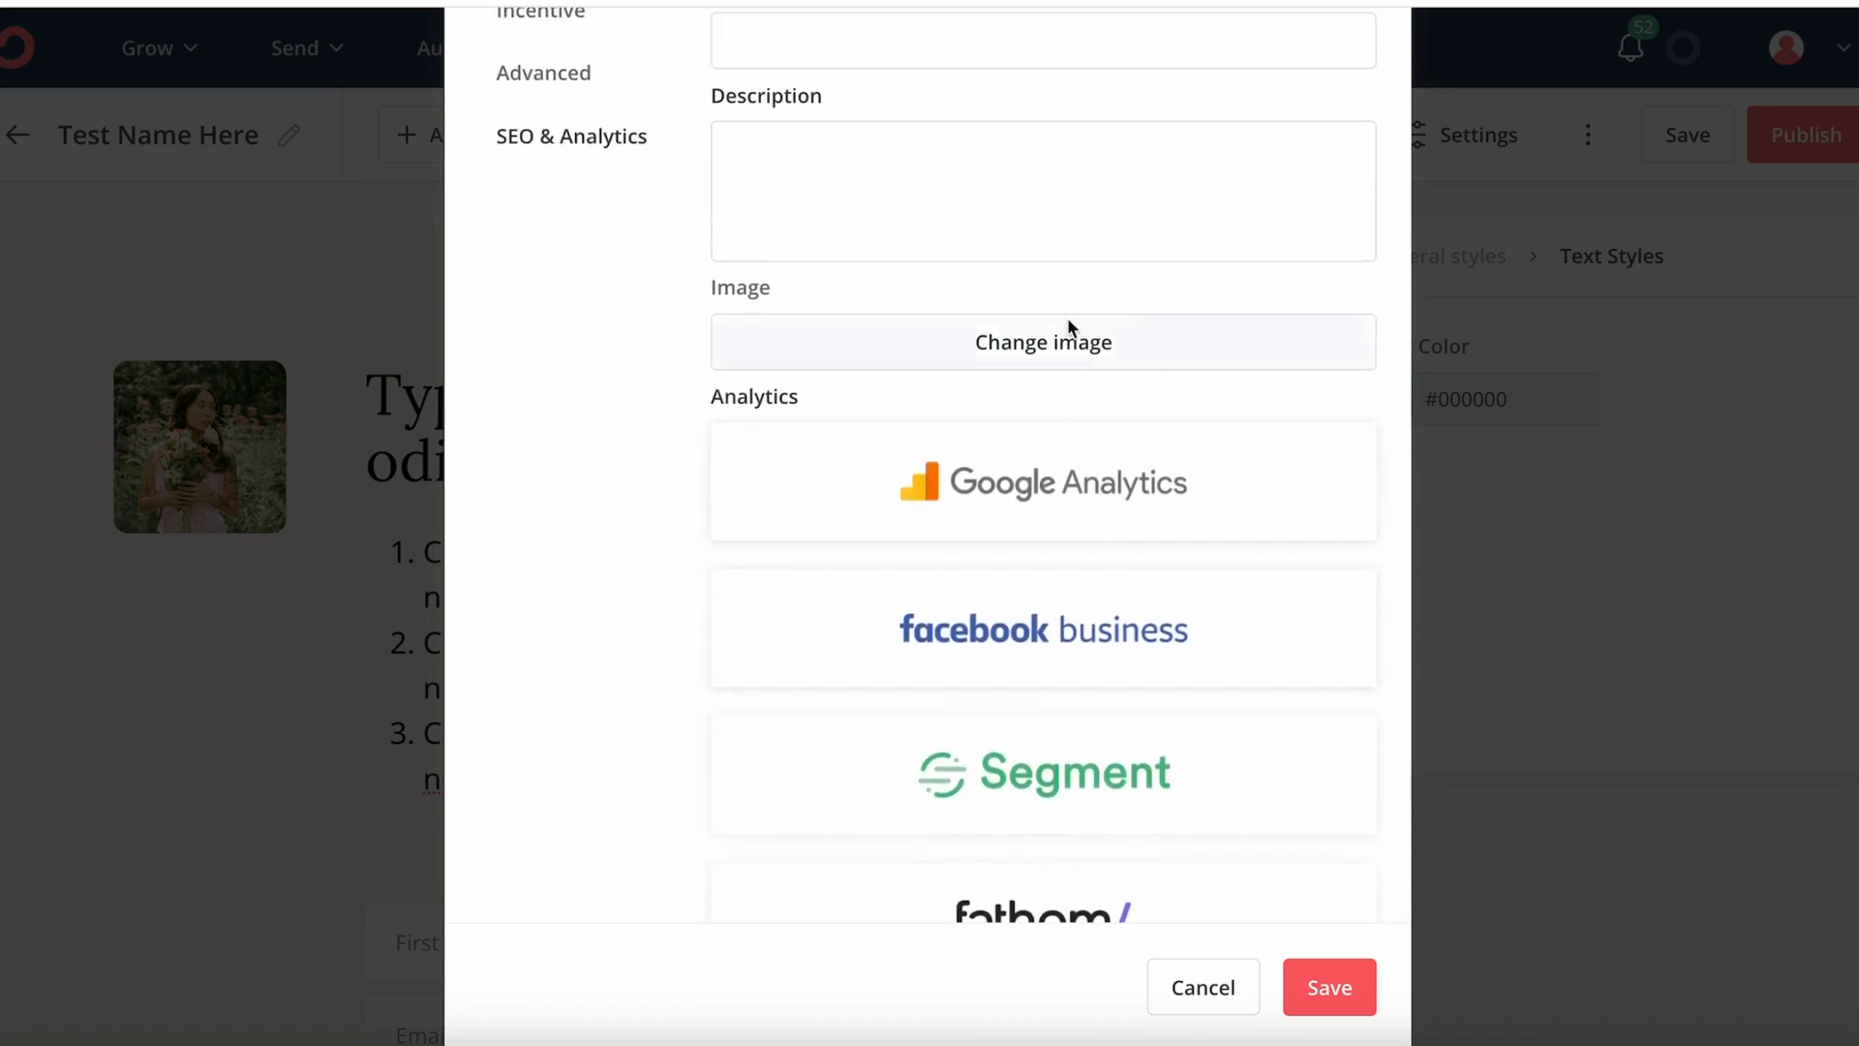
pyautogui.scroll(-3)
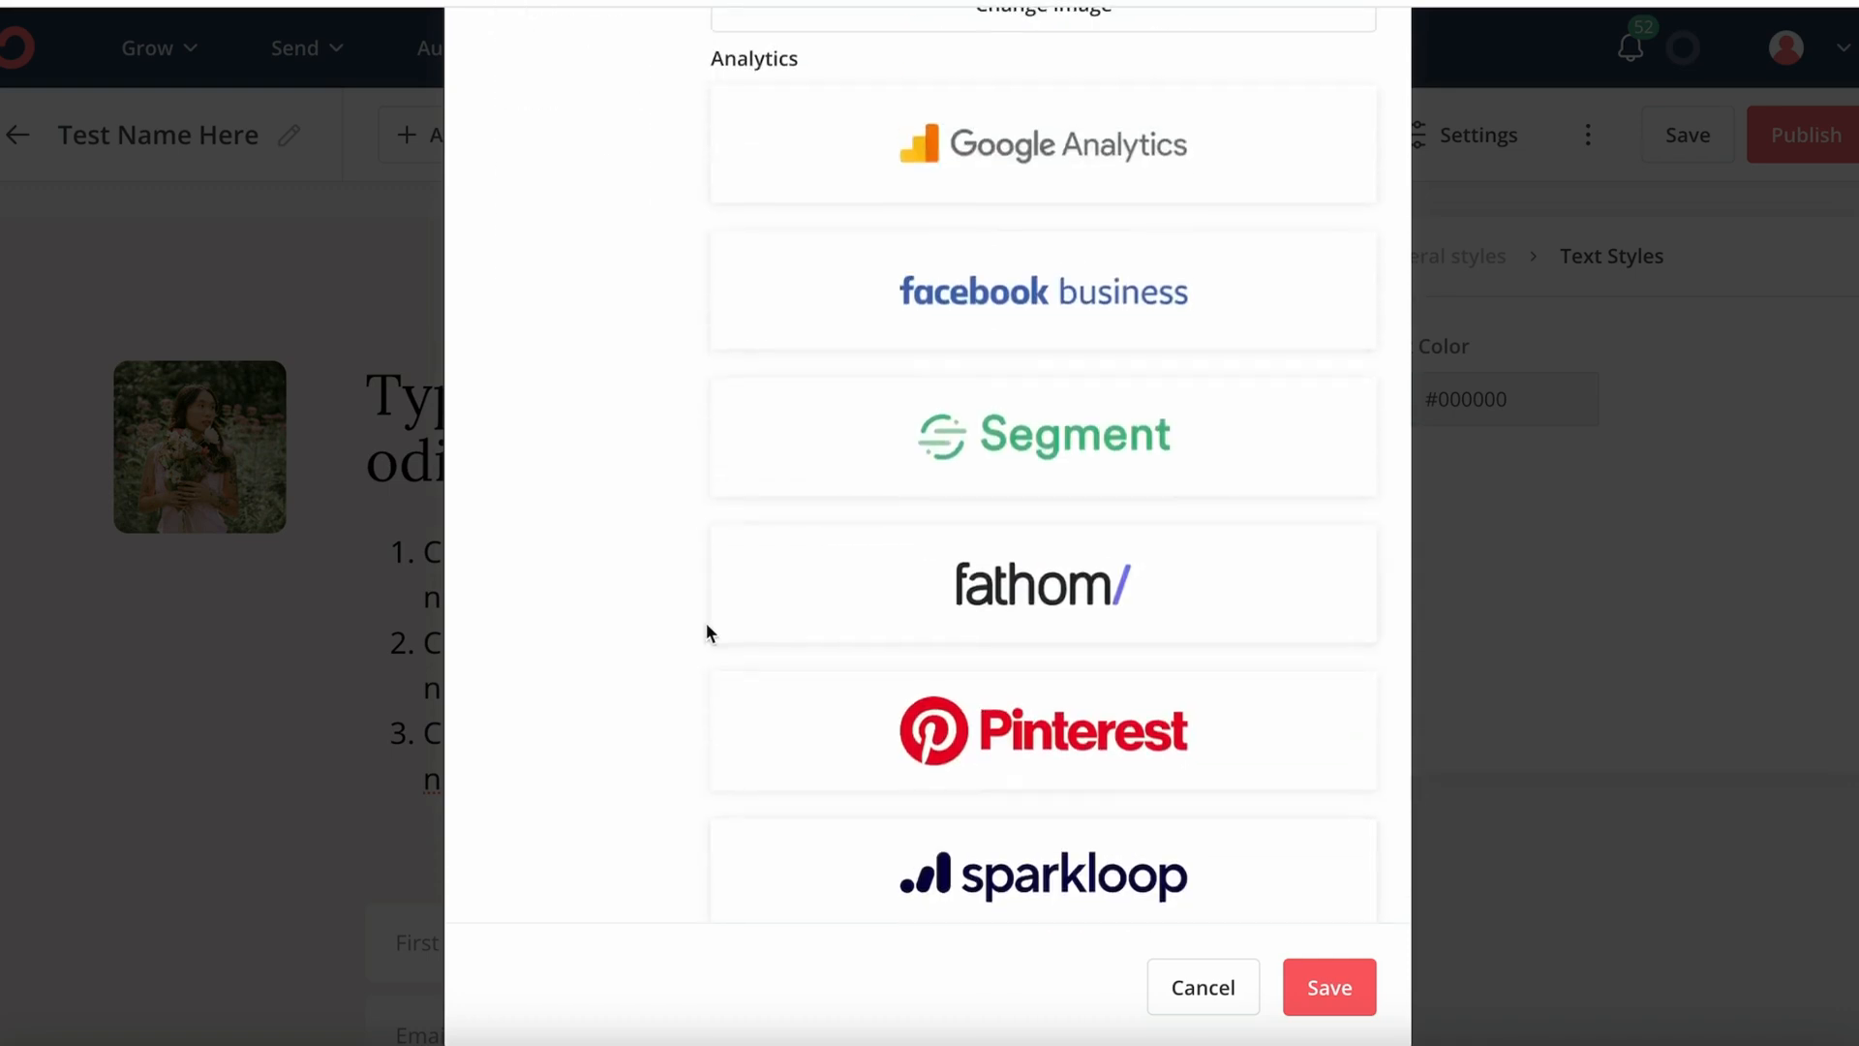
pyautogui.scroll(-3)
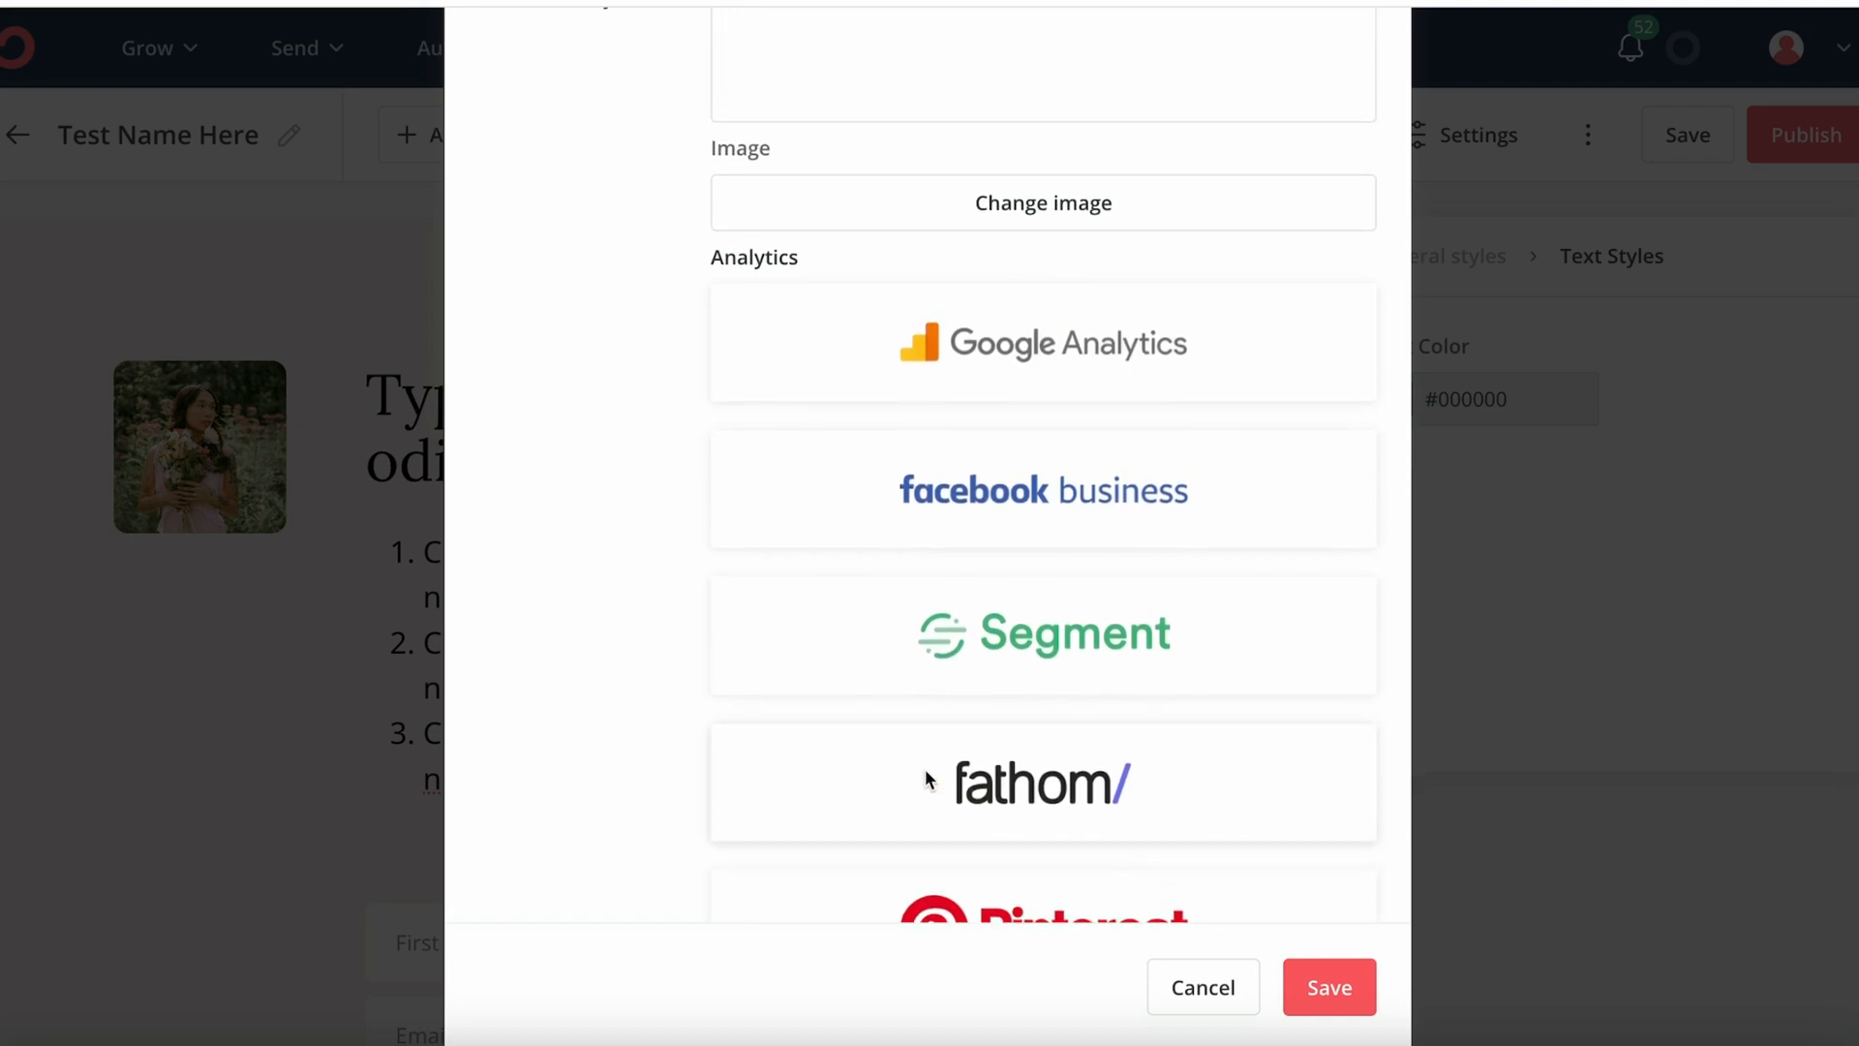
pyautogui.moveTo(1493, 1011)
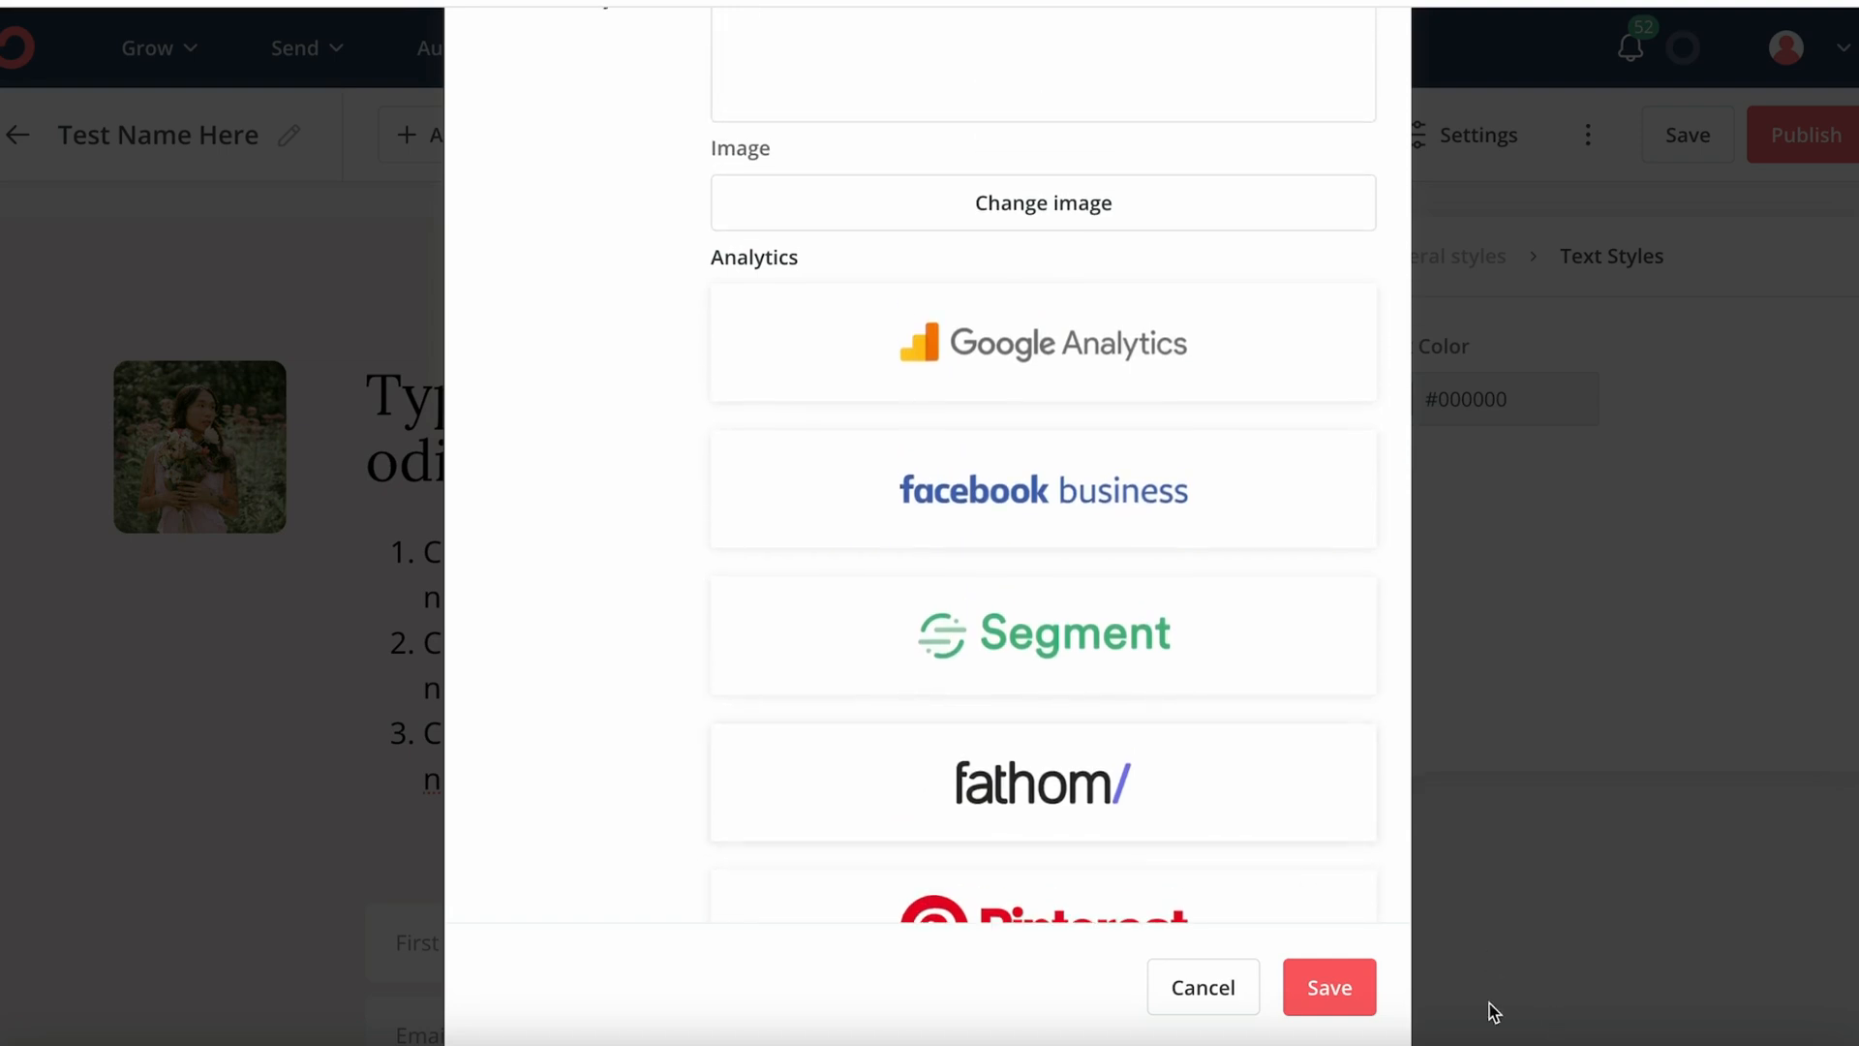
# - Close the landing page settings, save, and view the live ck.page landing page
pyautogui.click(1200, 987)
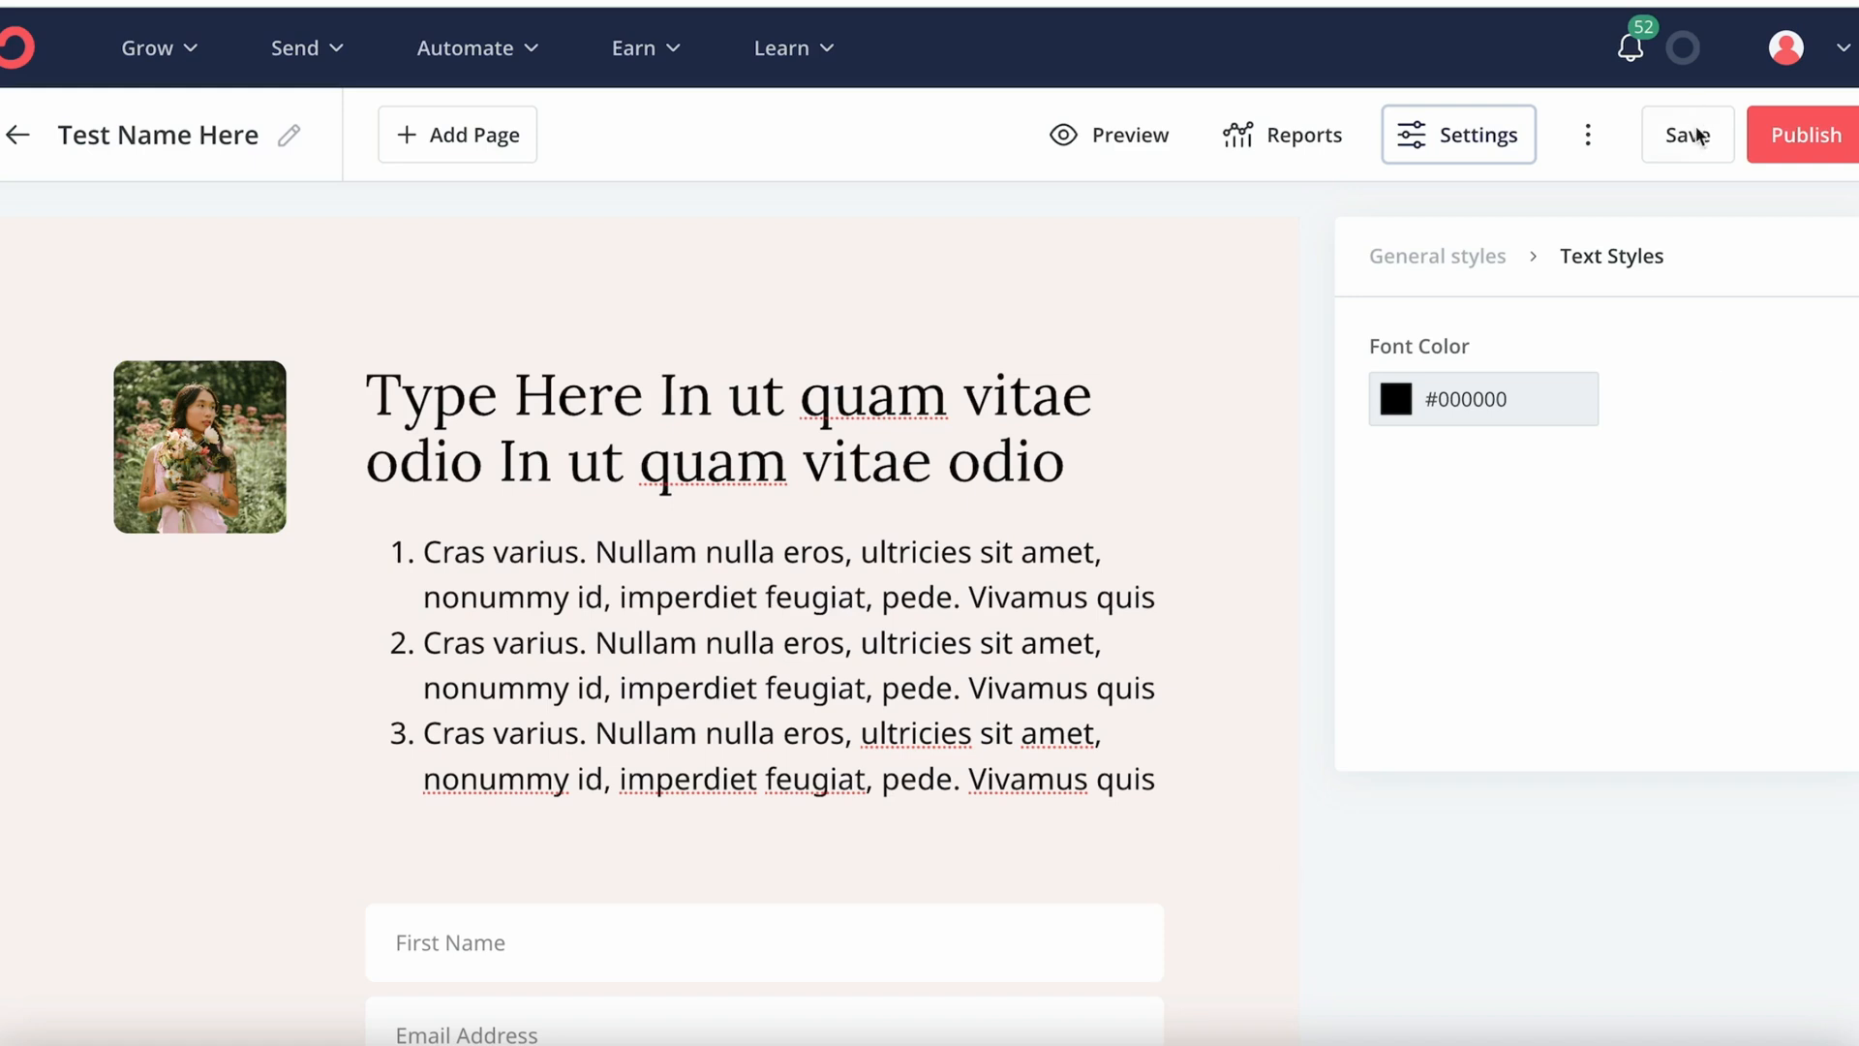
pyautogui.click(1801, 134)
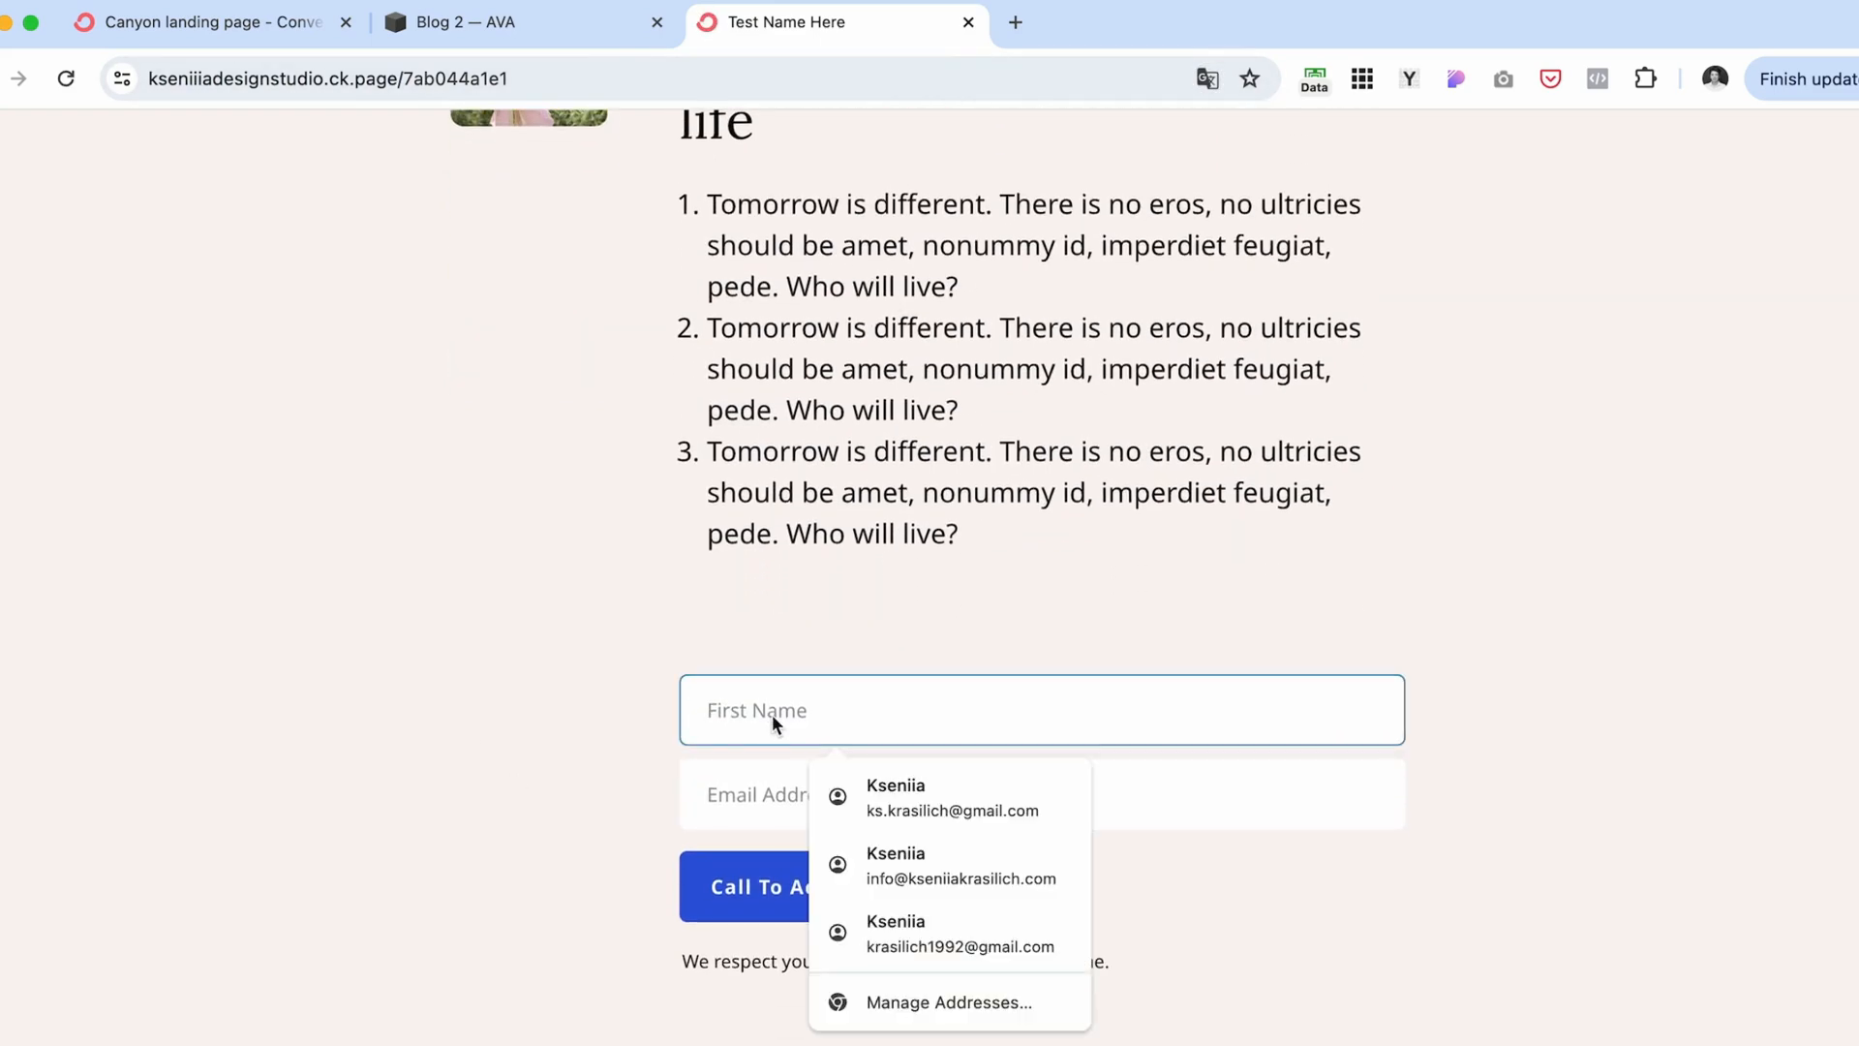
pyautogui.click(201, 21)
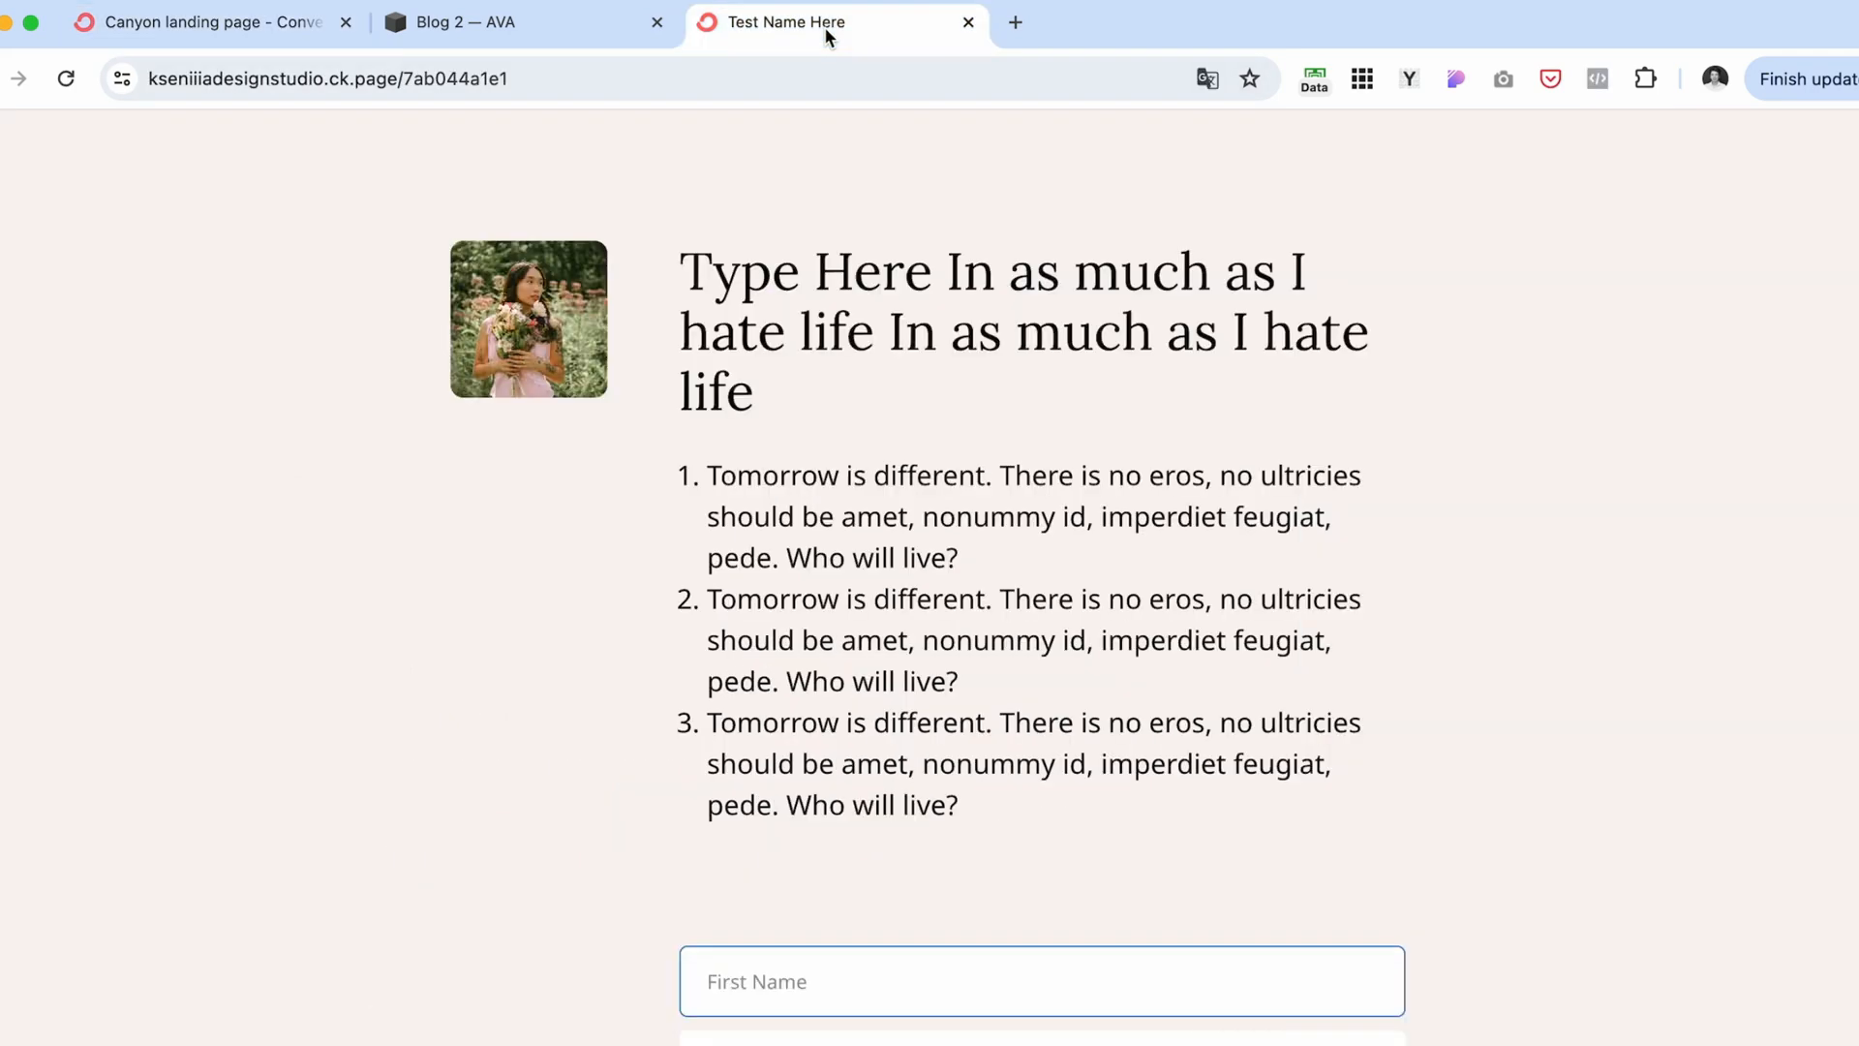
pyautogui.click(1041, 981)
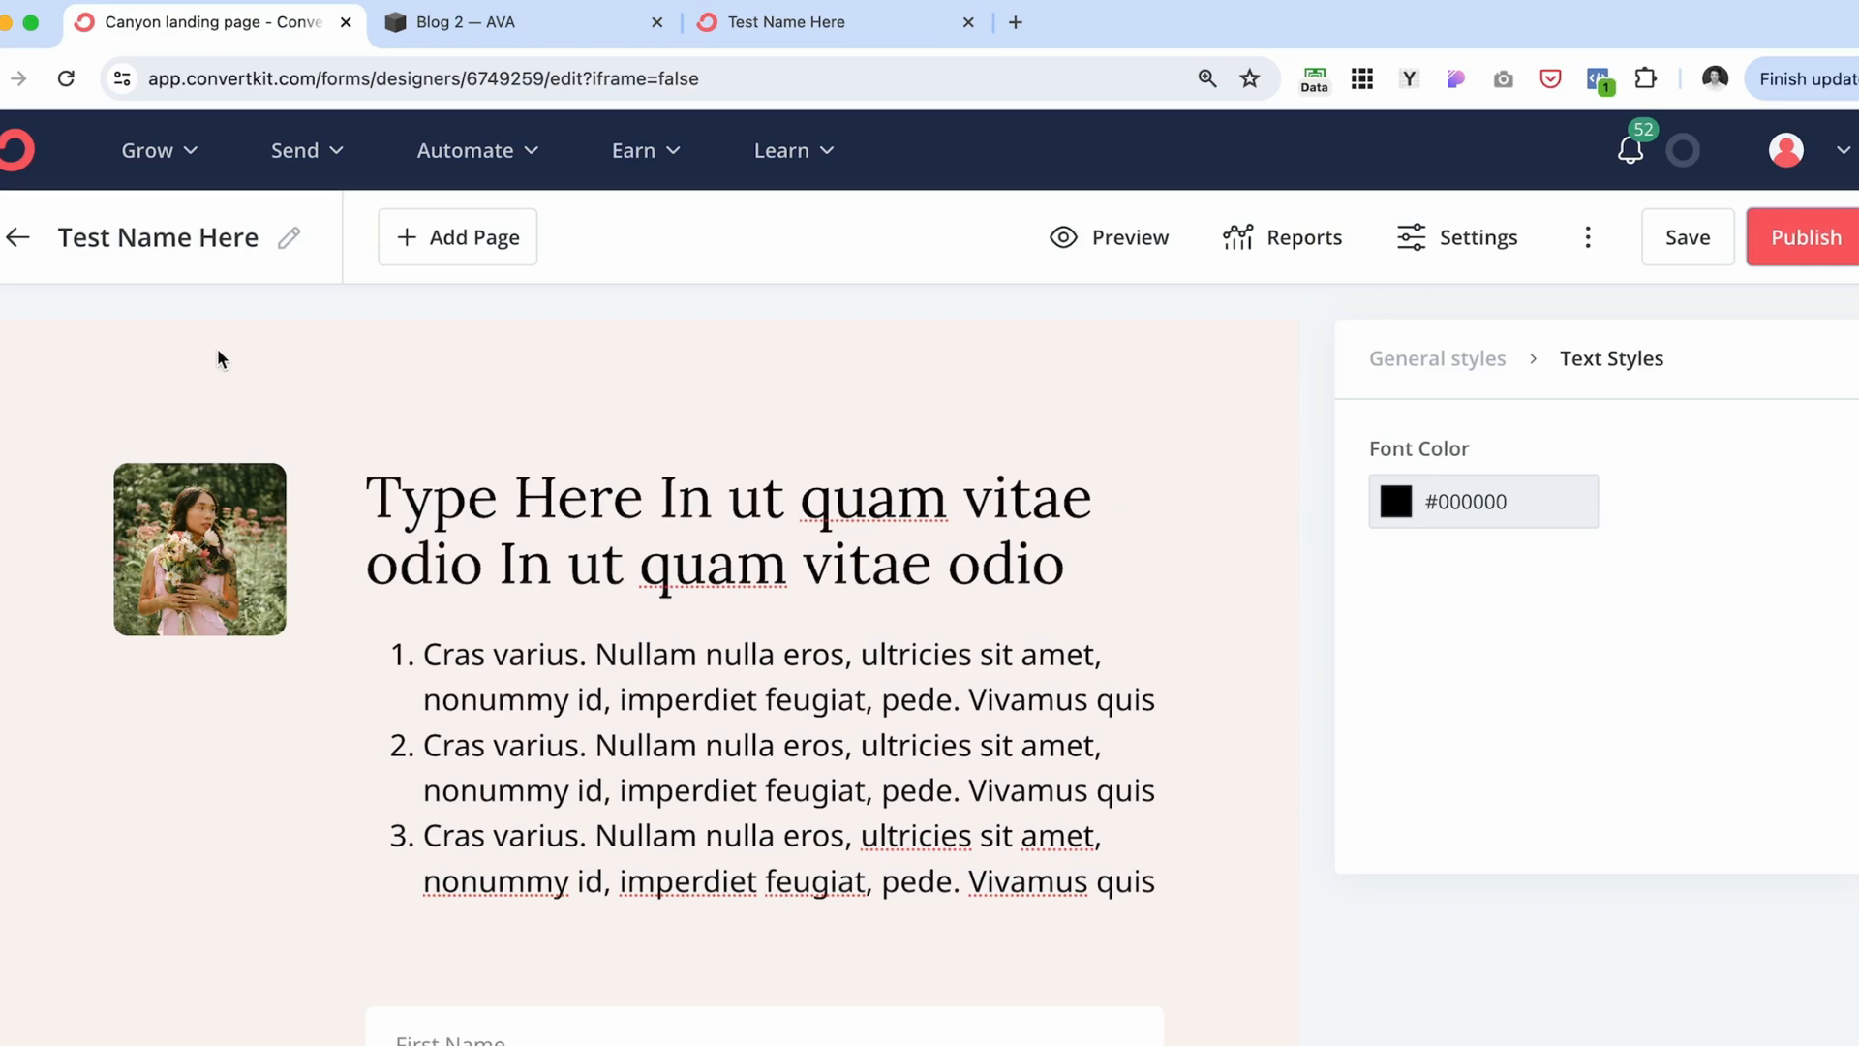
pyautogui.moveTo(477, 152)
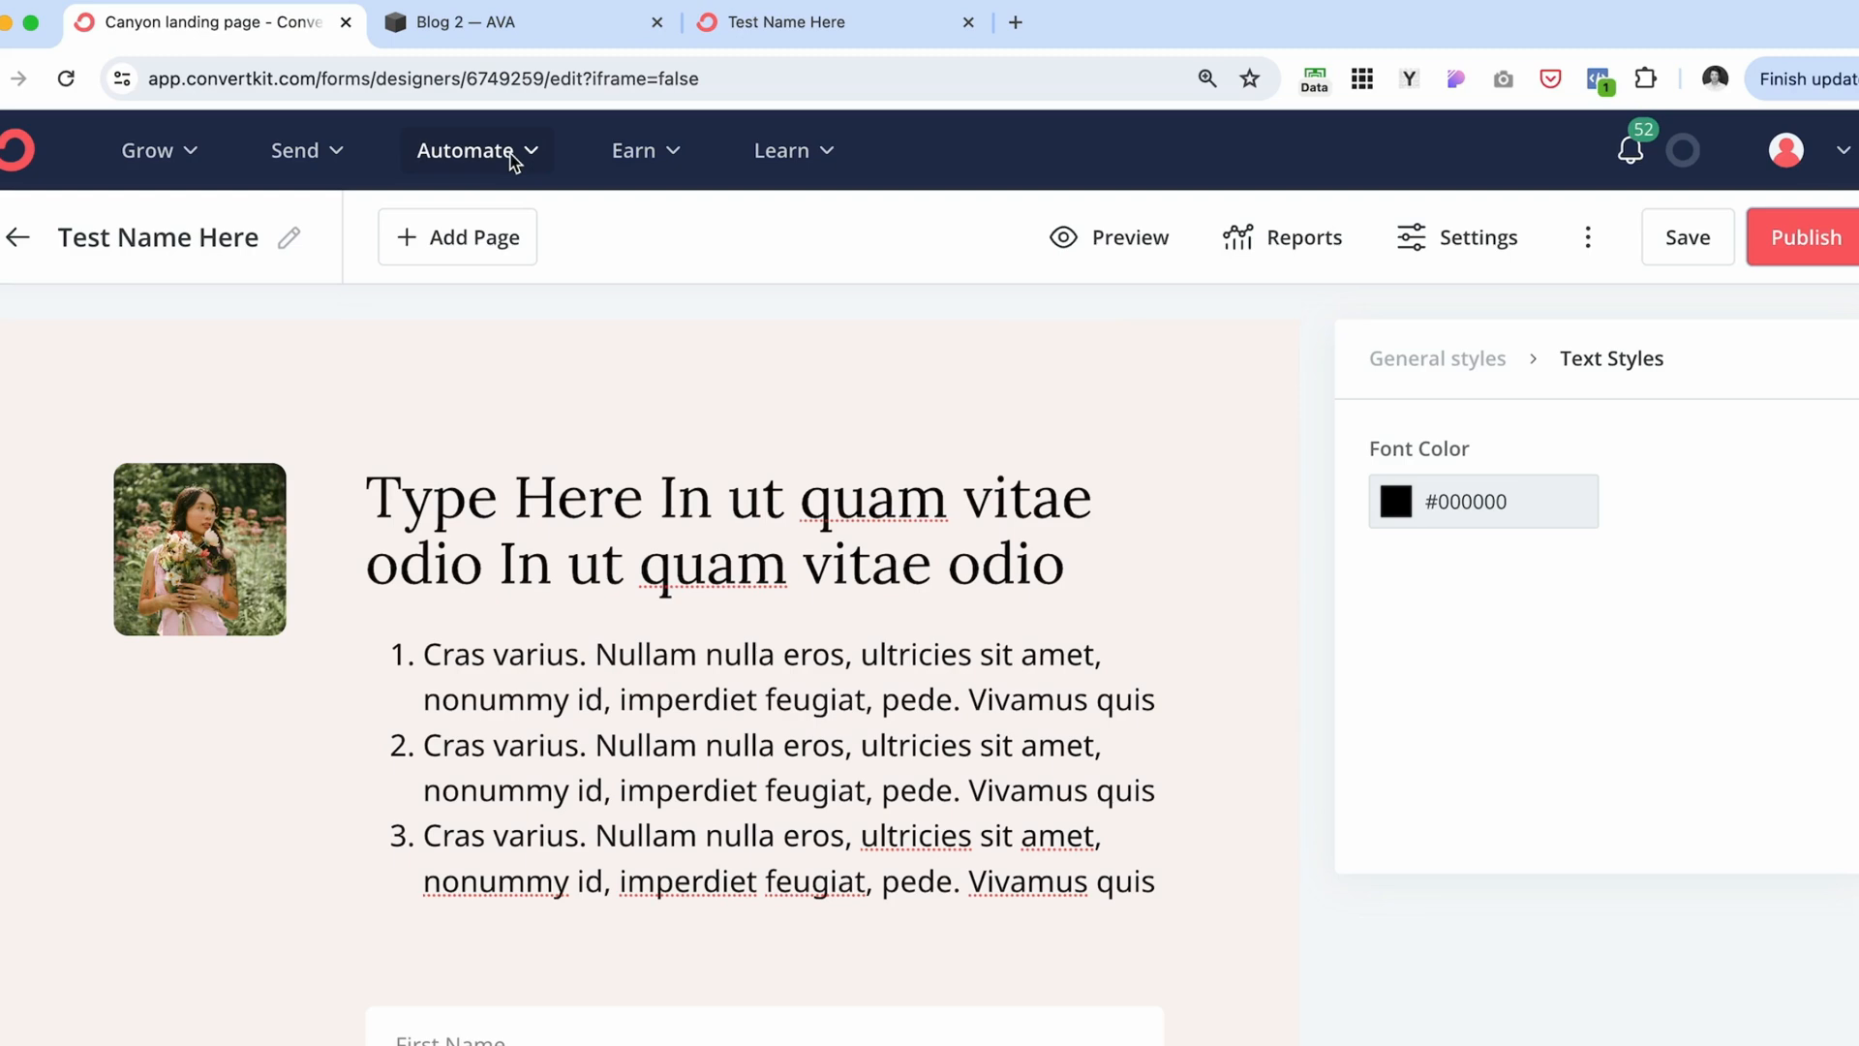
pyautogui.moveTo(484, 154)
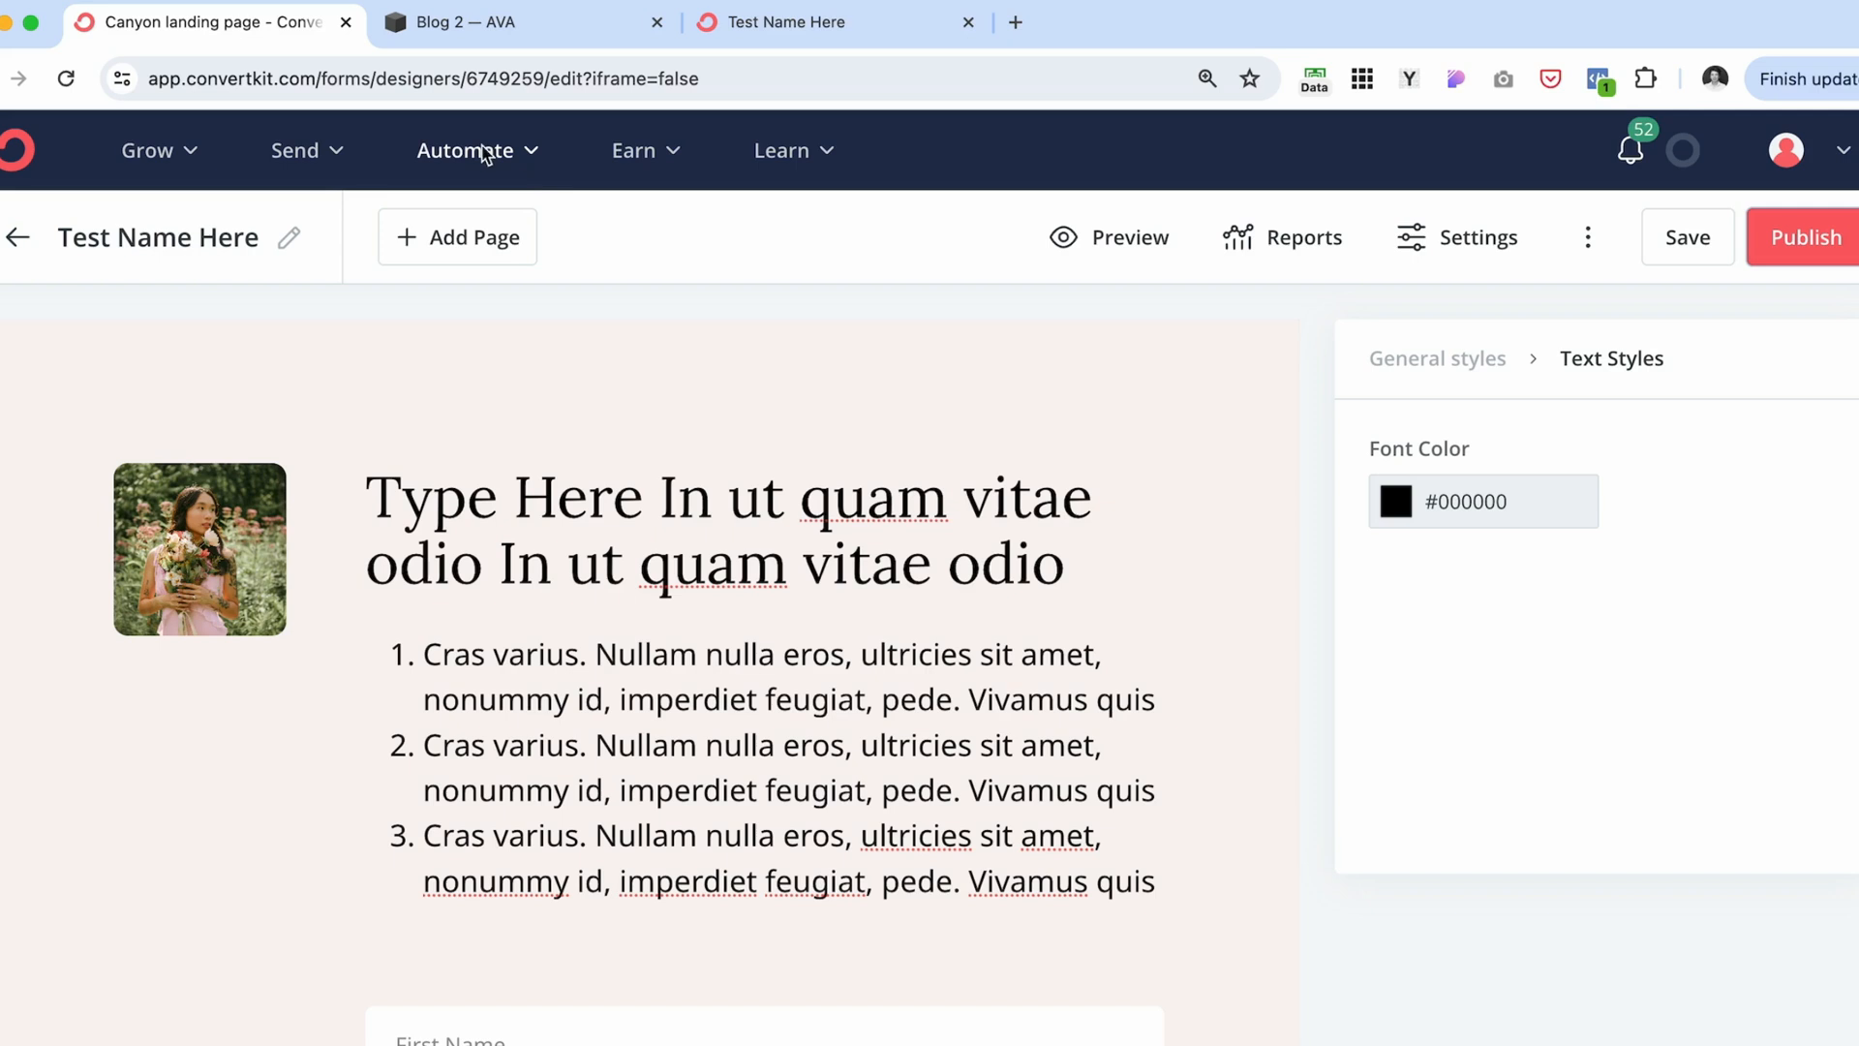
pyautogui.moveTo(294, 151)
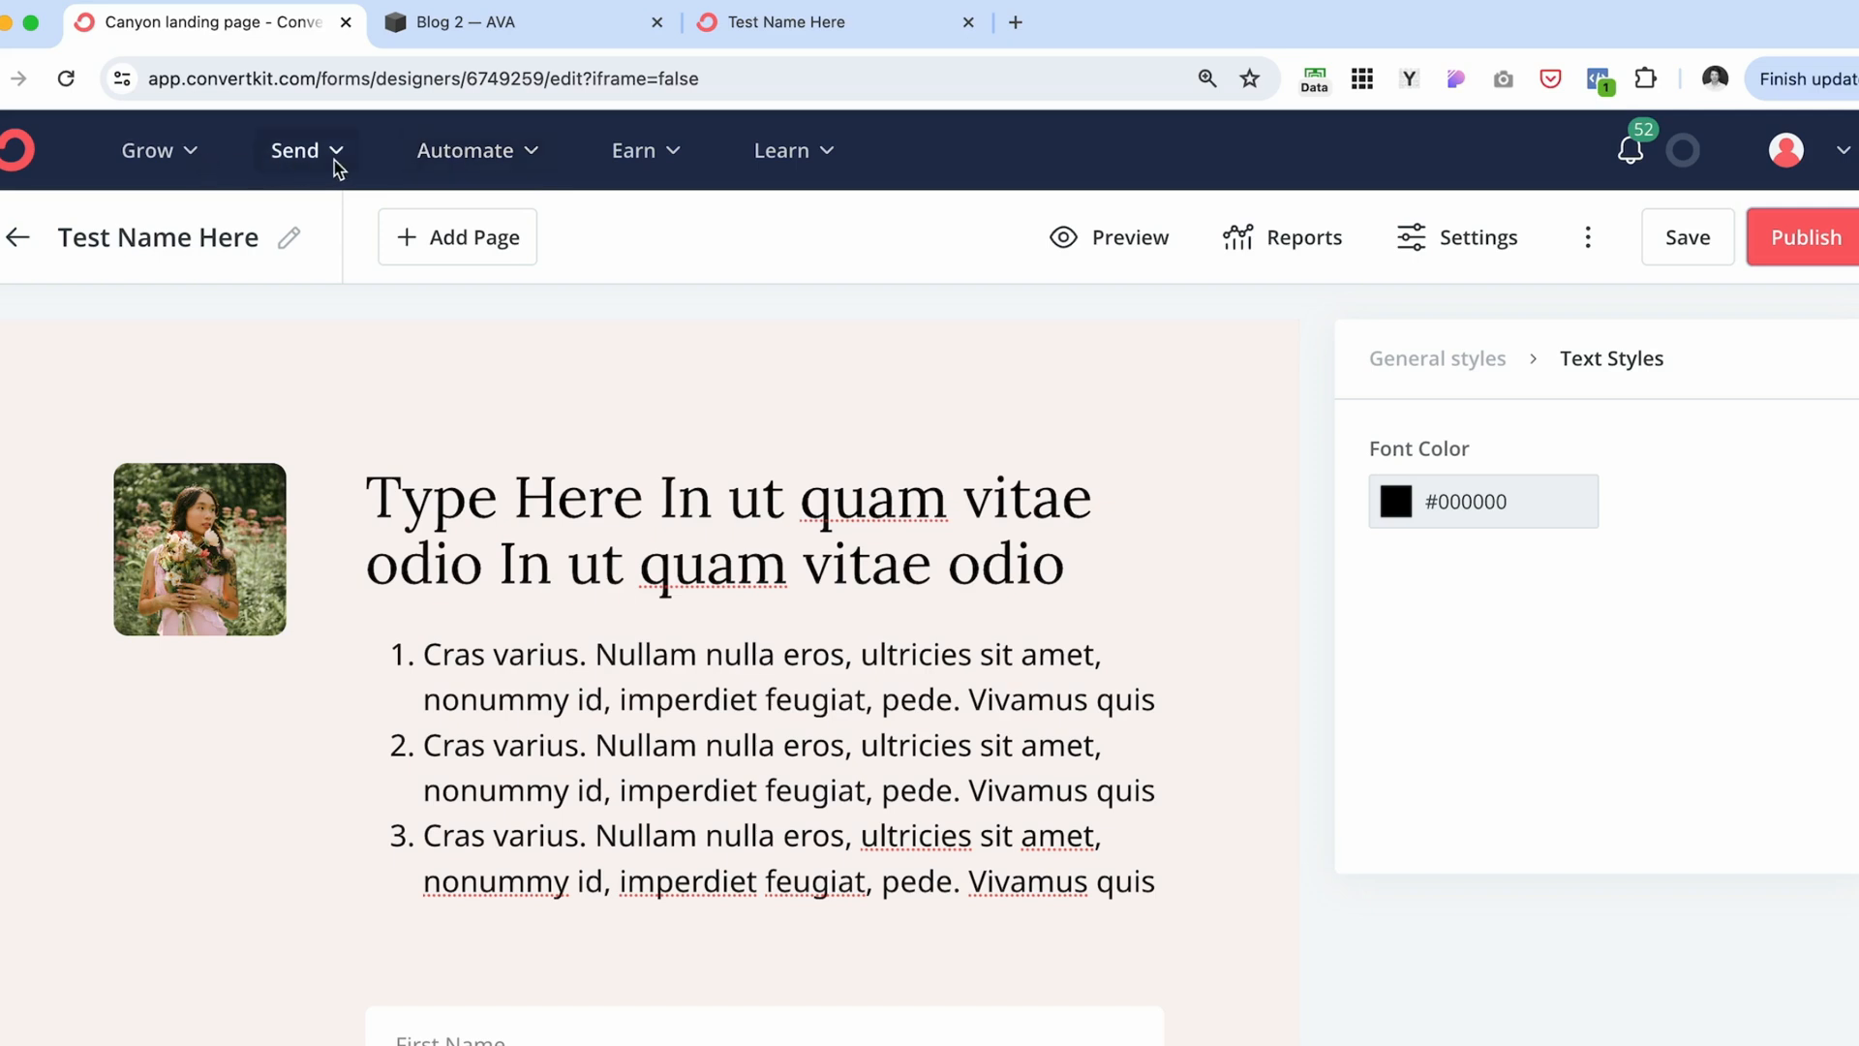
# - Go to the Sequences list from the Send menu
pyautogui.click(295, 151)
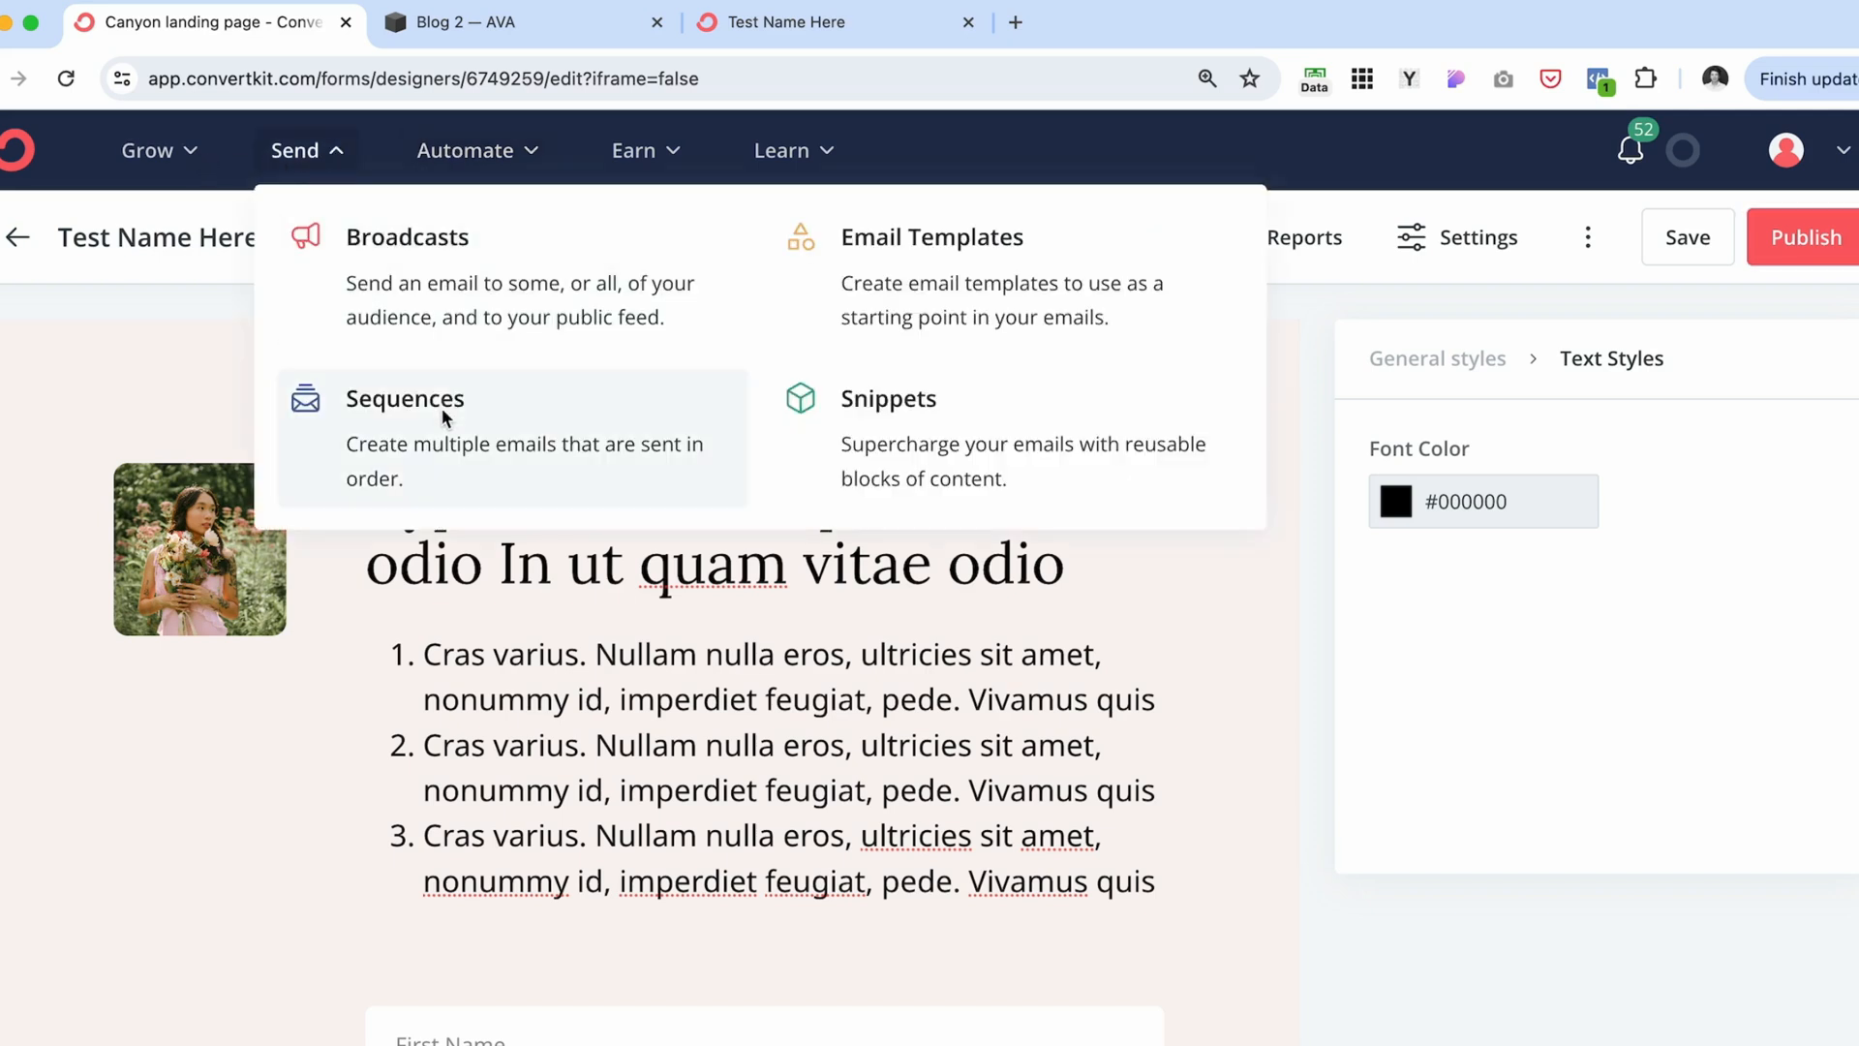
pyautogui.click(405, 398)
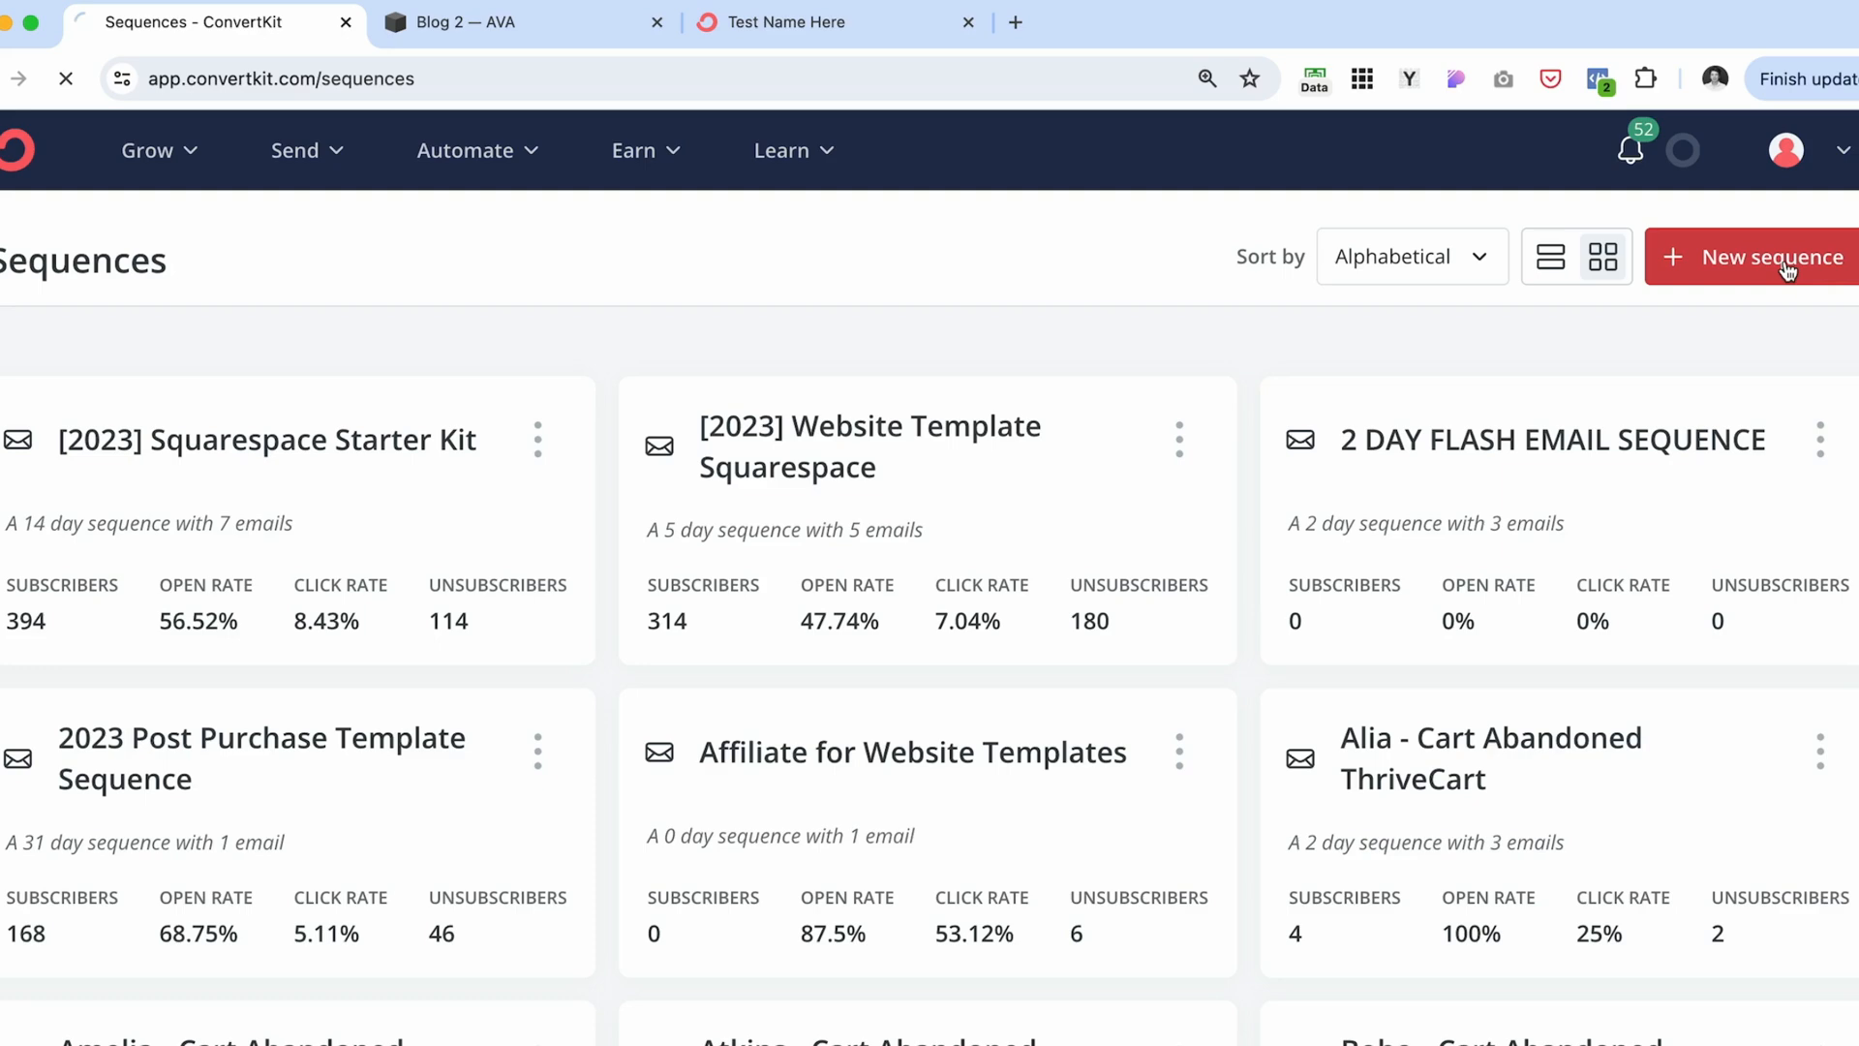
# - Create a new sequence from 'Template #2 From Kseniia Design Studio'
pyautogui.click(1766, 255)
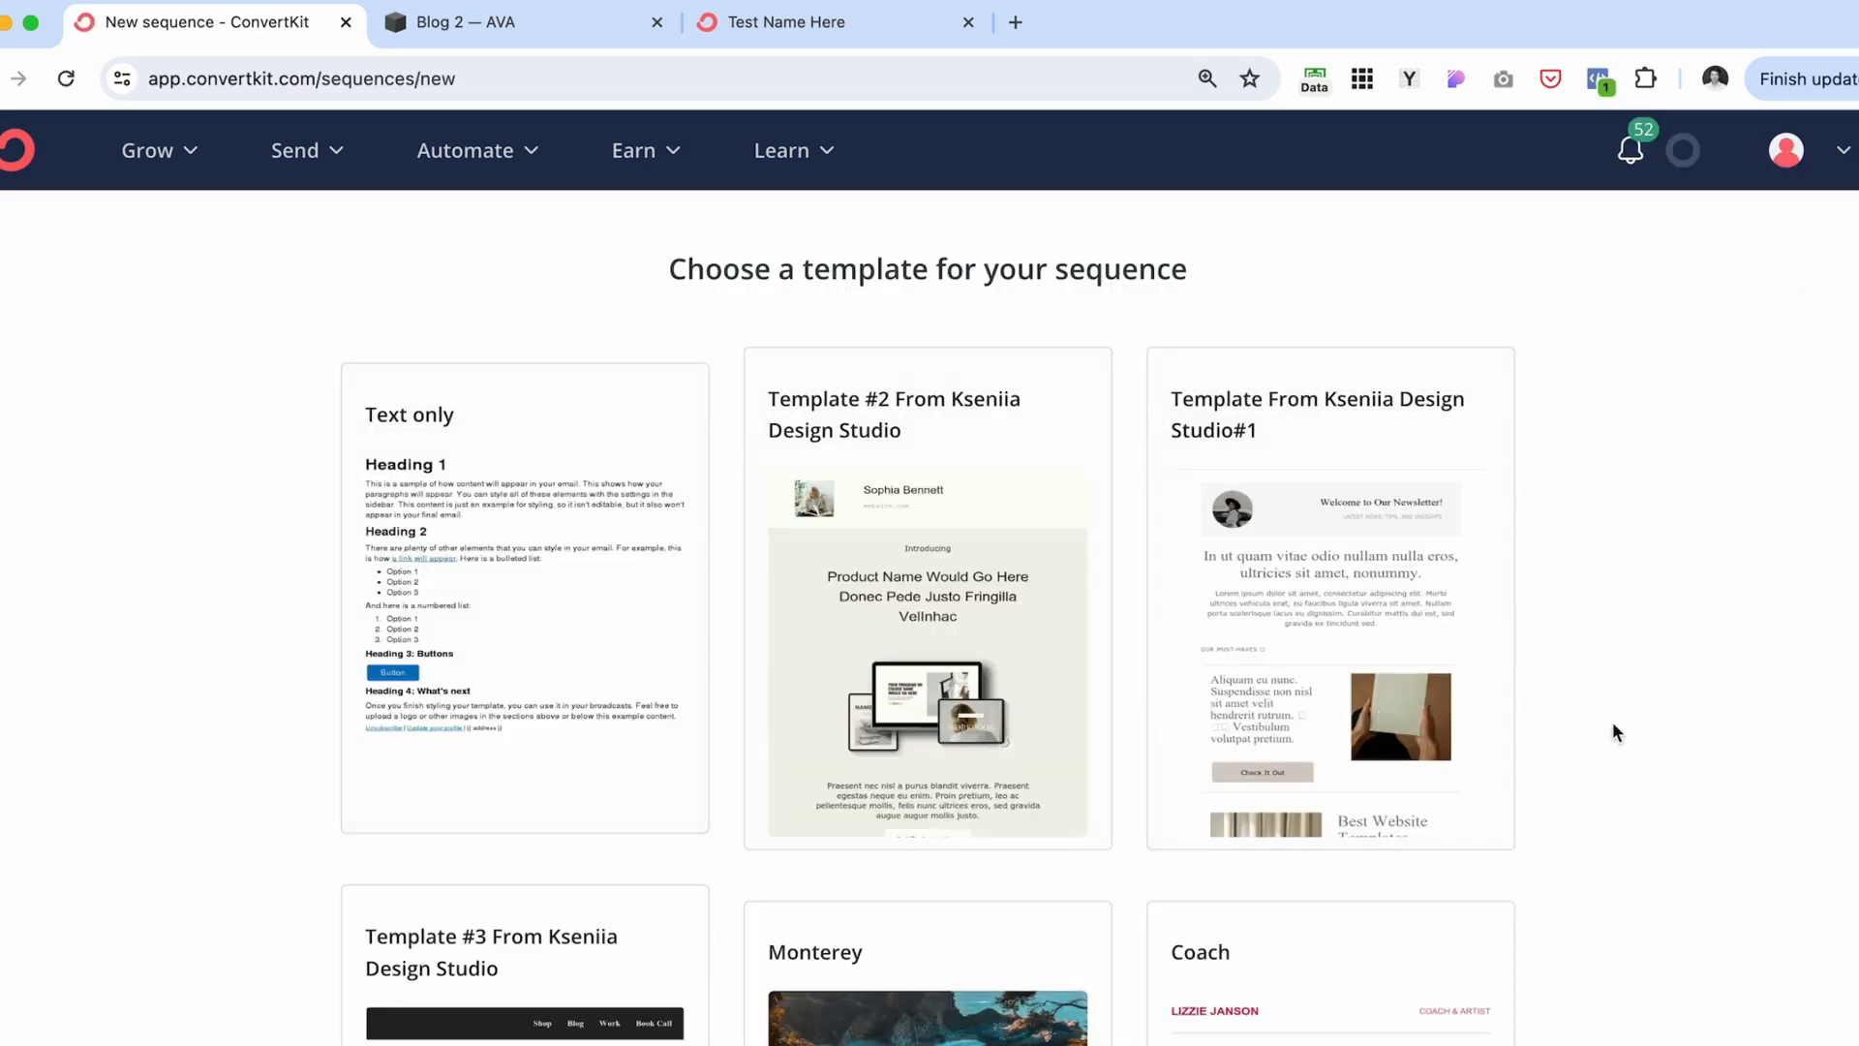
pyautogui.scroll(-3)
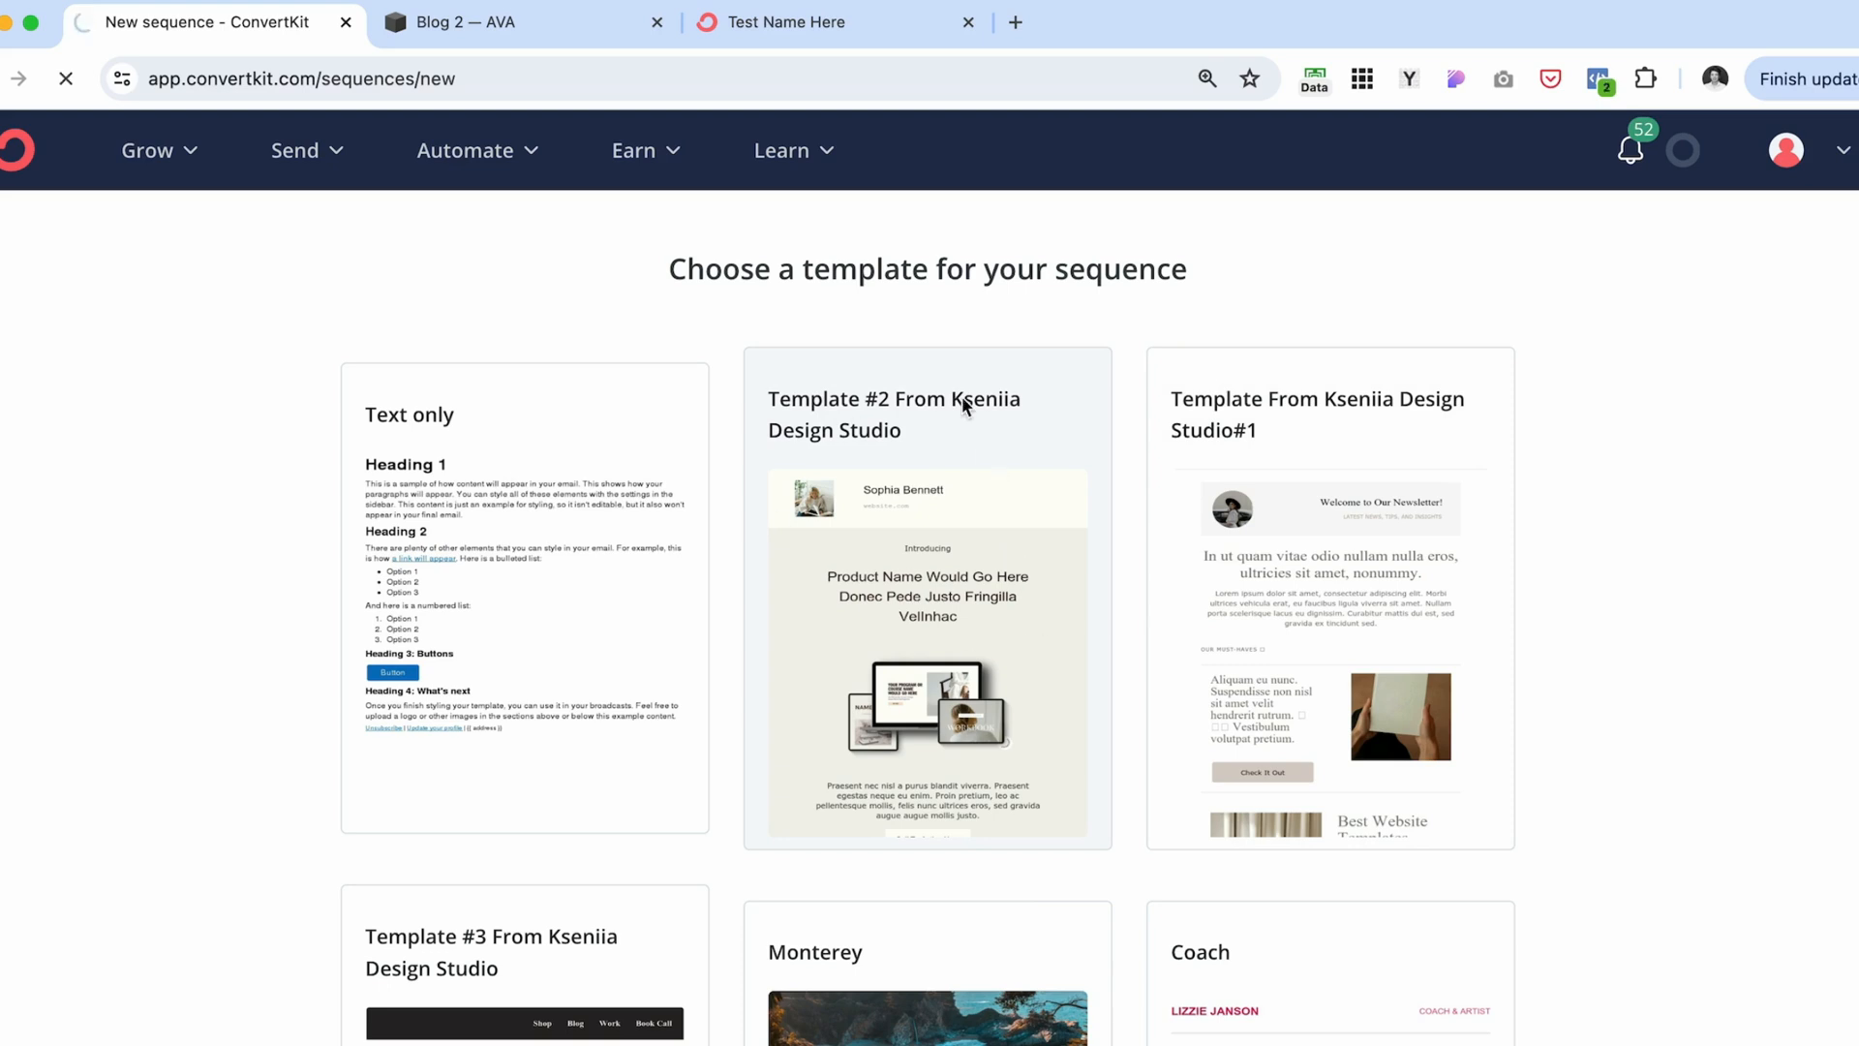
pyautogui.click(928, 593)
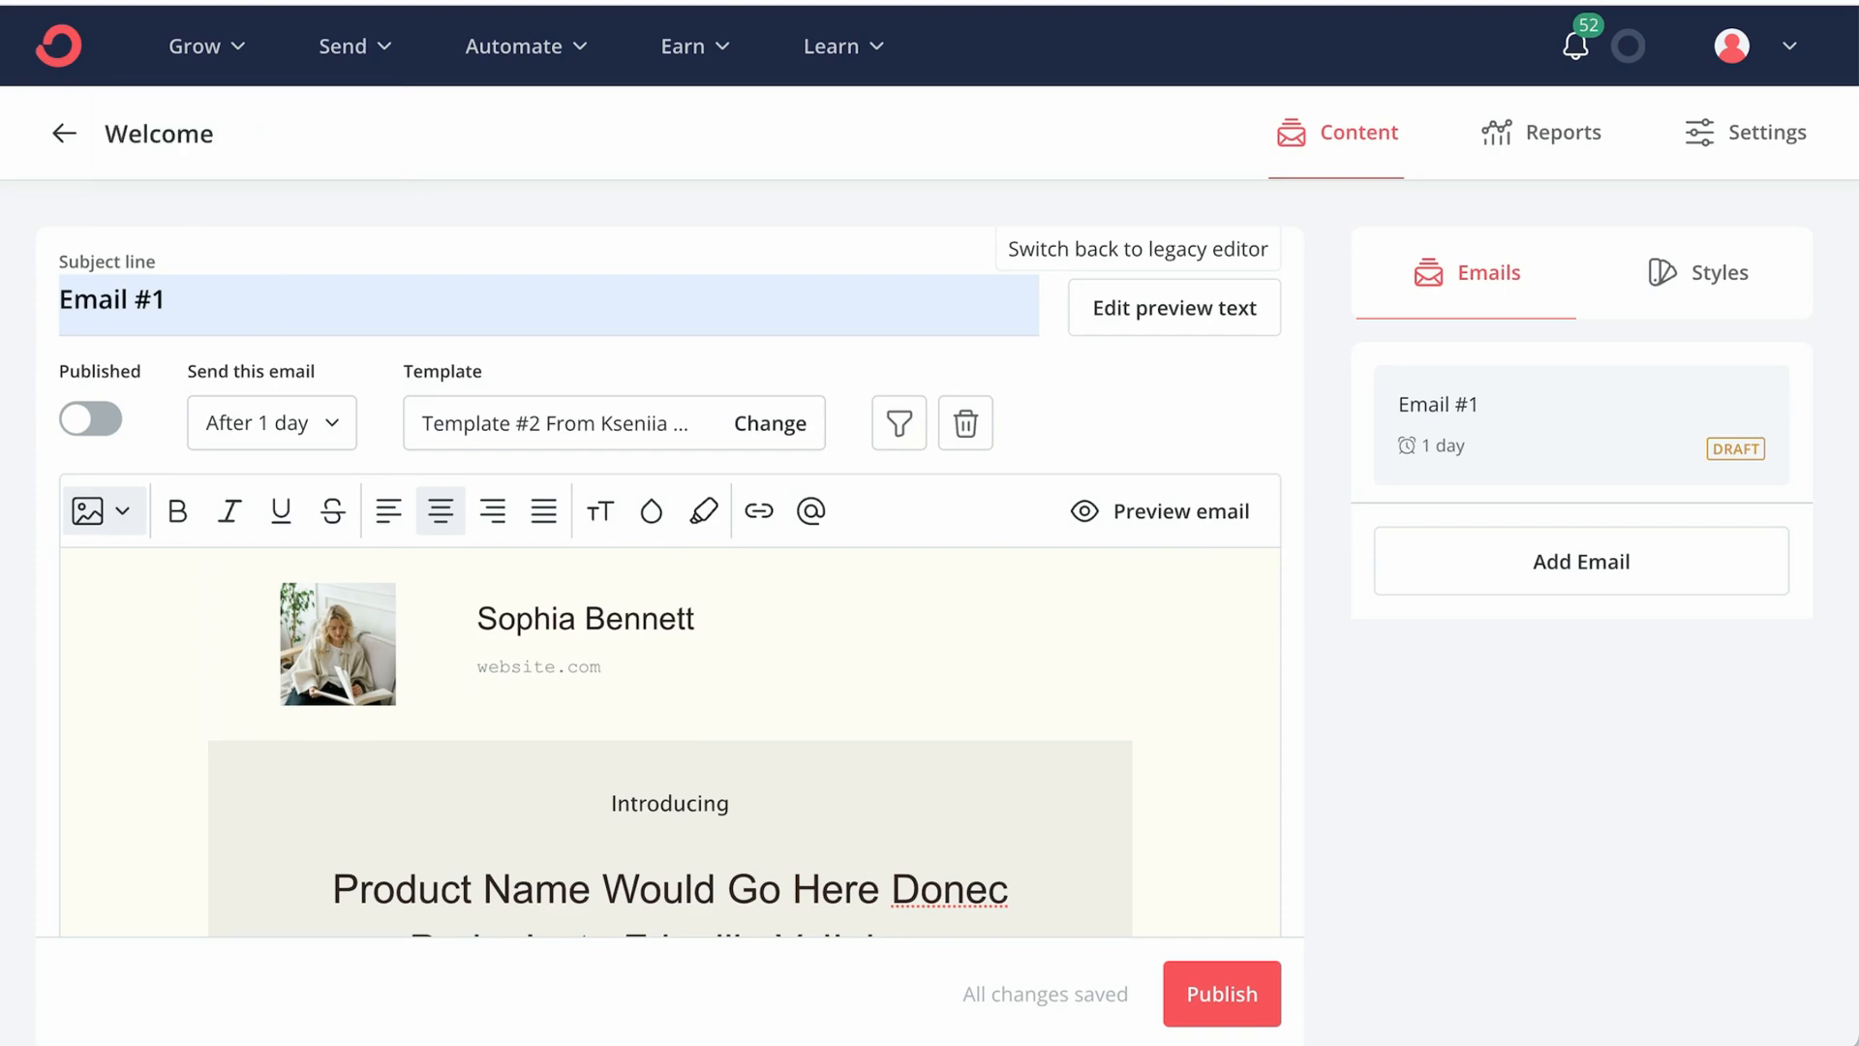
# - Rename the sequence to 'Welcome Test' and review Email #1's template content
pyautogui.write('Test')
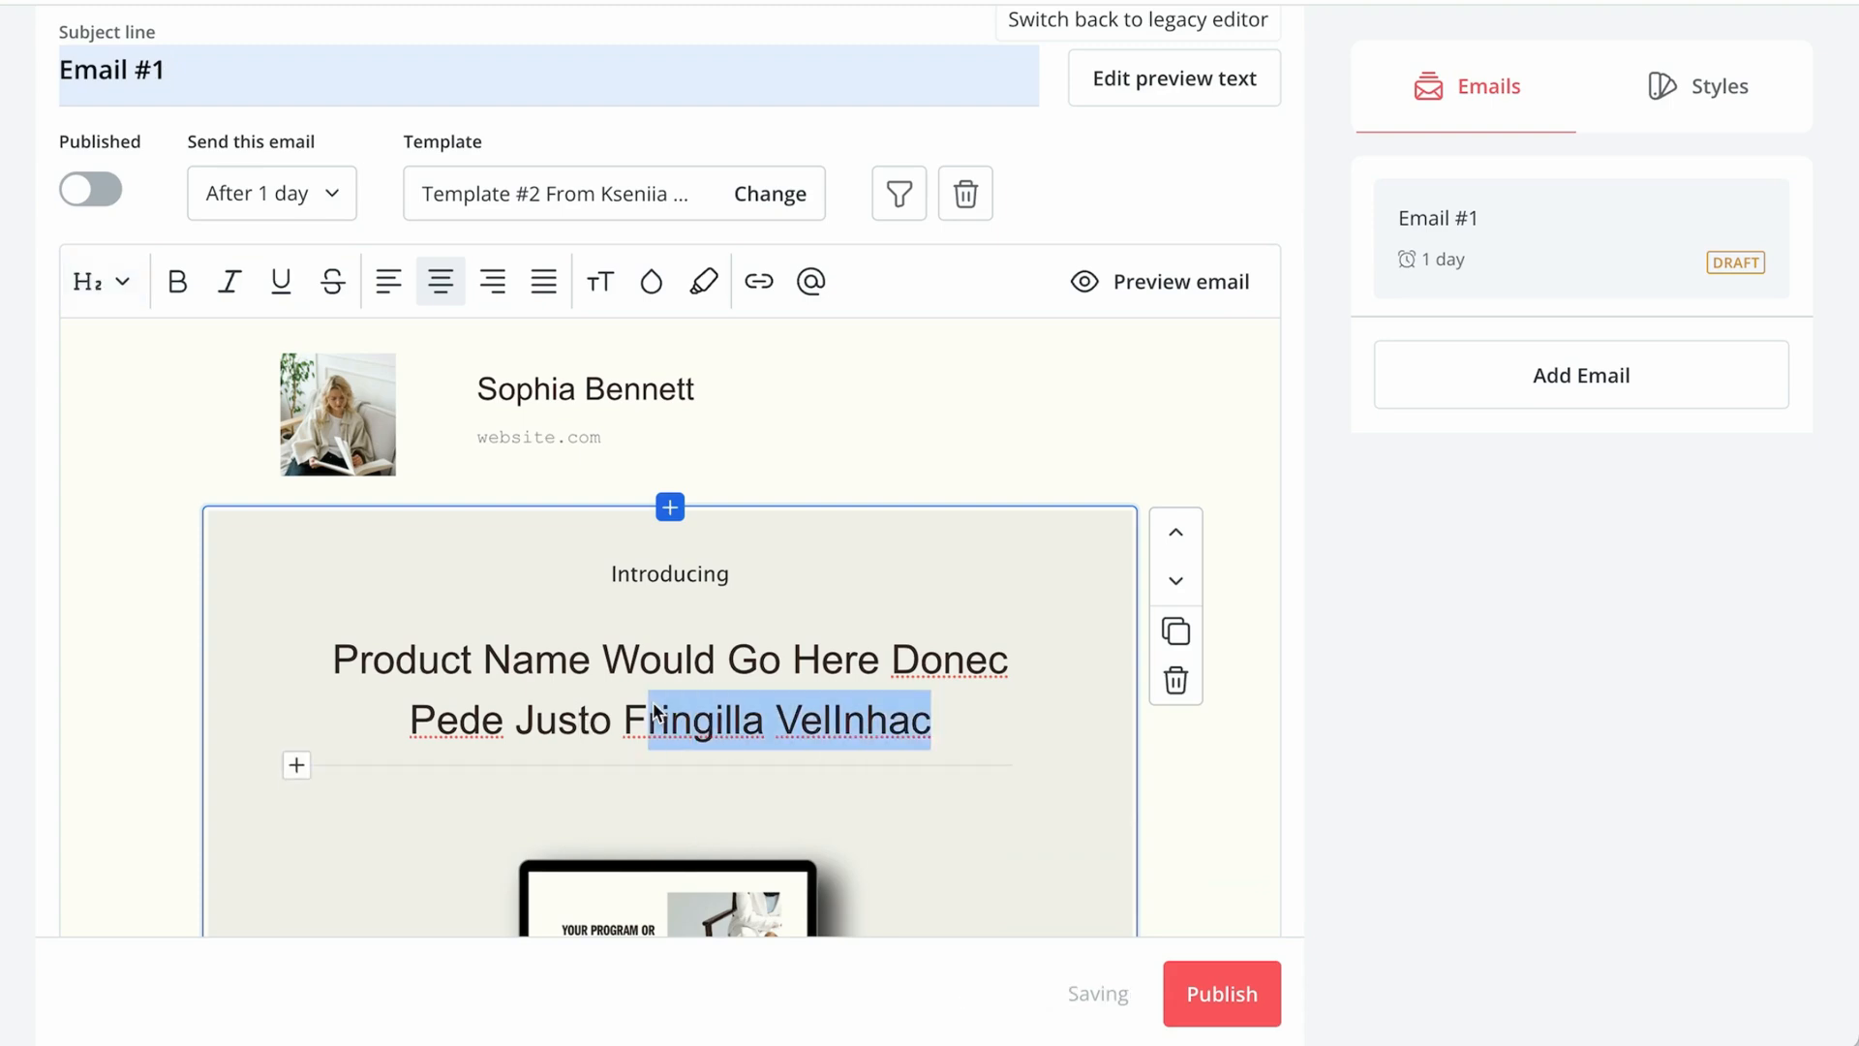
pyautogui.scroll(-3)
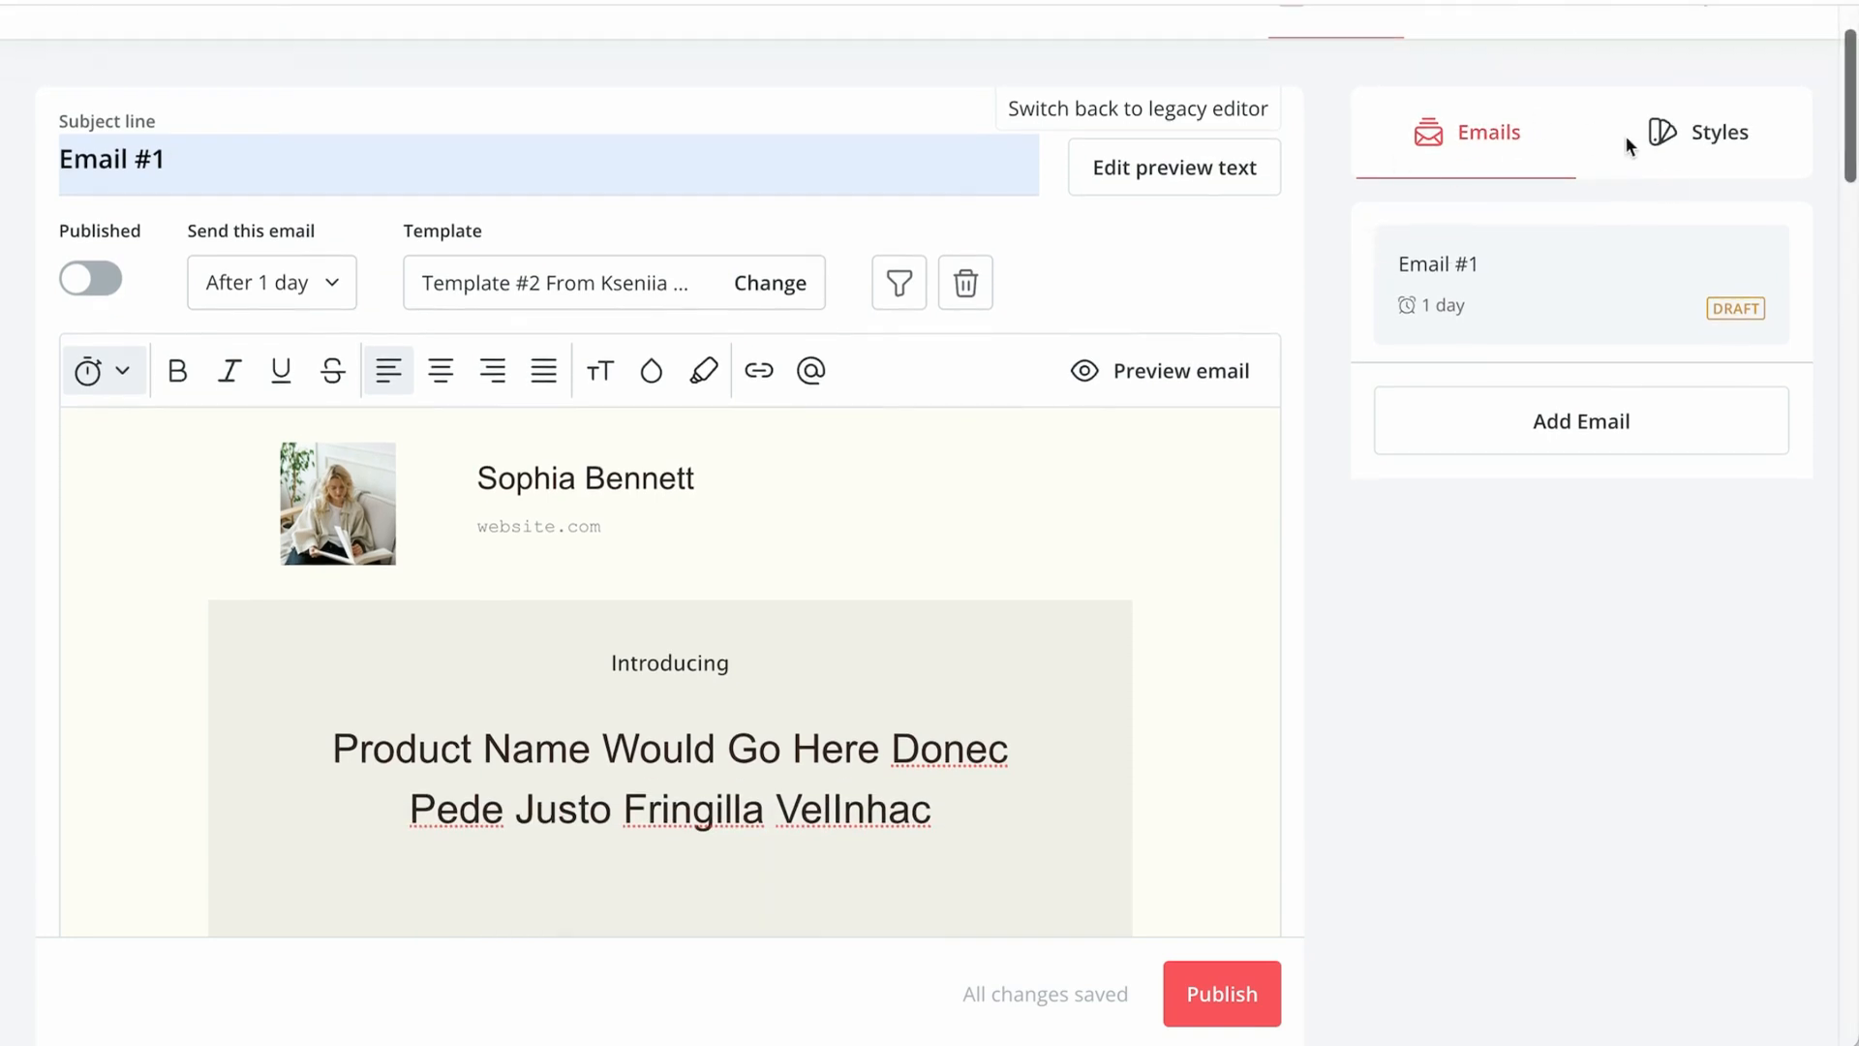
pyautogui.moveTo(1397, 318)
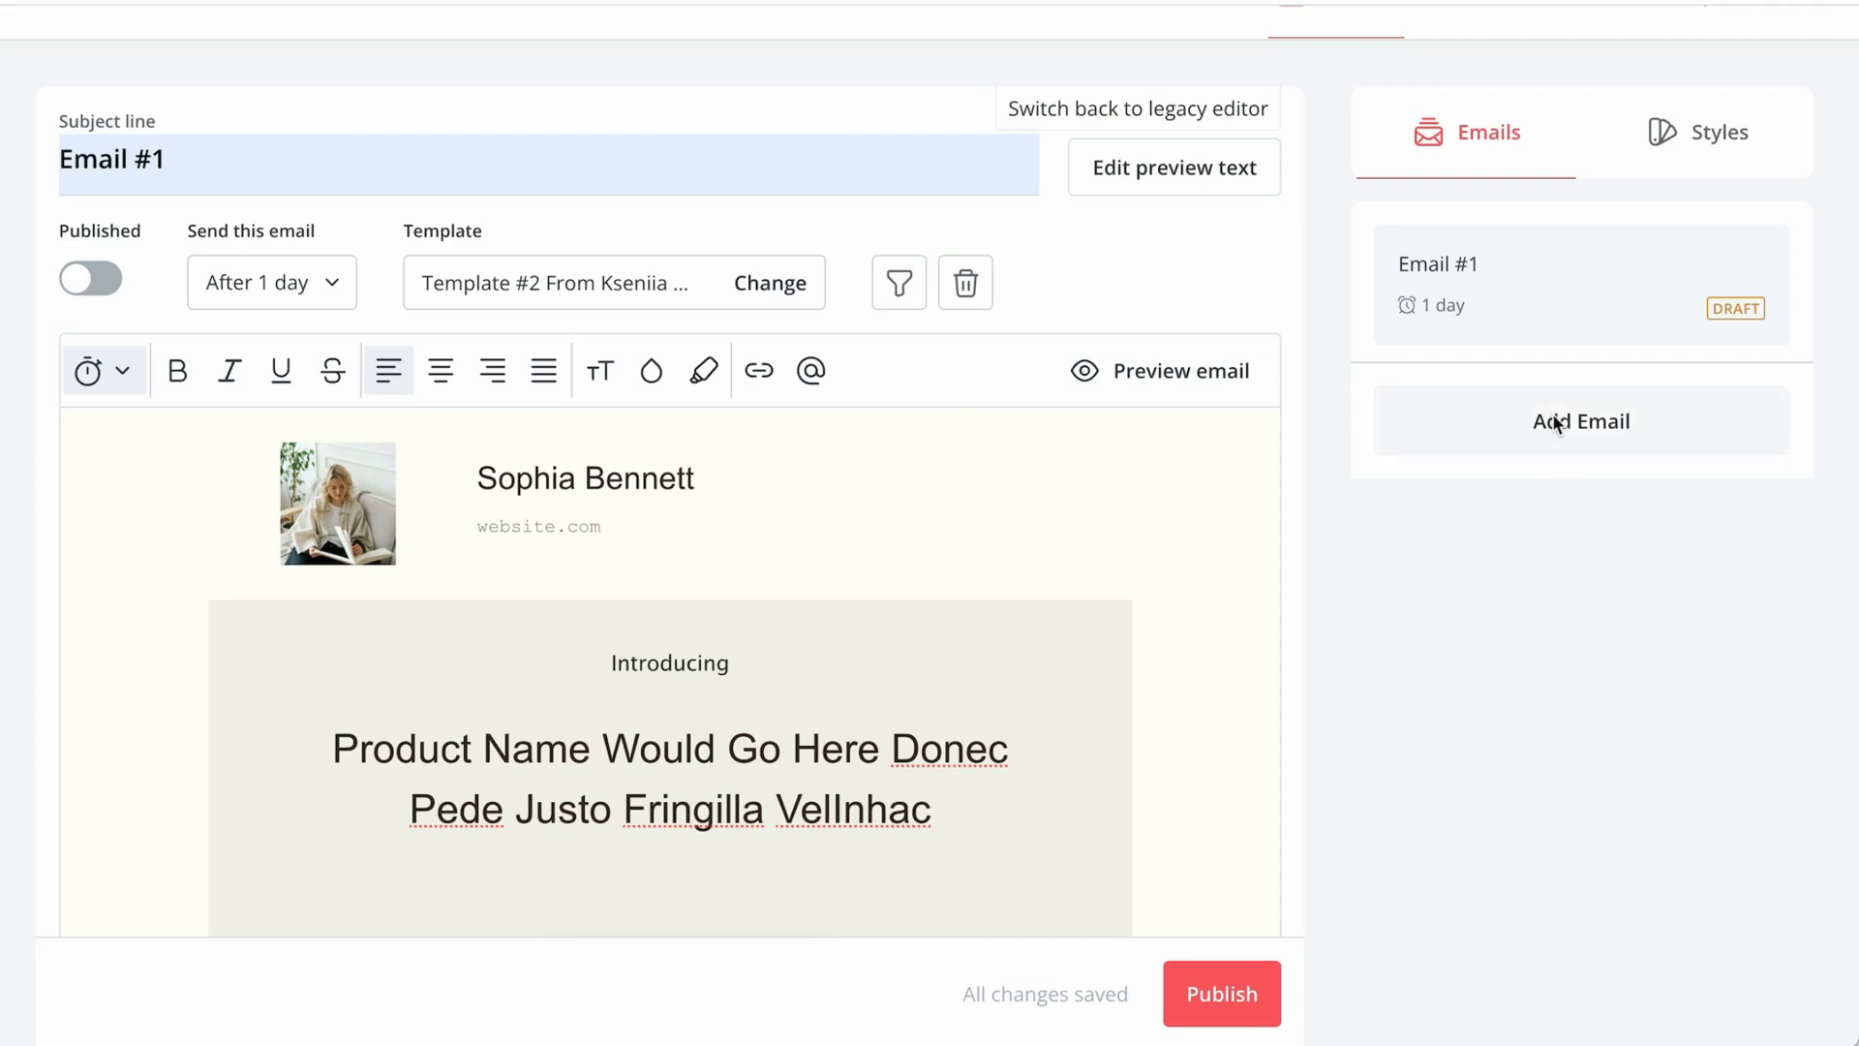
pyautogui.moveTo(1610, 437)
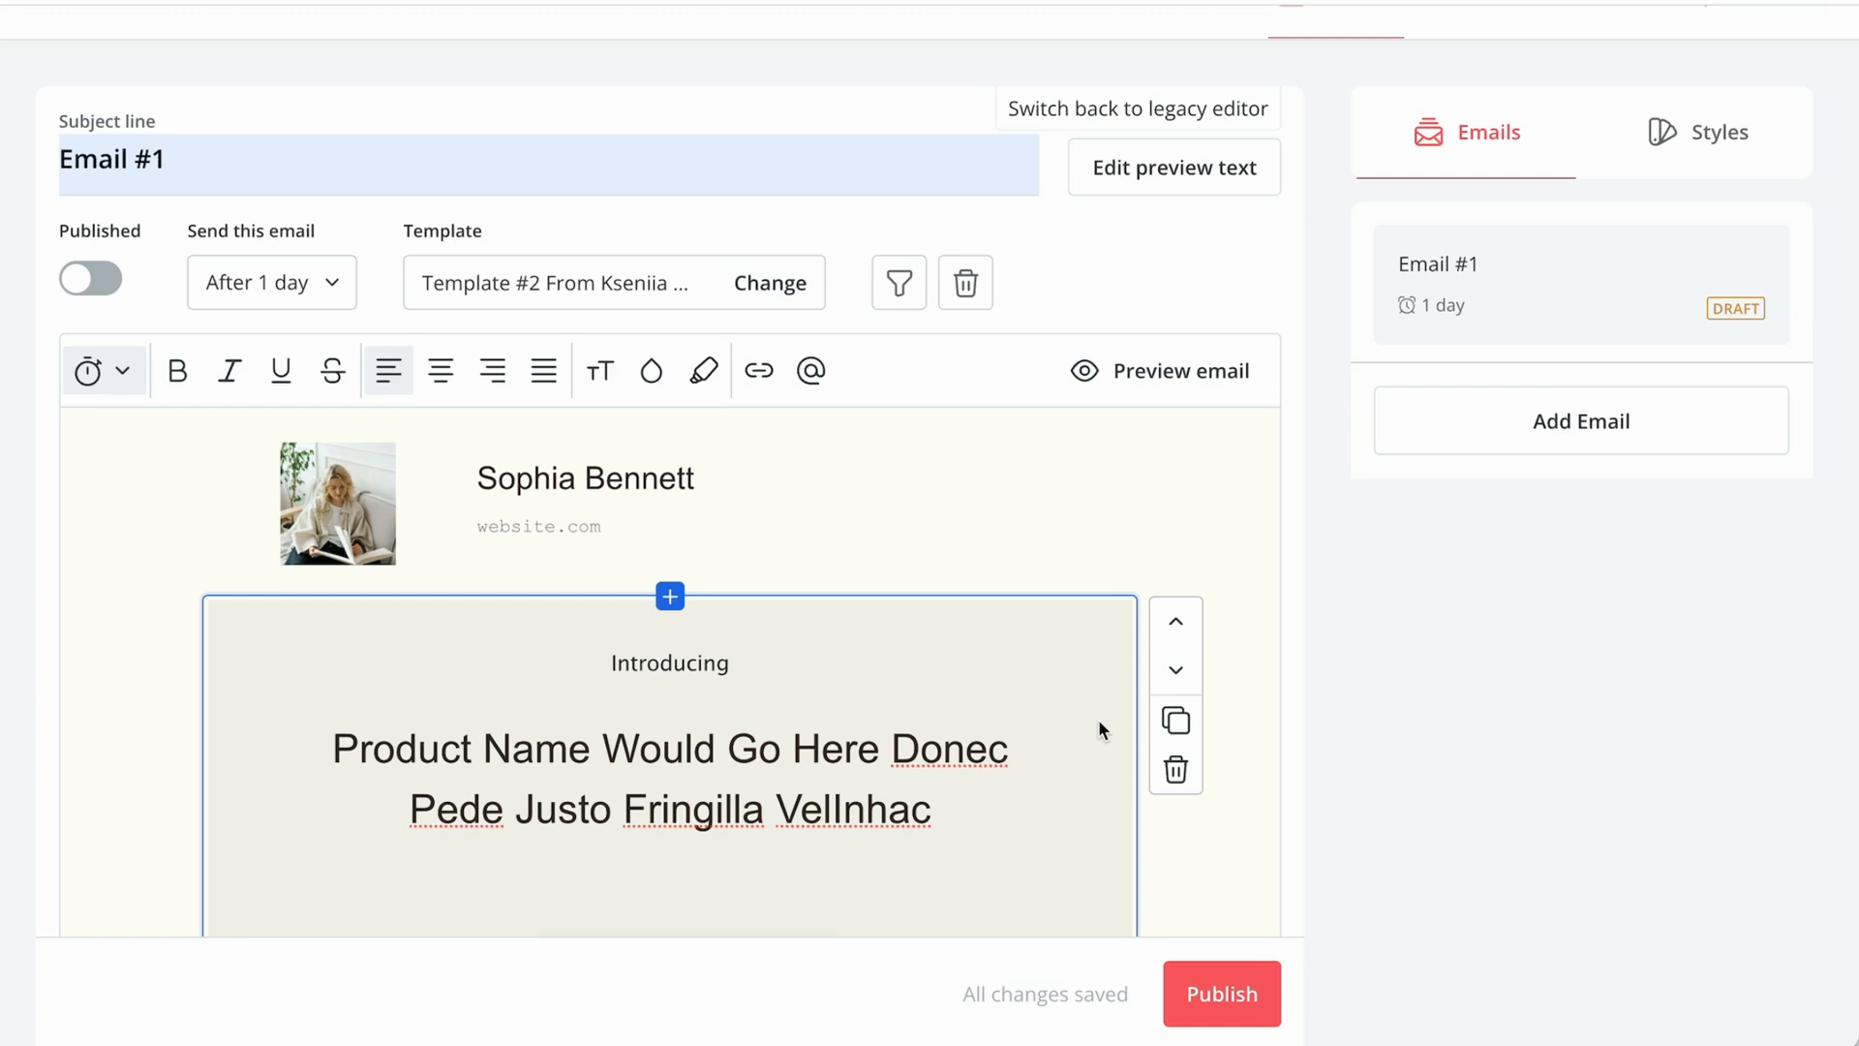
pyautogui.scroll(-3)
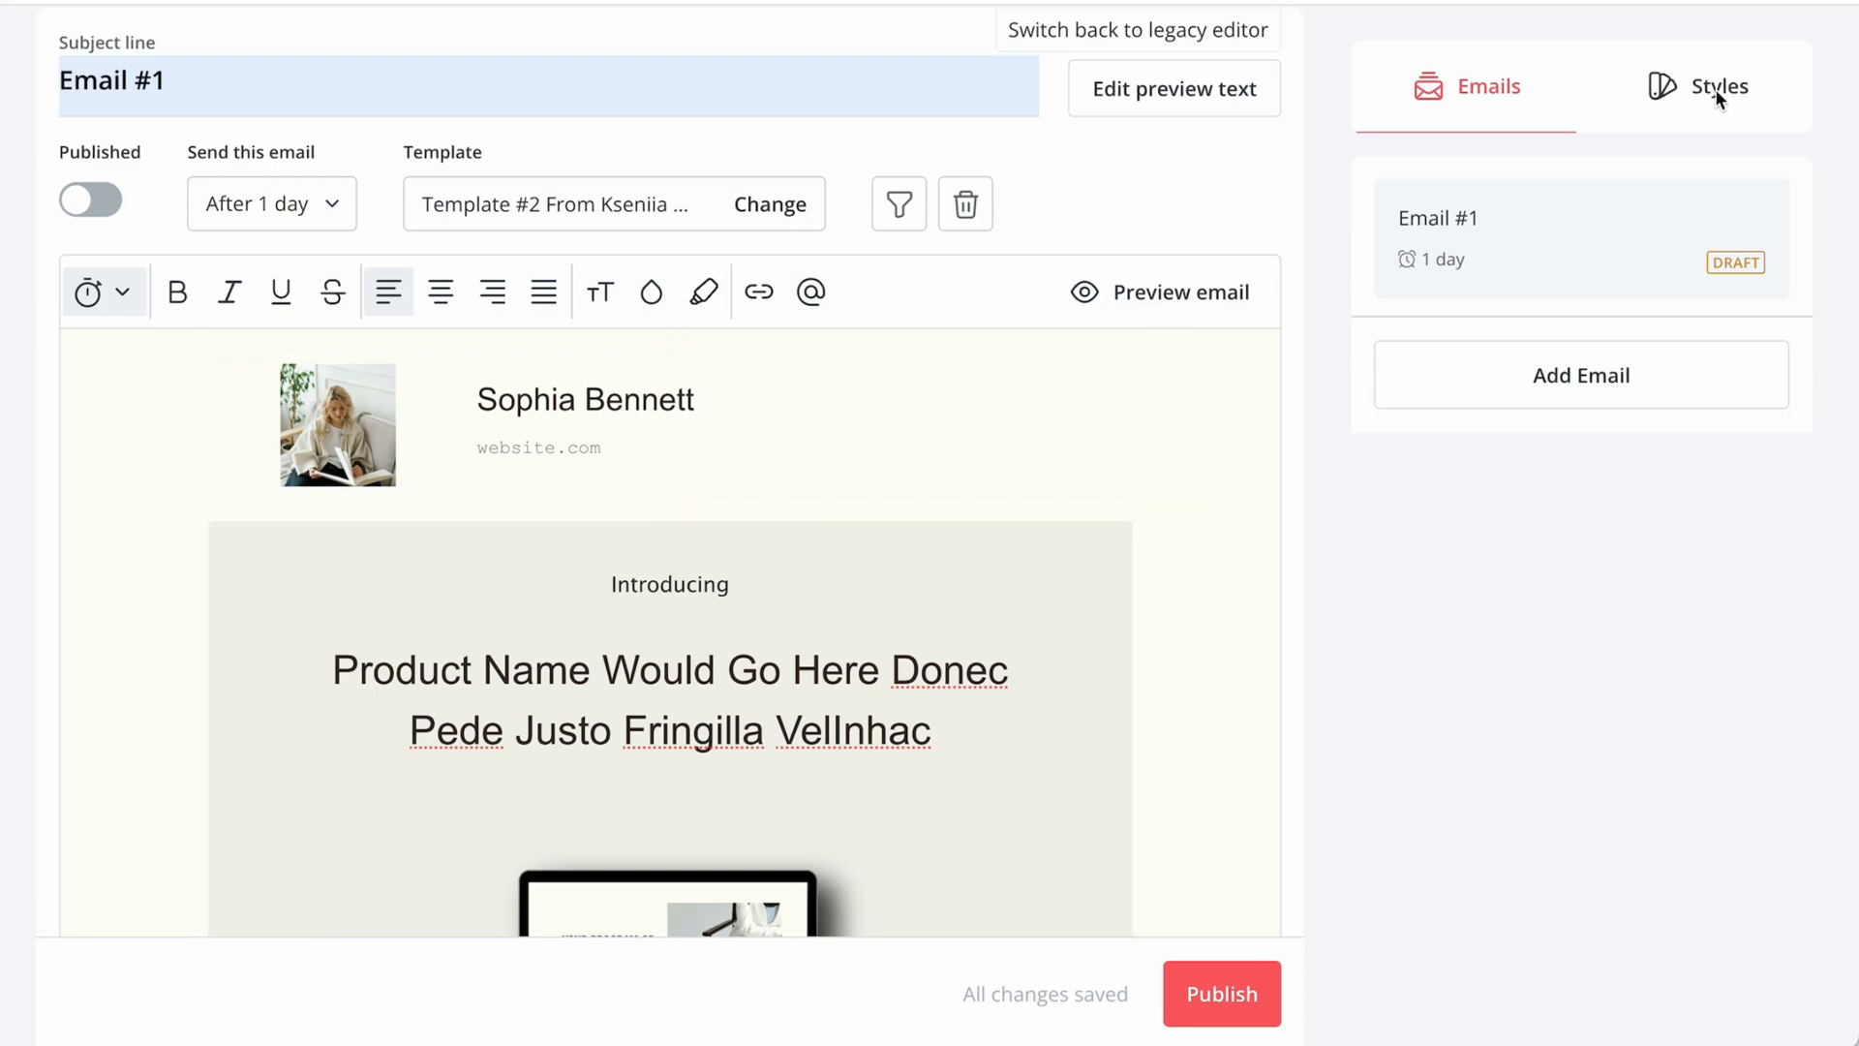
pyautogui.moveTo(1687, 101)
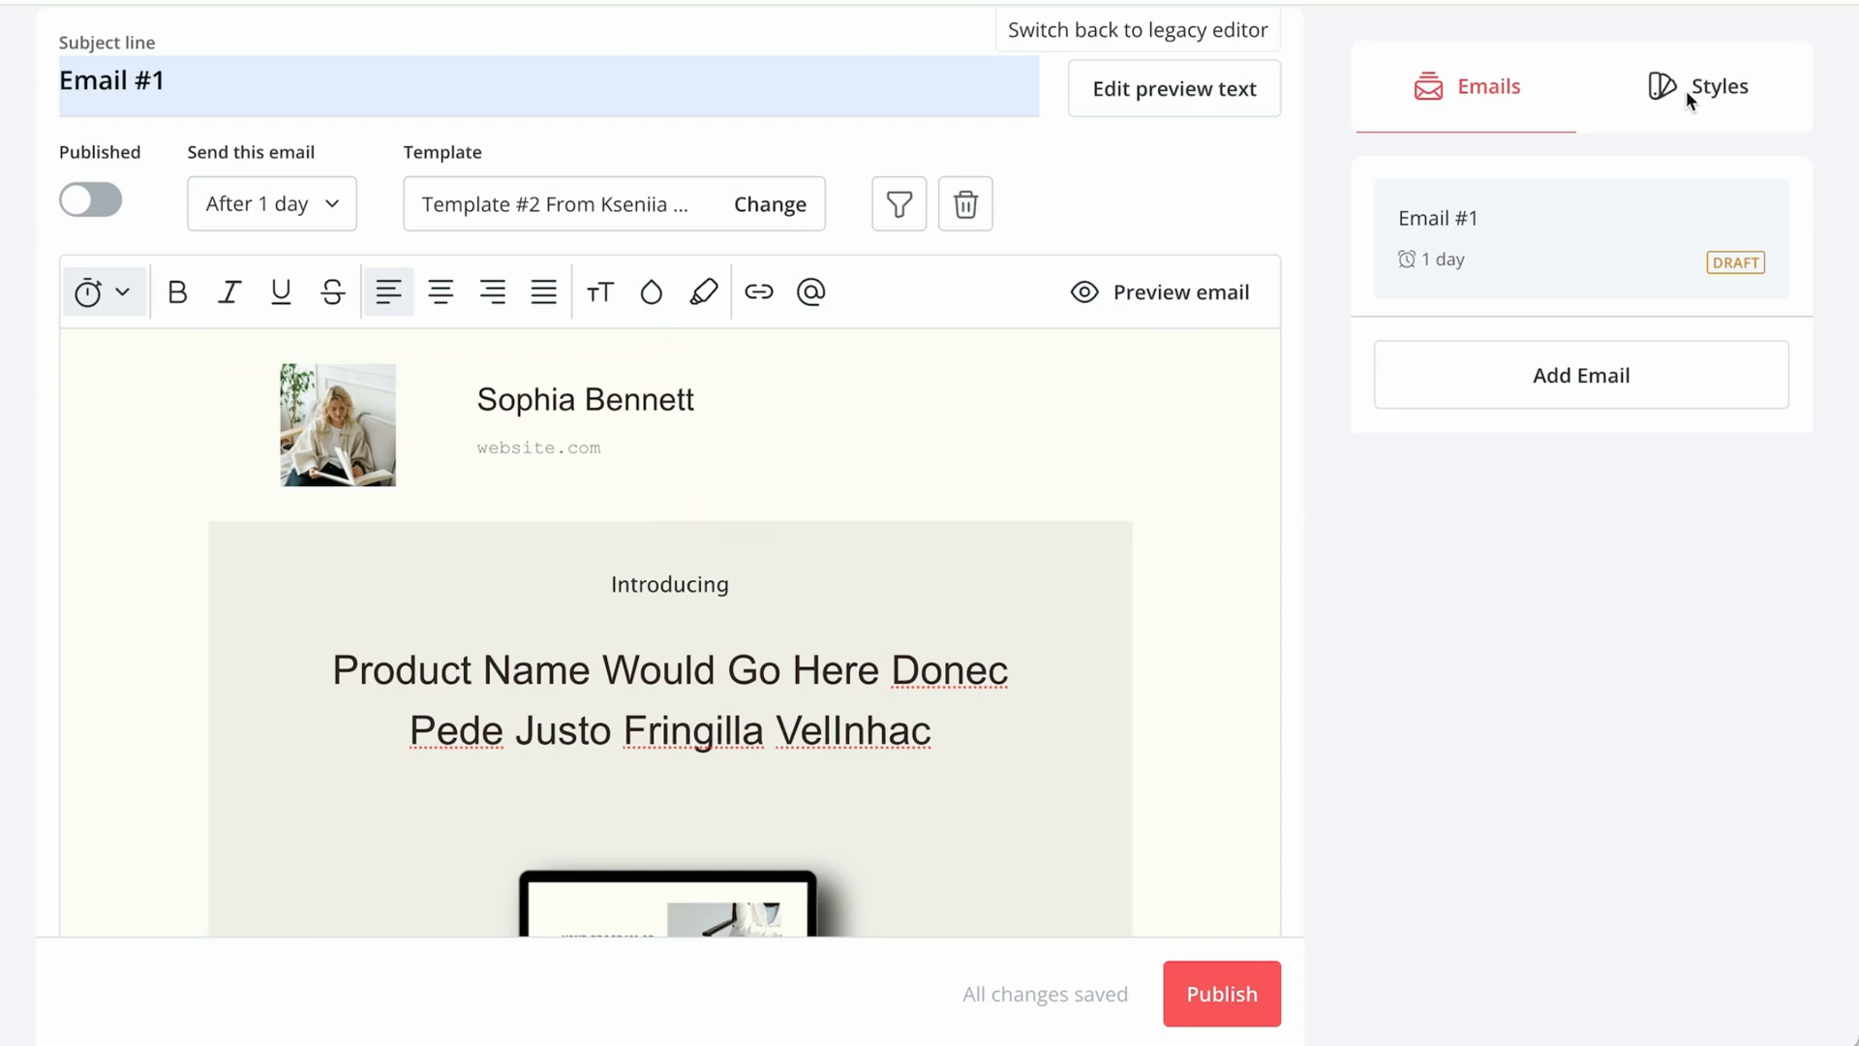
# - In Styles, make the paragraph under the product image red
pyautogui.click(1711, 86)
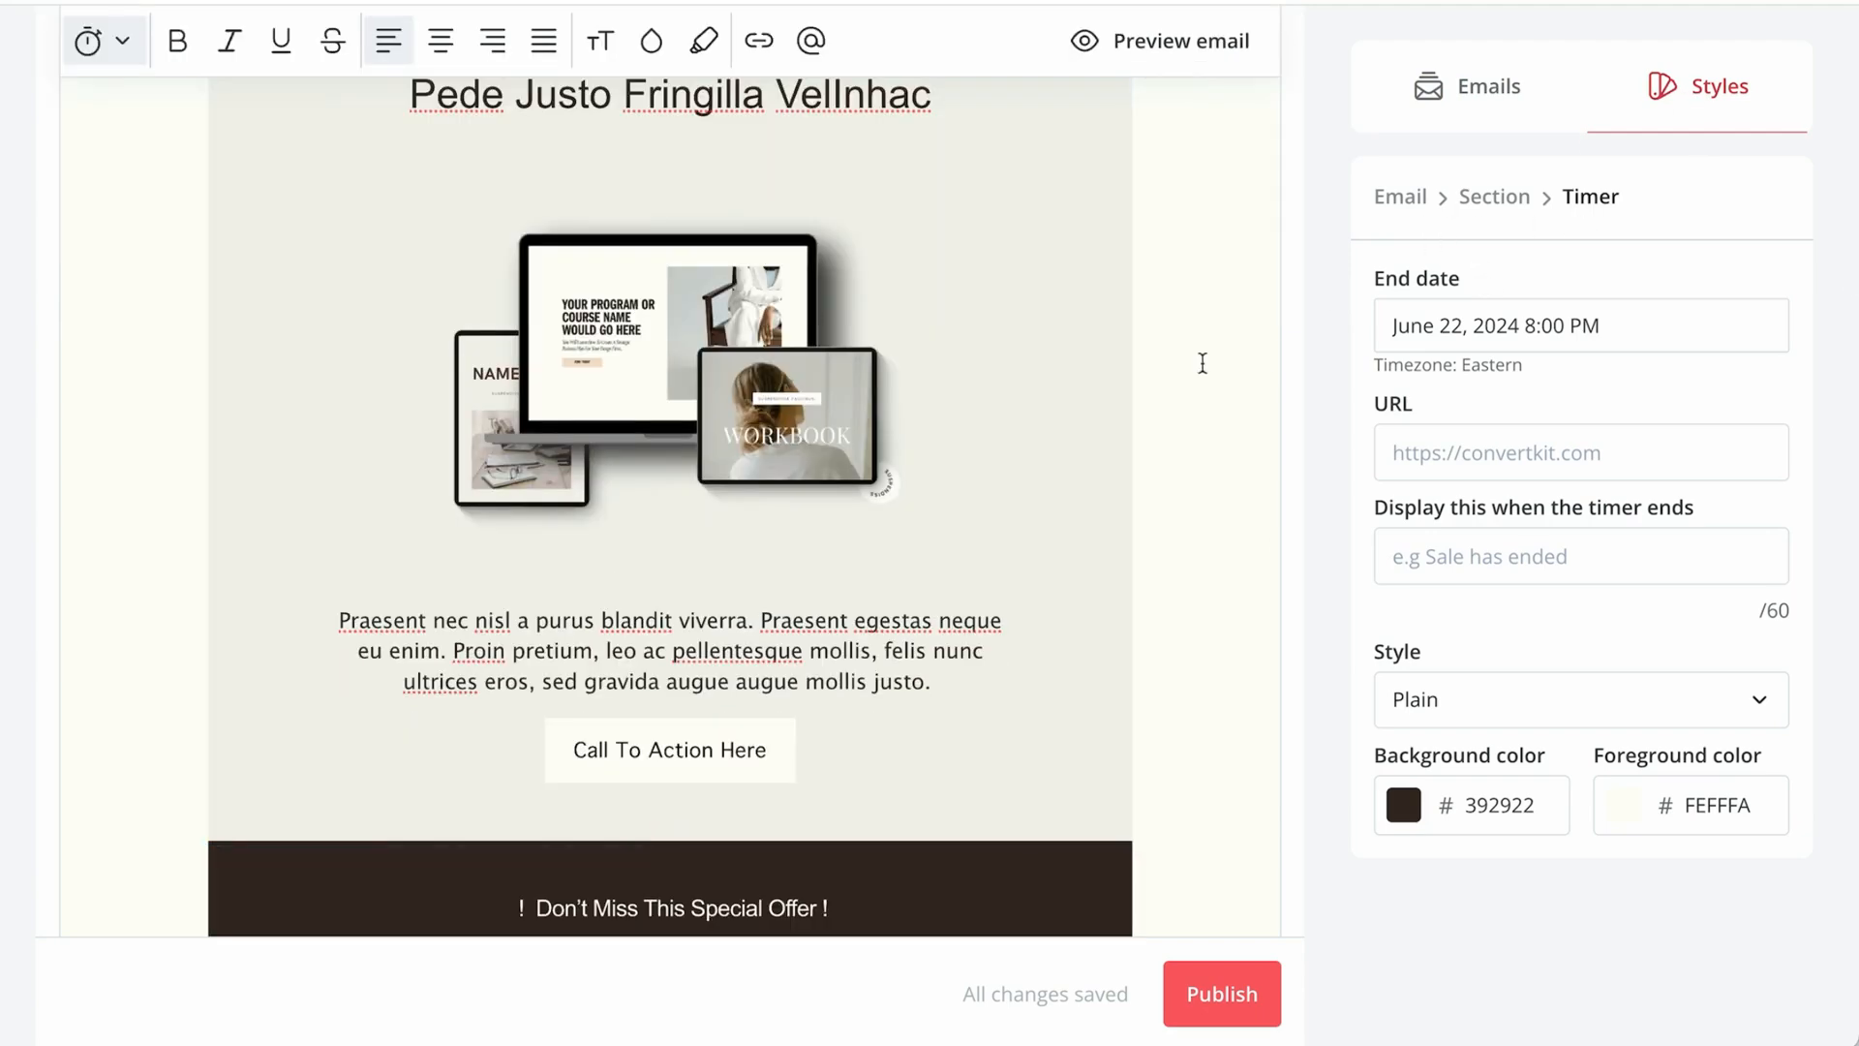
pyautogui.scroll(-3)
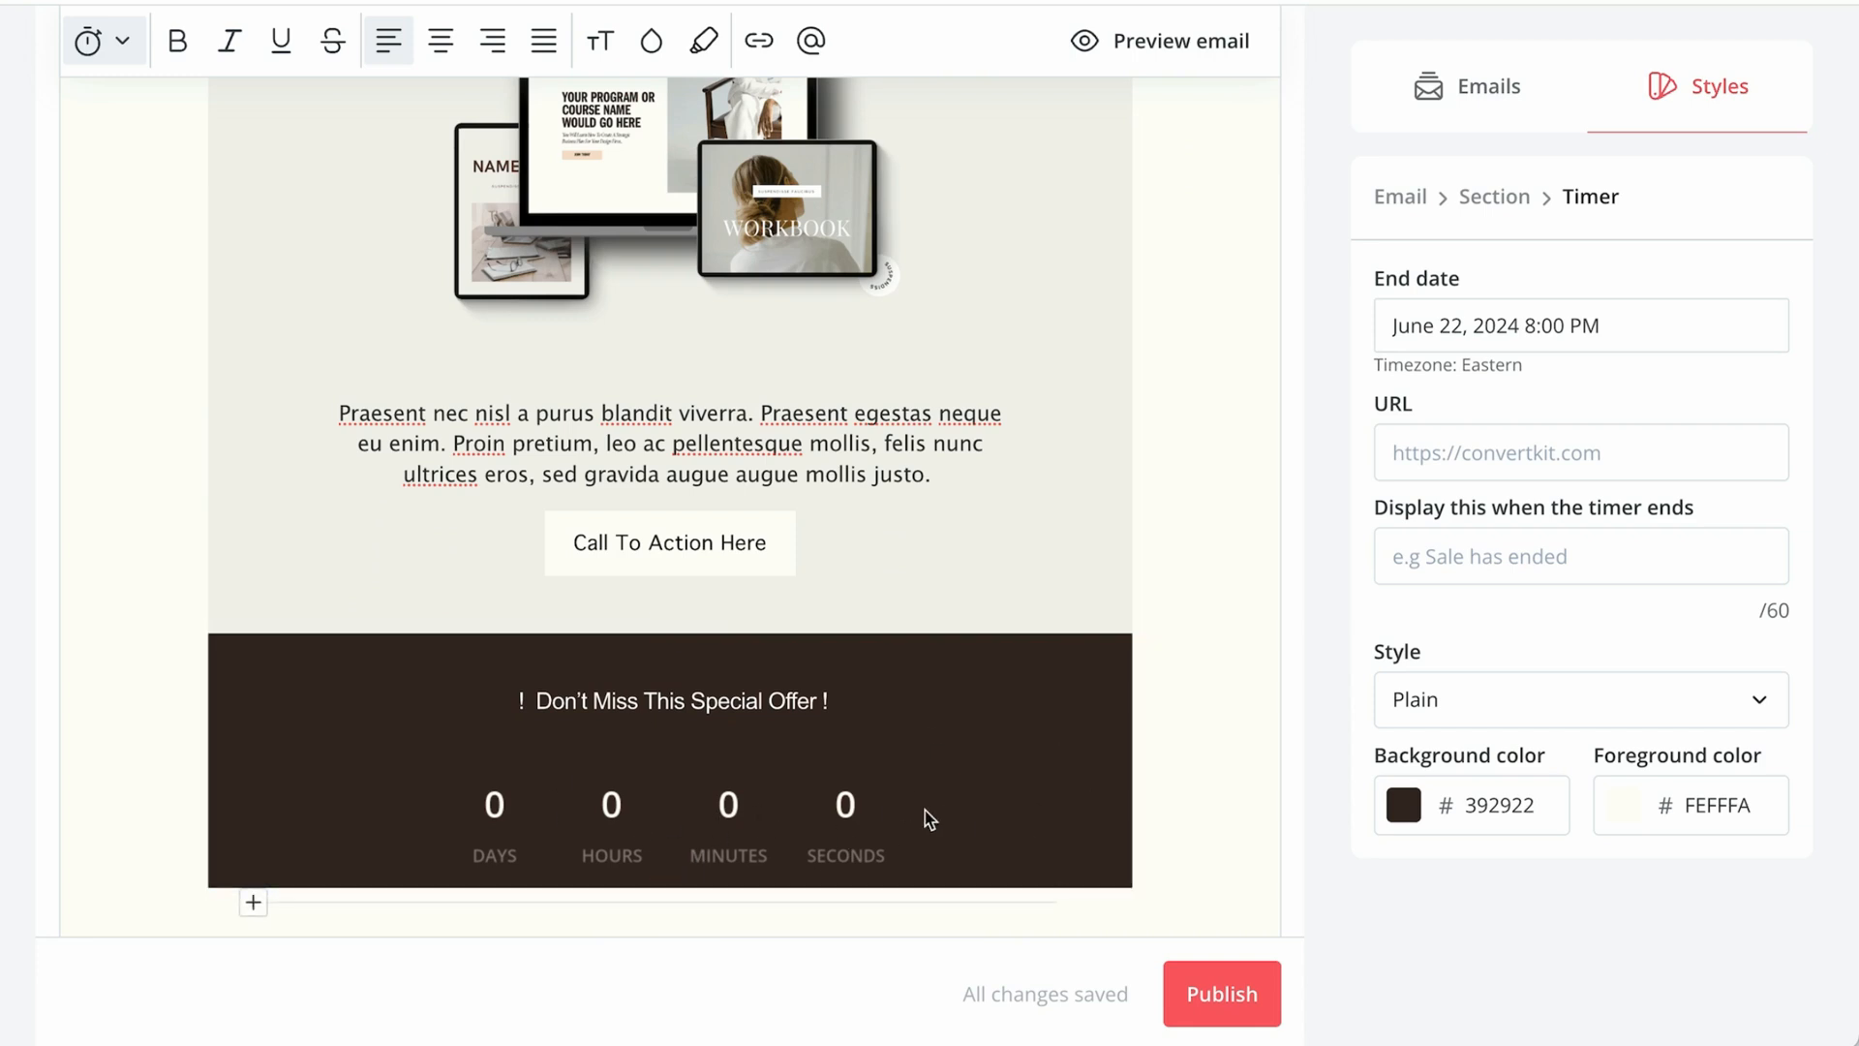
pyautogui.click(1579, 325)
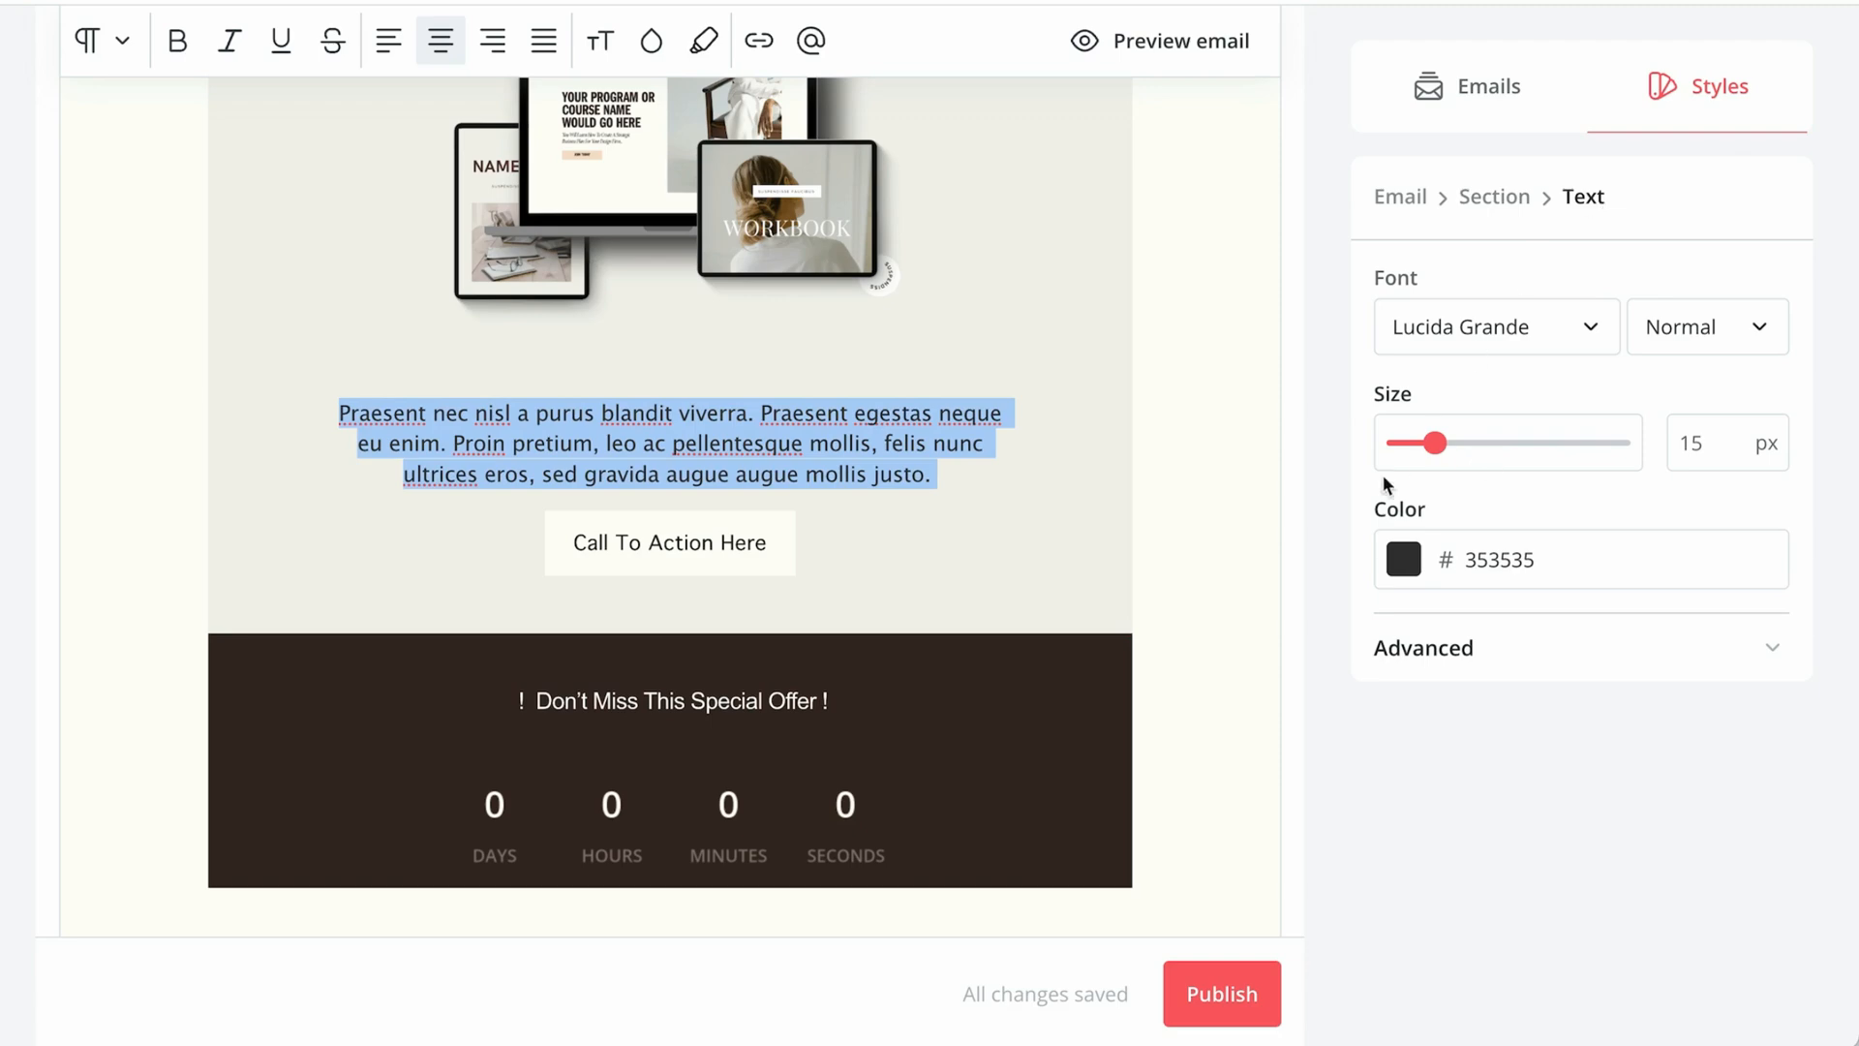
pyautogui.click(1542, 685)
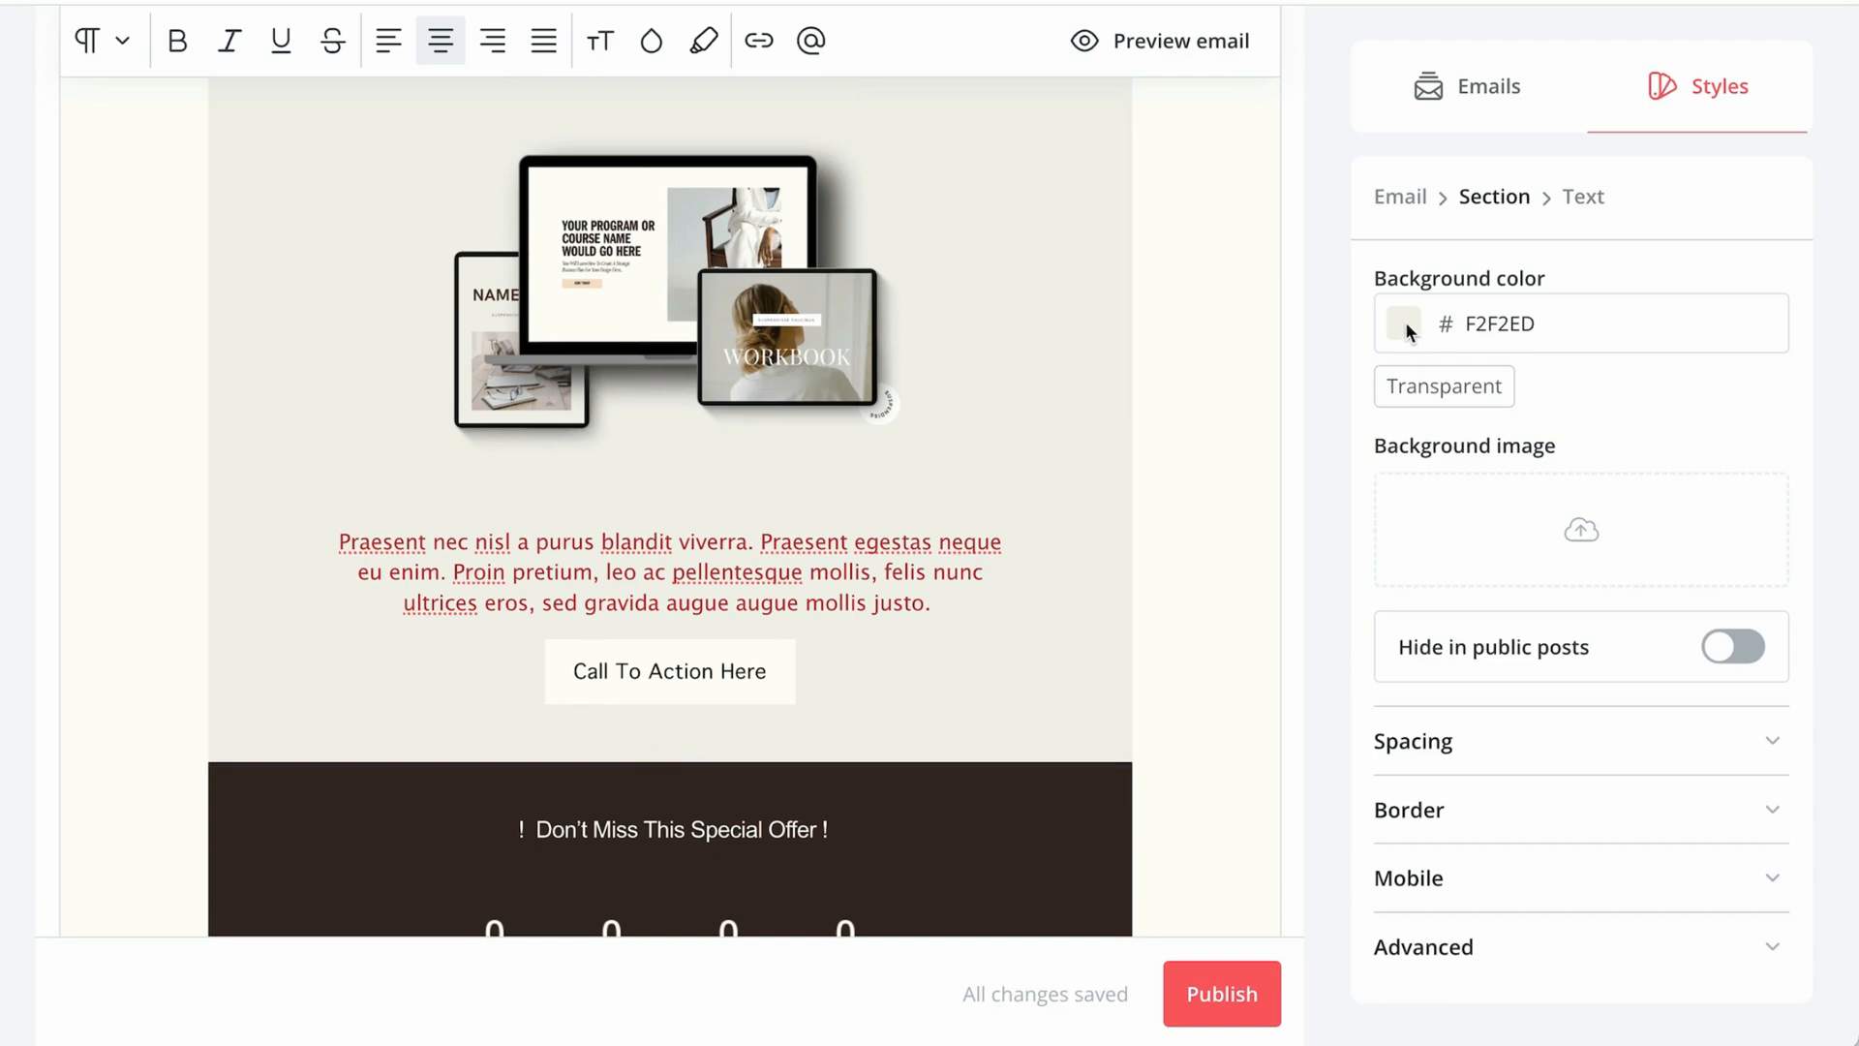
# - Give the product section a pale green background and adjust the email background colour
pyautogui.click(1403, 323)
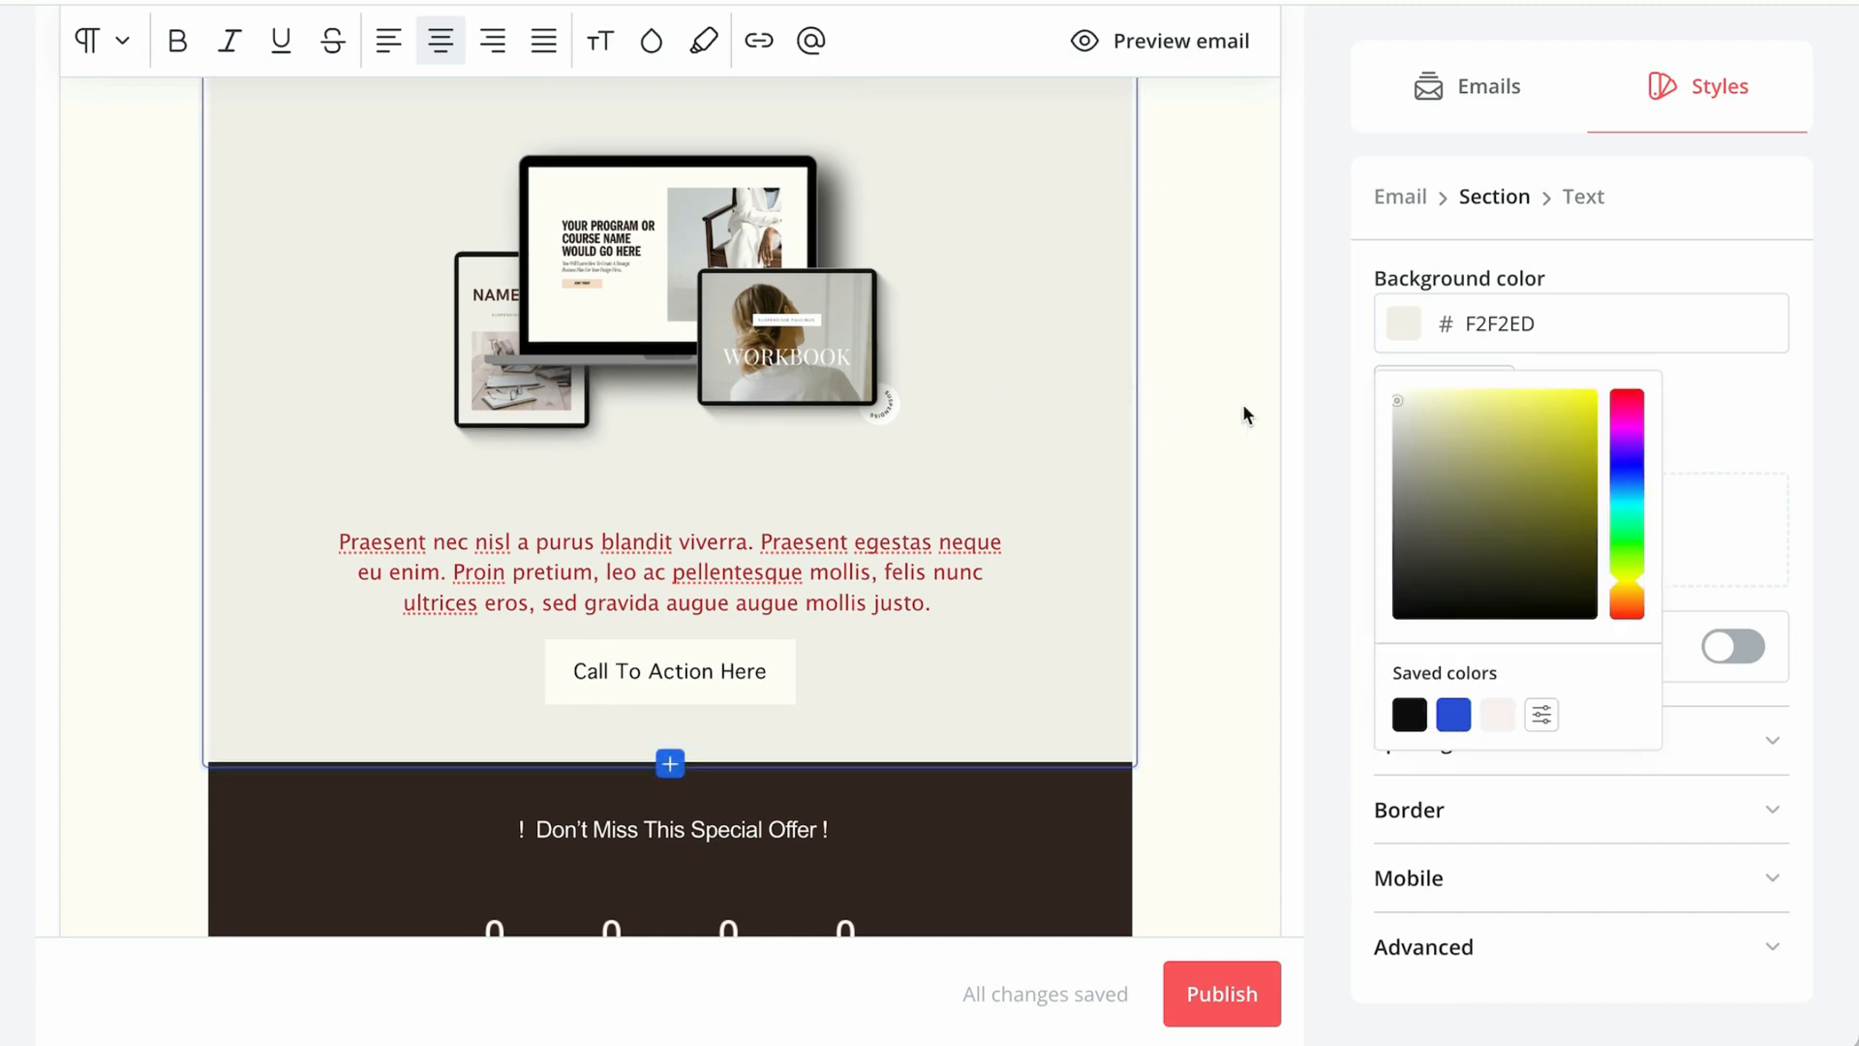
pyautogui.click(1417, 414)
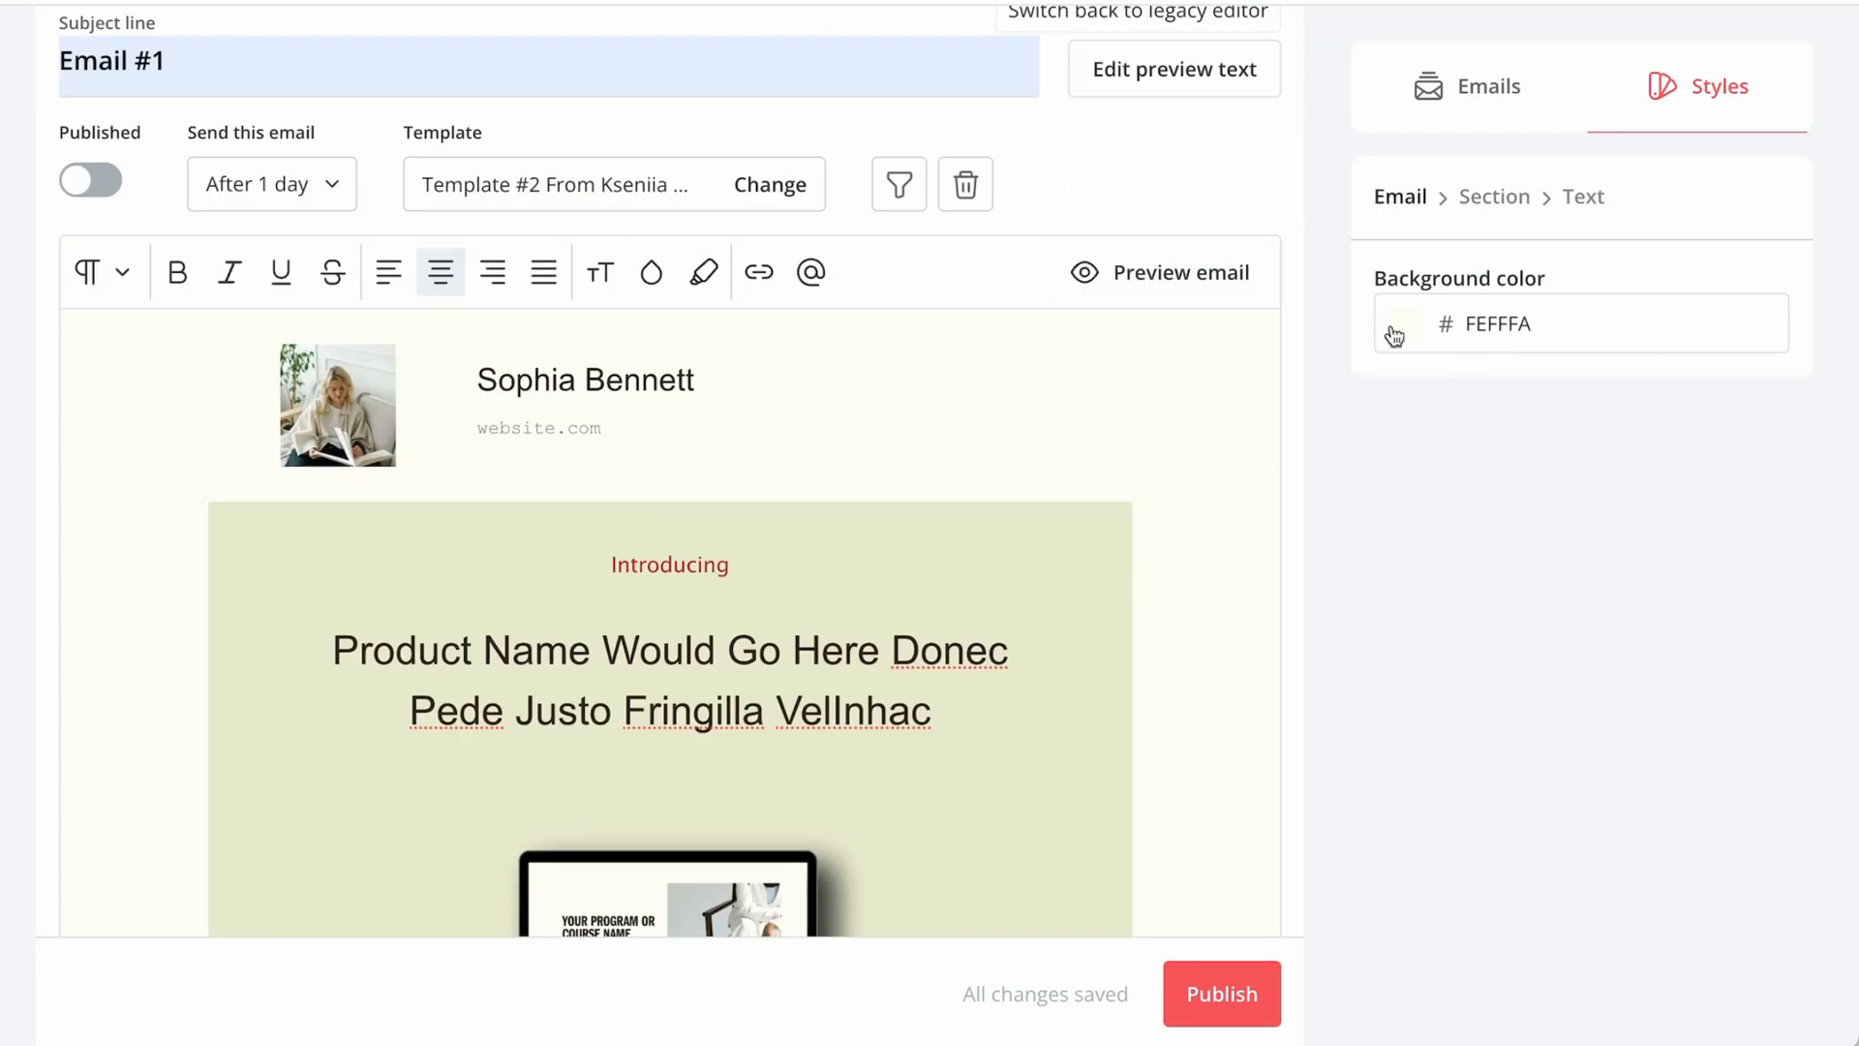
pyautogui.click(1404, 323)
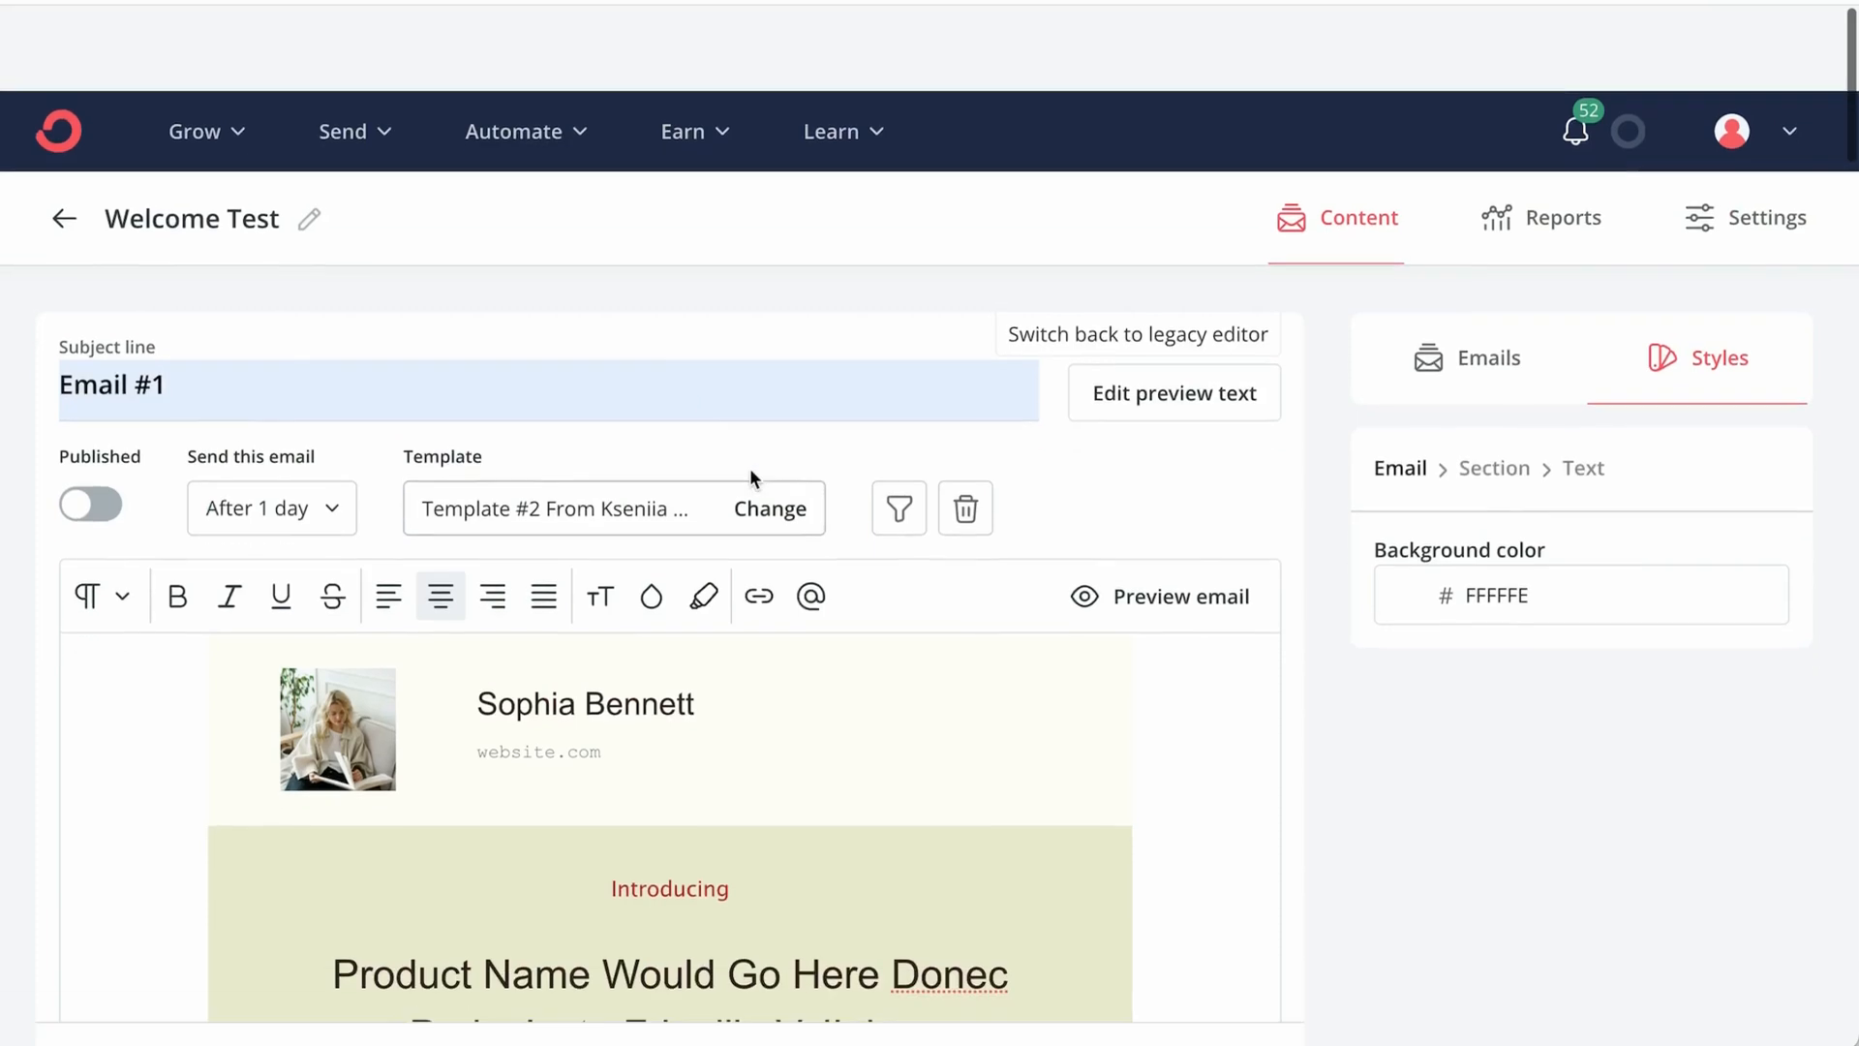
pyautogui.scroll(-3)
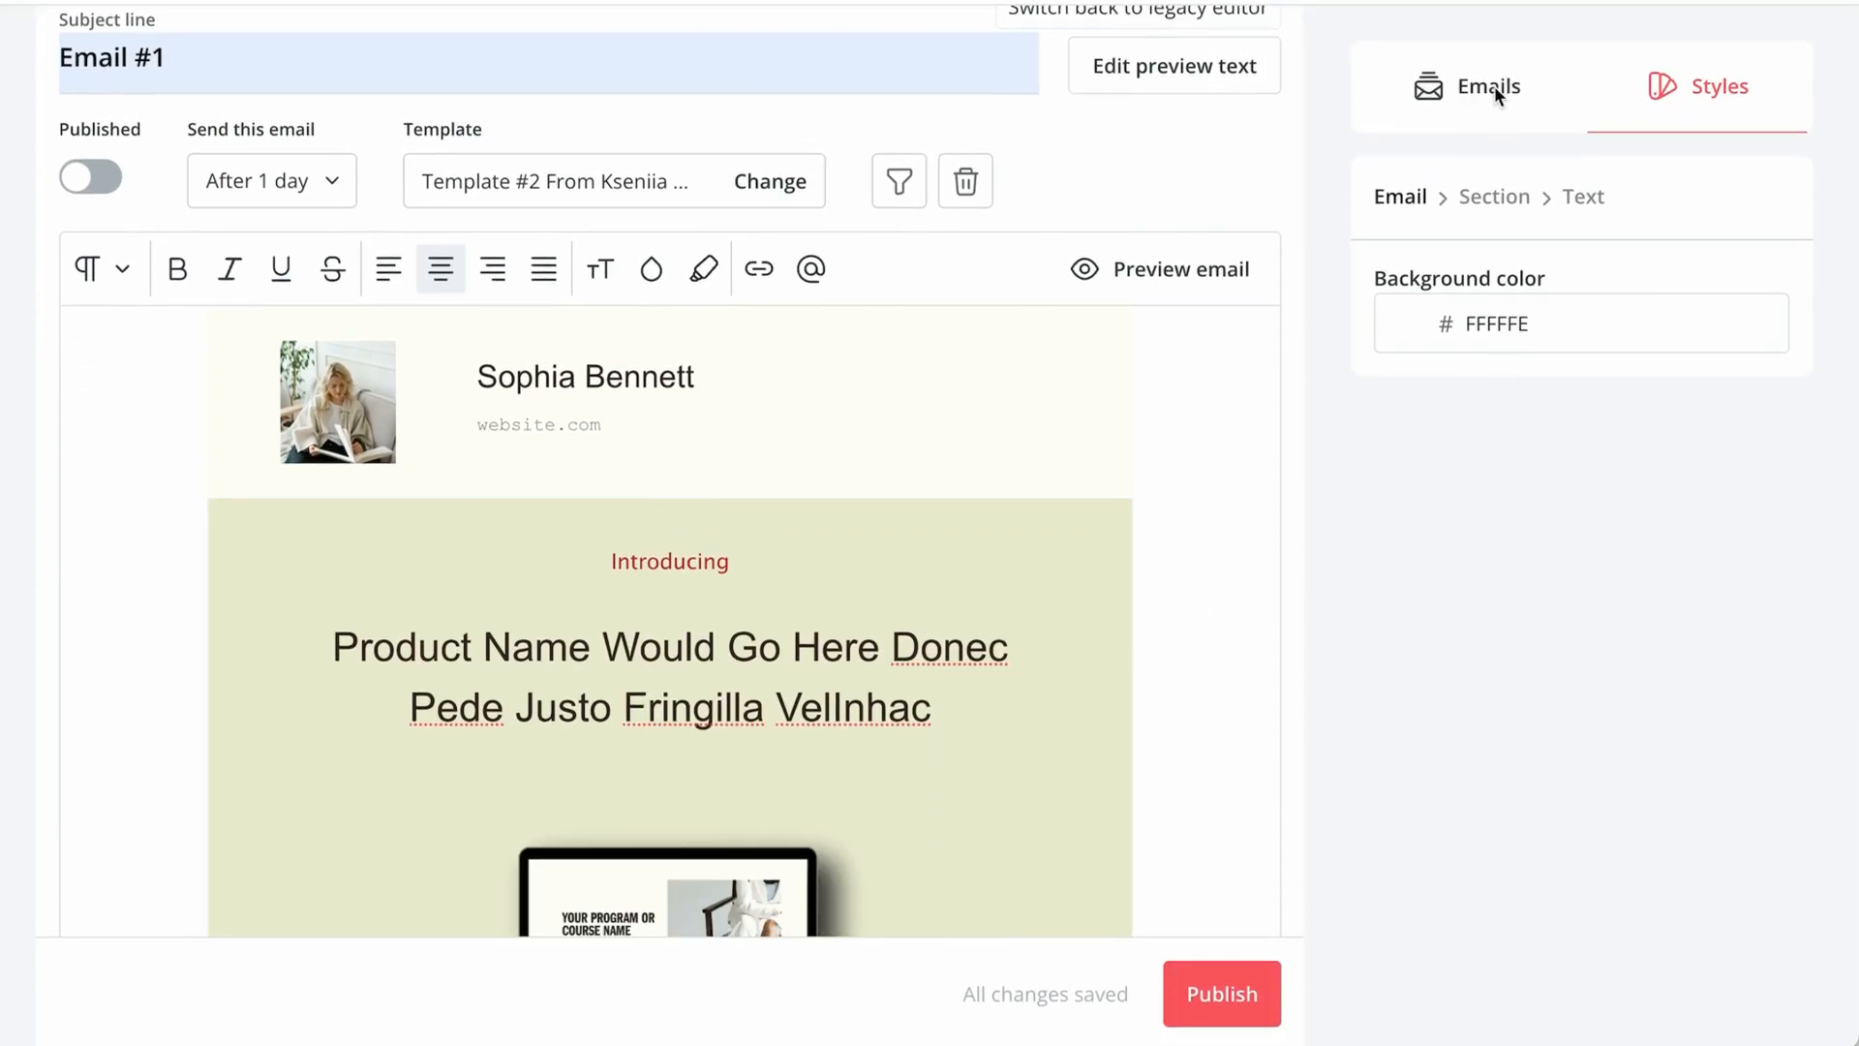
# - Set Email #1's send delay to 0 days (Immediately) and review the product introduction section
pyautogui.click(1488, 86)
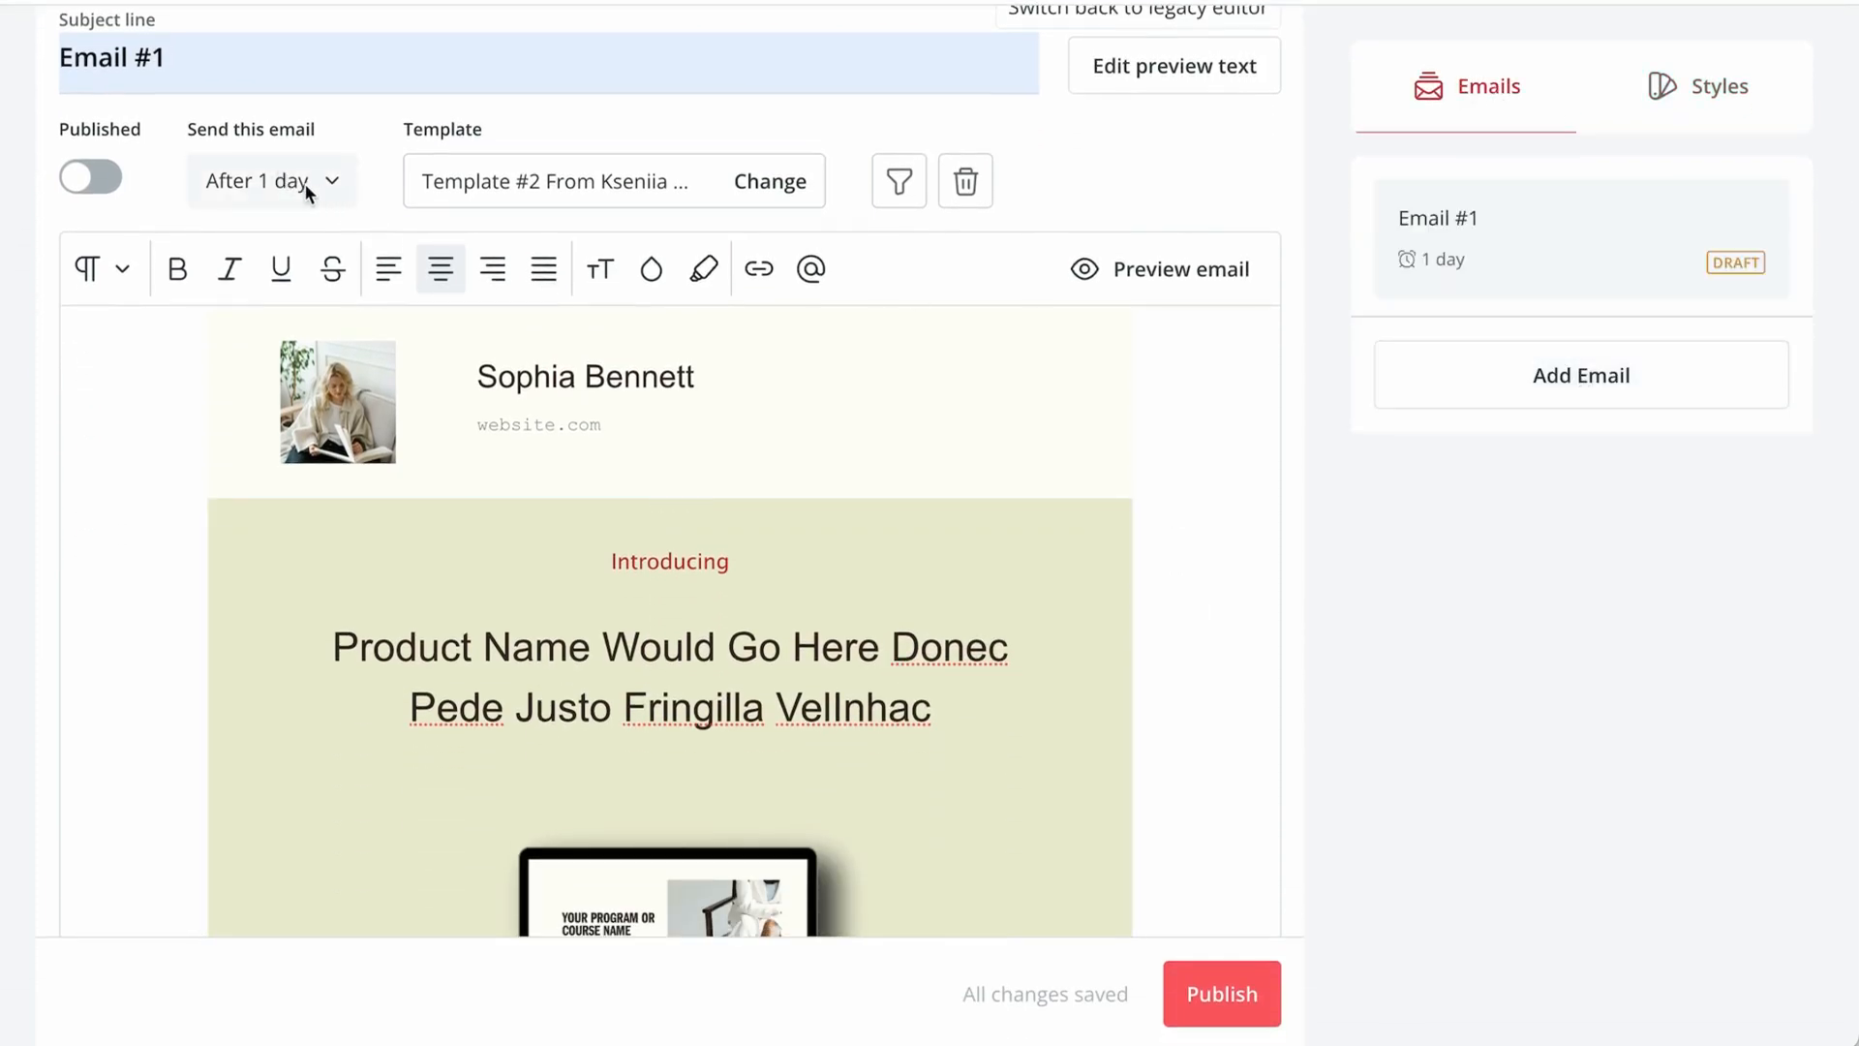
pyautogui.click(271, 180)
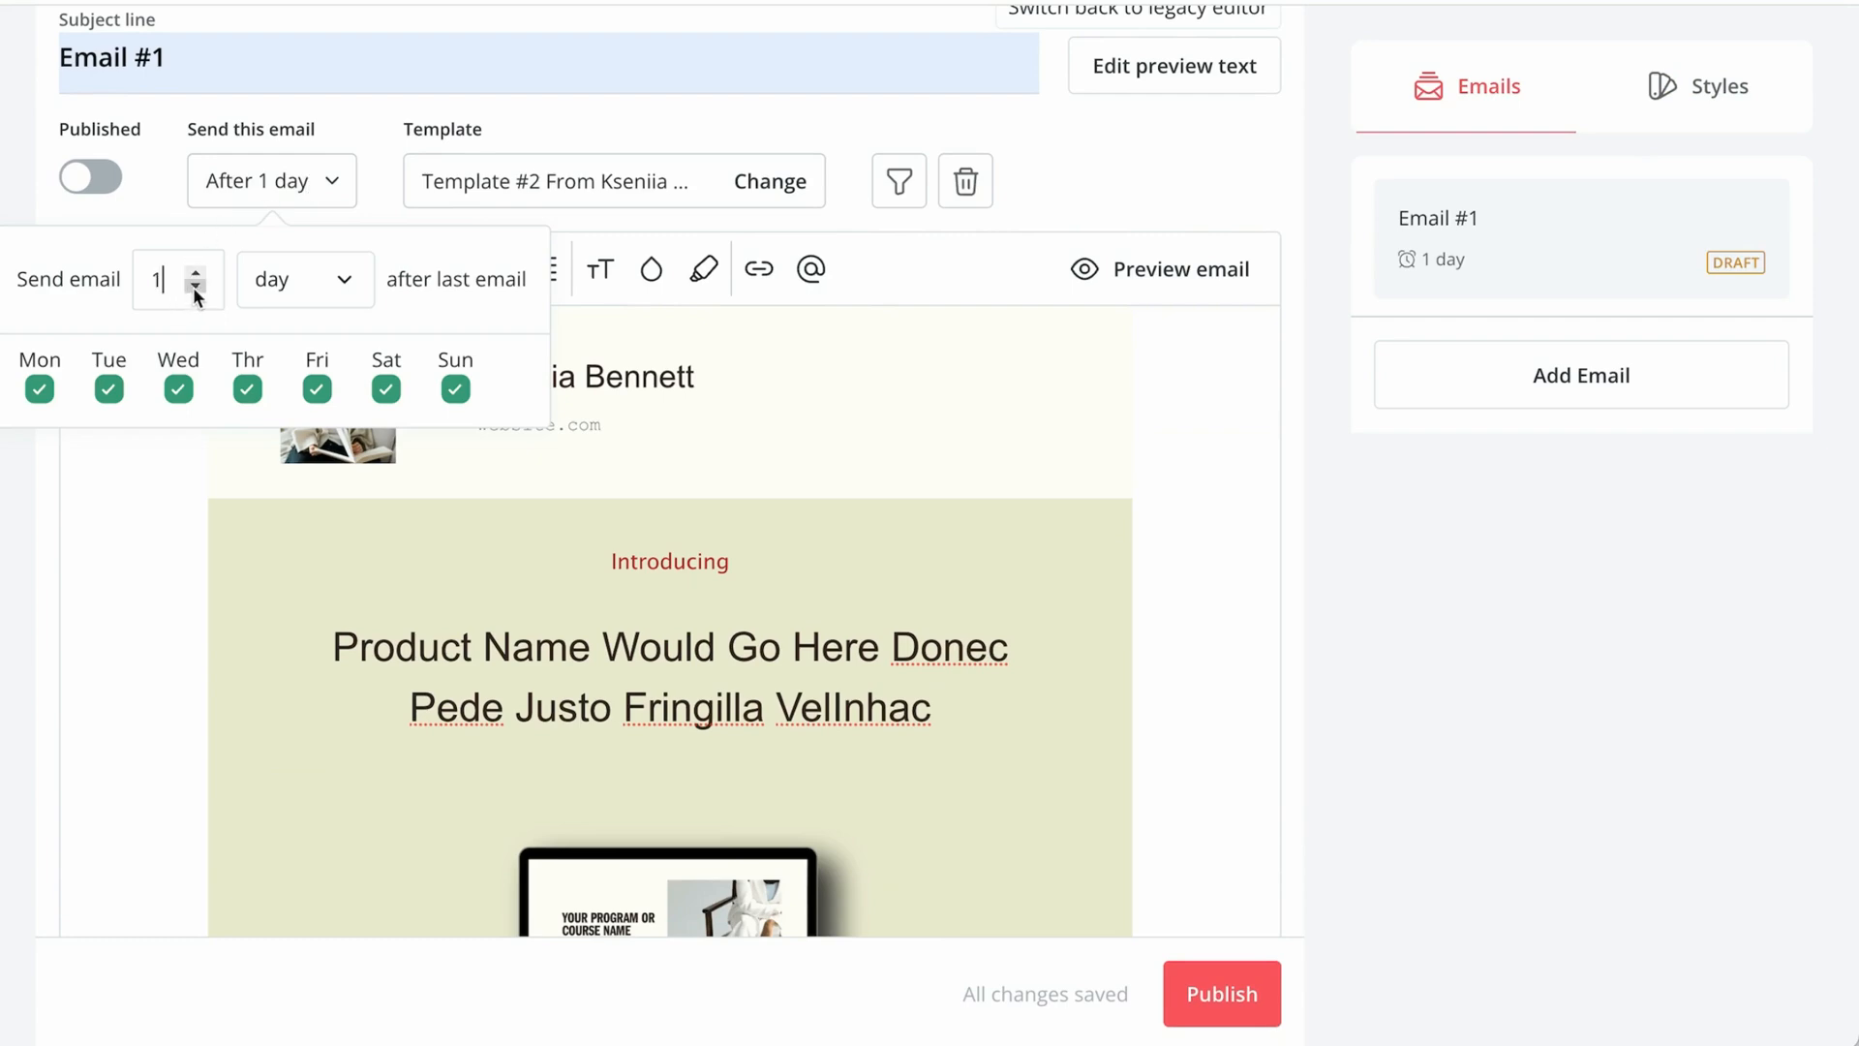
pyautogui.click(197, 289)
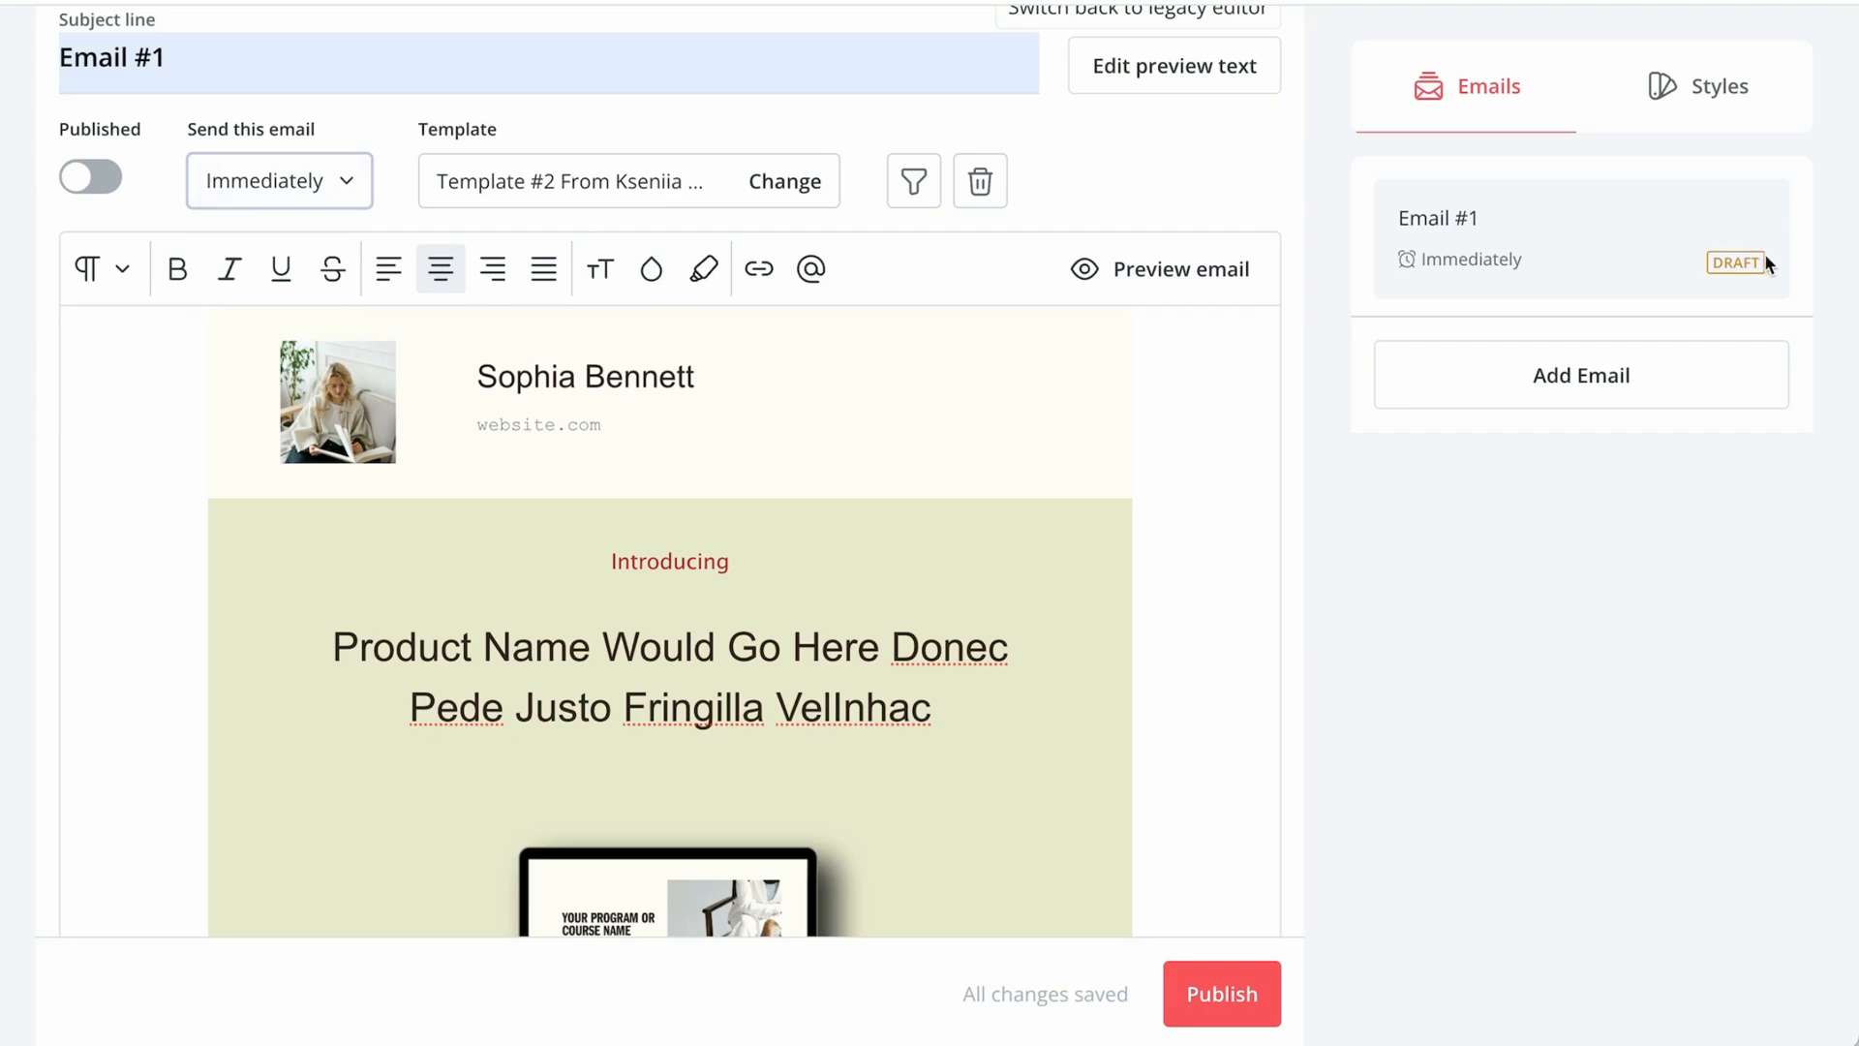
pyautogui.moveTo(1567, 265)
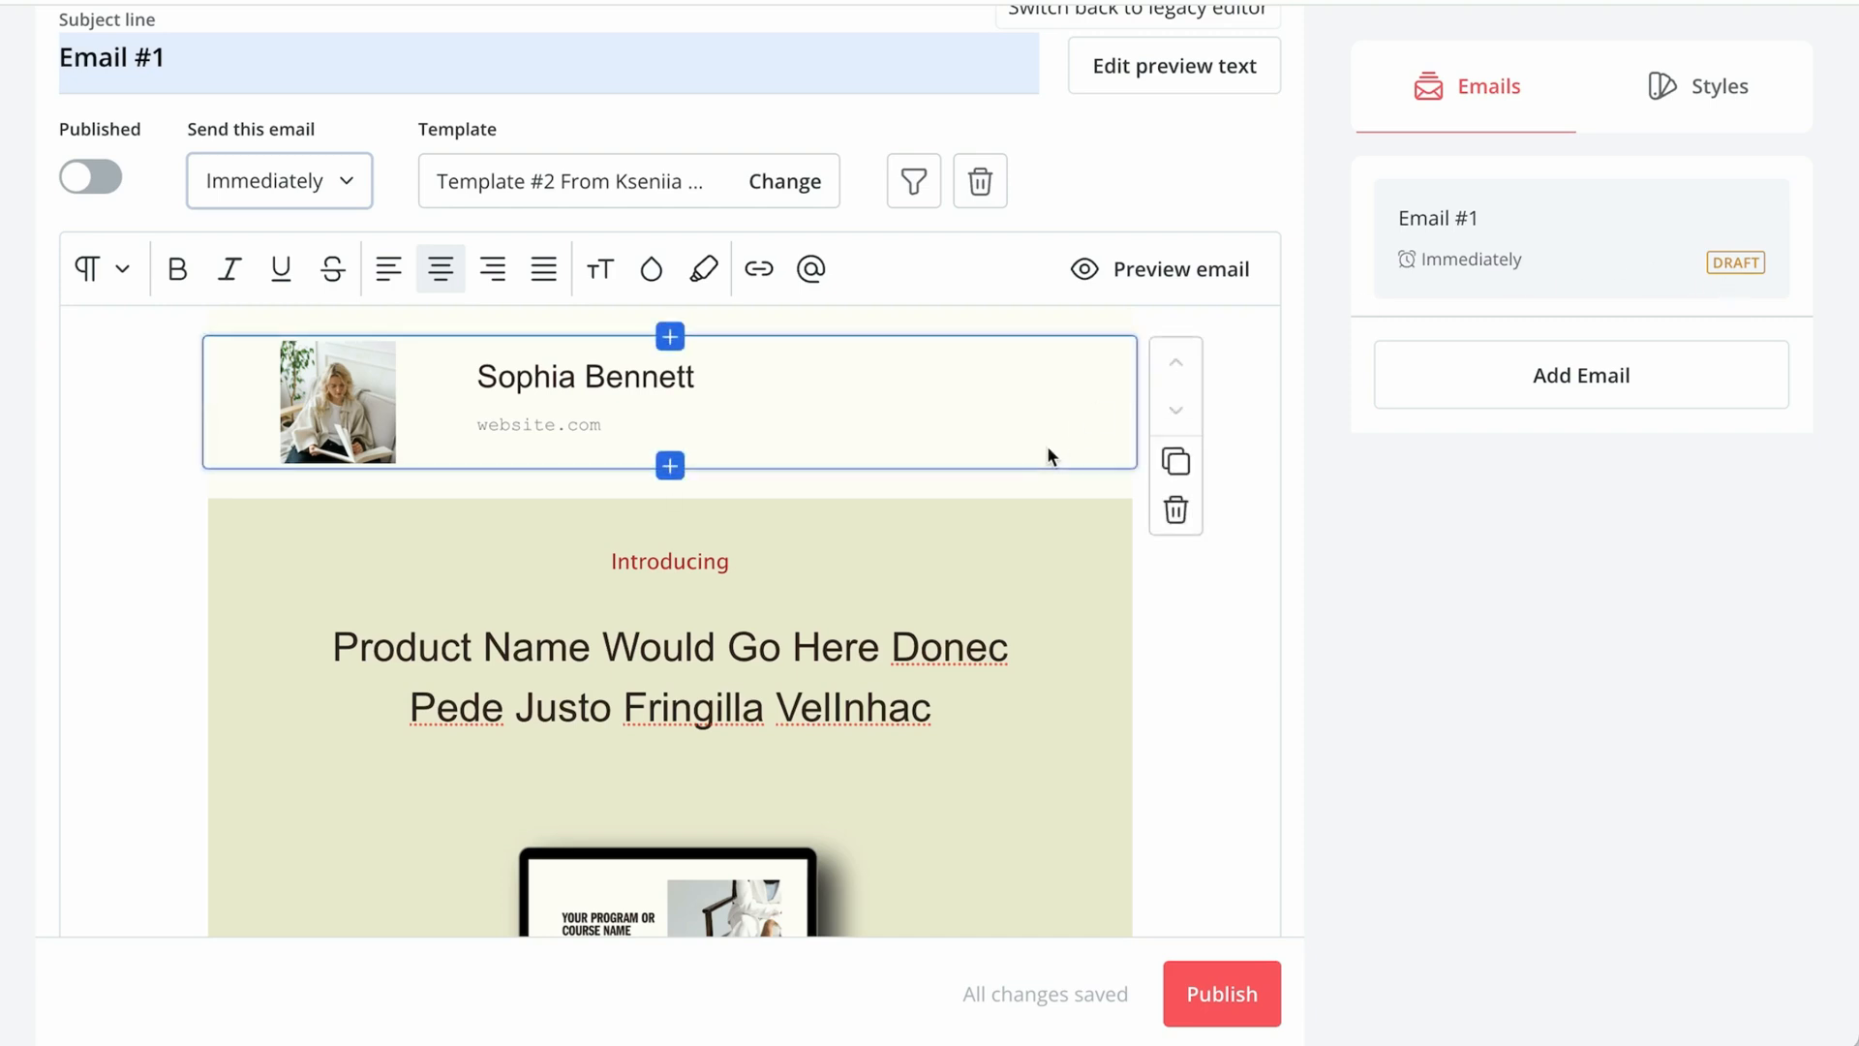
pyautogui.click(1221, 994)
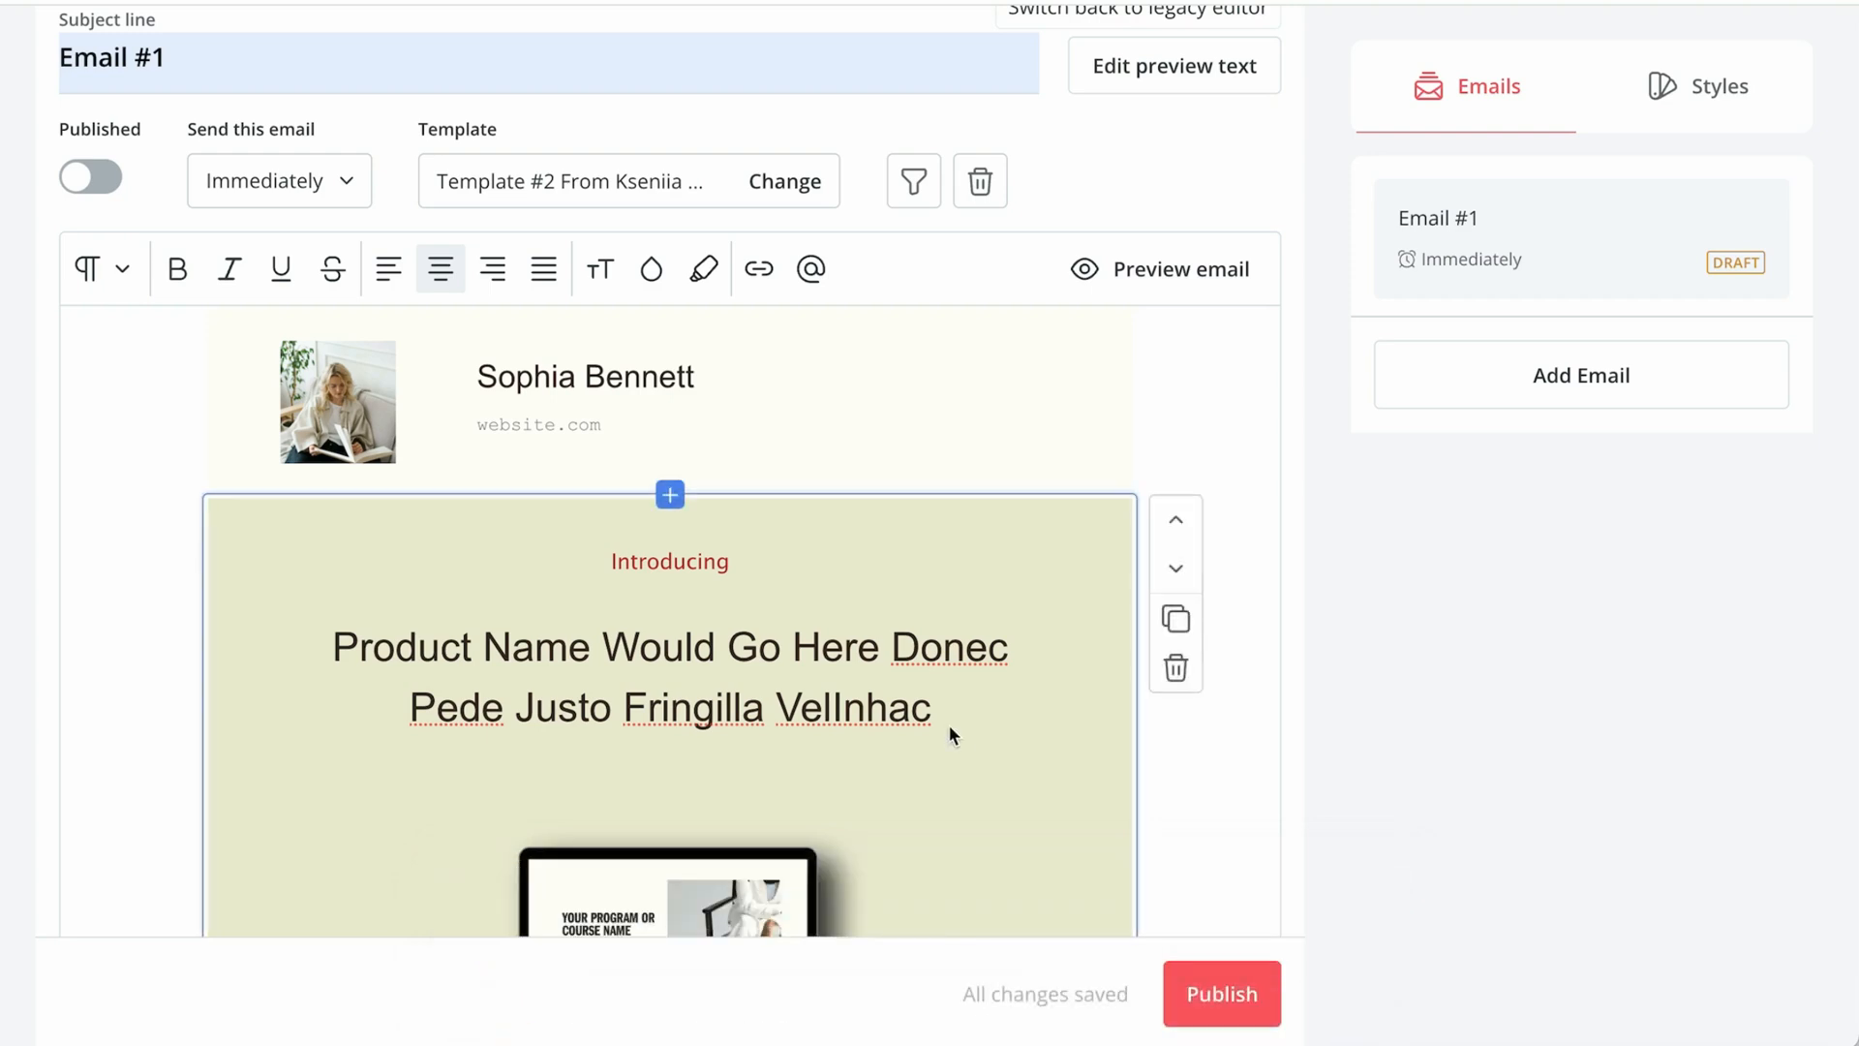
pyautogui.scroll(-3)
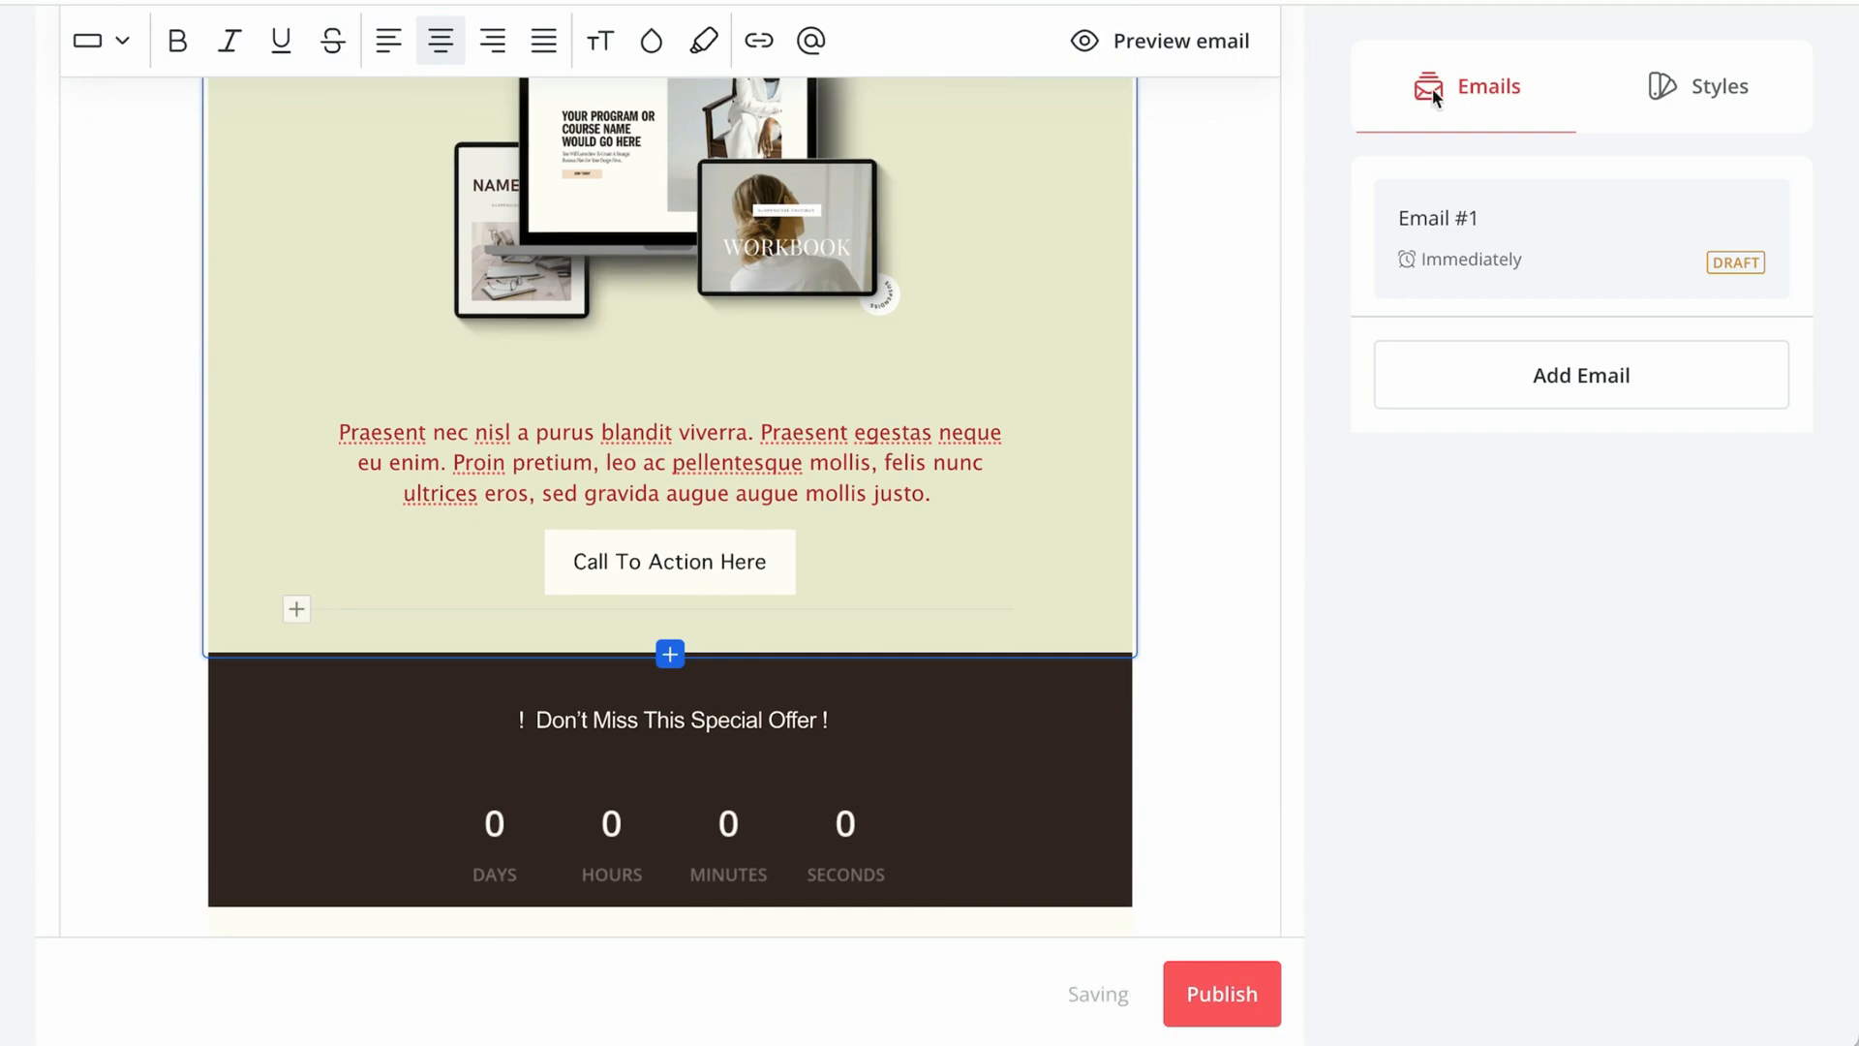
# - Duplicate a product feature row, then publish Email #1
pyautogui.click(669, 560)
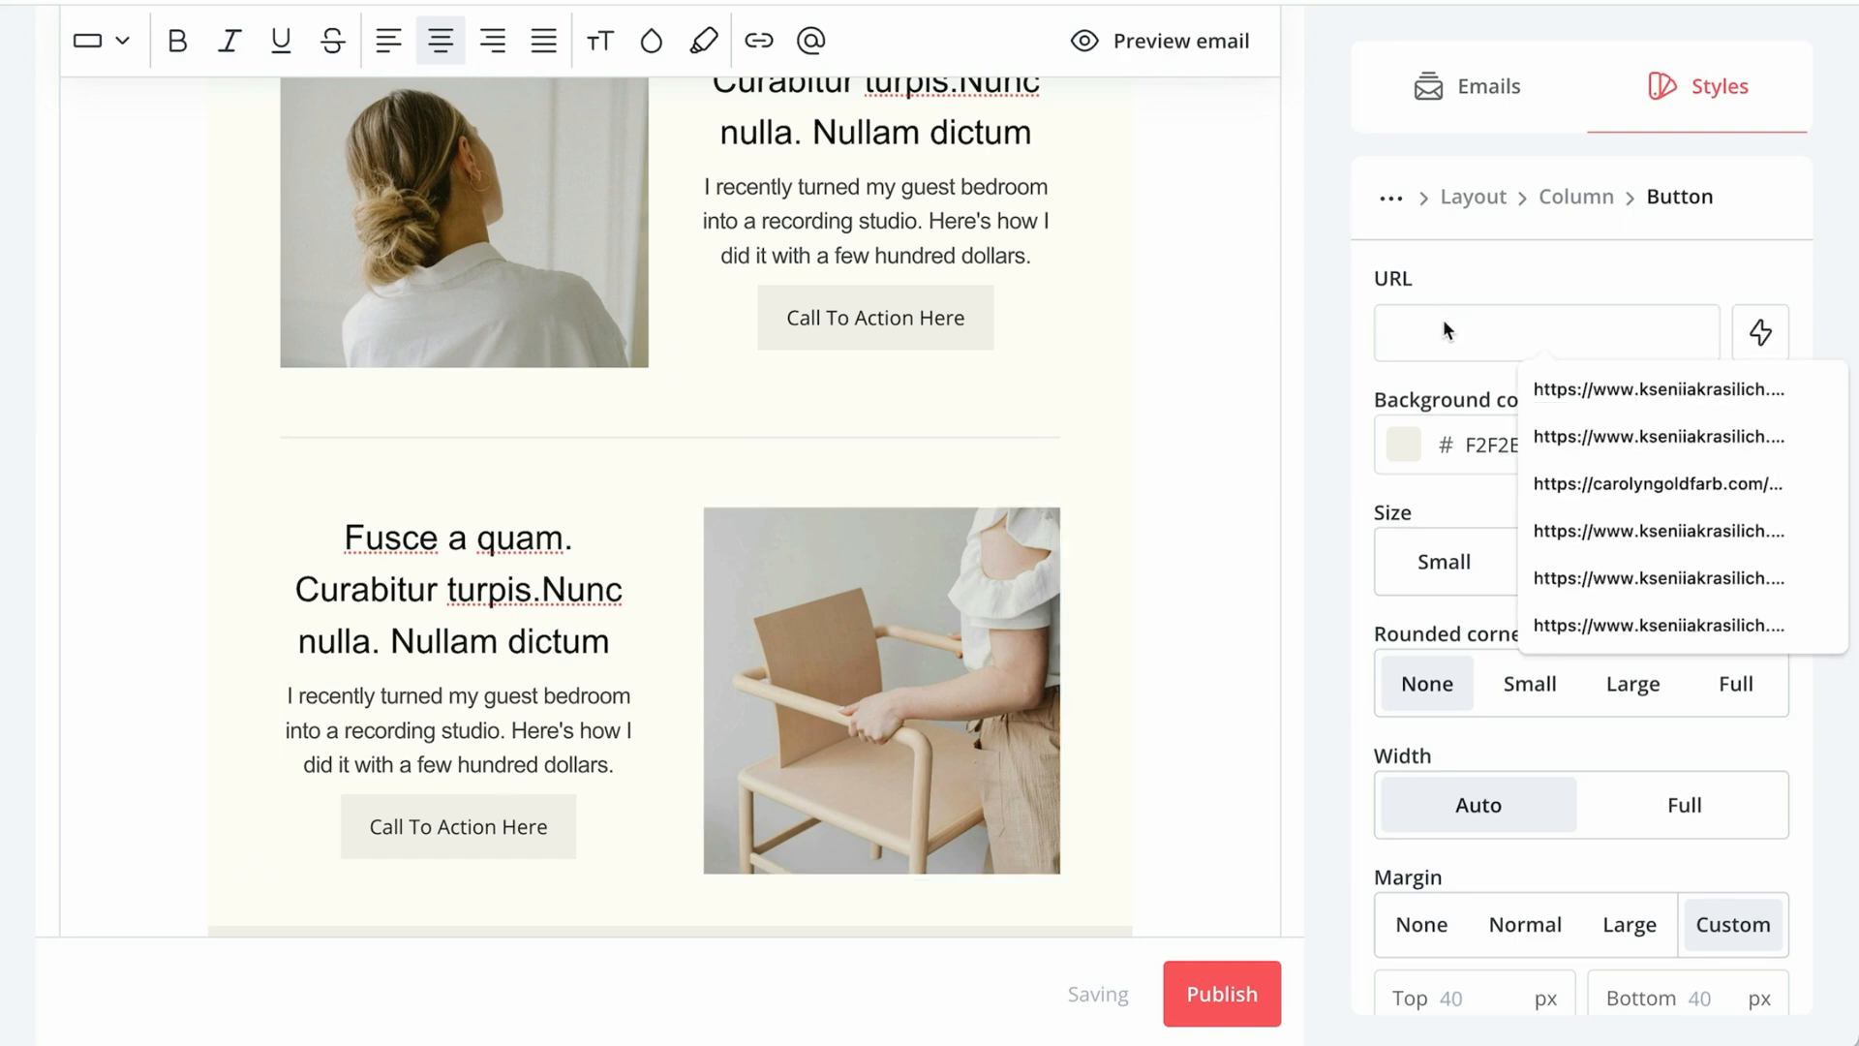
pyautogui.click(881, 687)
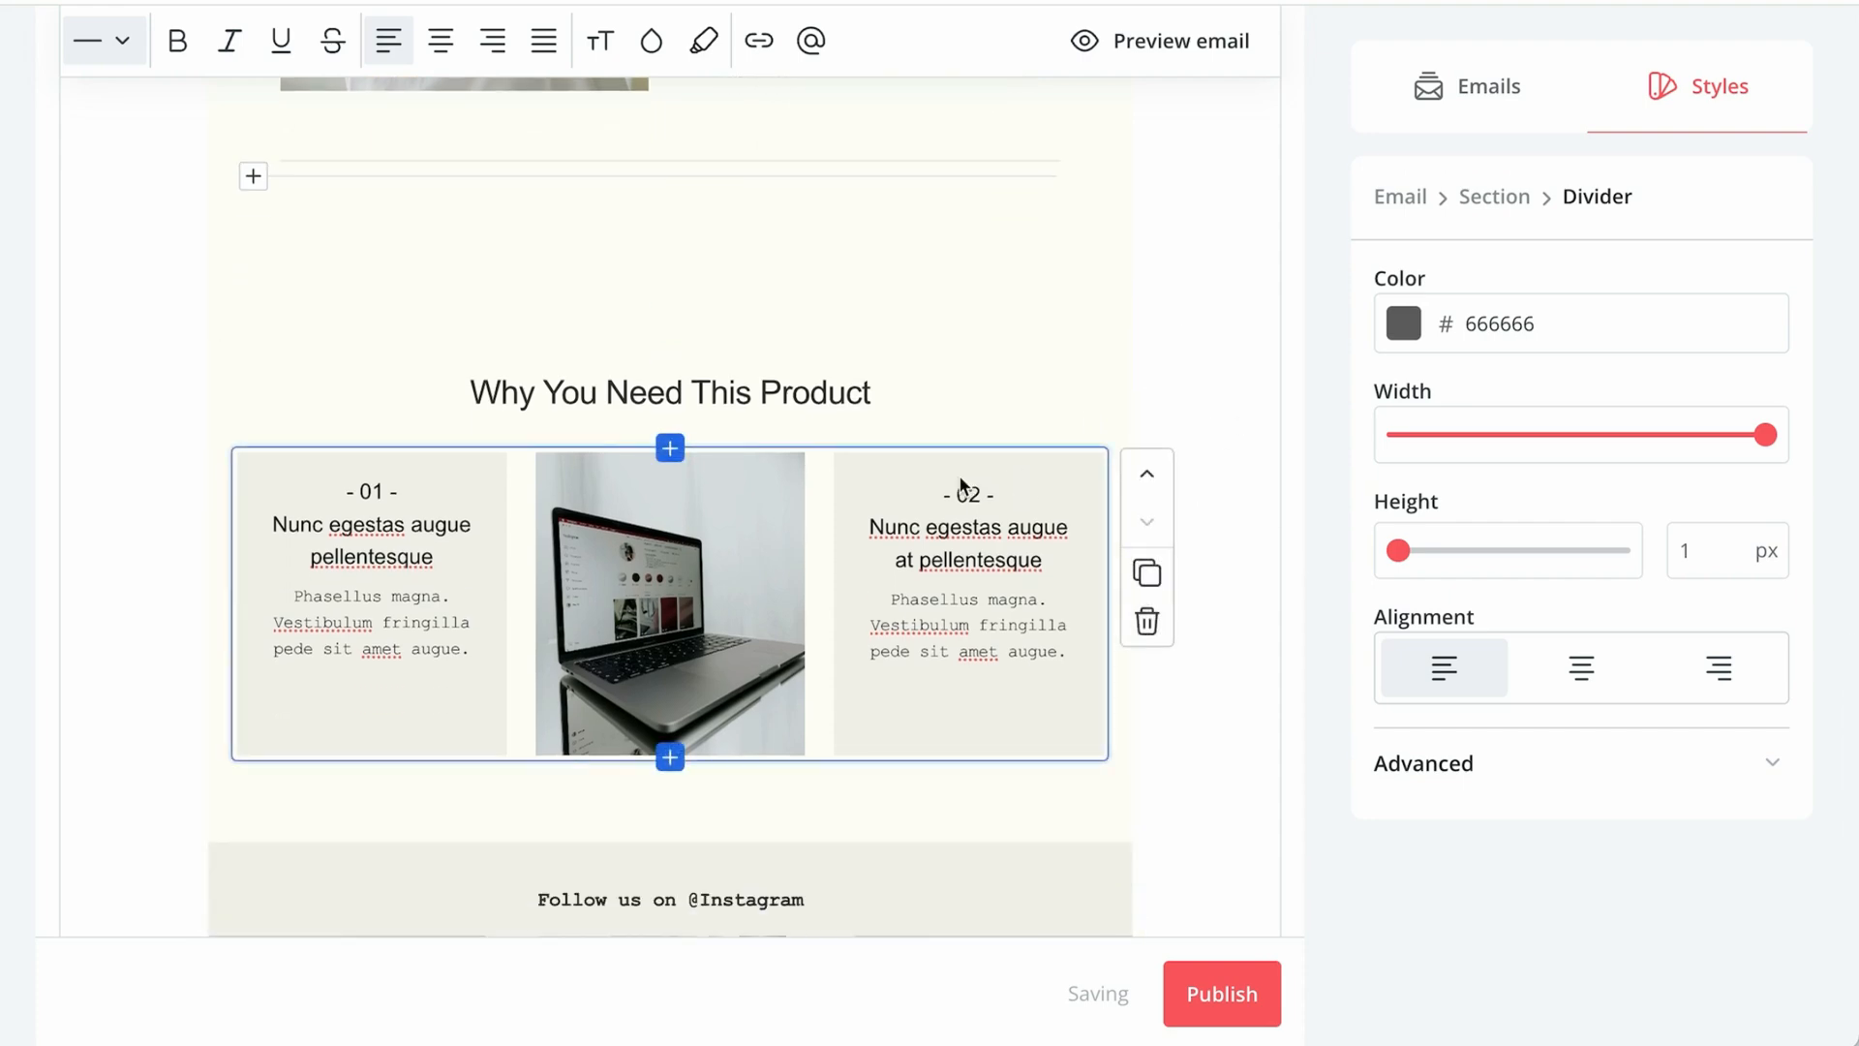
pyautogui.click(1147, 573)
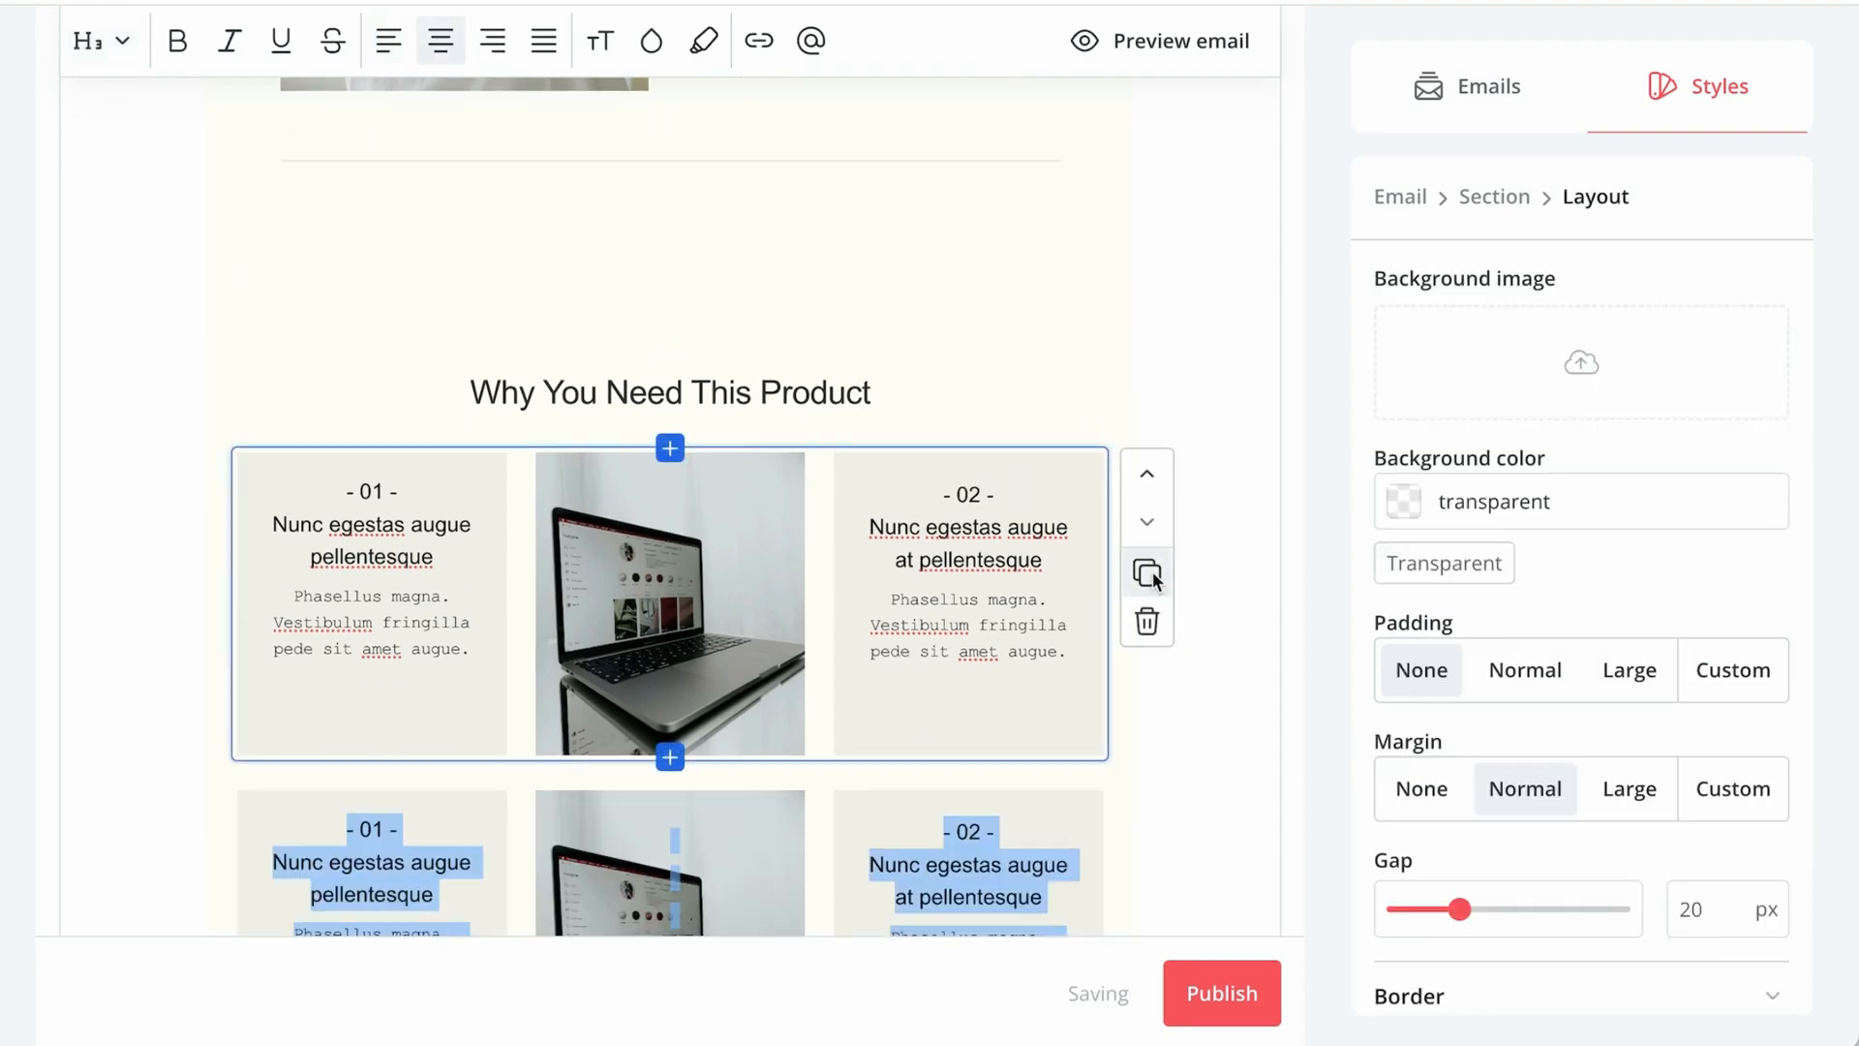
pyautogui.click(1221, 992)
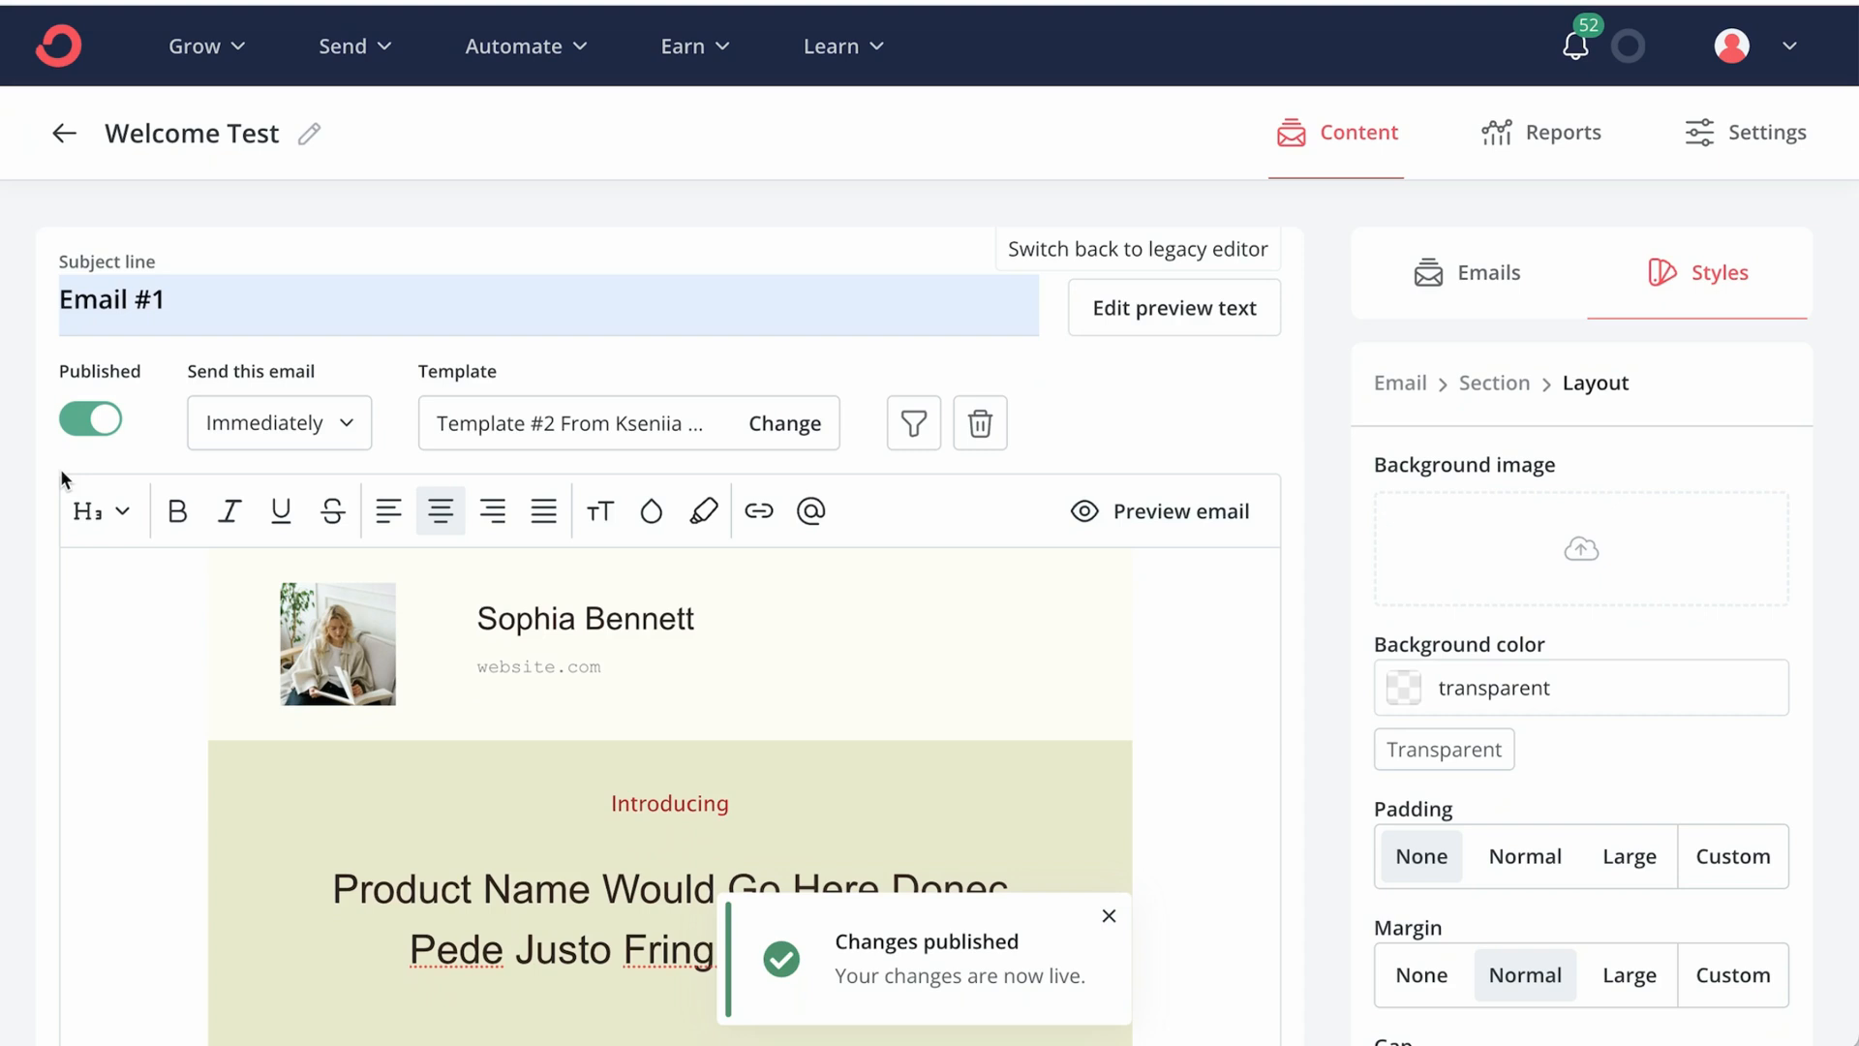
# - Add an email with subject 'Email #2', sending after 2 days, and toggle it Published
pyautogui.click(1485, 273)
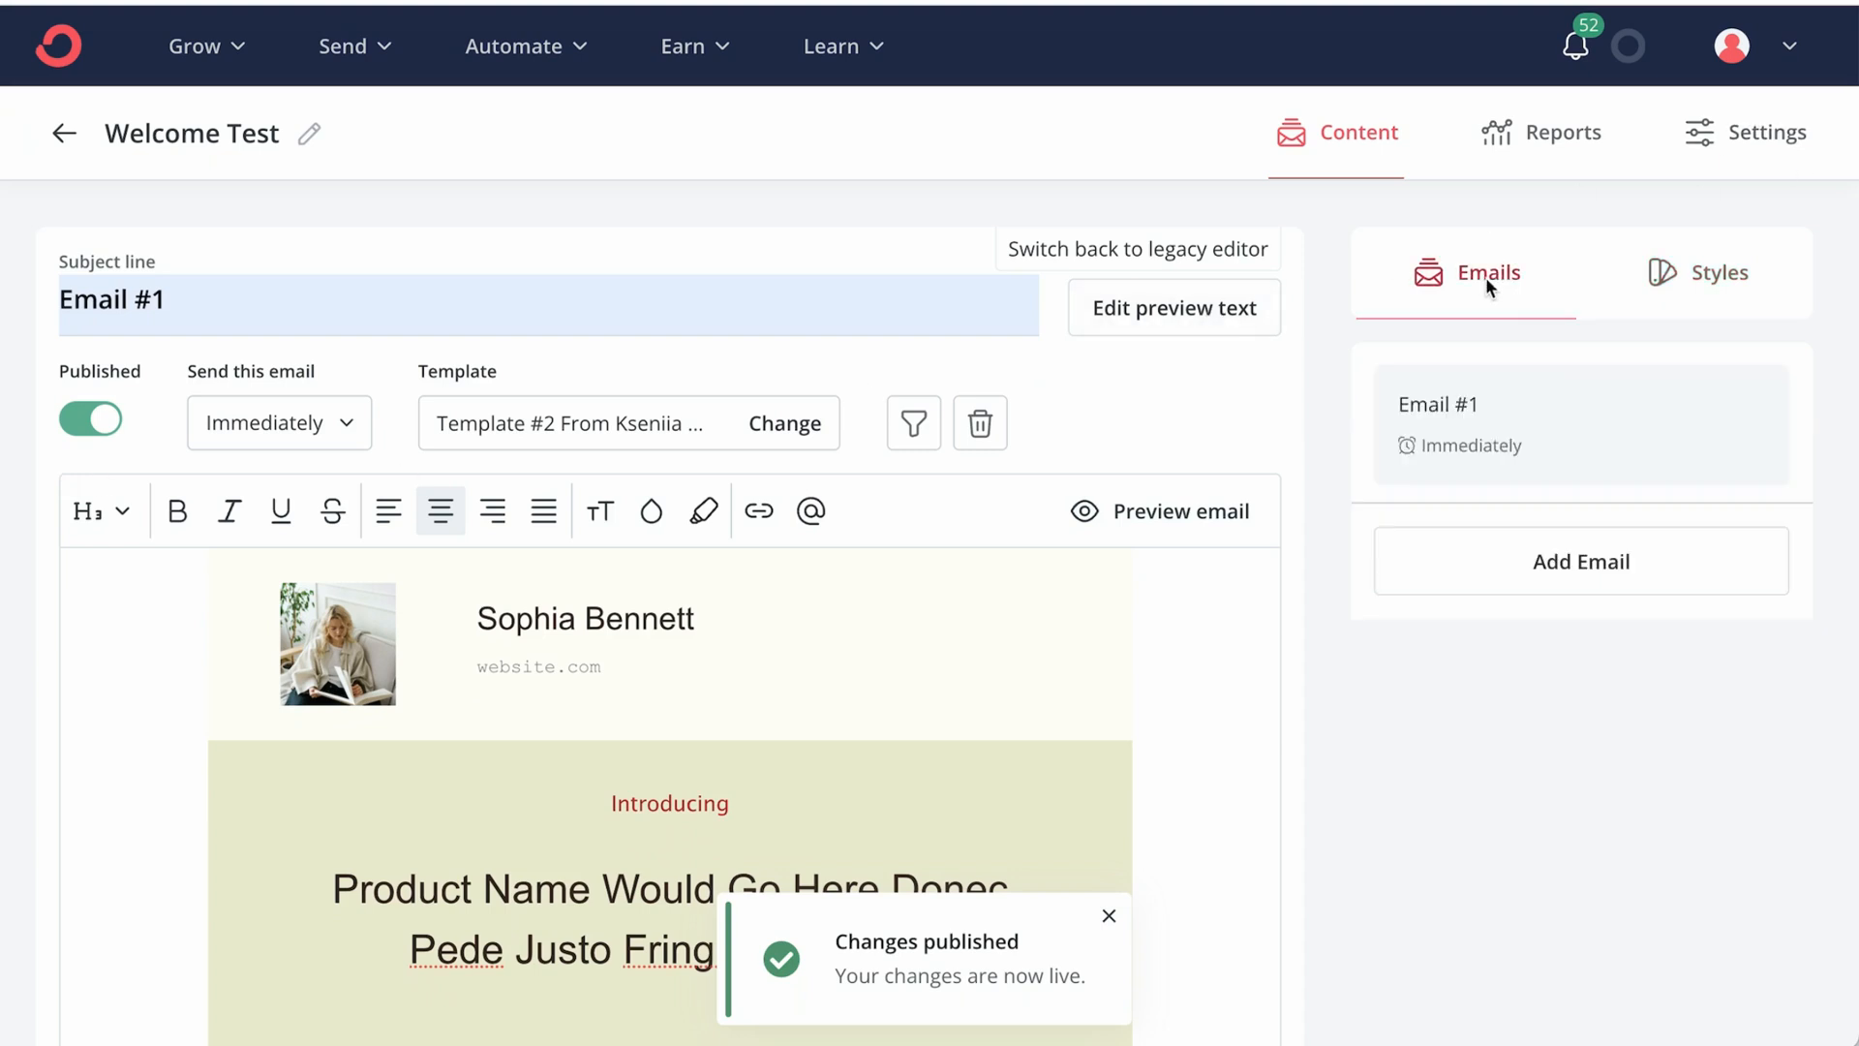
pyautogui.moveTo(1790, 467)
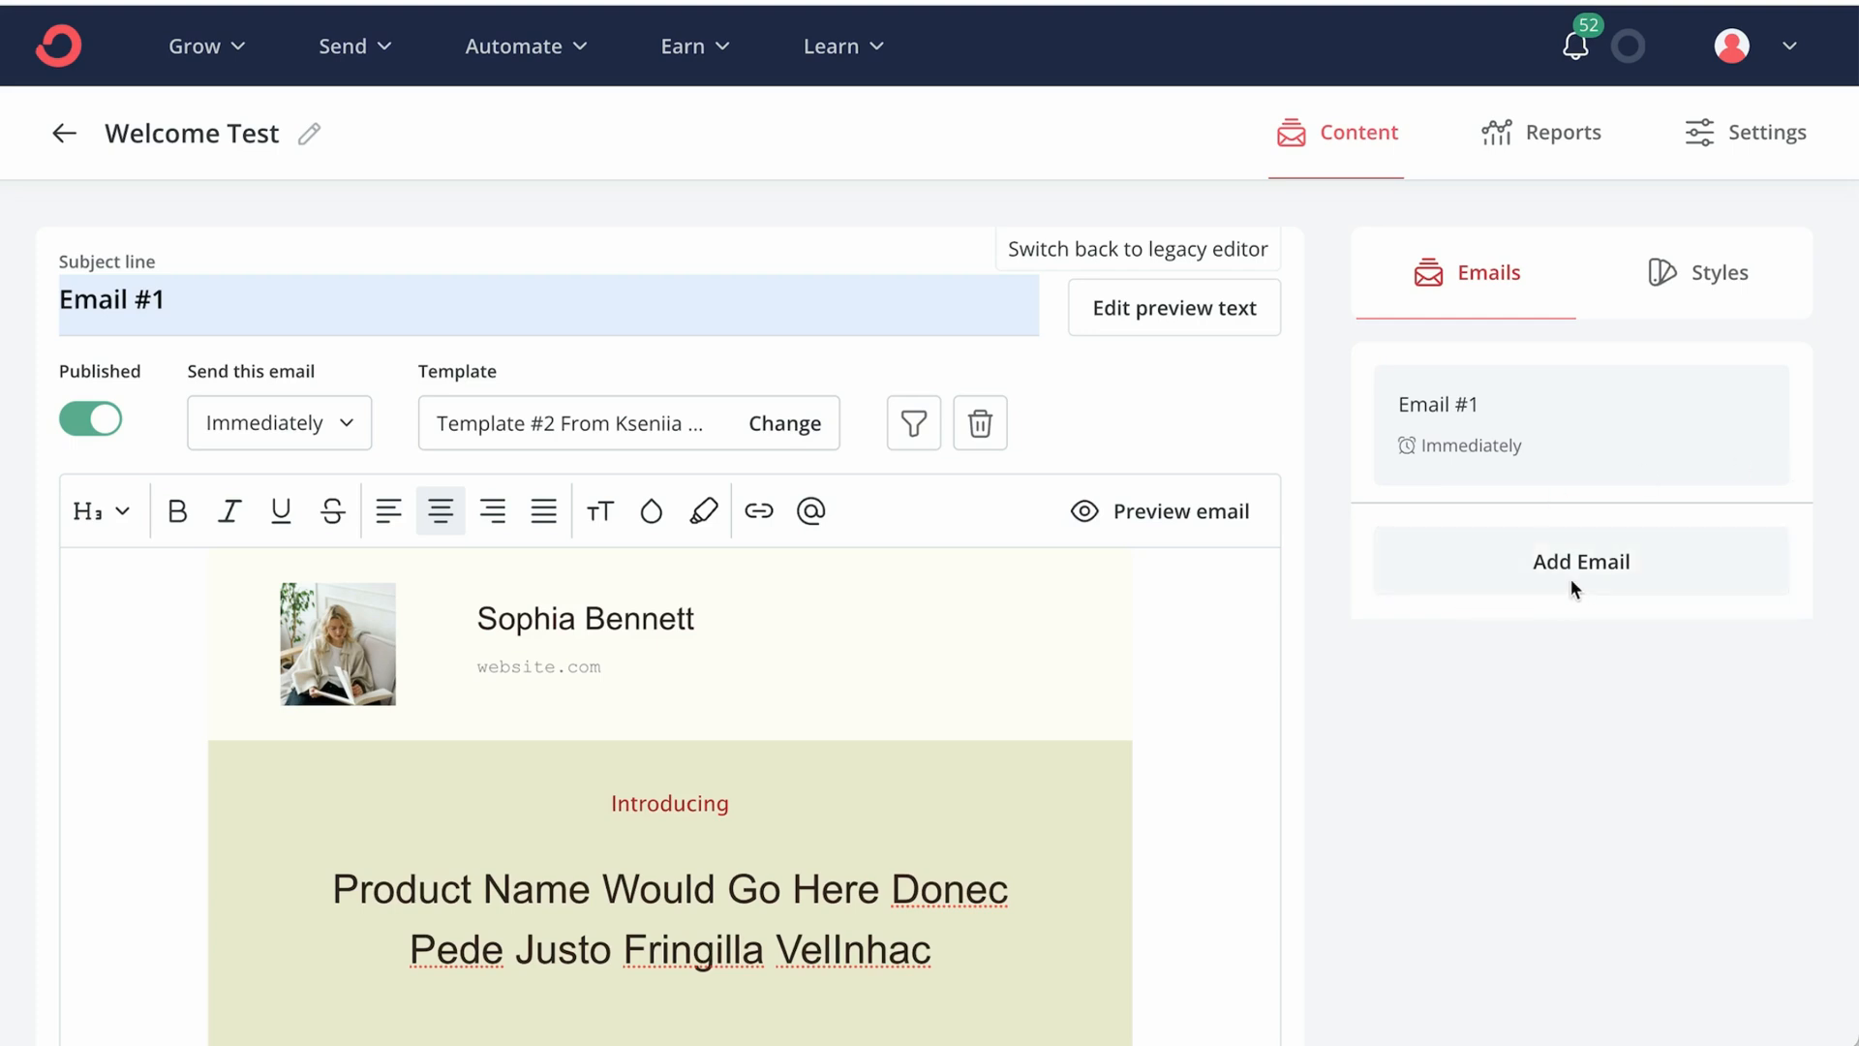
pyautogui.click(1580, 560)
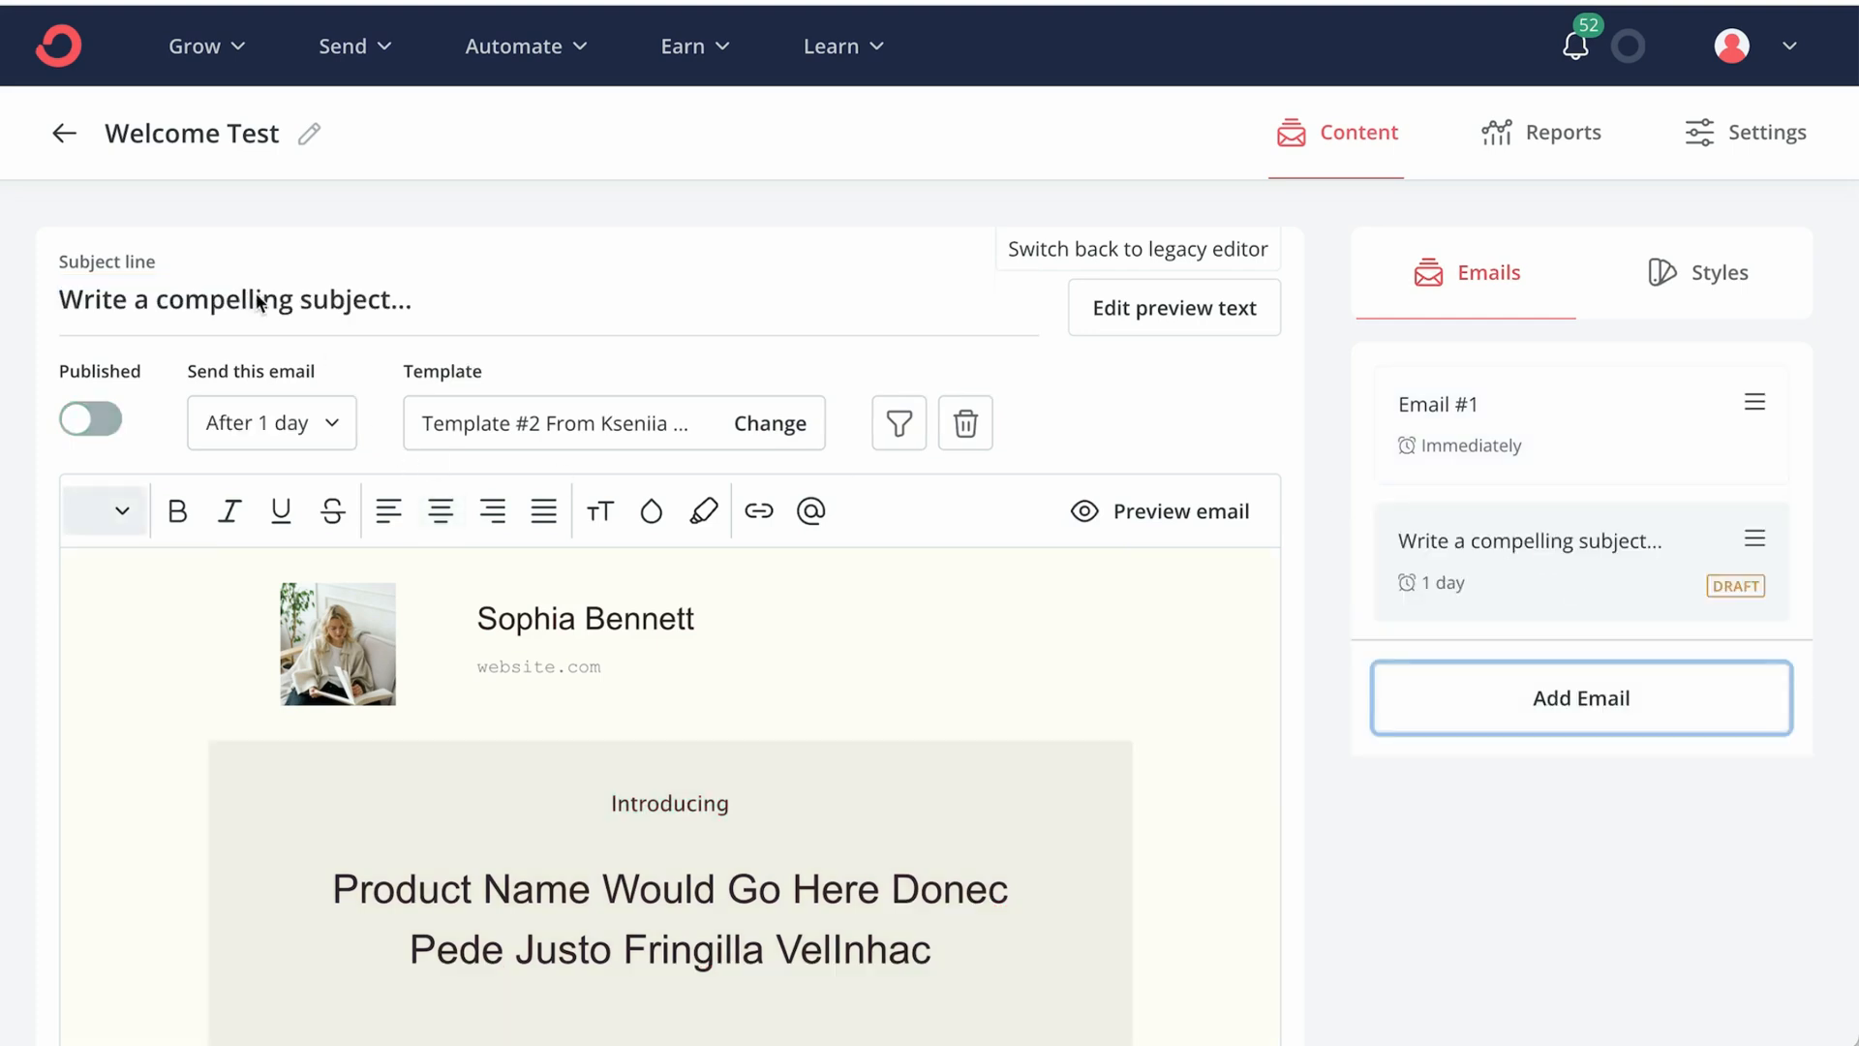
pyautogui.write('Email #2')
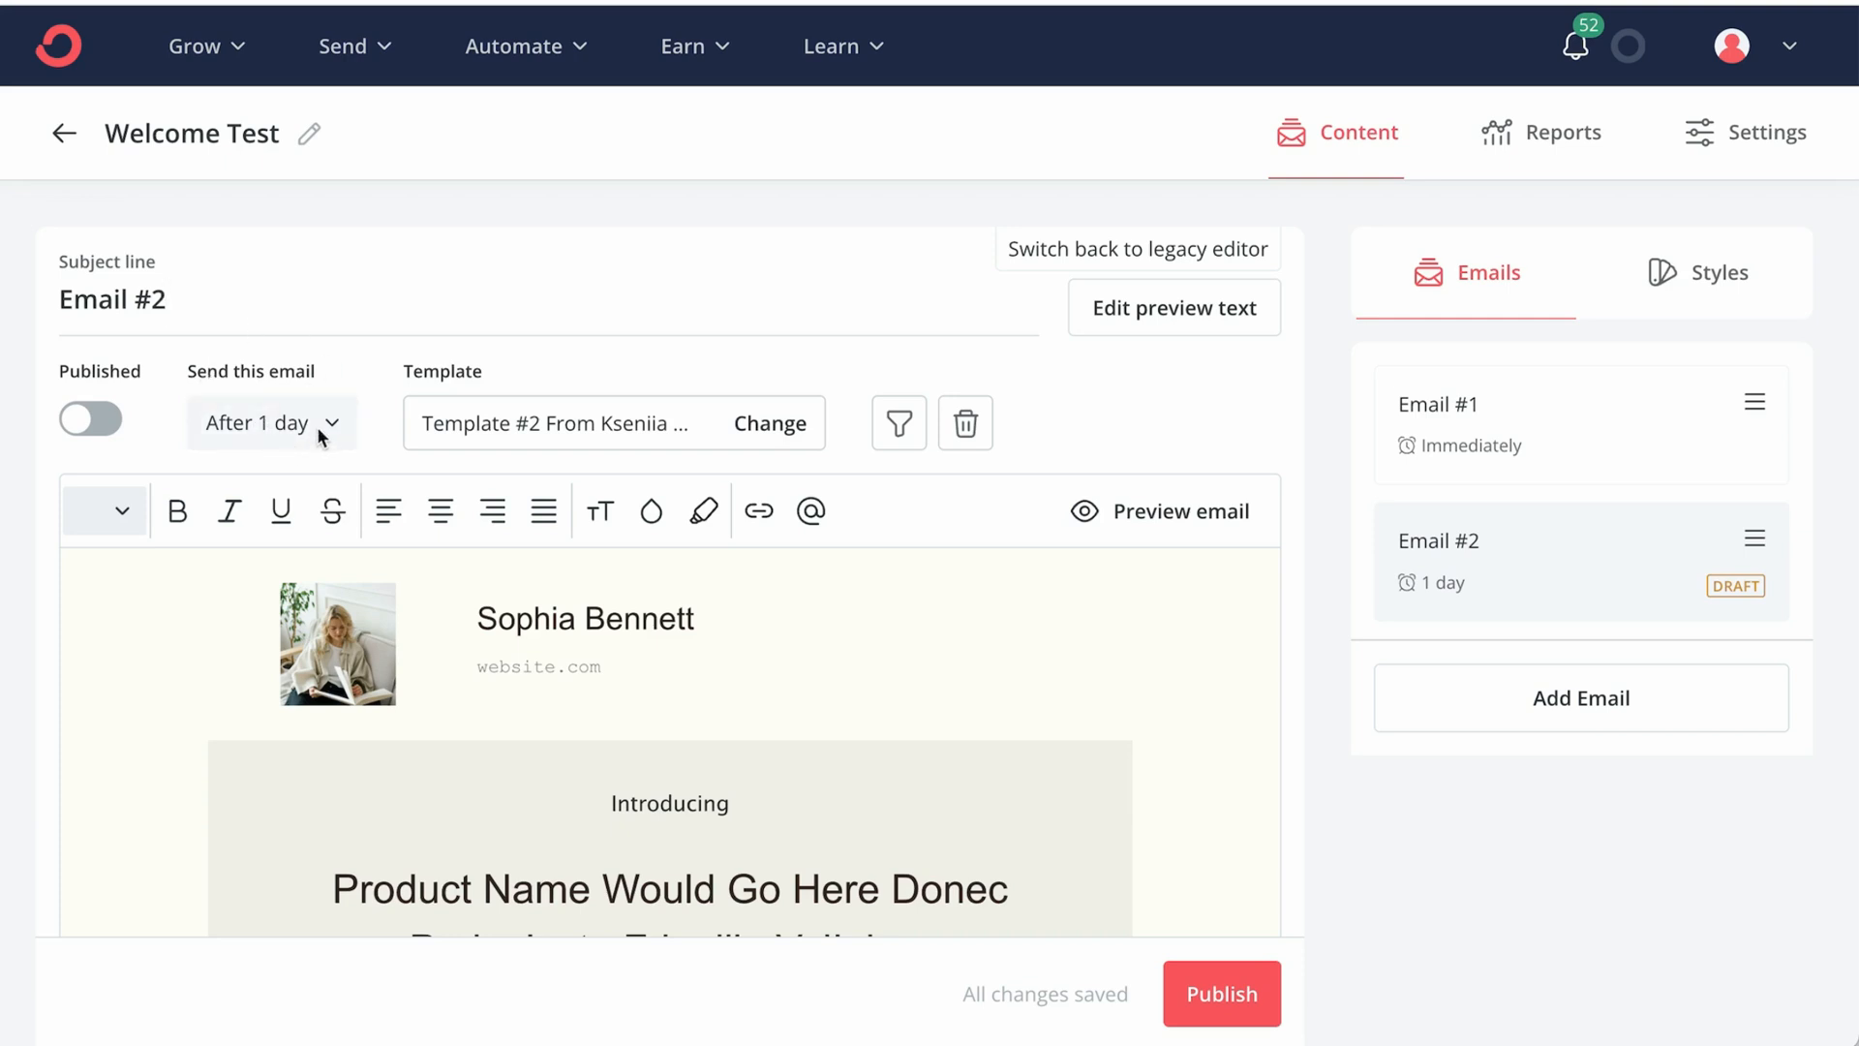
pyautogui.click(270, 422)
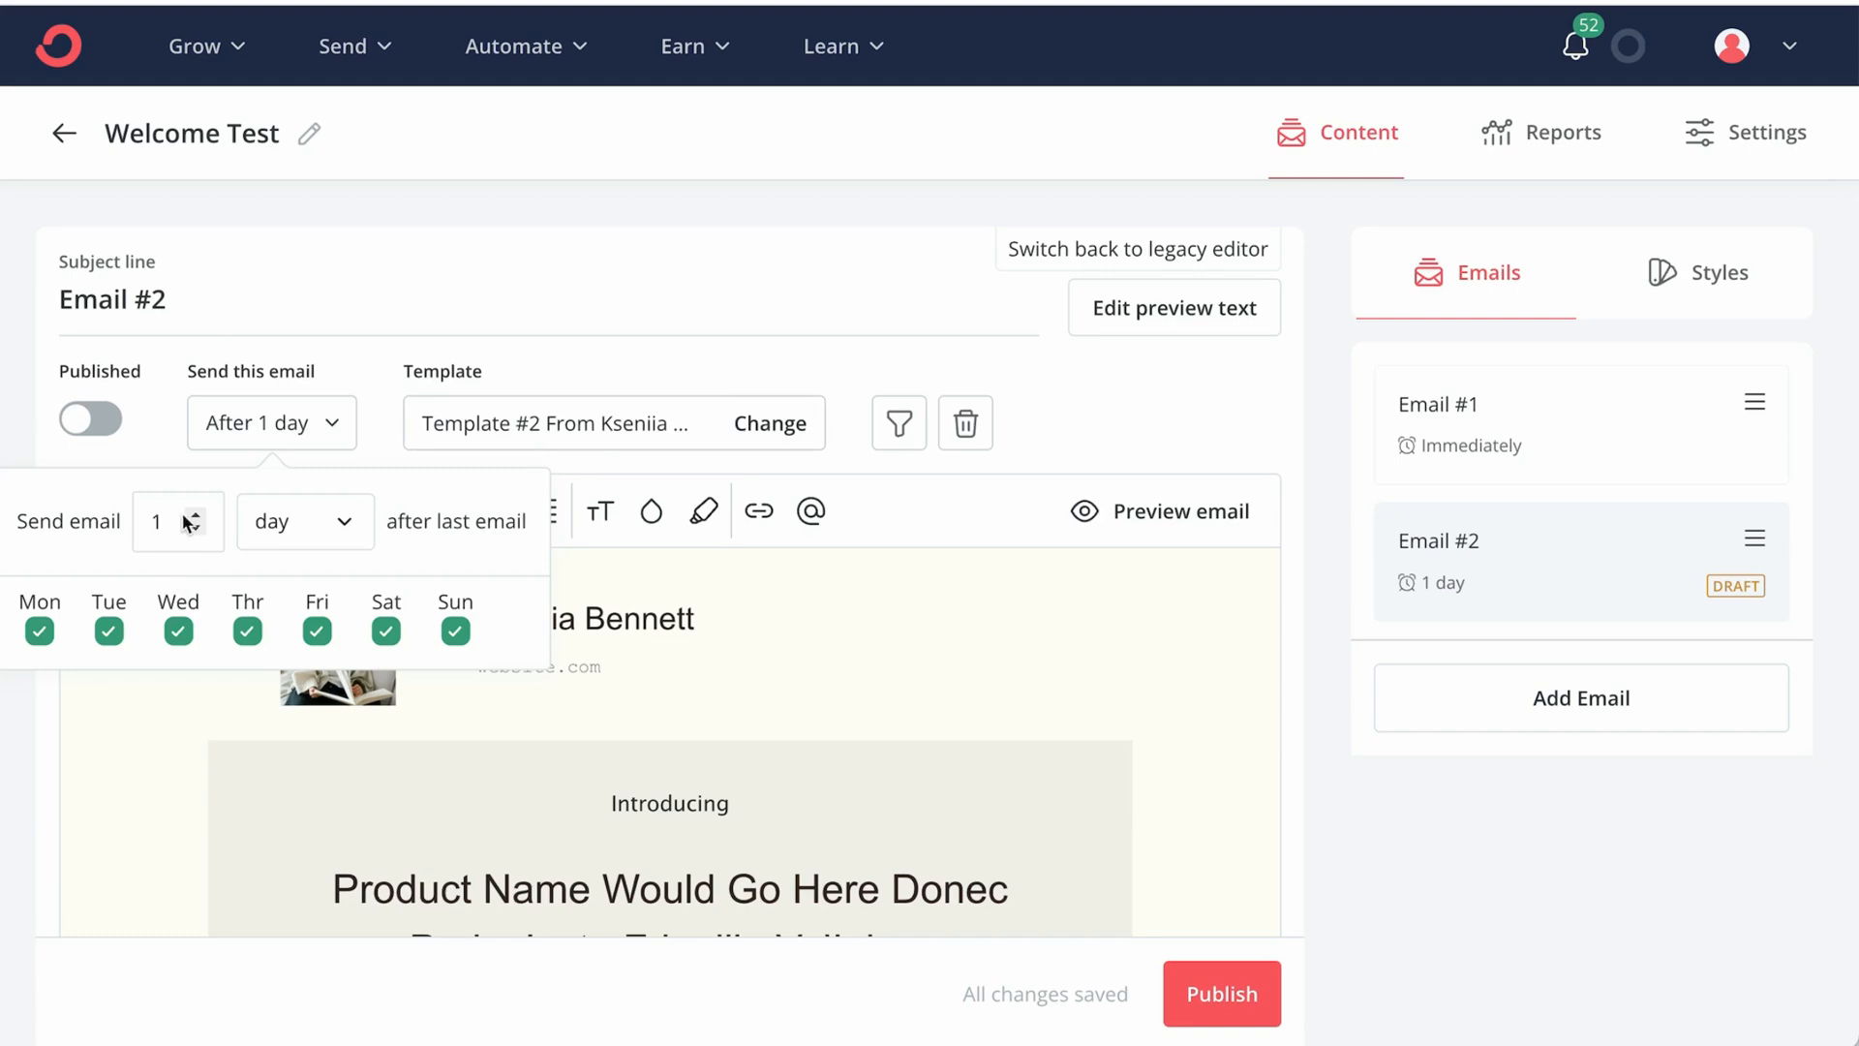
pyautogui.click(197, 514)
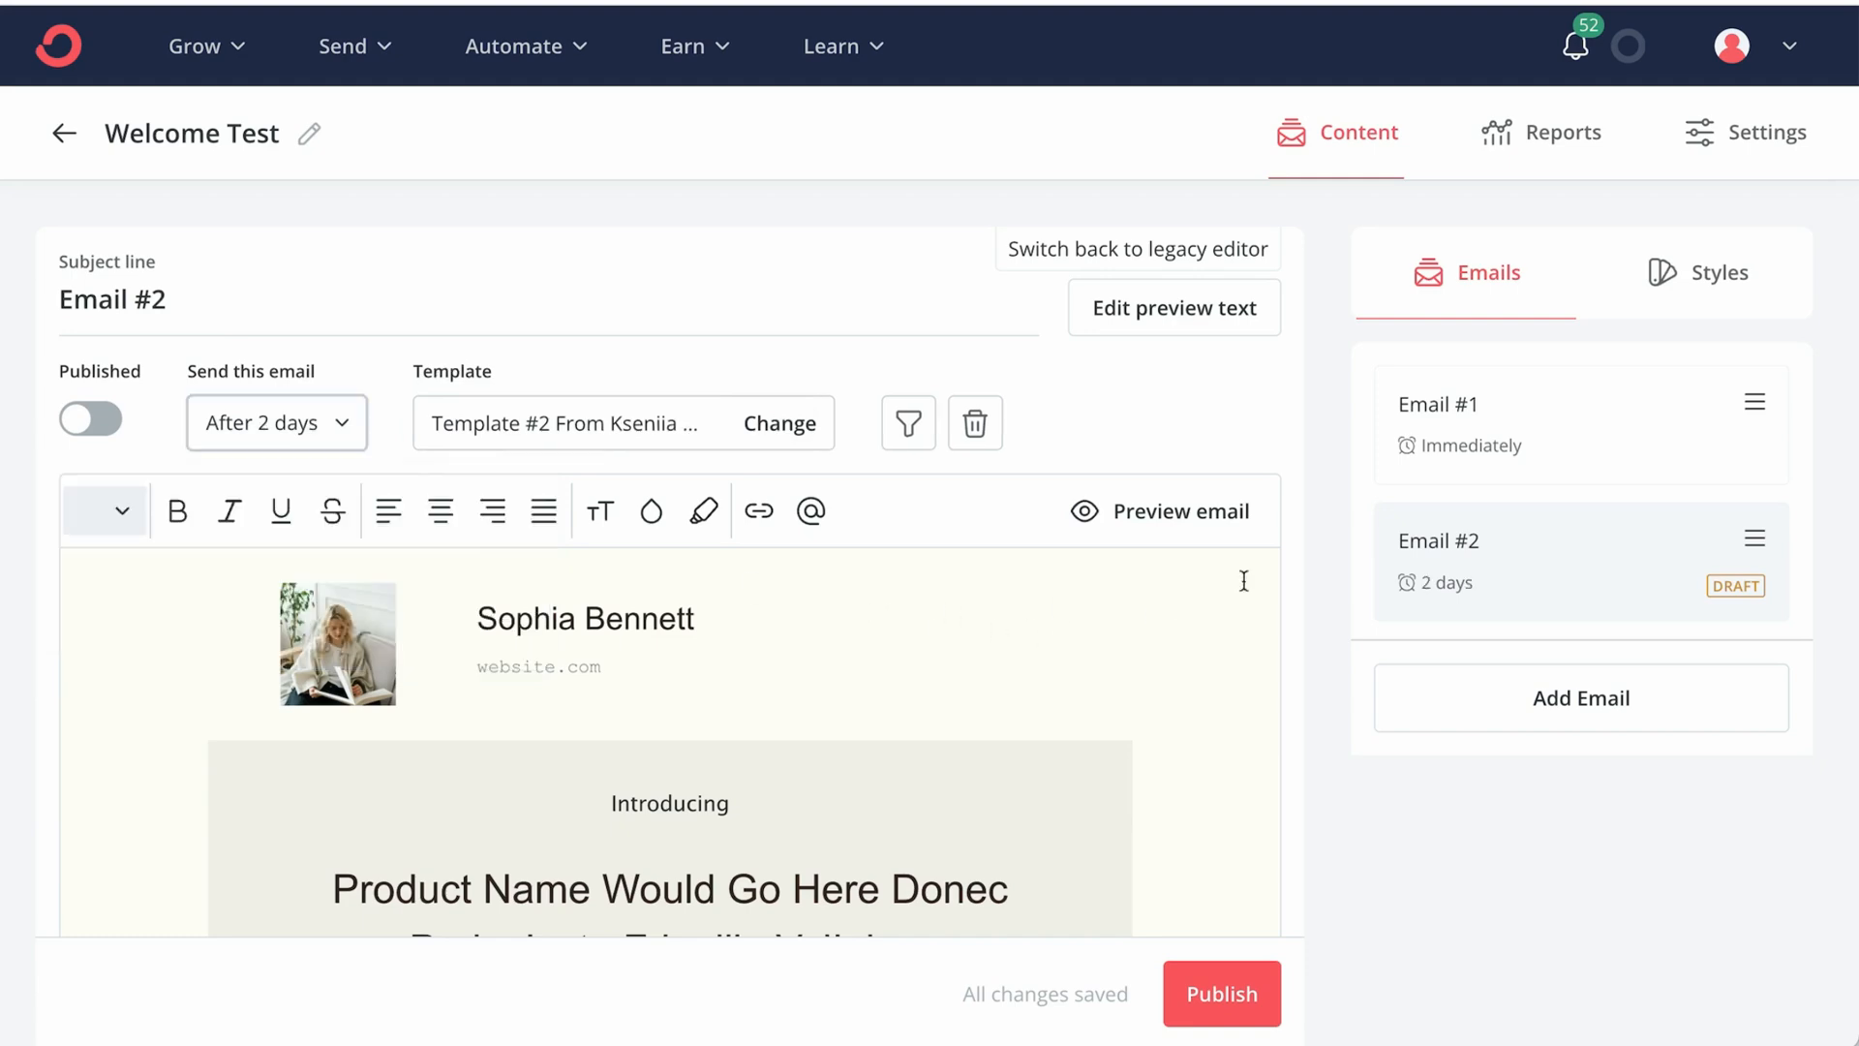
pyautogui.moveTo(1506, 438)
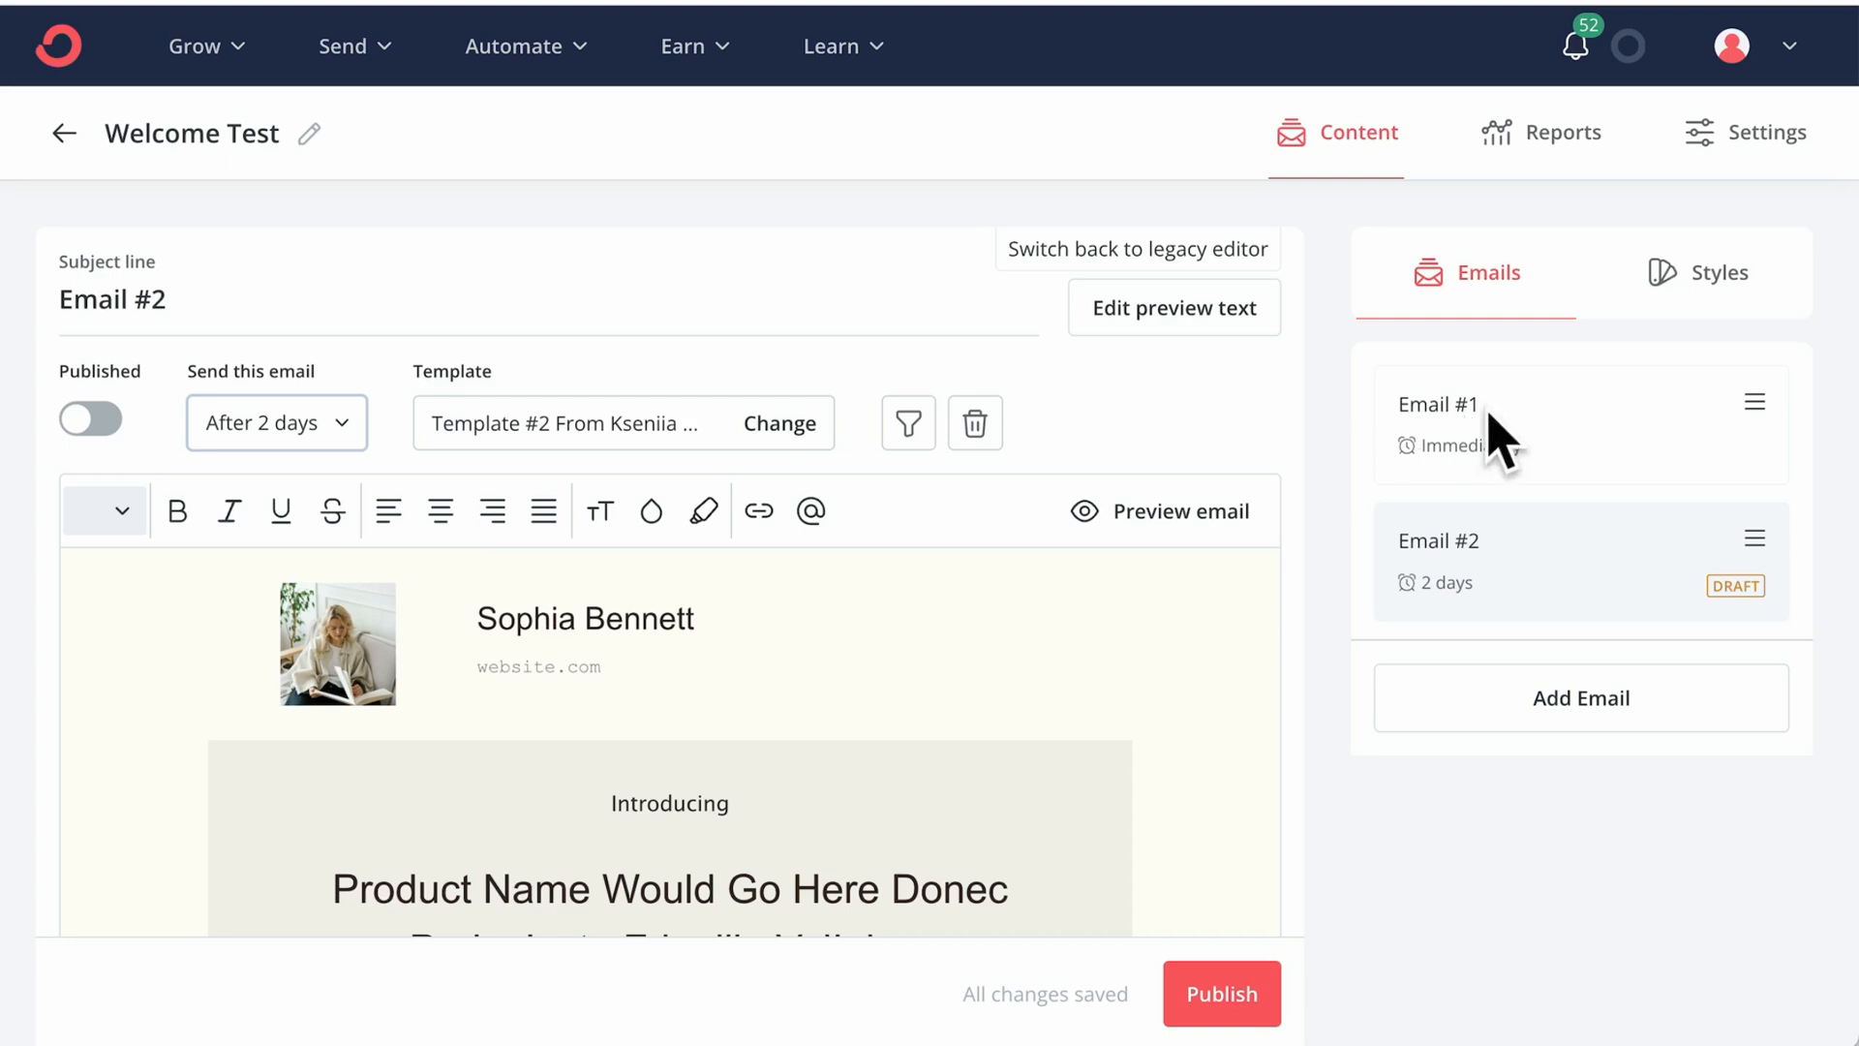
pyautogui.moveTo(1536, 400)
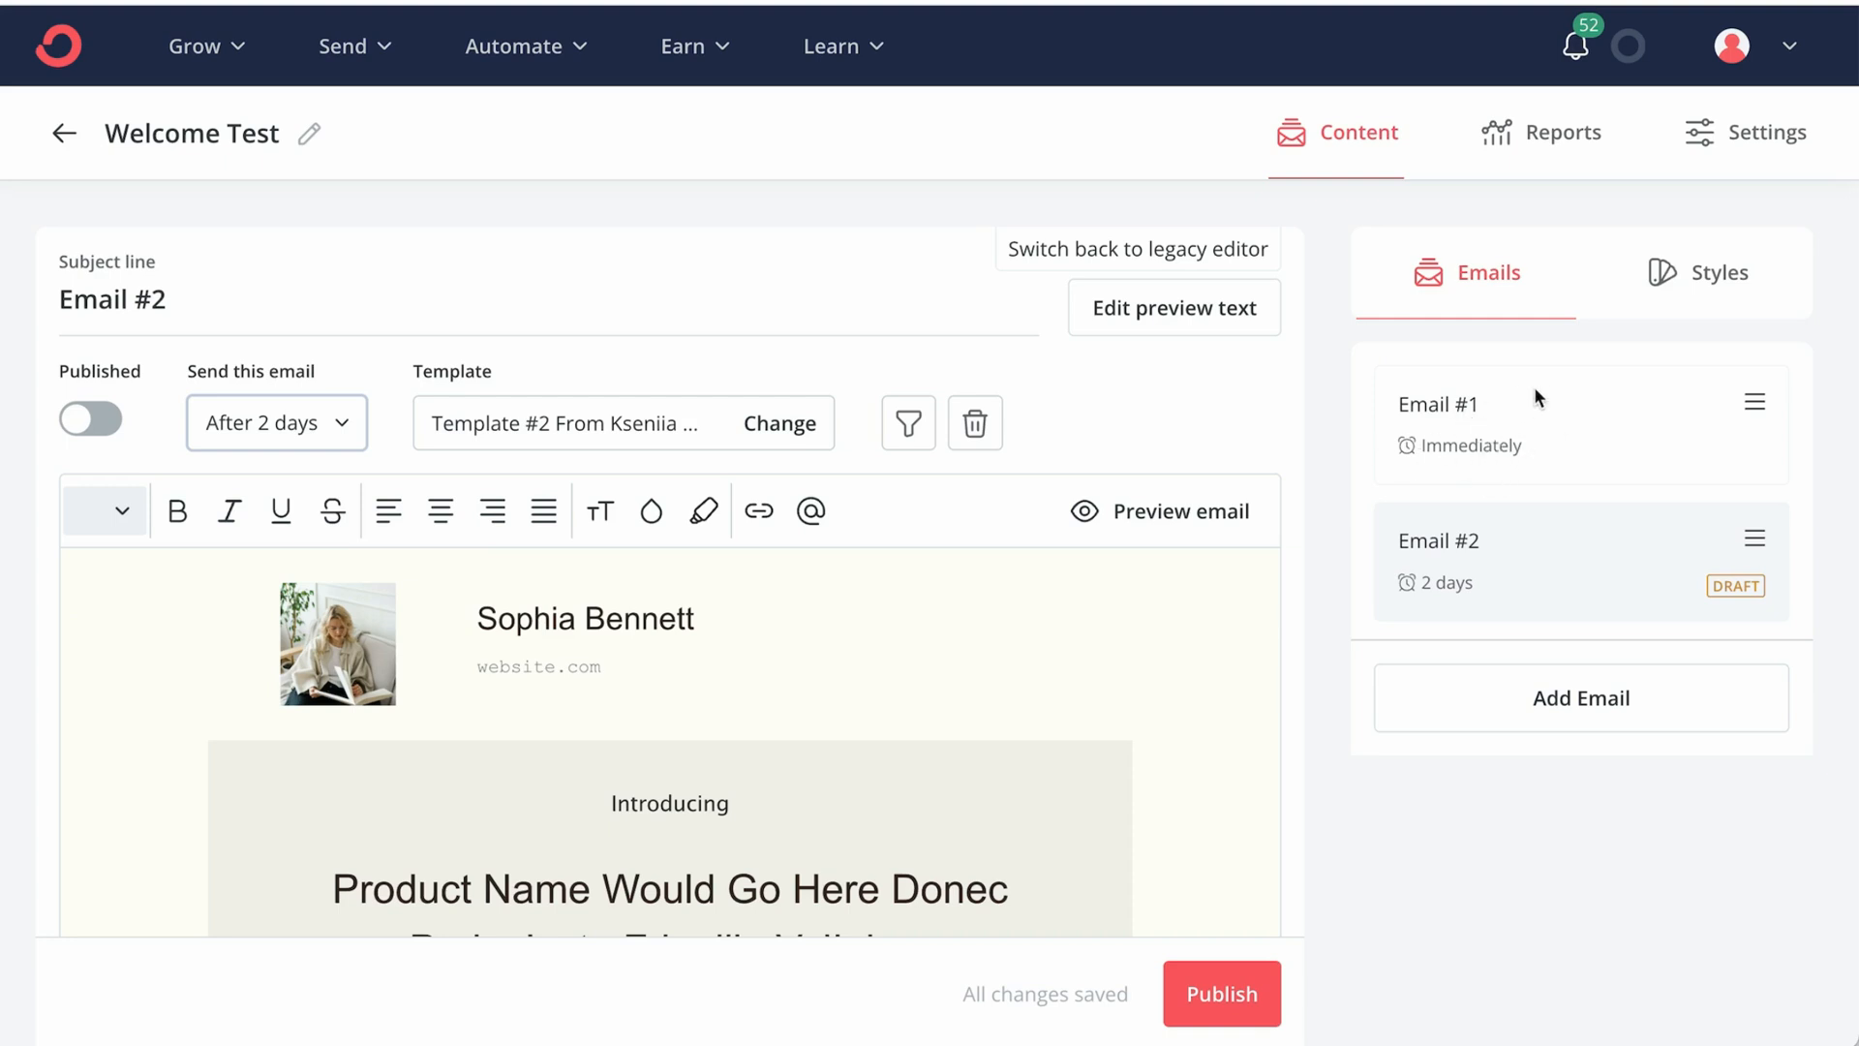
pyautogui.click(90, 418)
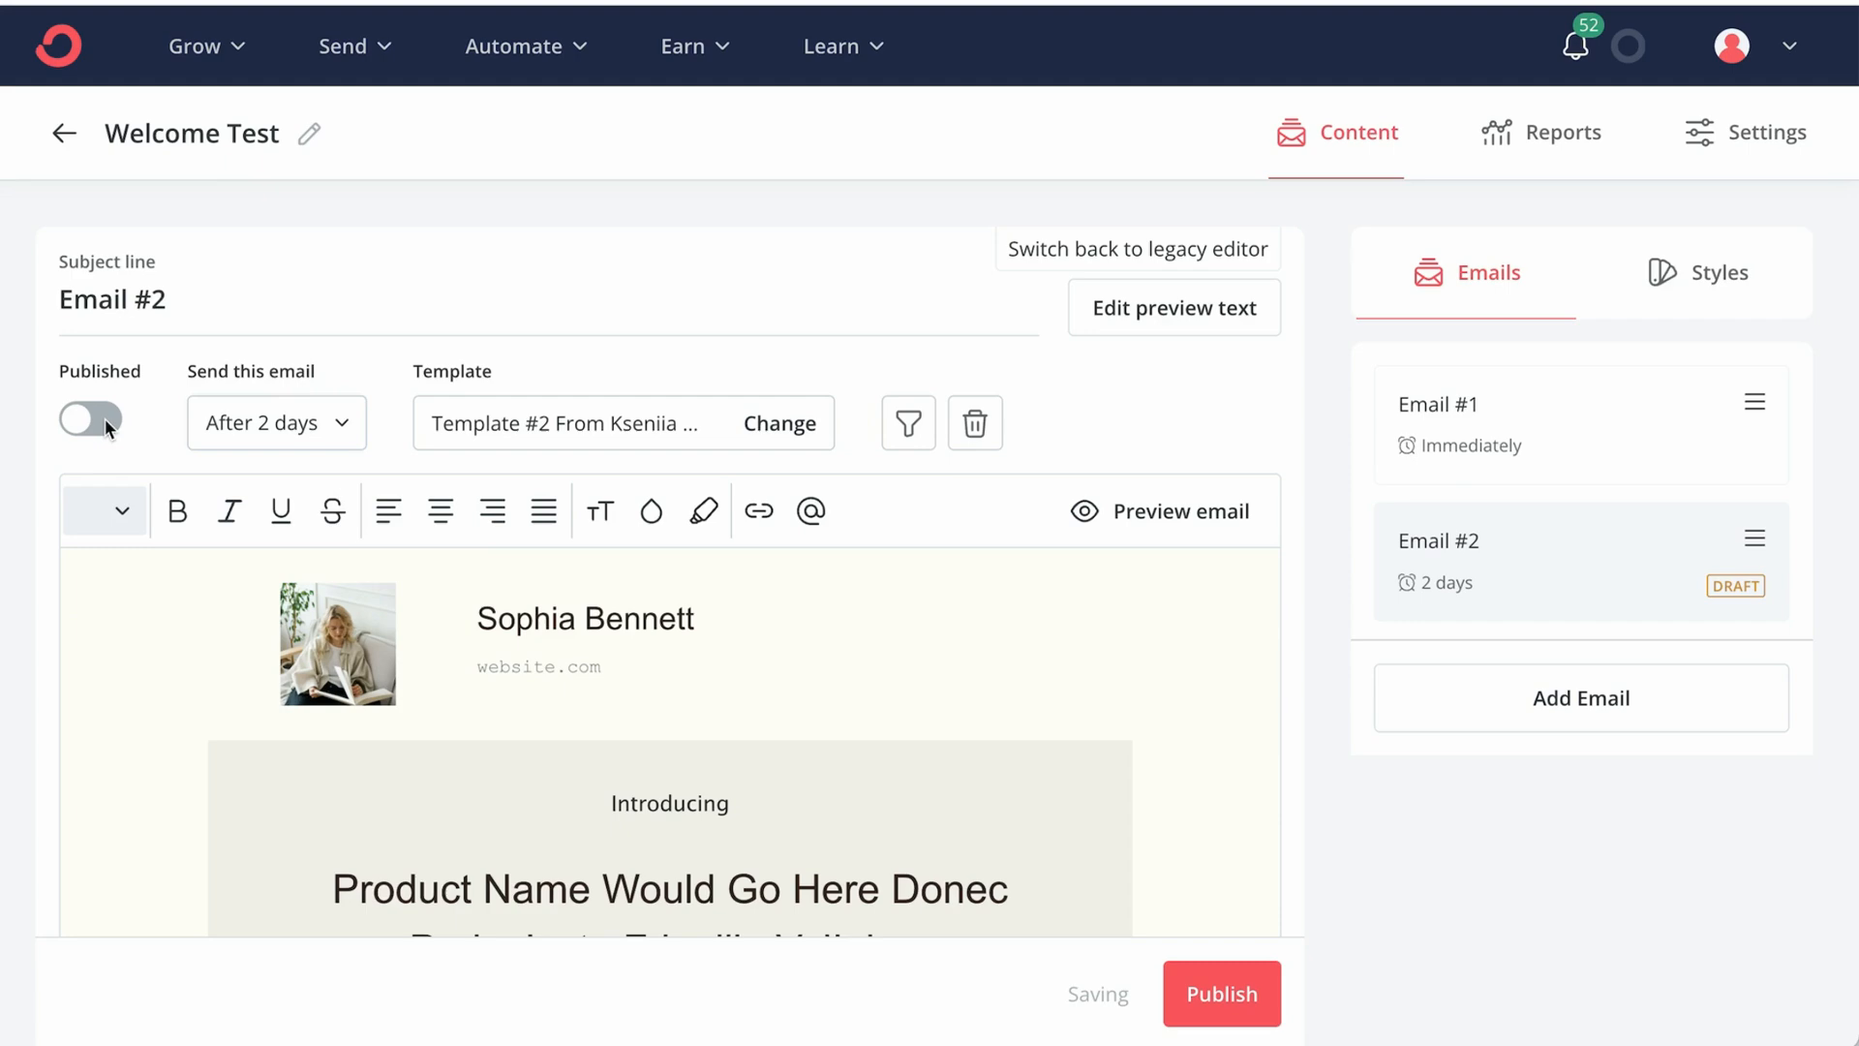
pyautogui.click(90, 419)
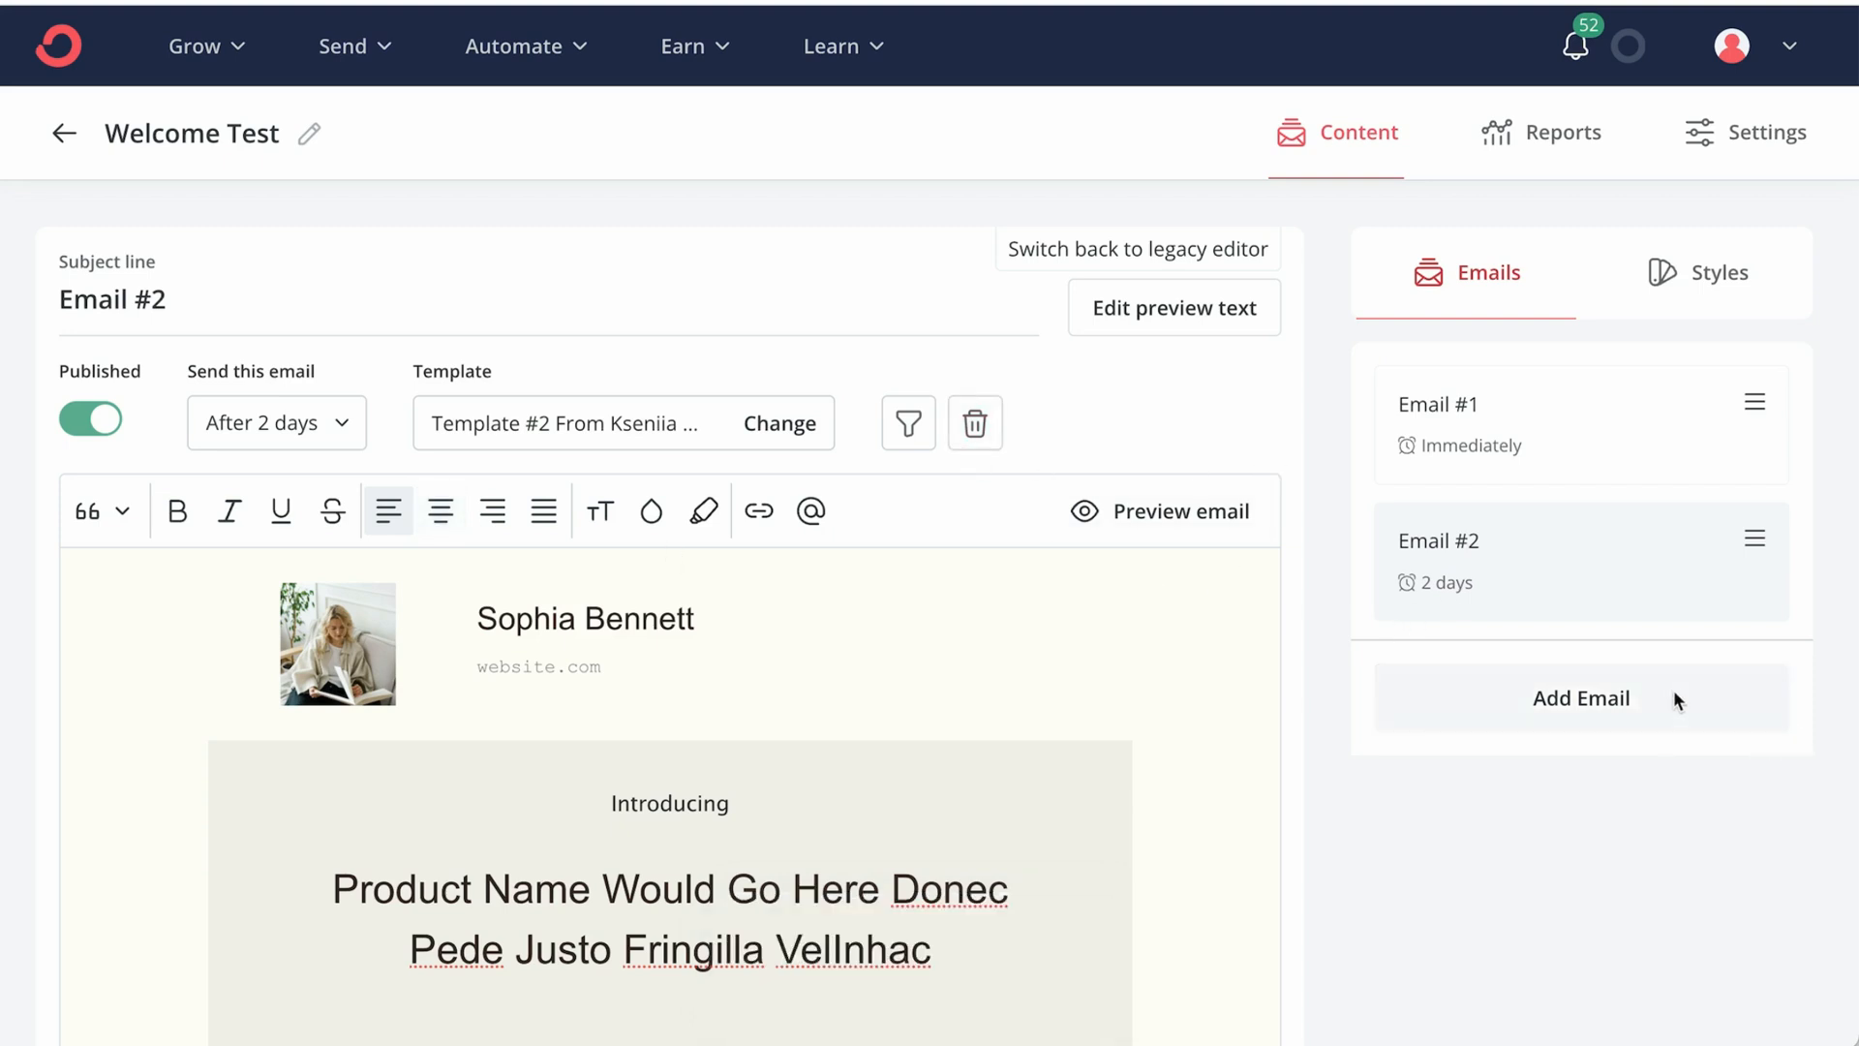
pyautogui.moveTo(1338, 412)
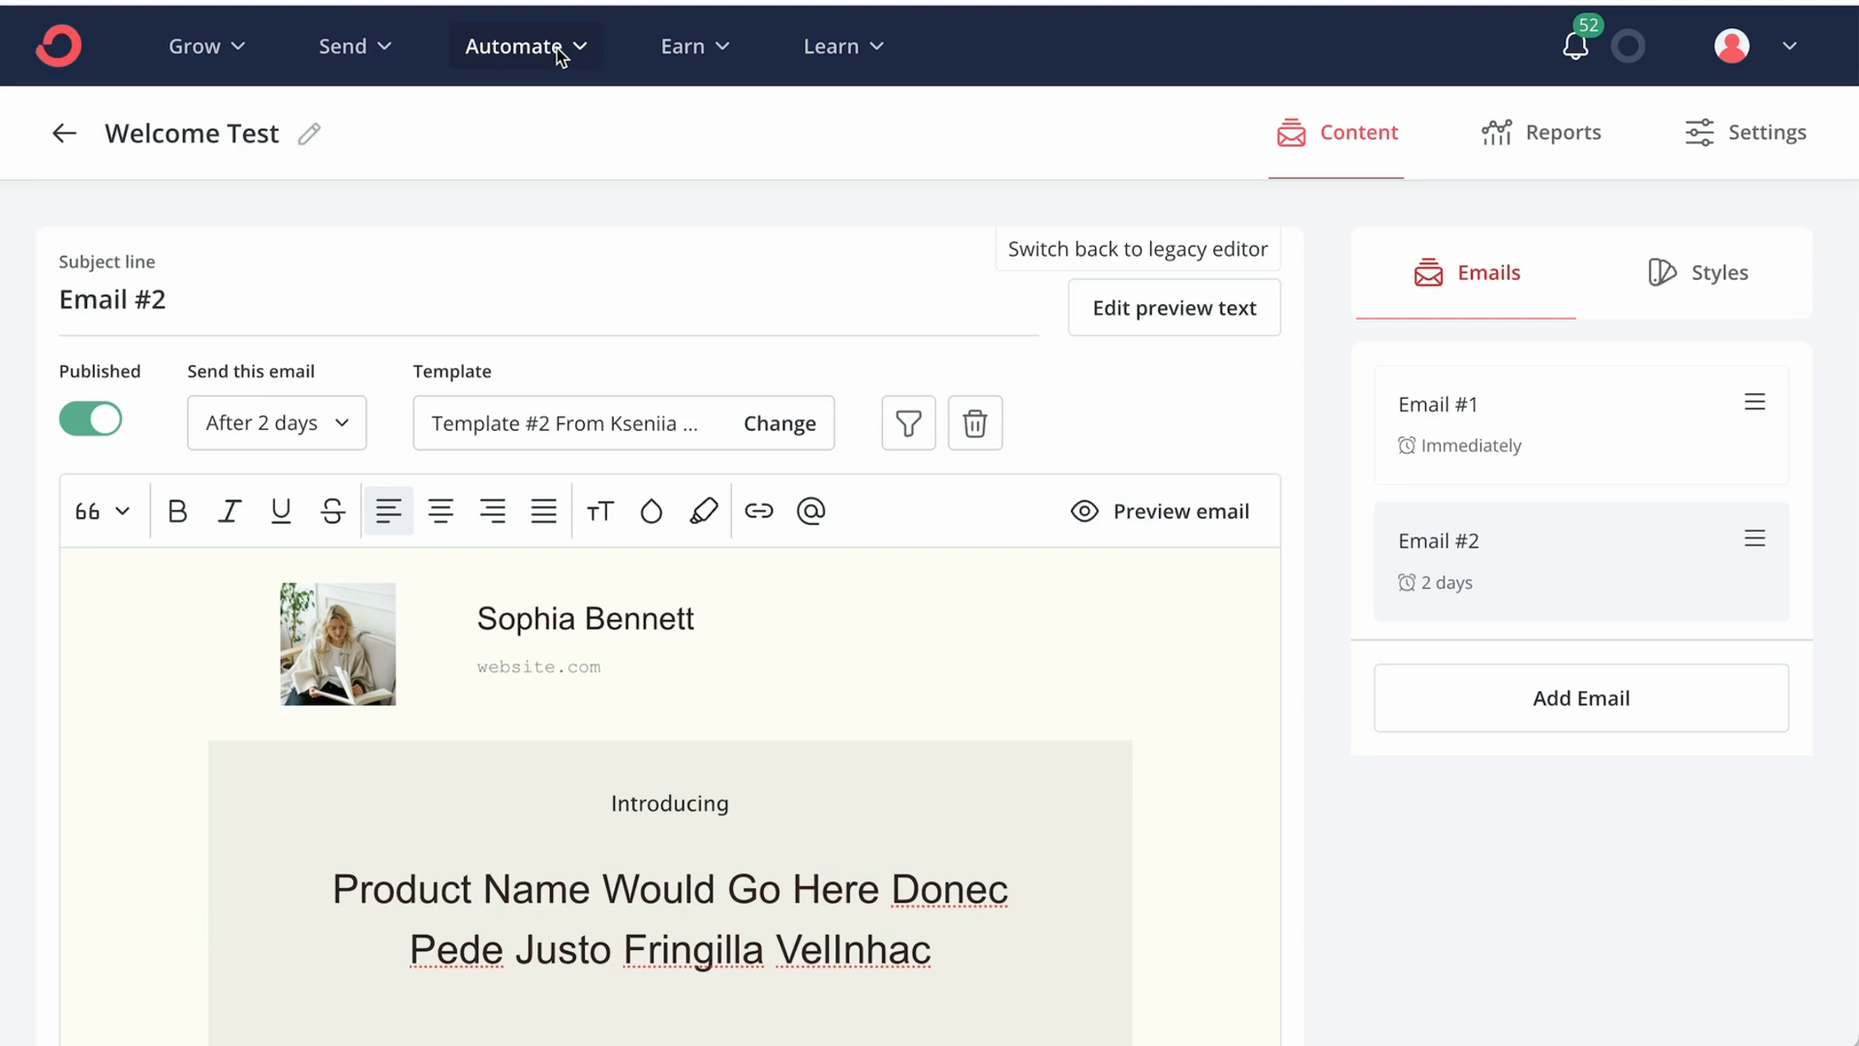
pyautogui.moveTo(343, 46)
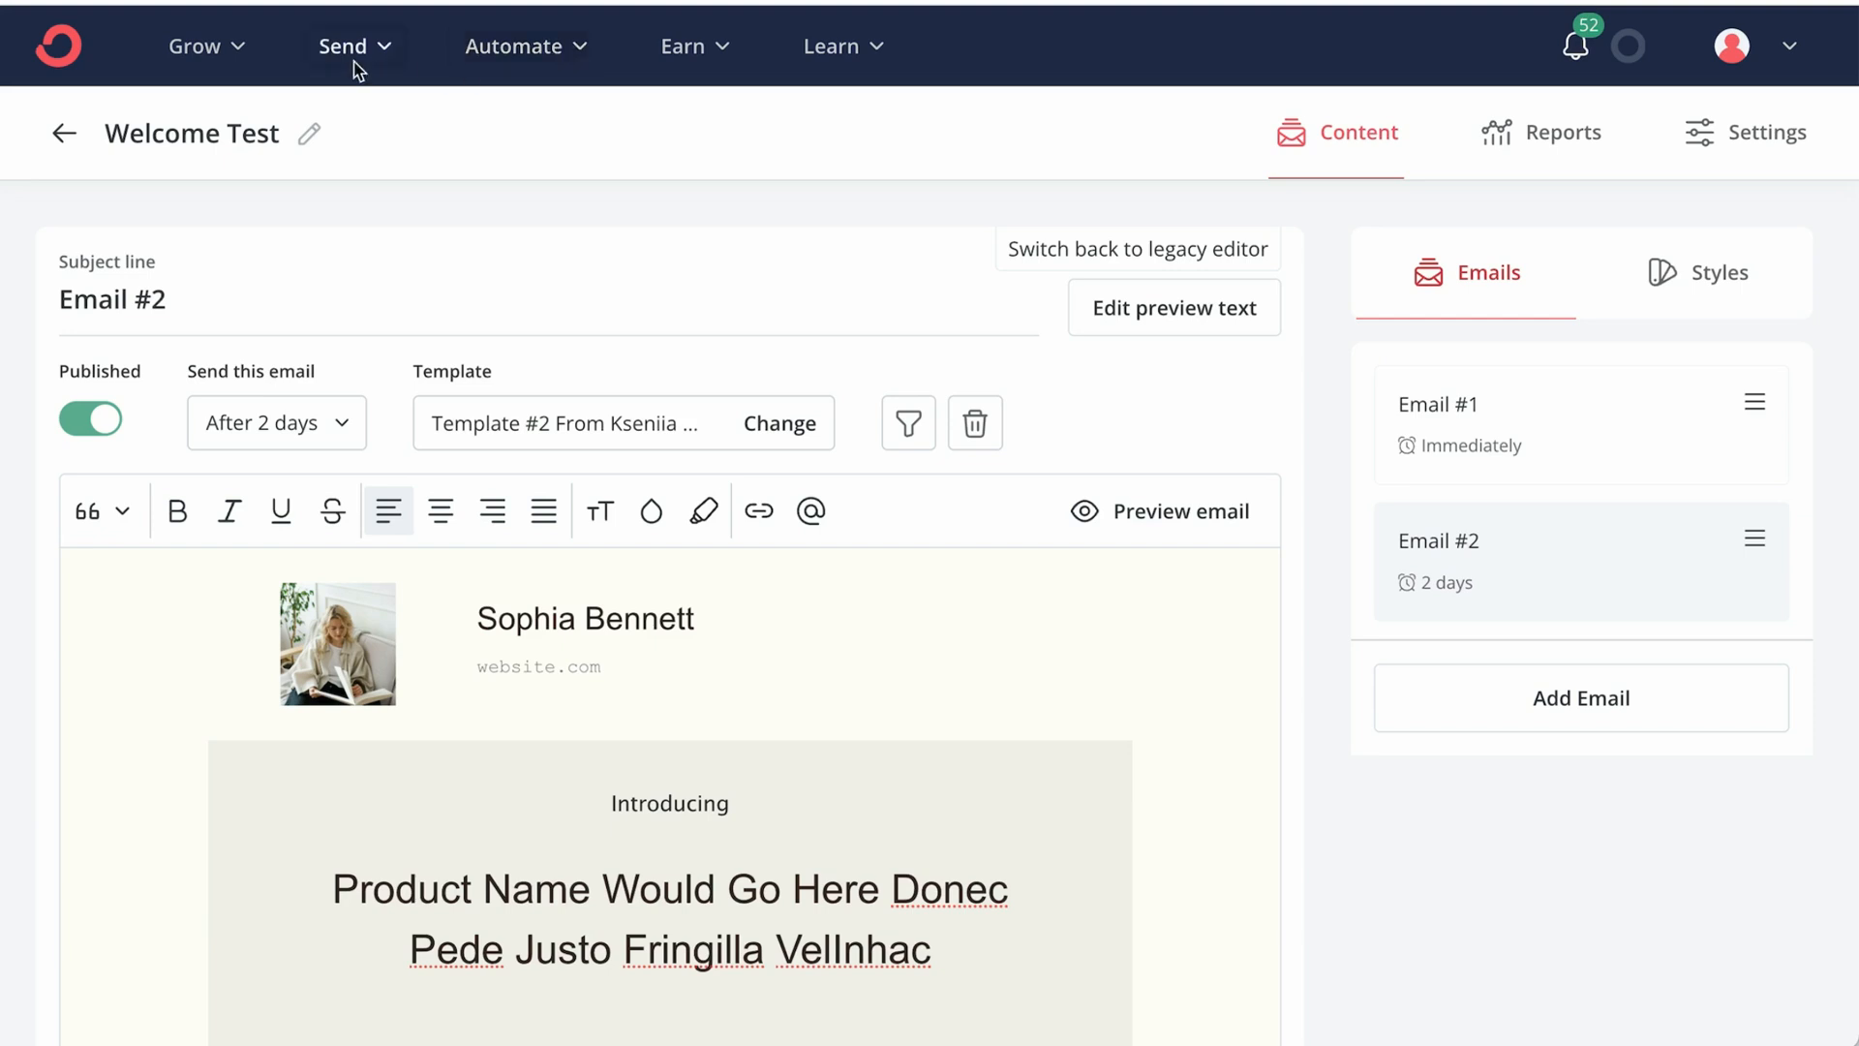
# - Open the Automate menu listing Visual Automations, Rules, Apps and RSS
pyautogui.click(514, 47)
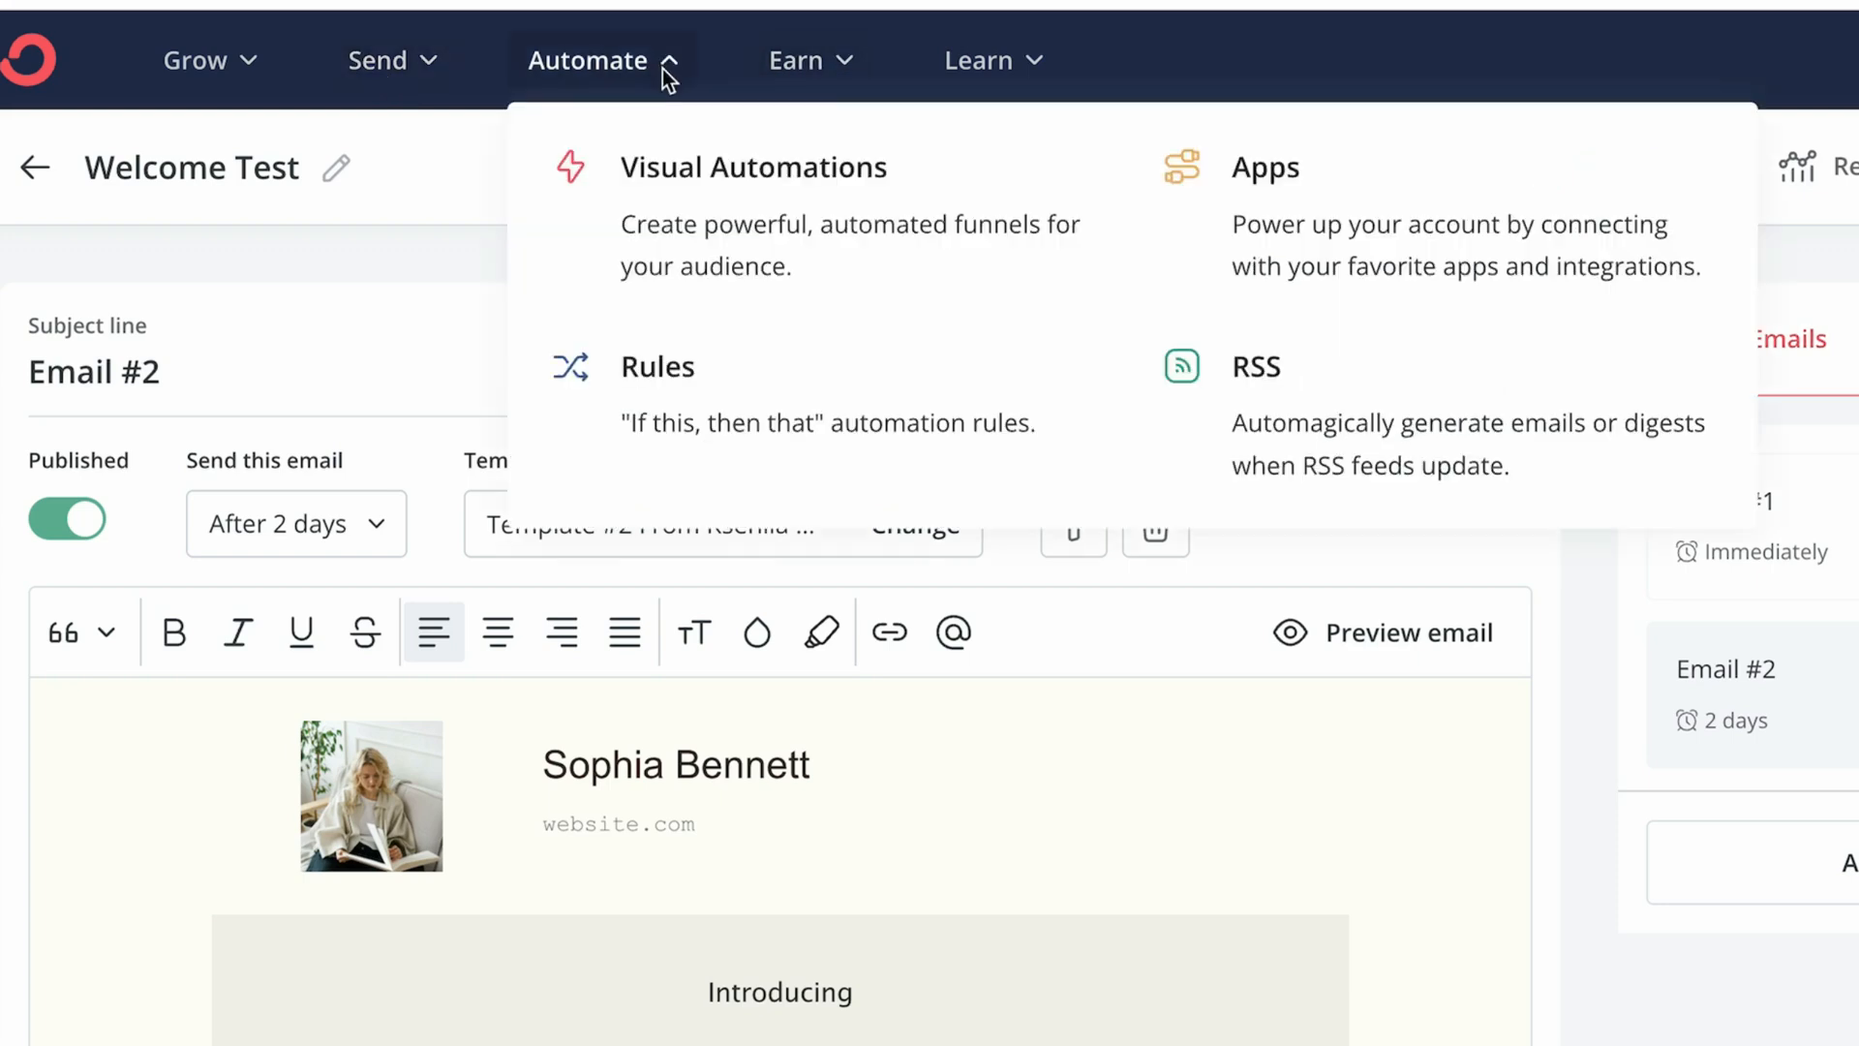
pyautogui.moveTo(776, 401)
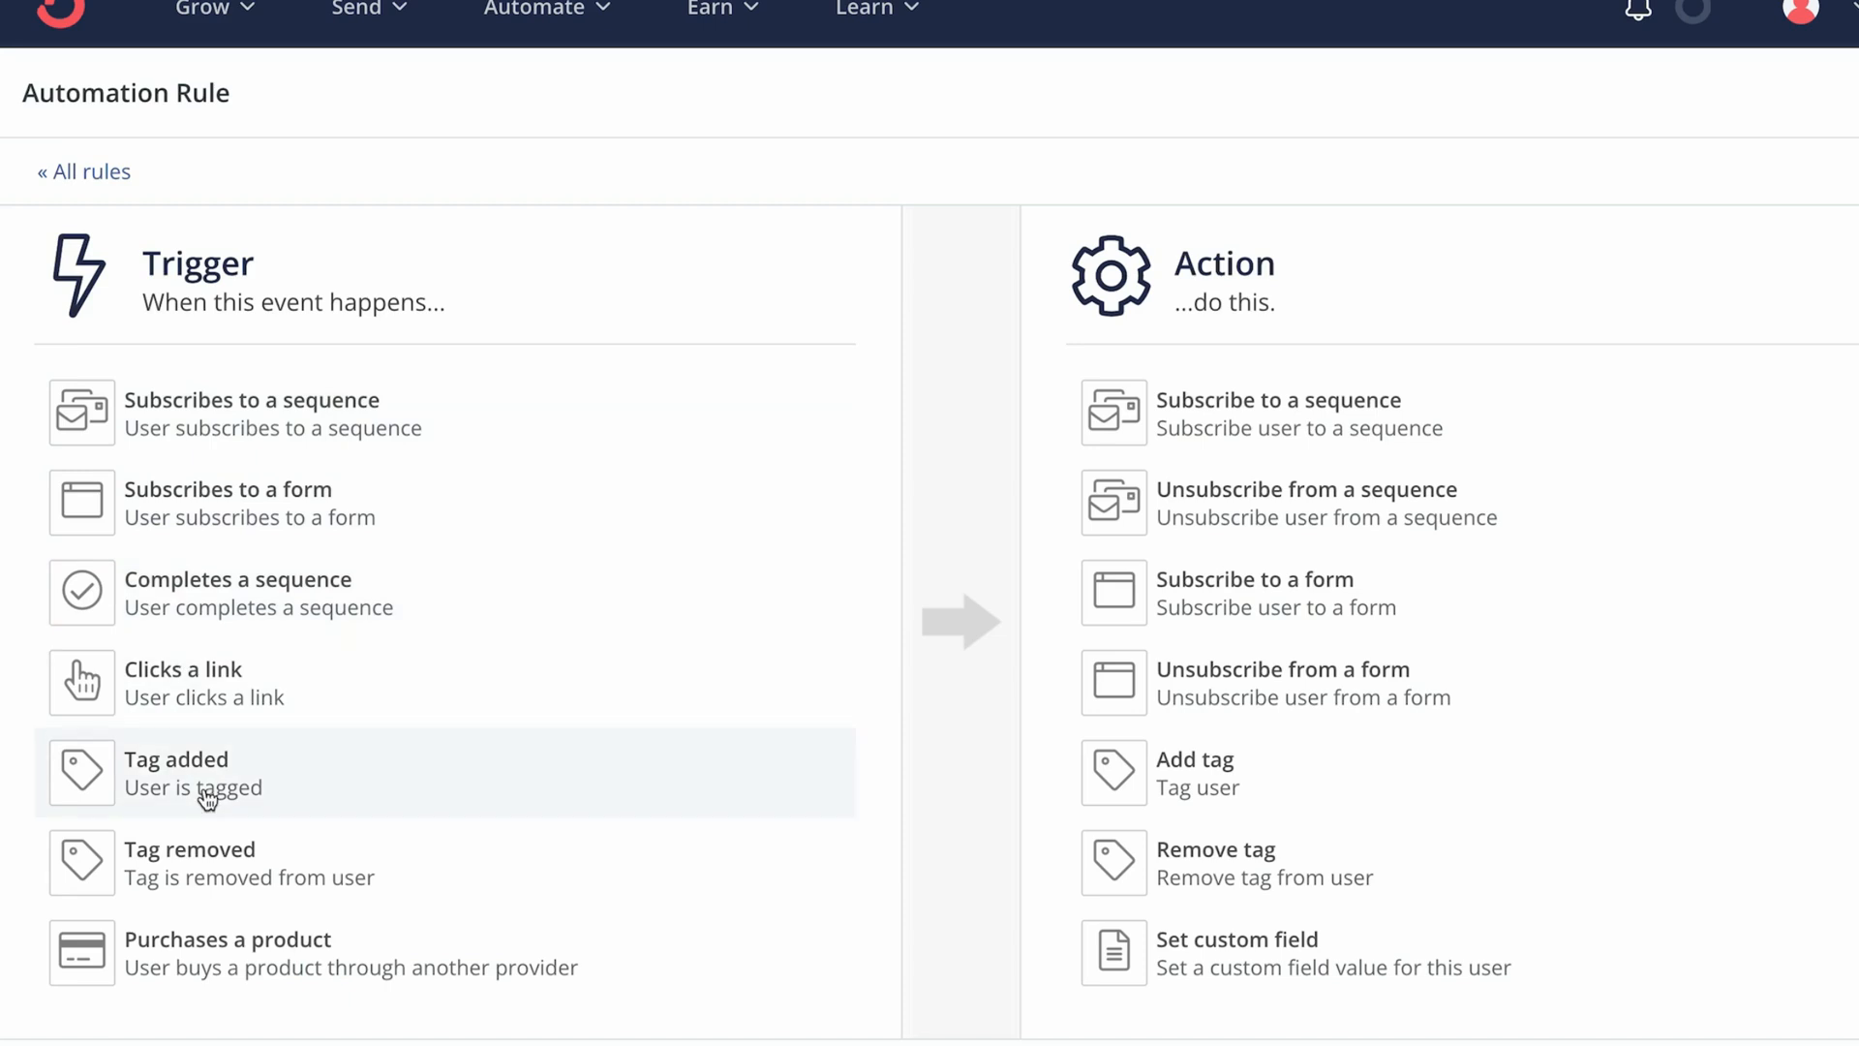
pyautogui.moveTo(318, 770)
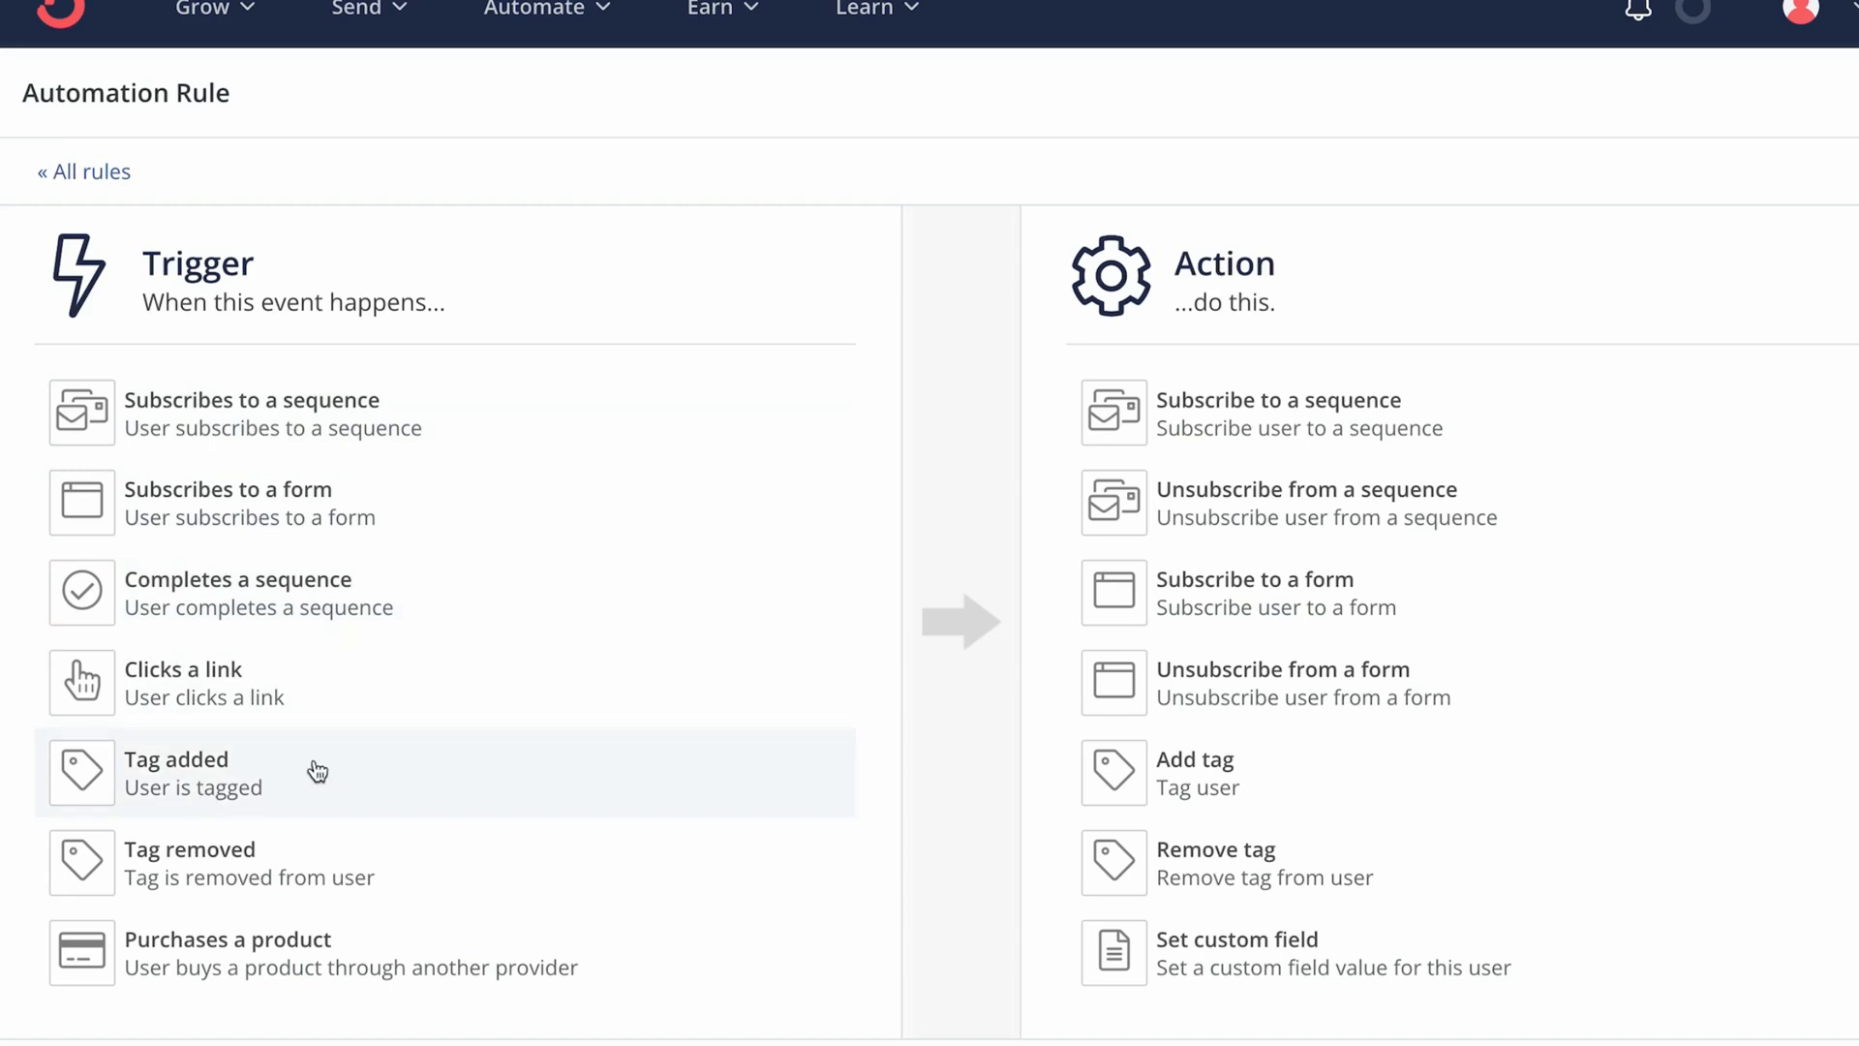
pyautogui.moveTo(237, 469)
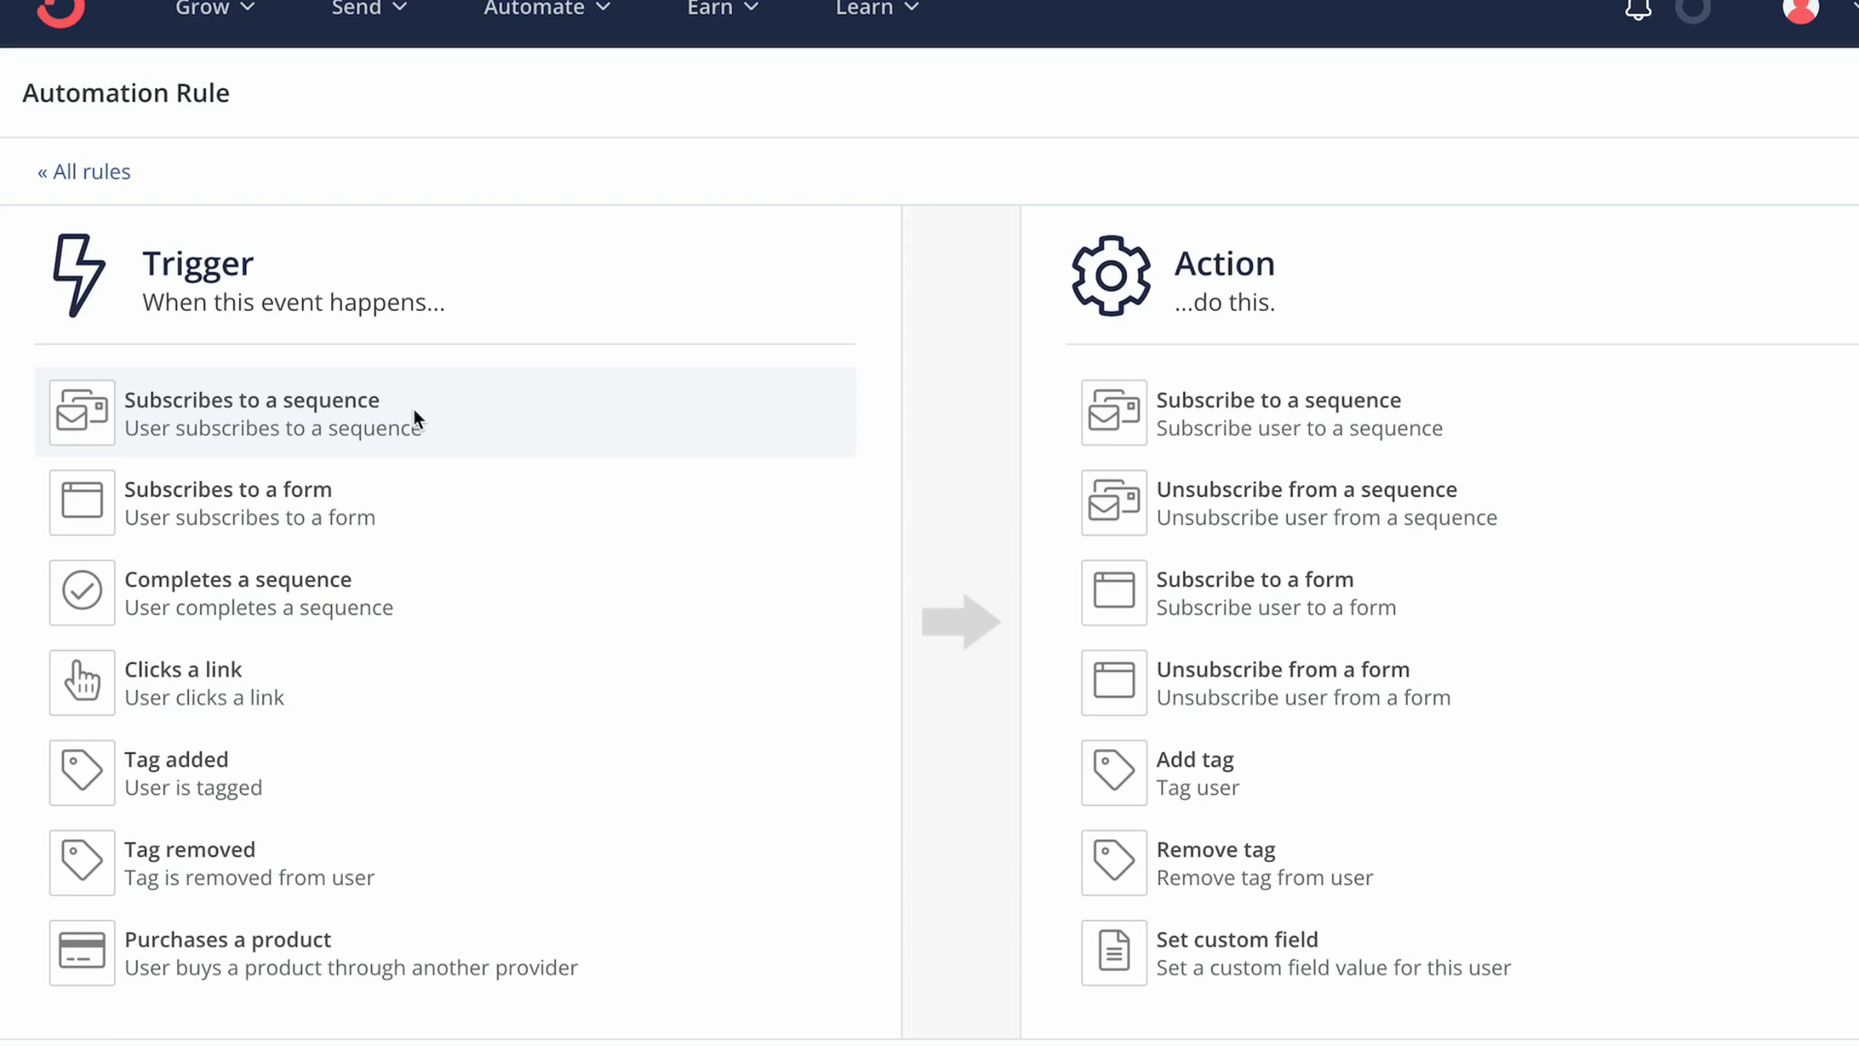
# - Create a rule: when someone joins the Test form, subscribe them to Welcome Test, and save
pyautogui.click(227, 502)
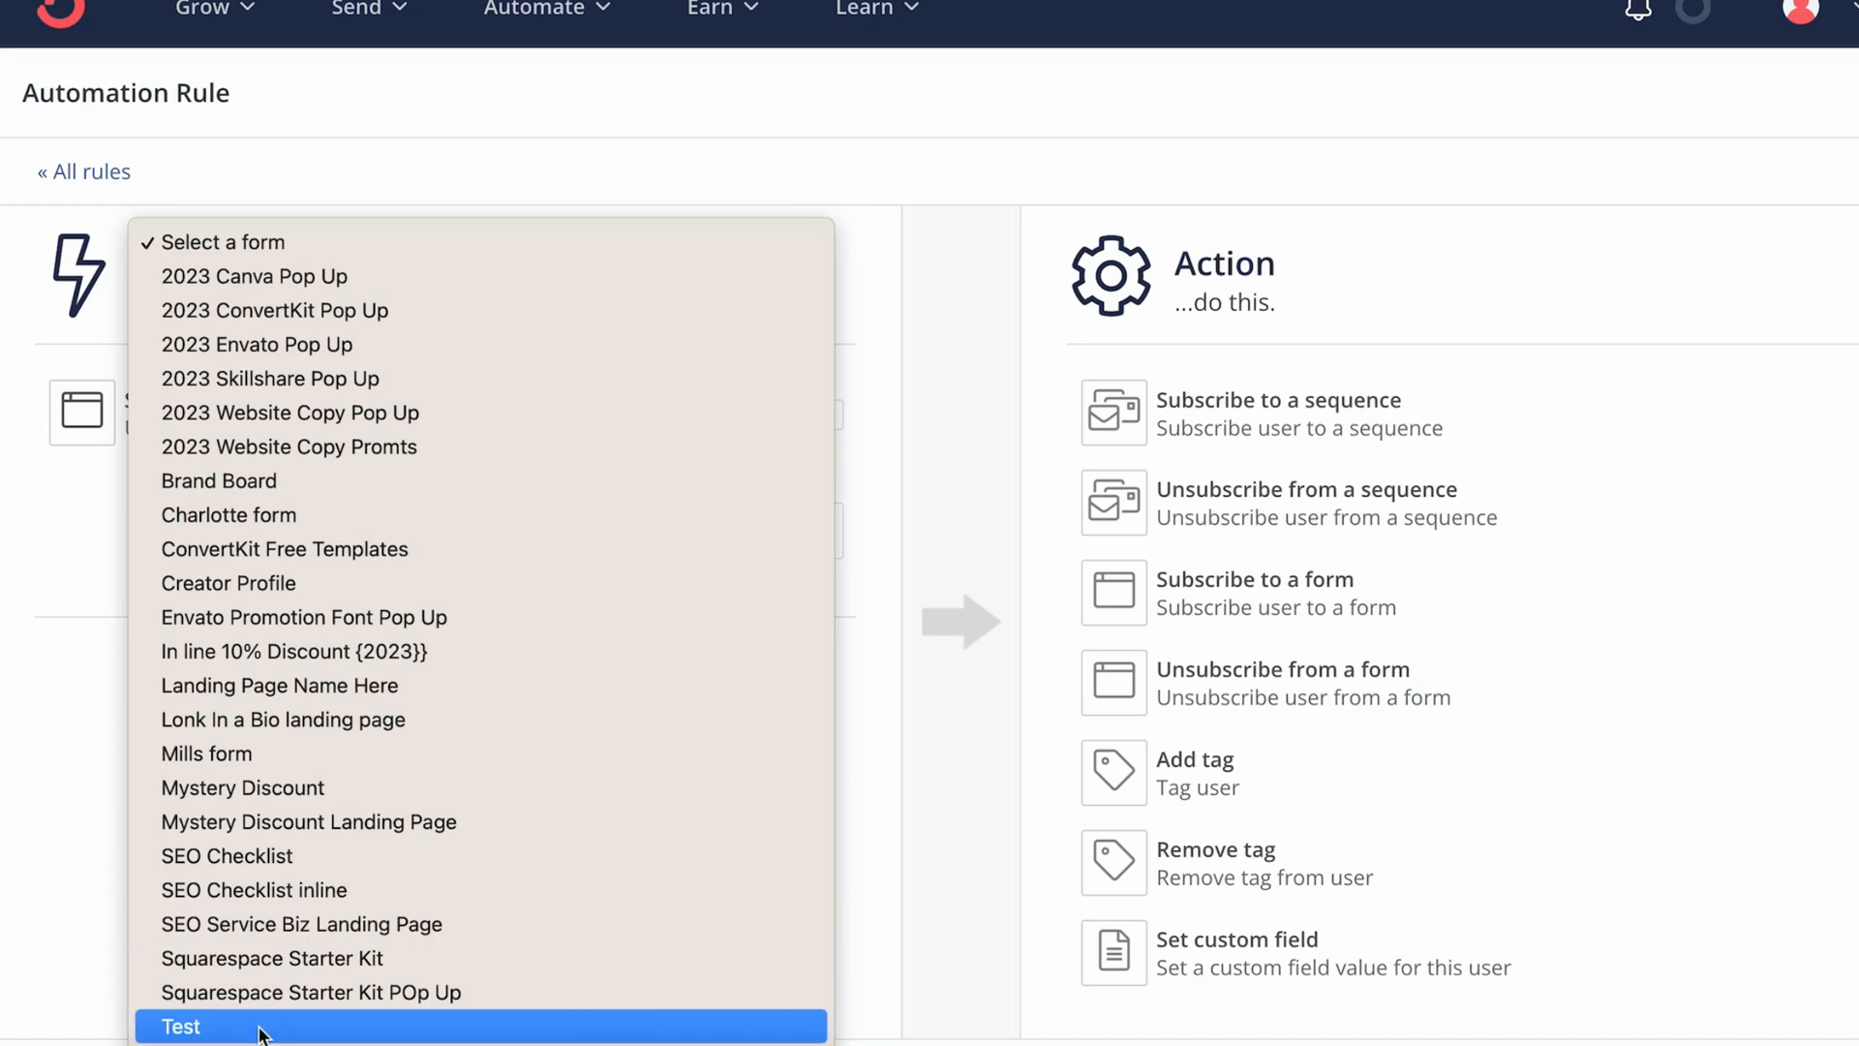
pyautogui.click(180, 1027)
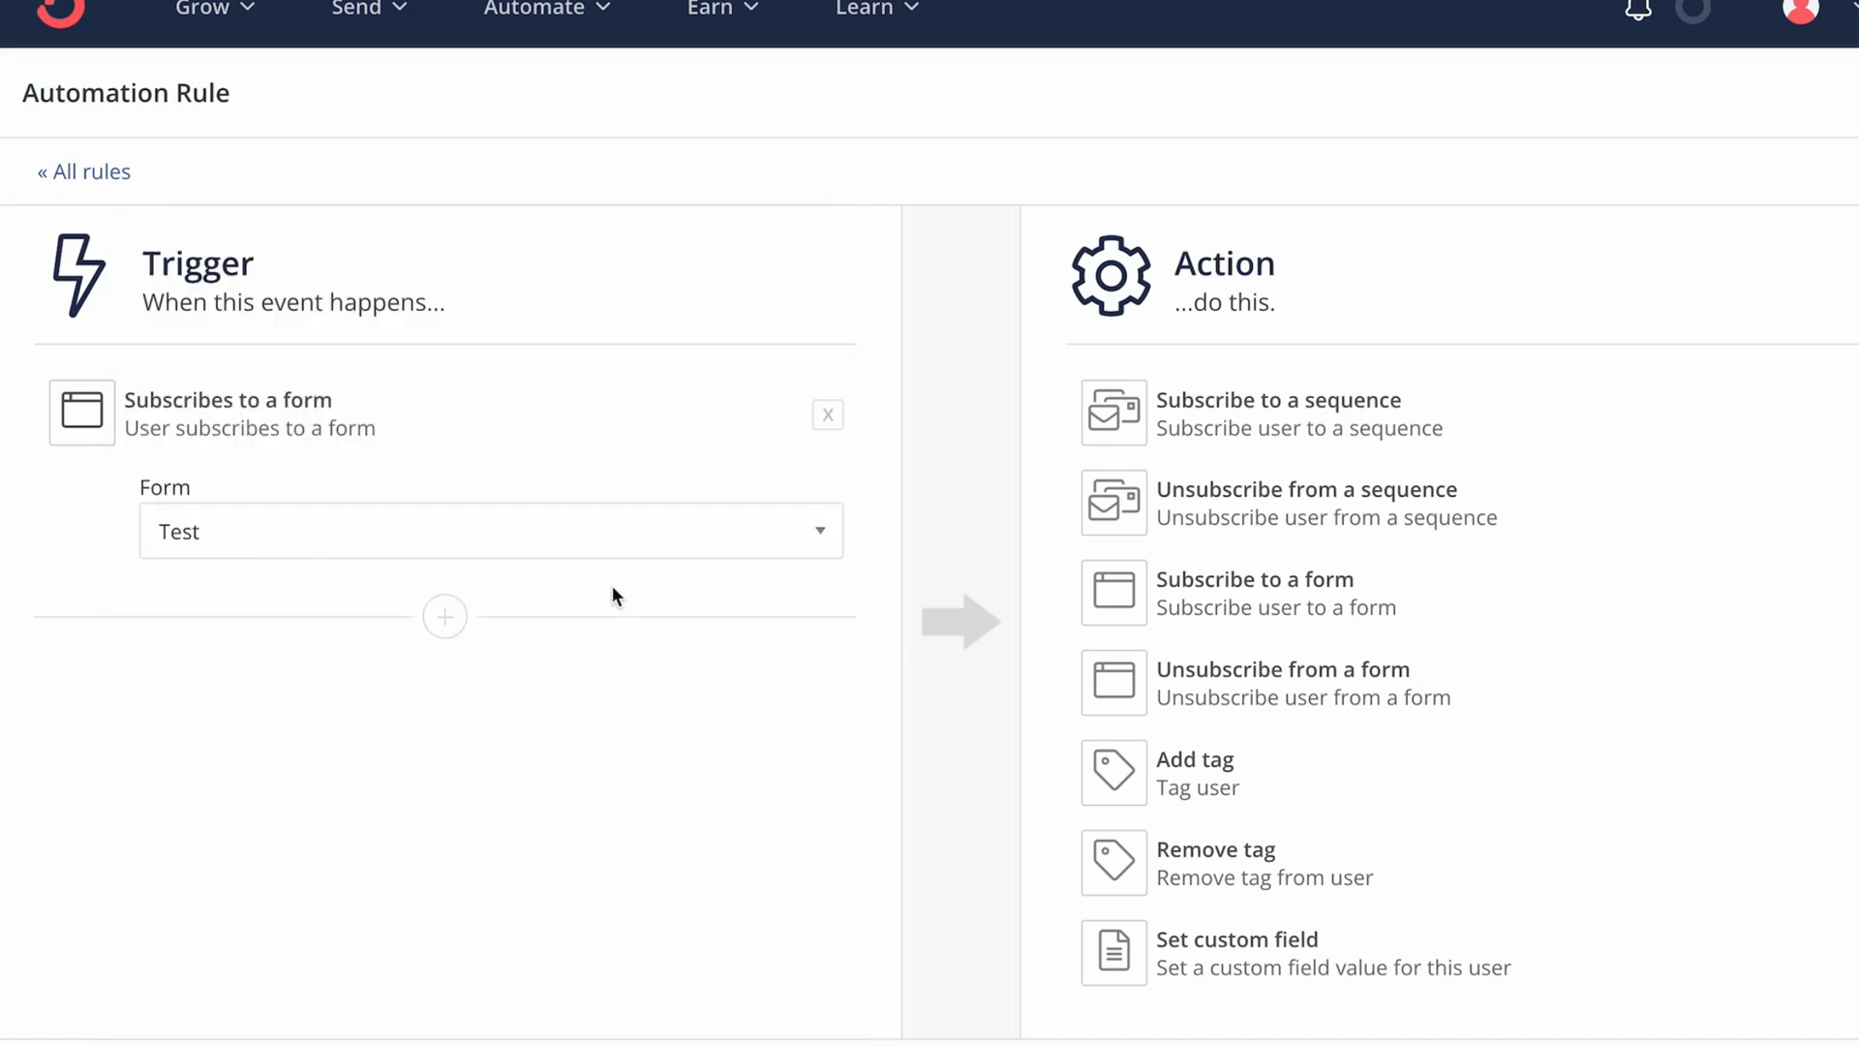
pyautogui.moveTo(1321, 413)
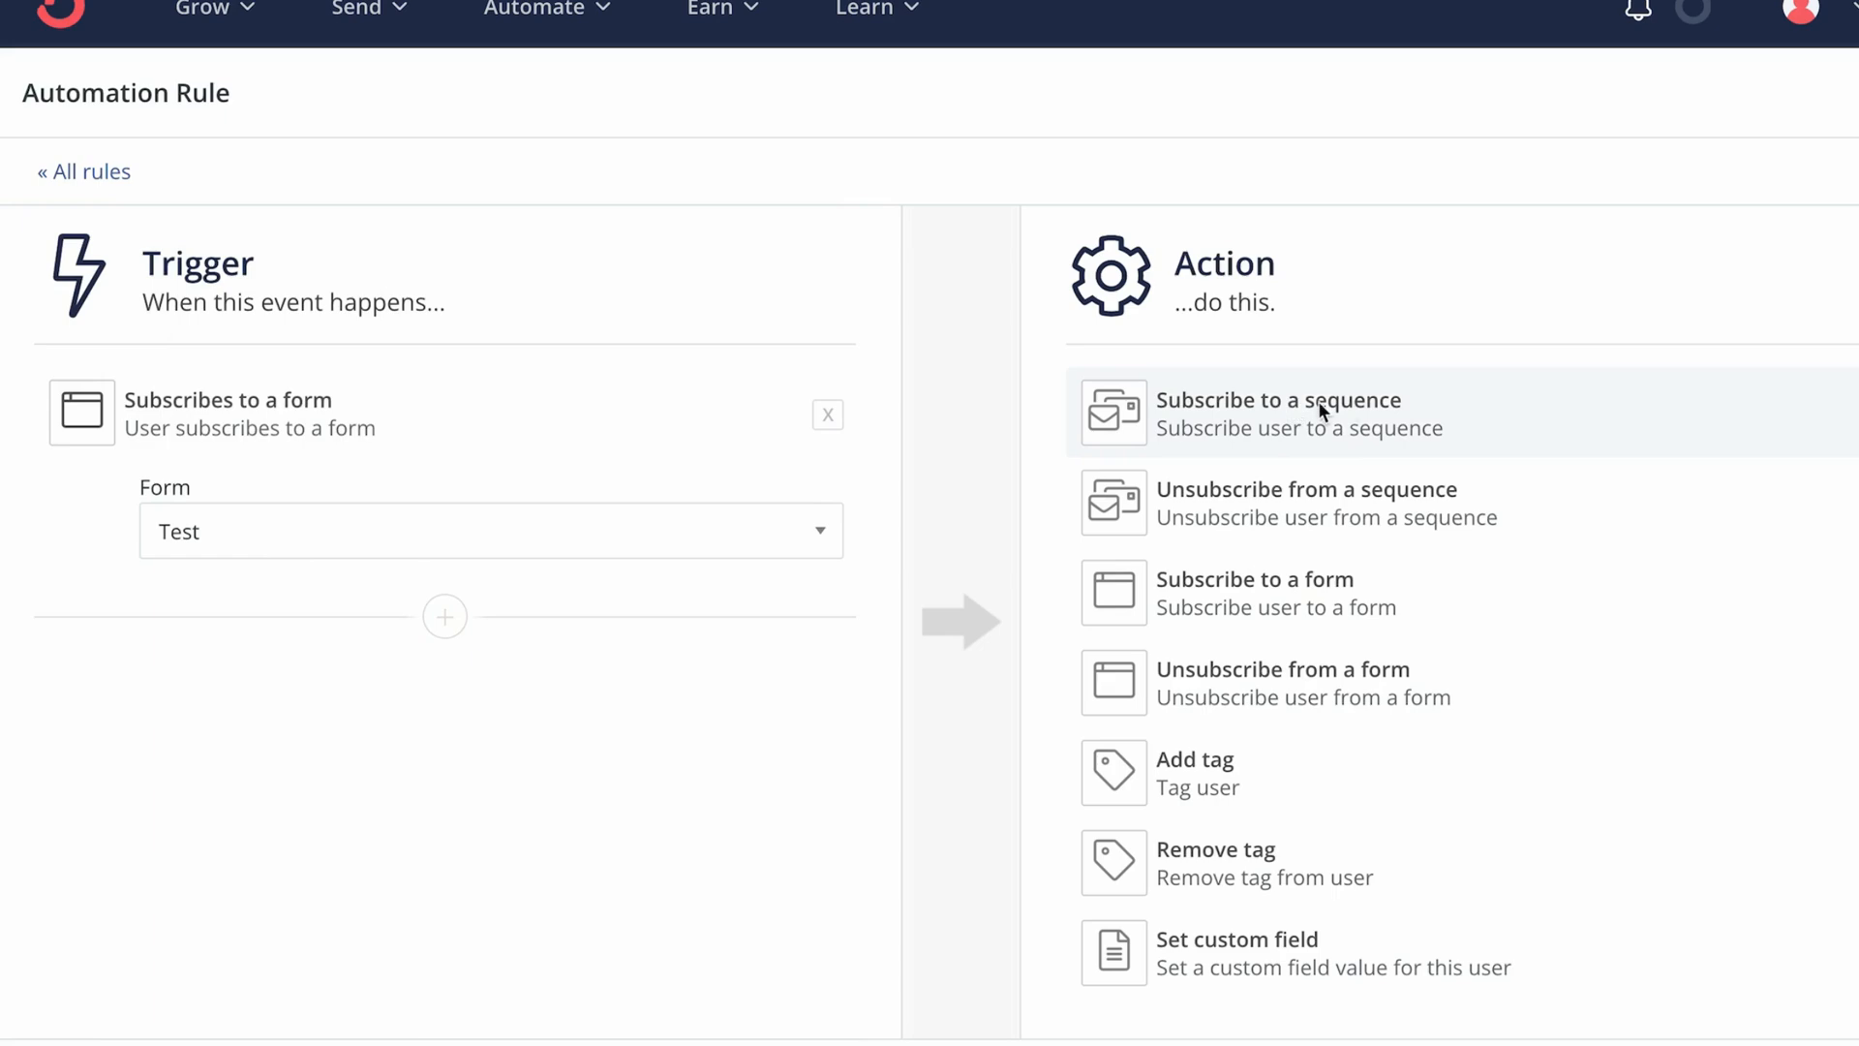
pyautogui.moveTo(1378, 411)
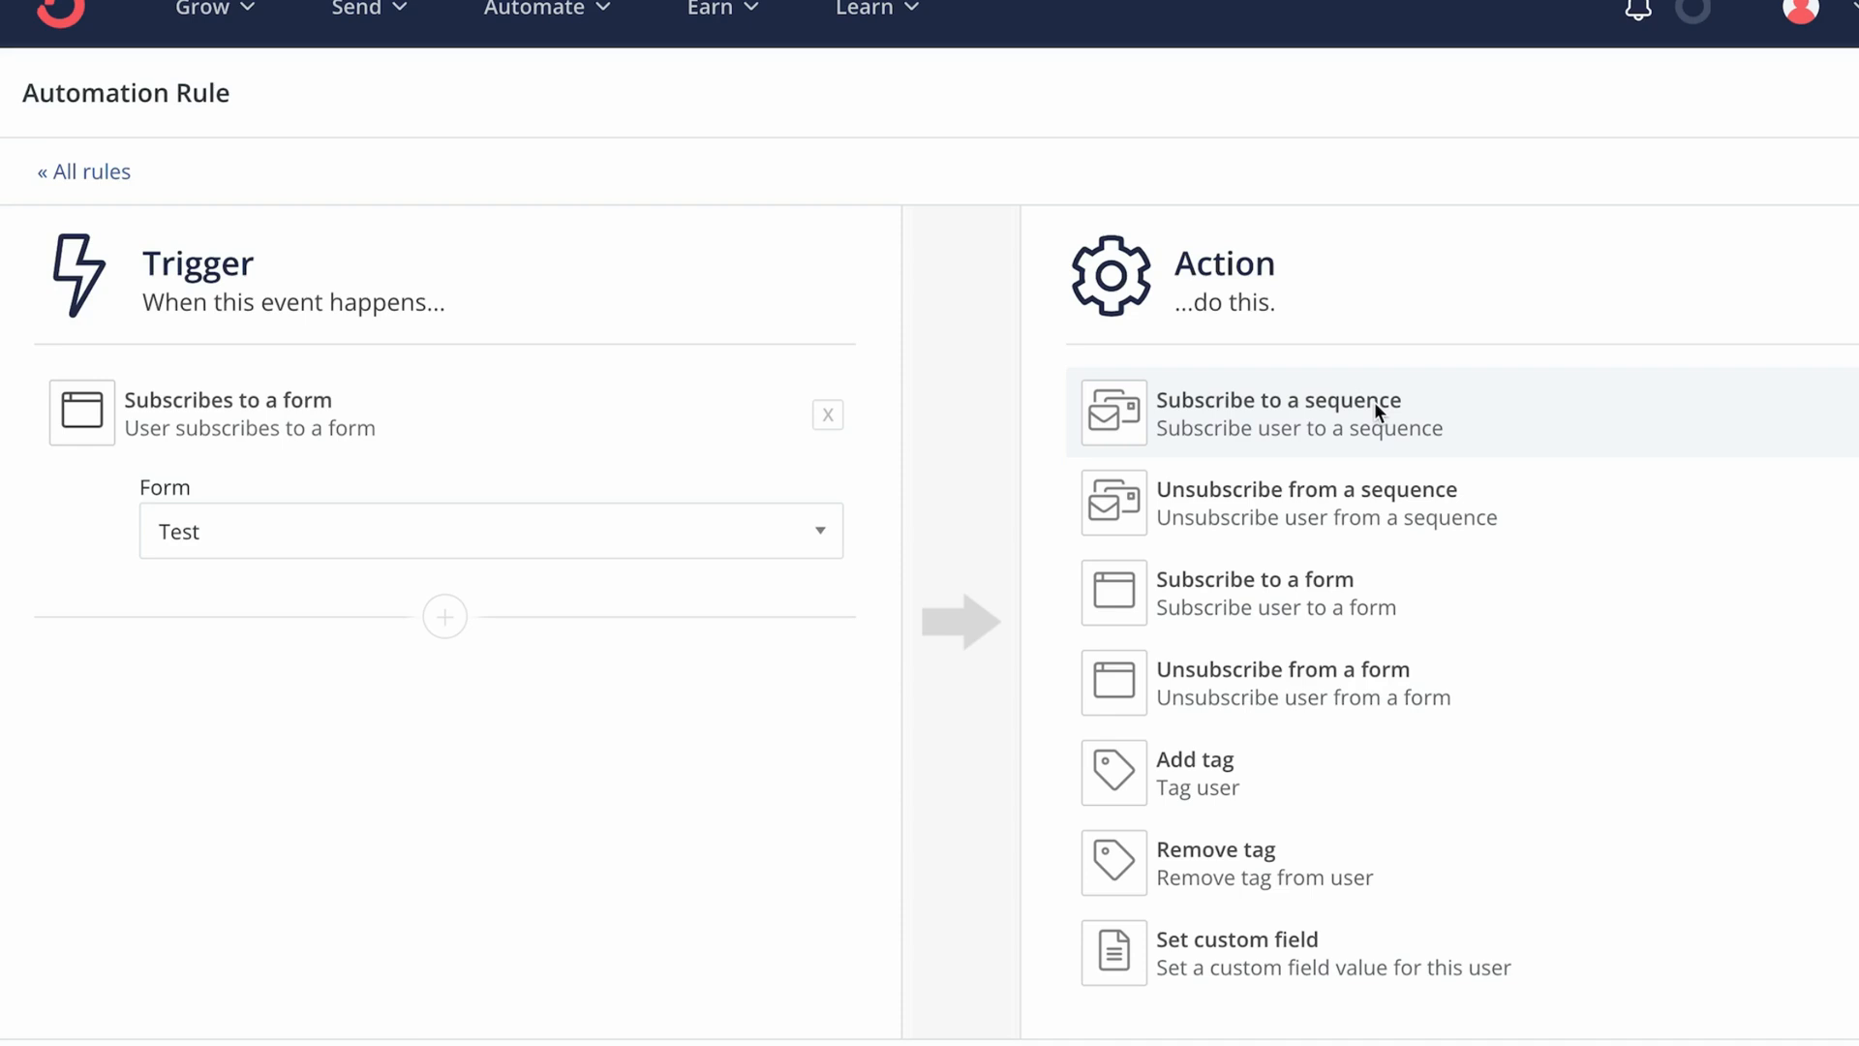
pyautogui.click(1277, 413)
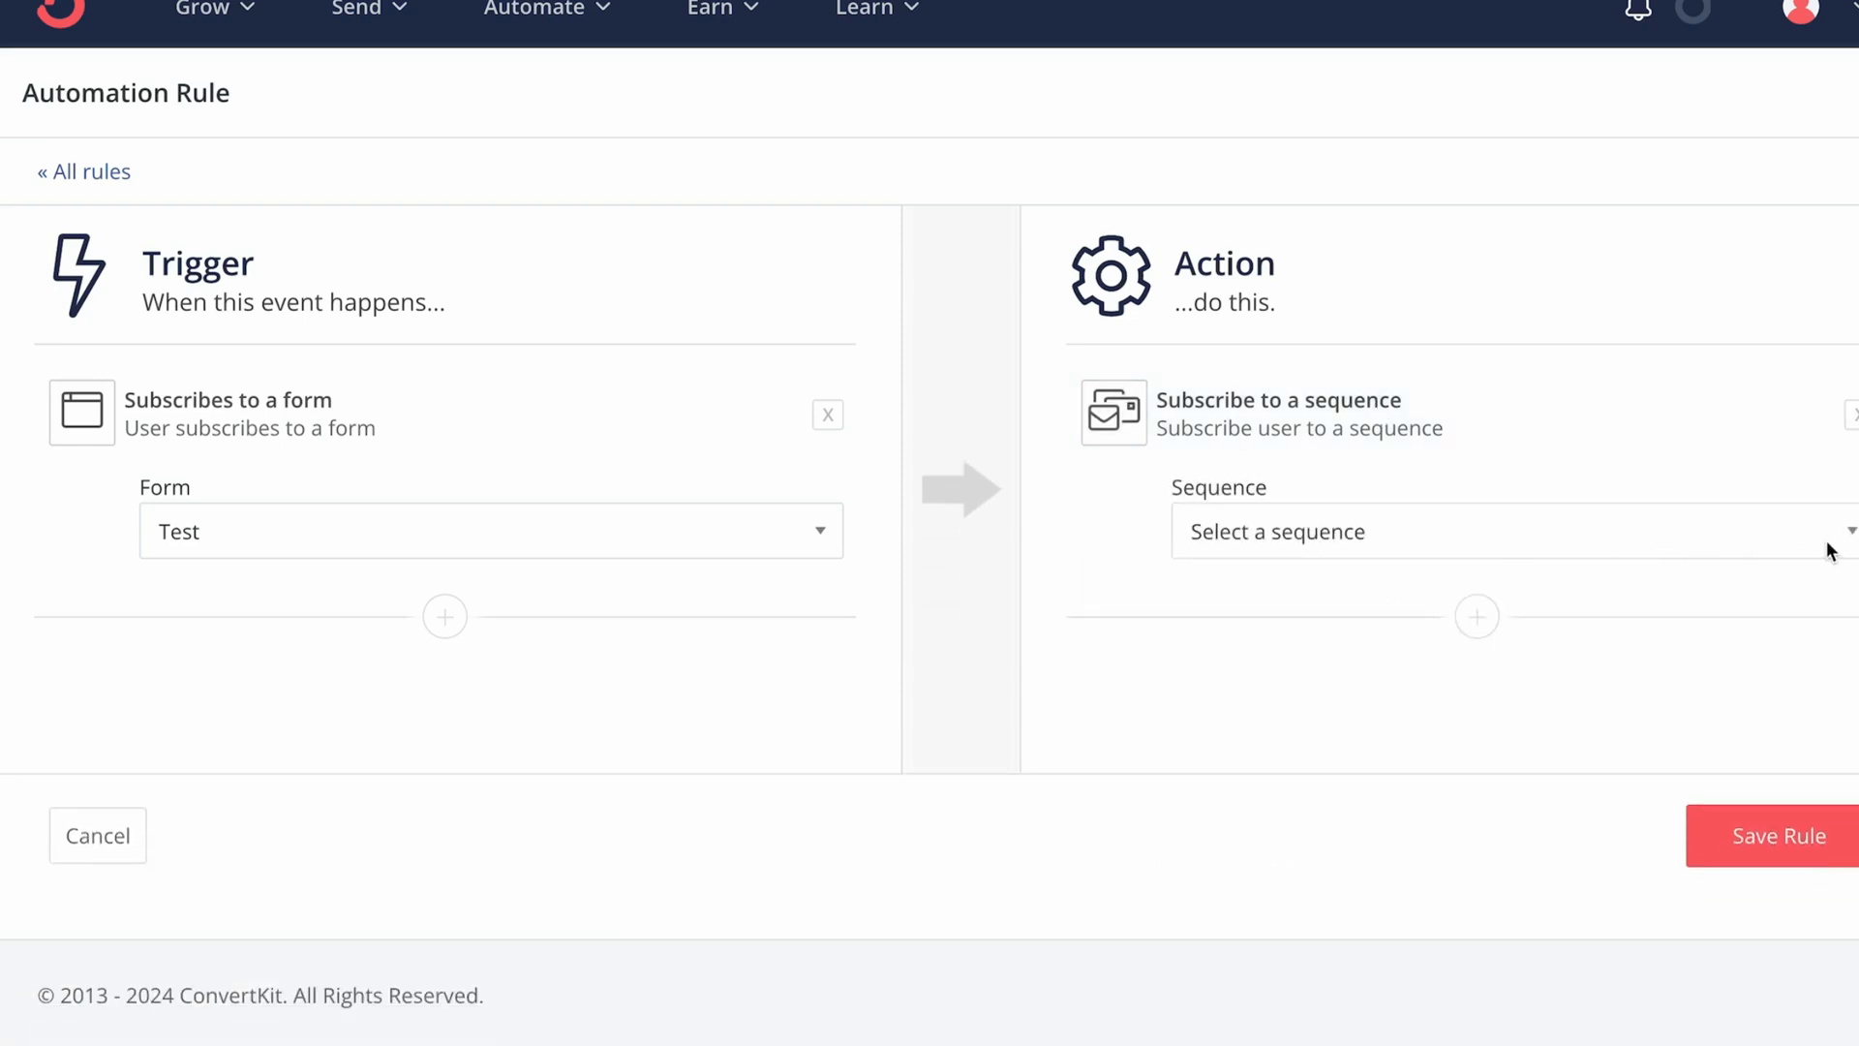
pyautogui.click(1506, 530)
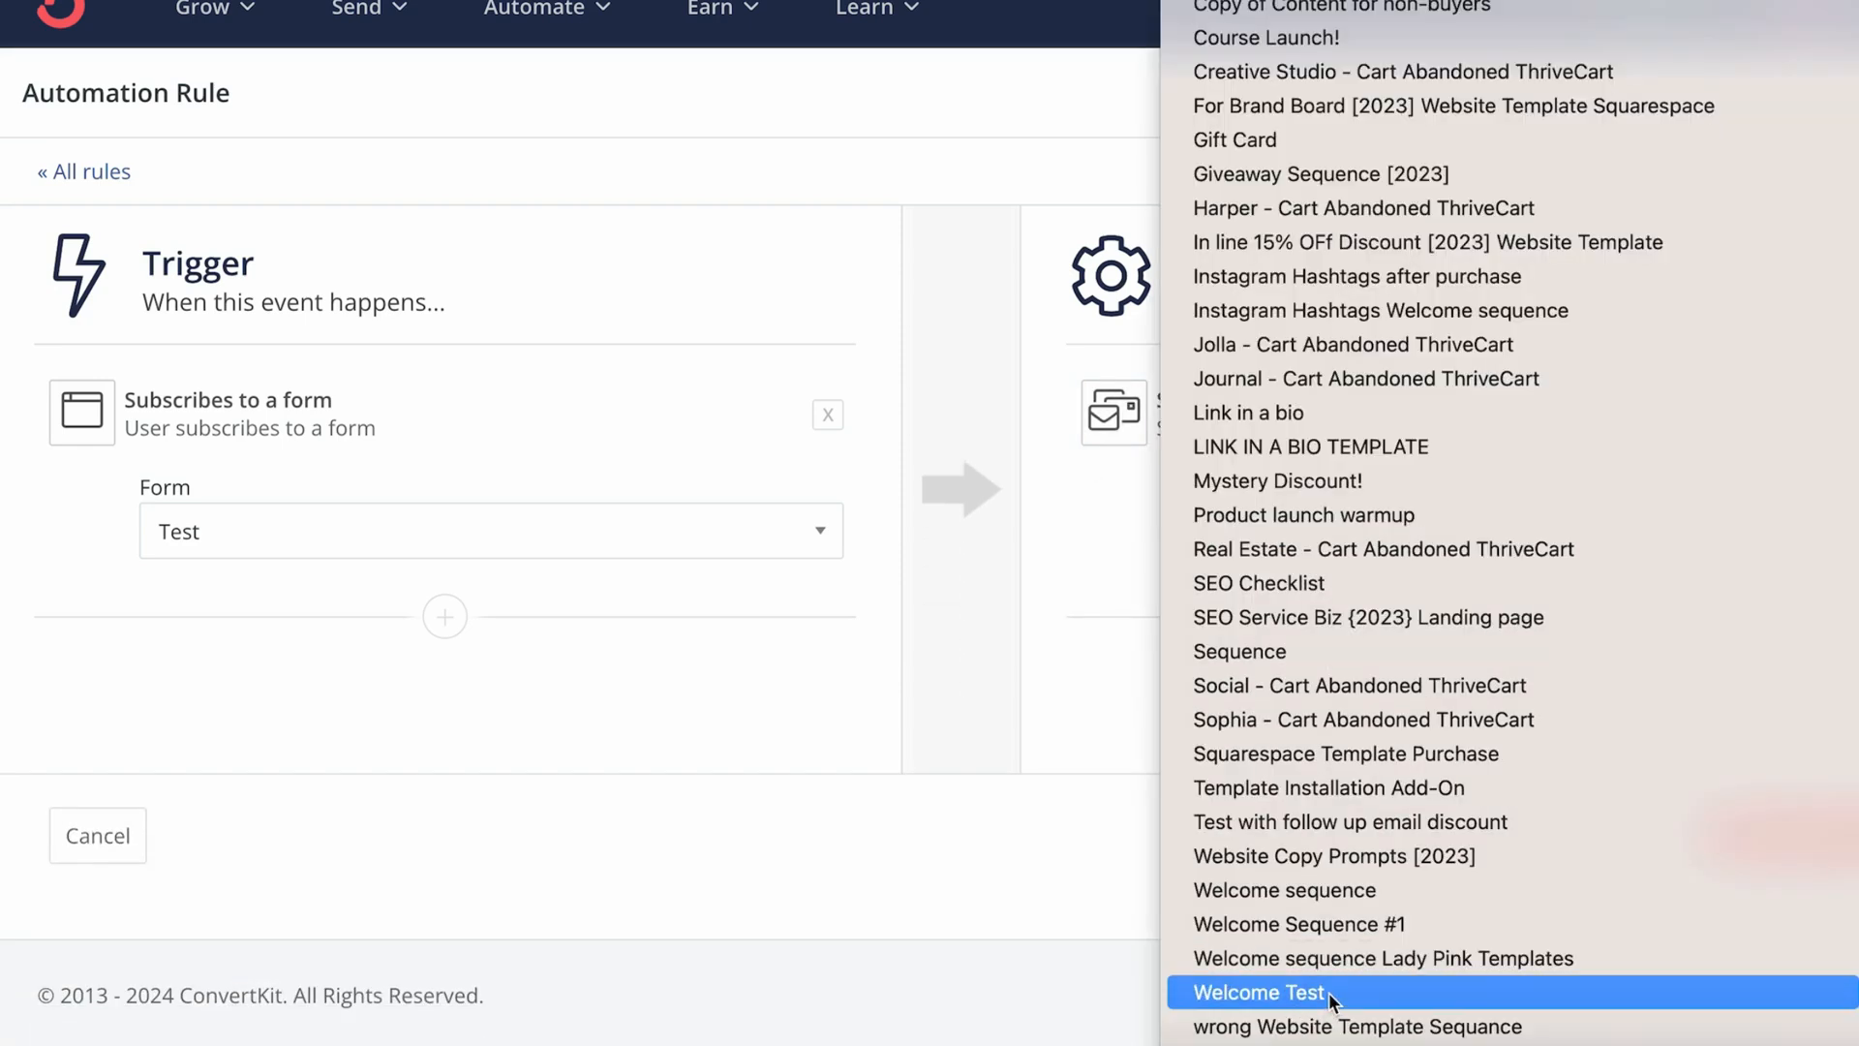
pyautogui.click(1259, 992)
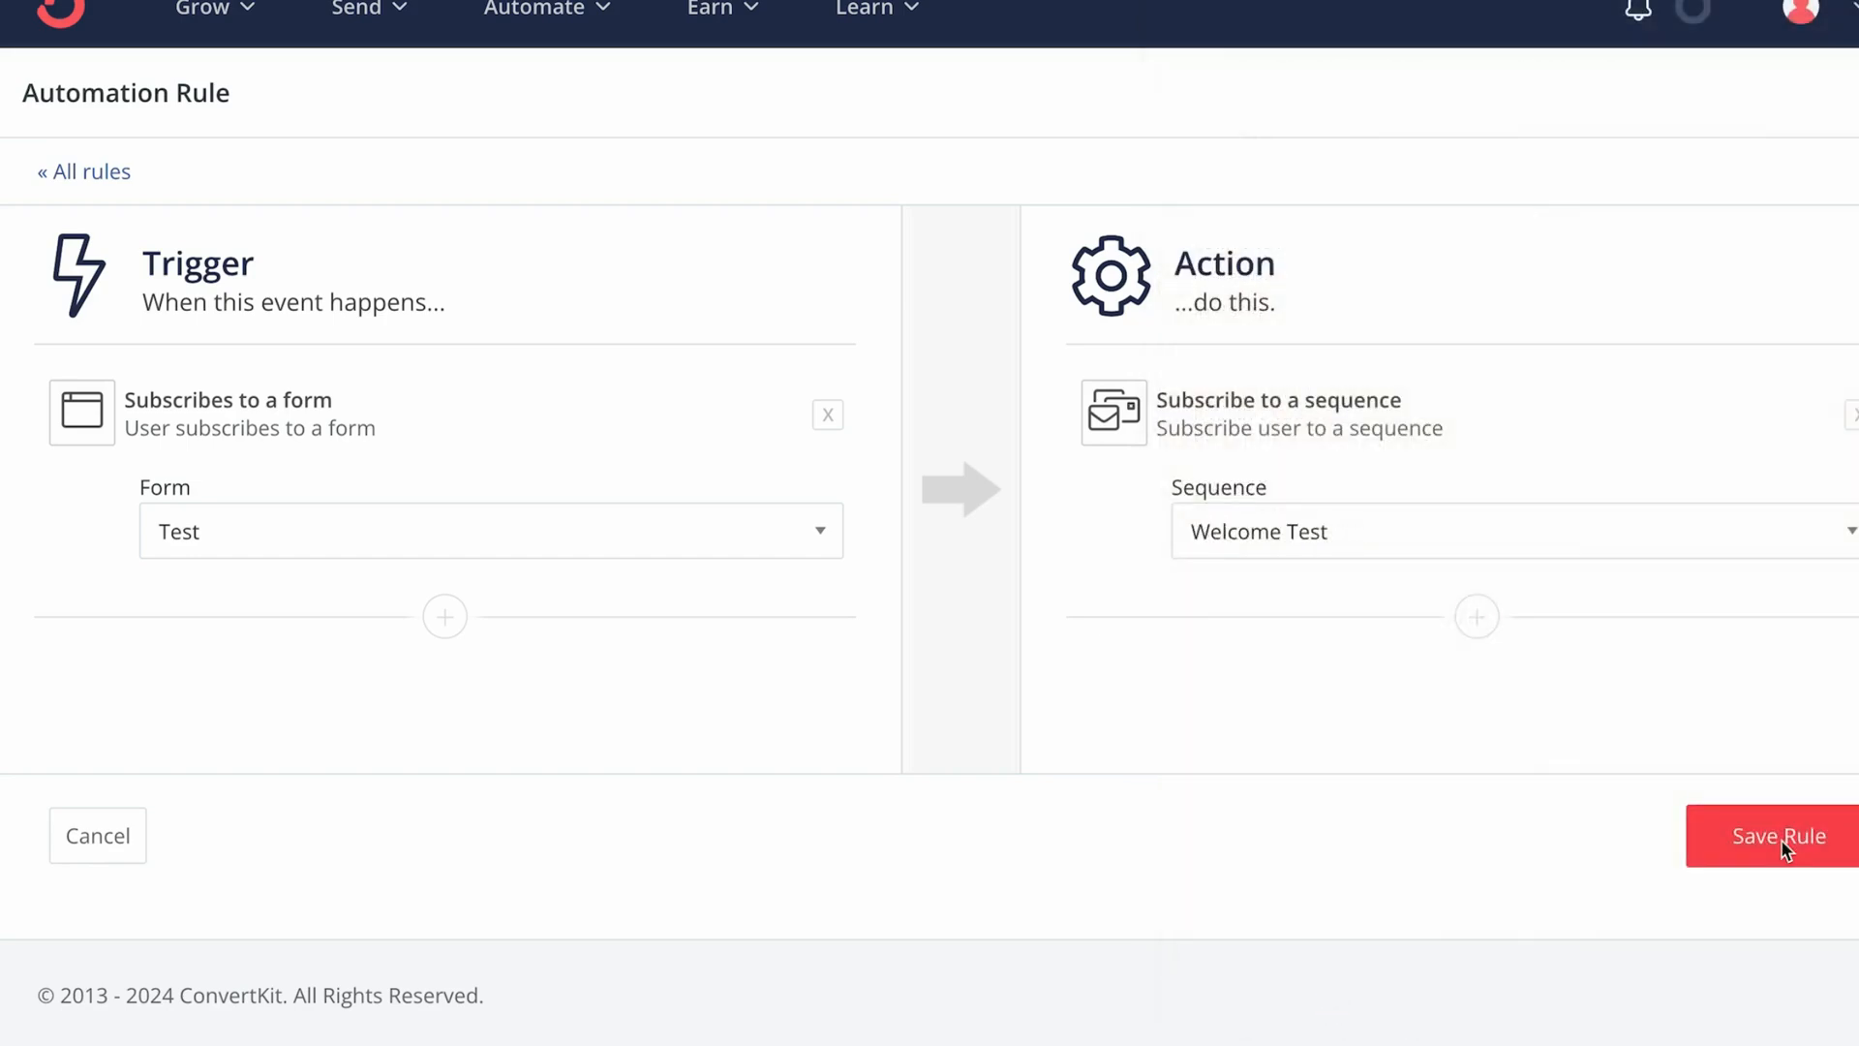
pyautogui.click(1778, 835)
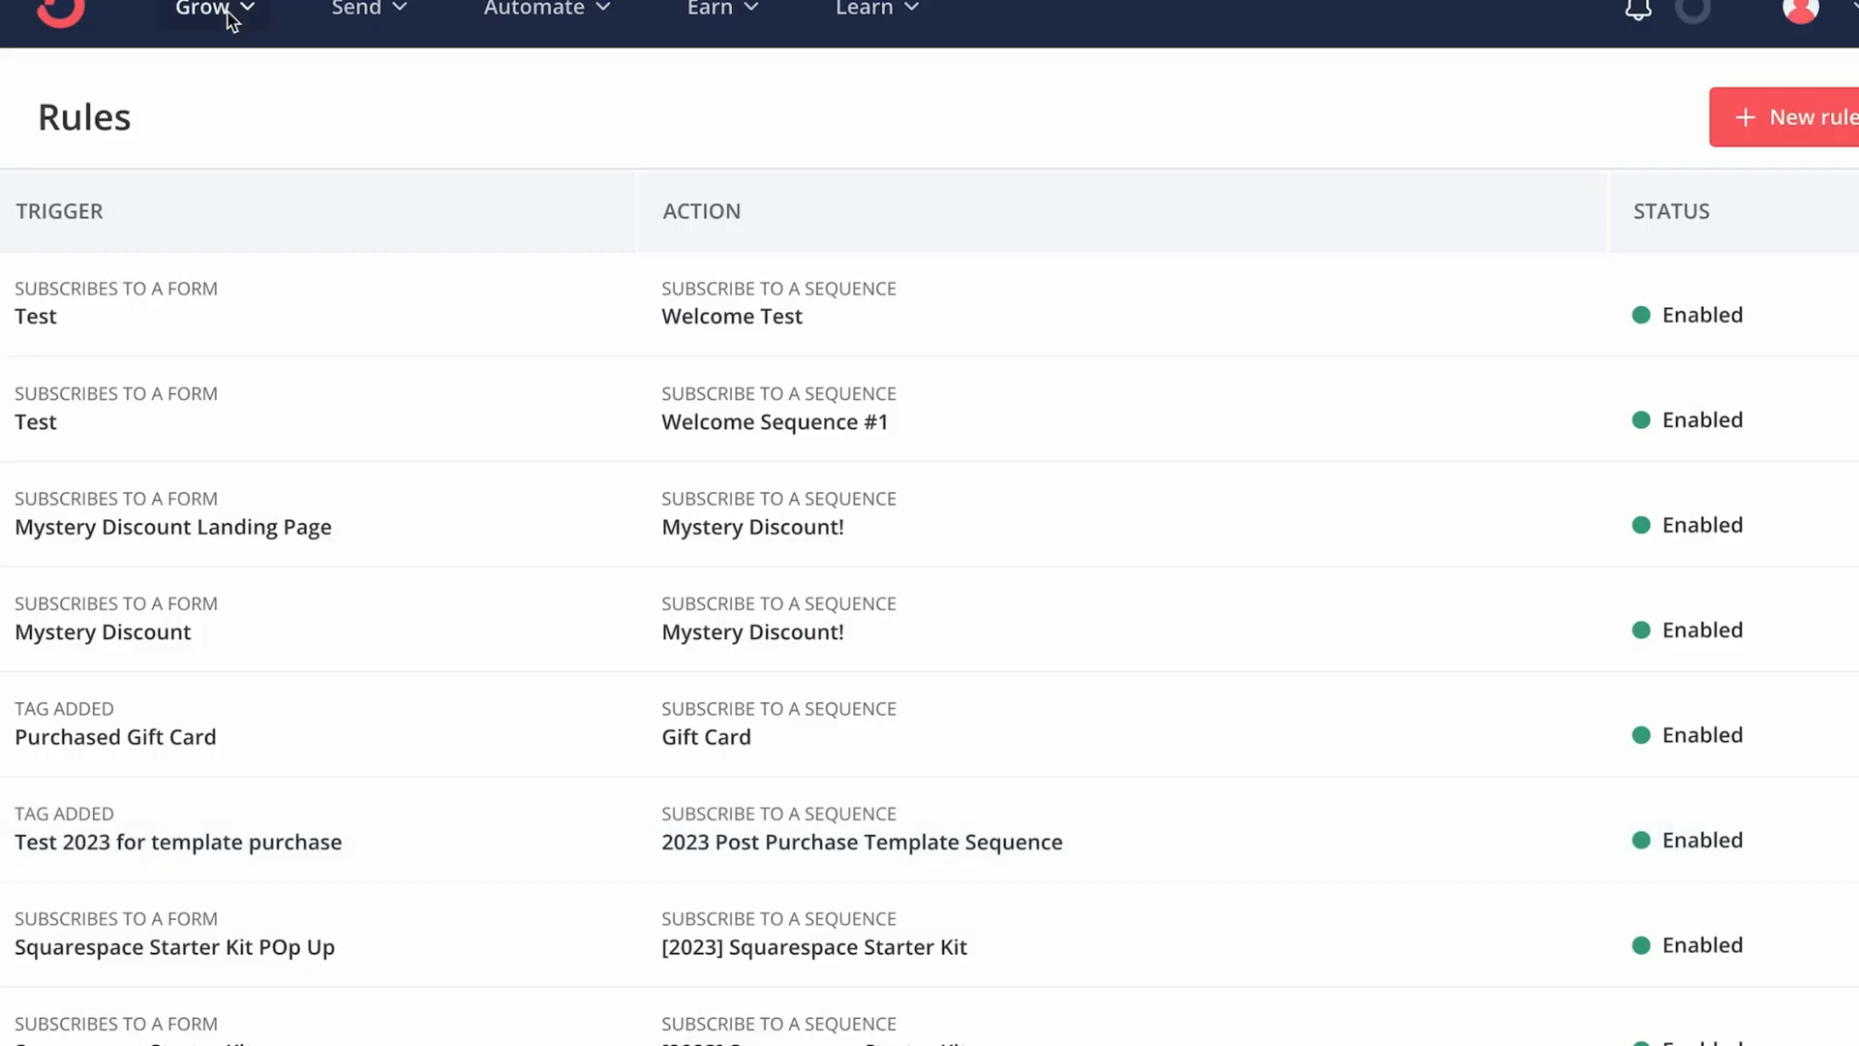